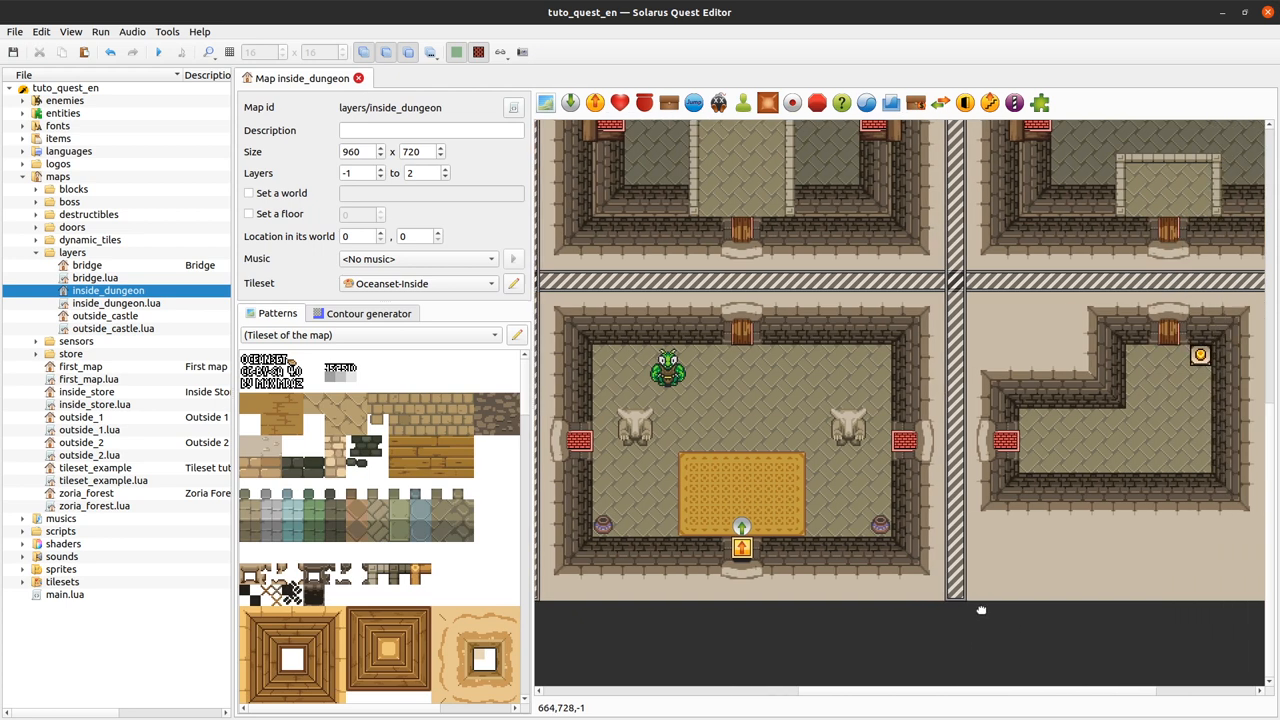
Step: Inspect the door entity's properties on the dungeon map without changing them
click(1200, 356)
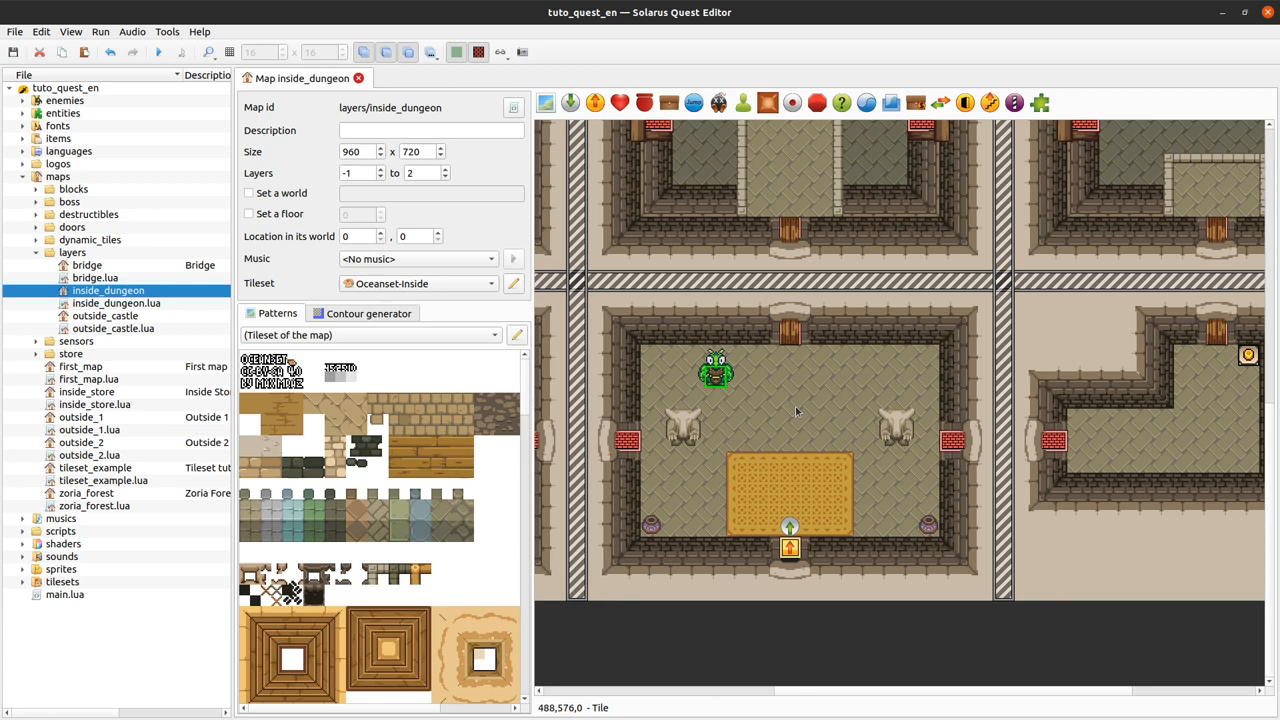
mouse_move(982, 532)
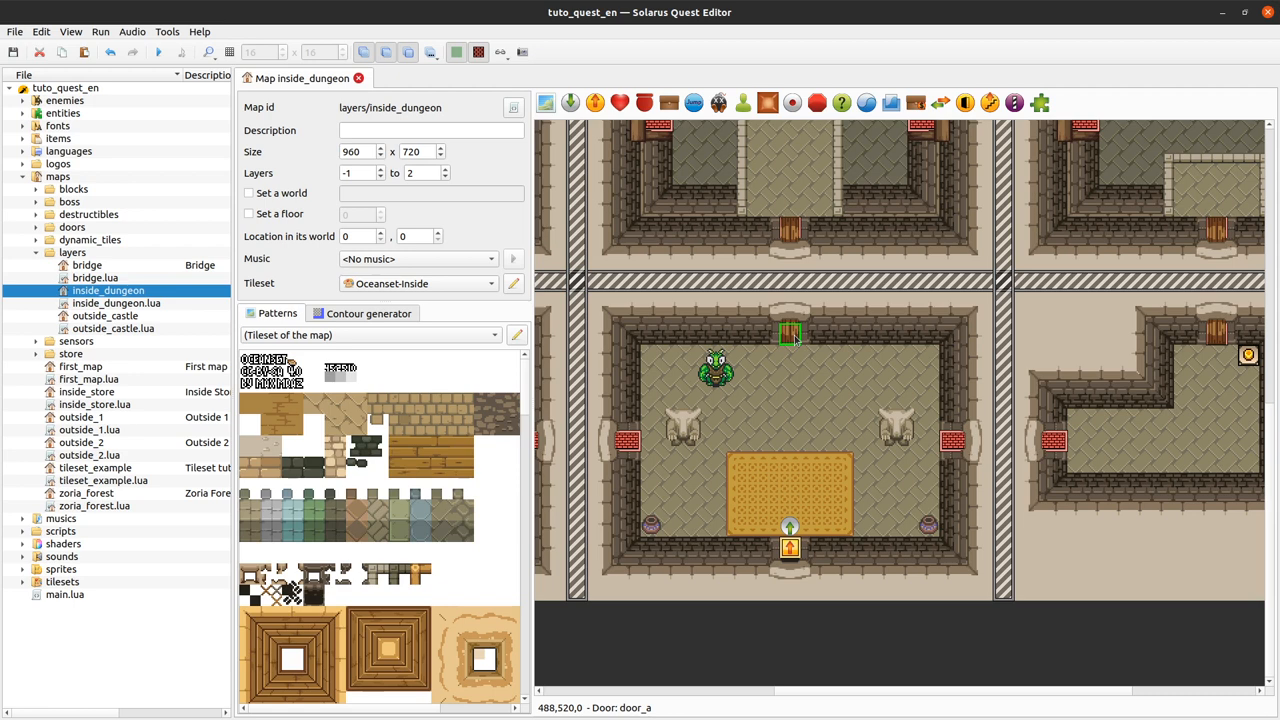
mouse_move(876, 584)
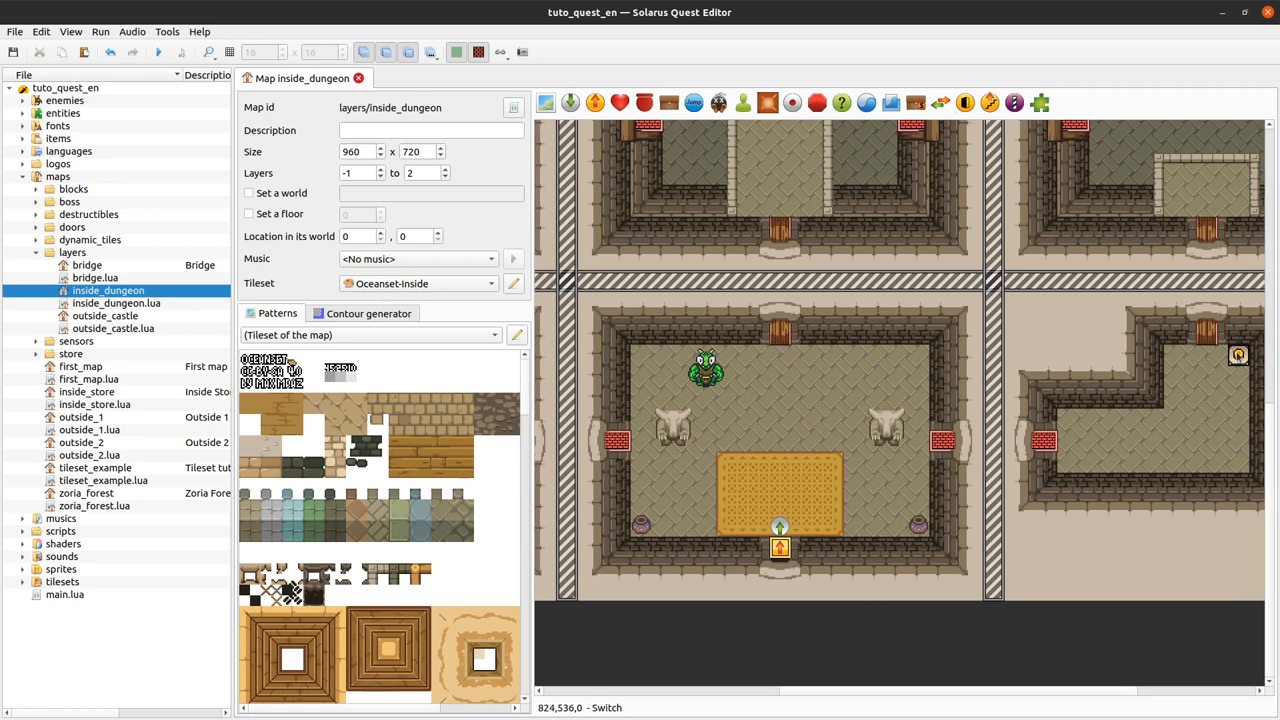
click(1238, 356)
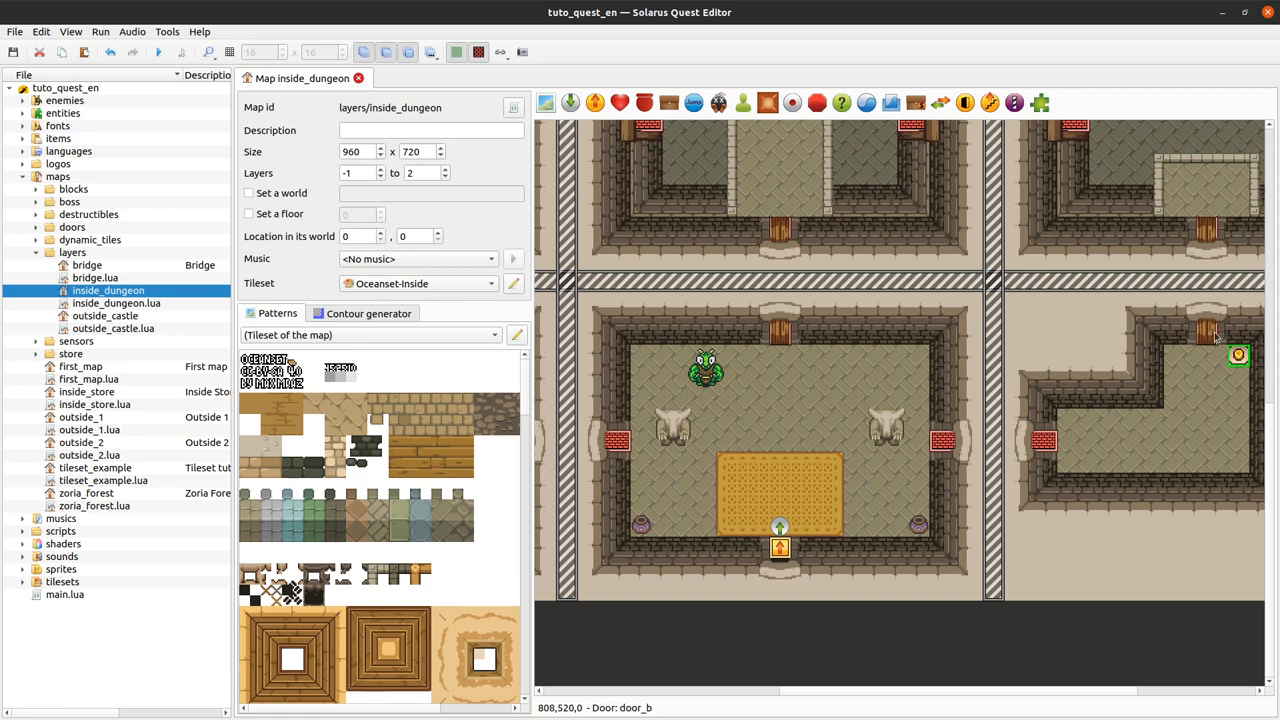
mouse_move(836, 632)
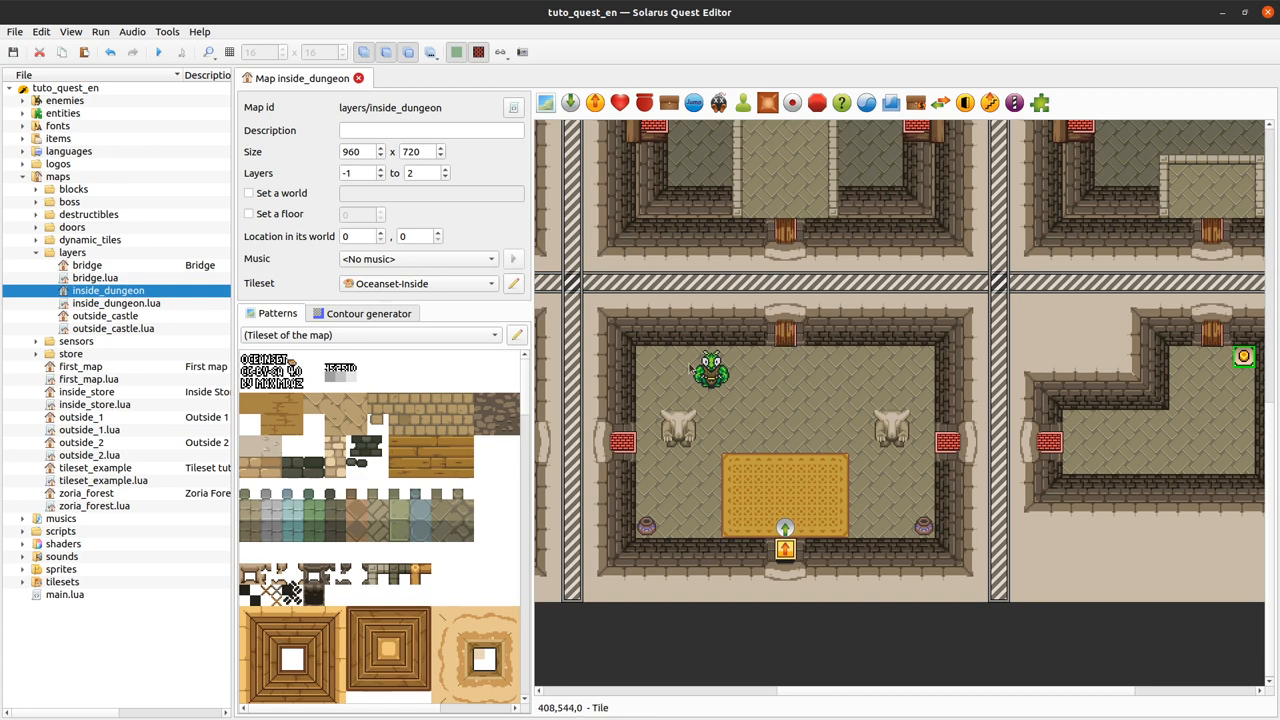
click(710, 376)
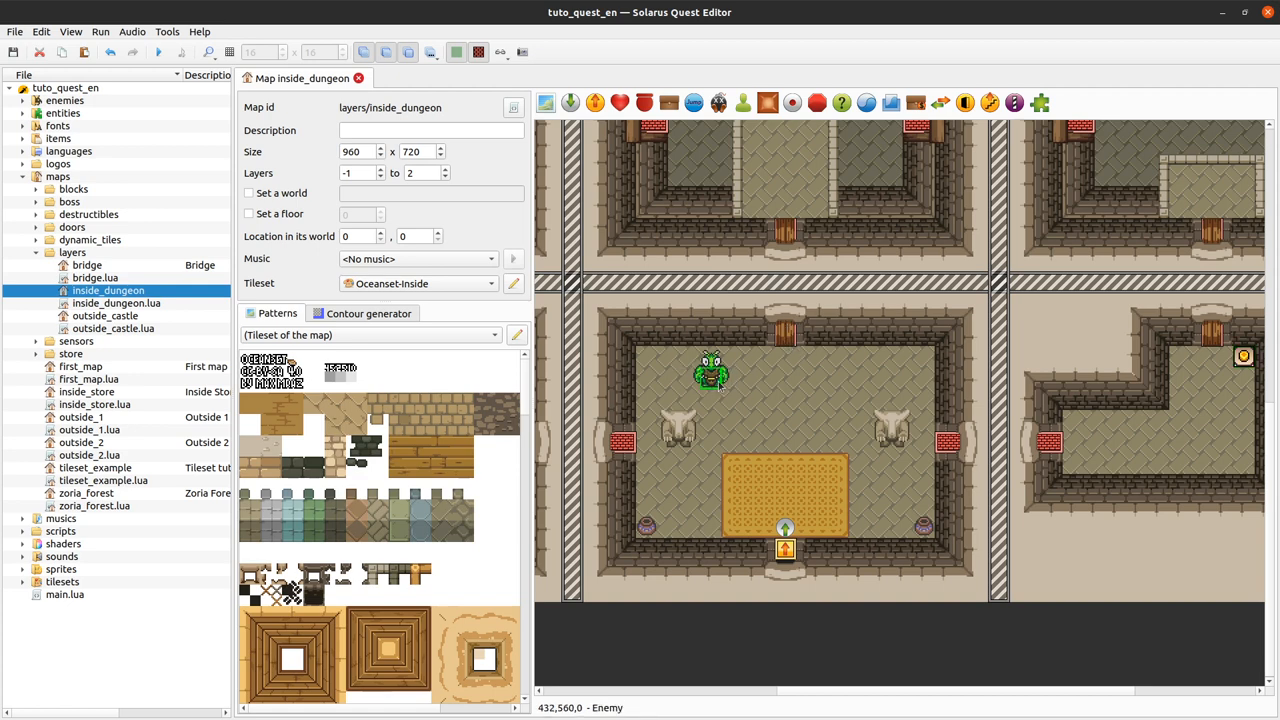
mouse_move(778, 382)
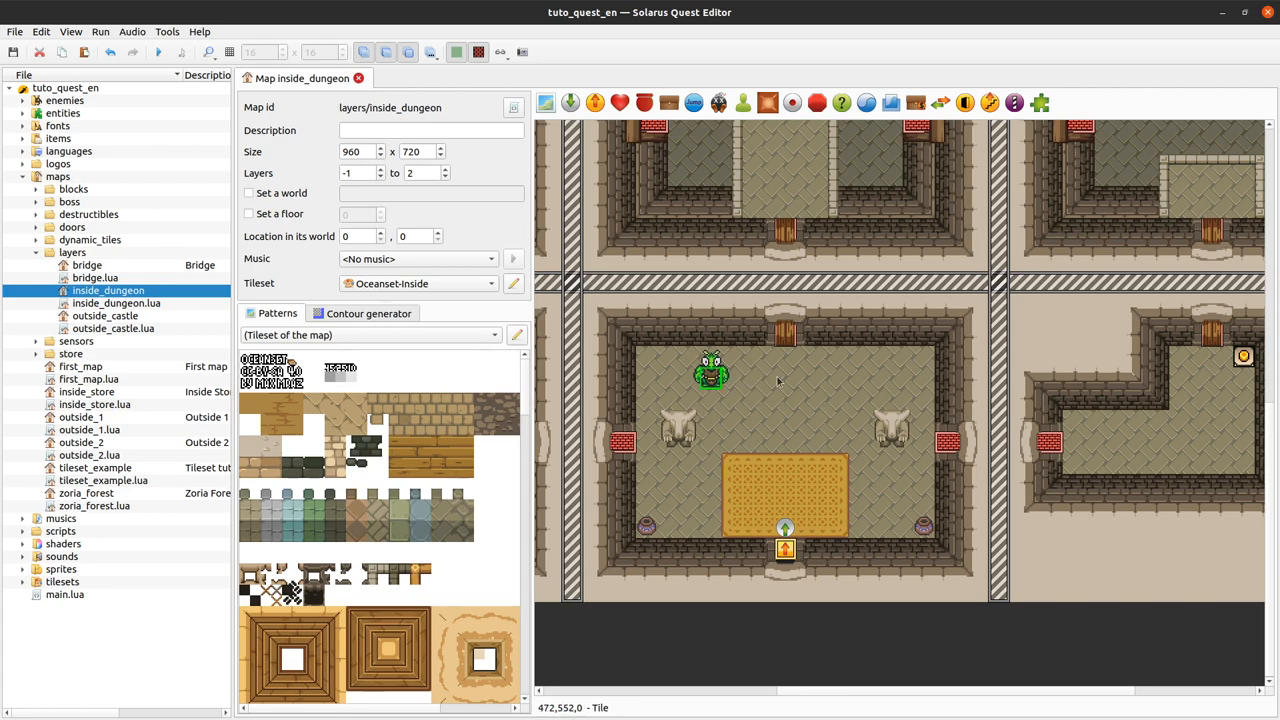
mouse_move(790, 344)
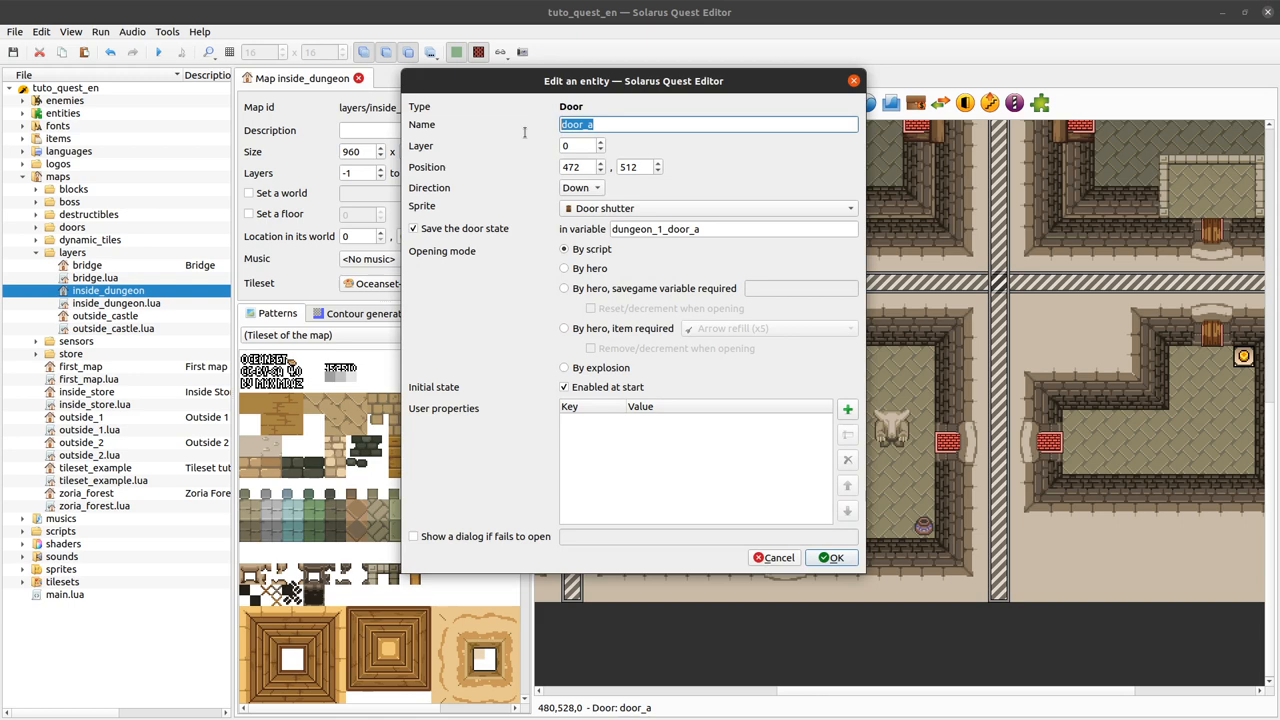
click(832, 556)
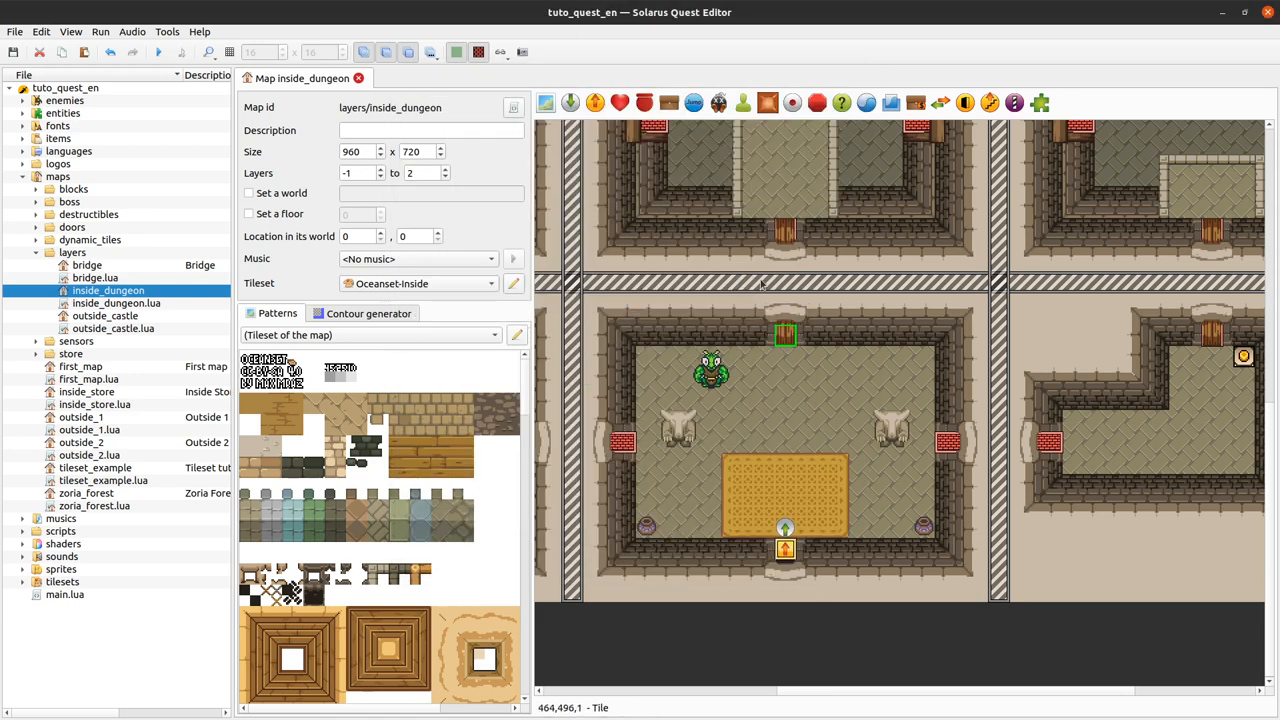
click(784, 230)
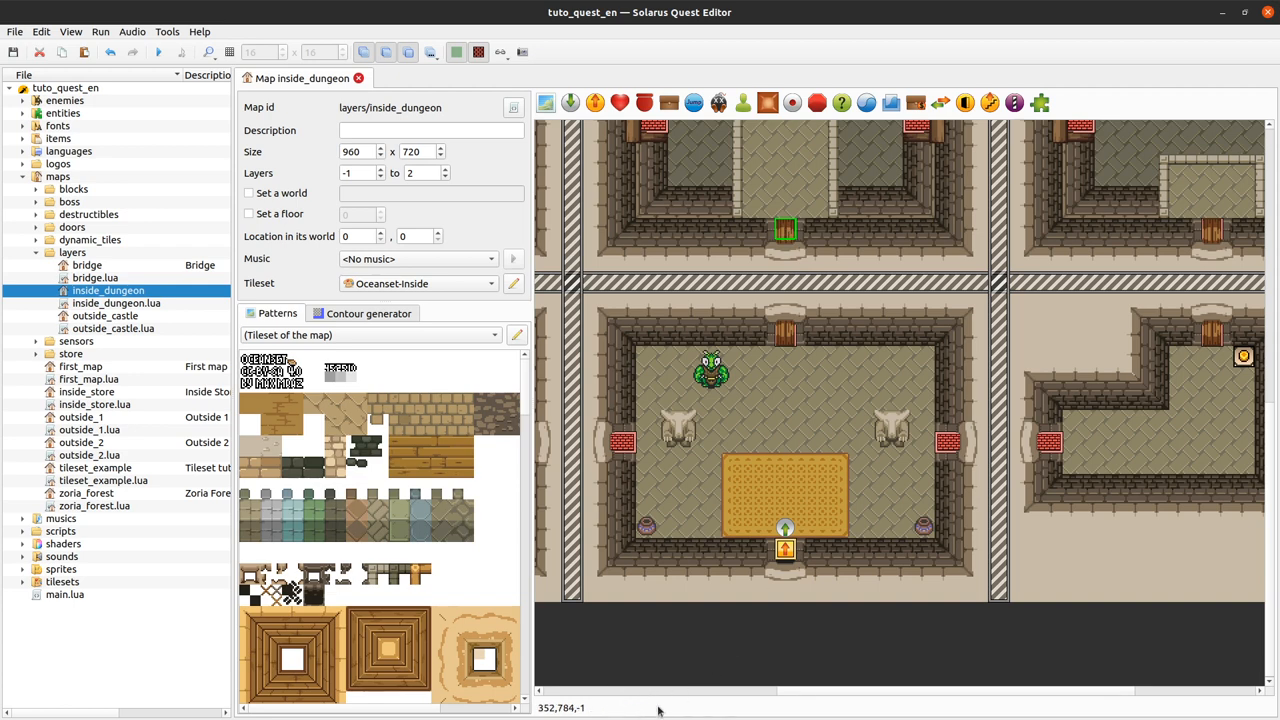
mouse_move(788, 230)
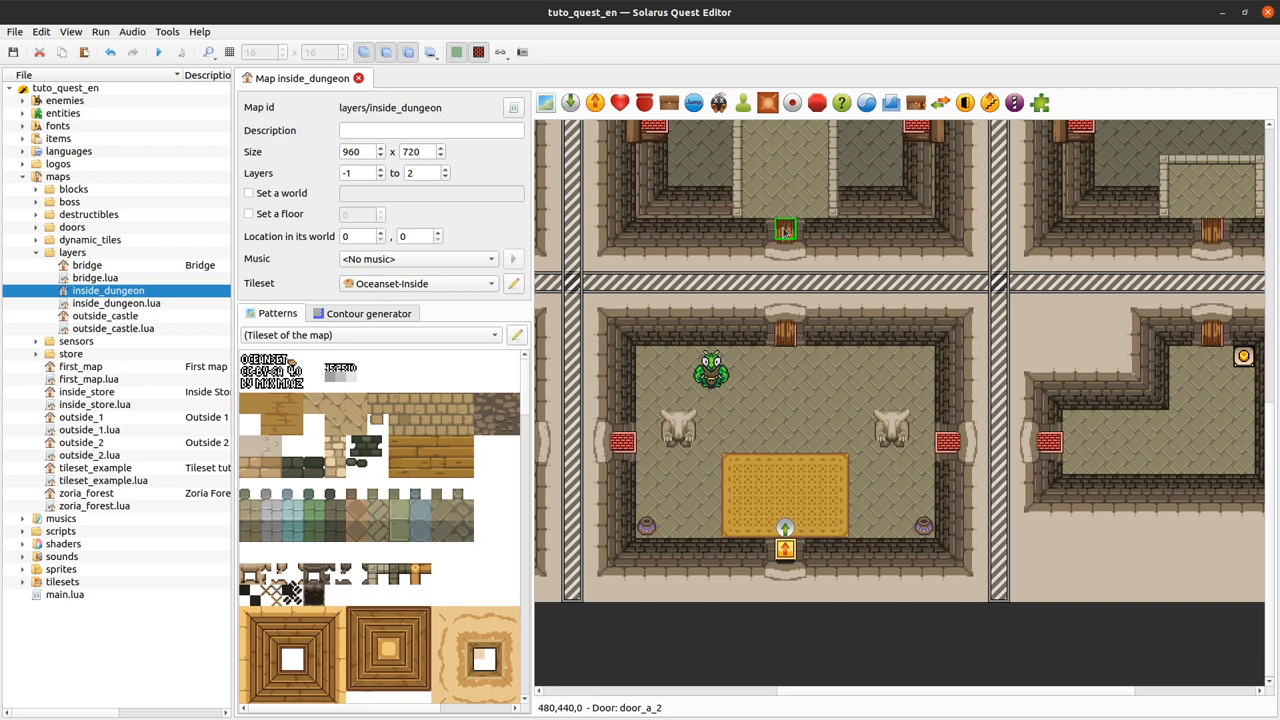
mouse_move(1244, 448)
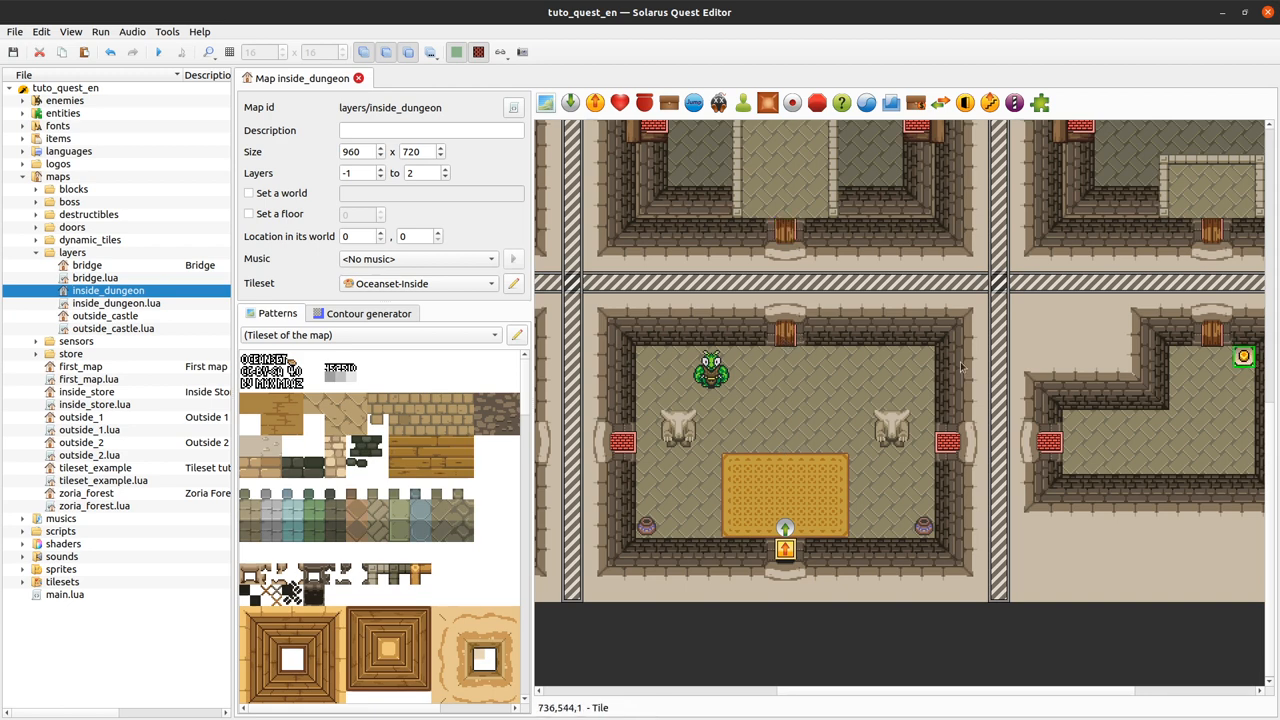
Step: Give the Globul enemy a user property door_prefix = door_a
double_click(710, 370)
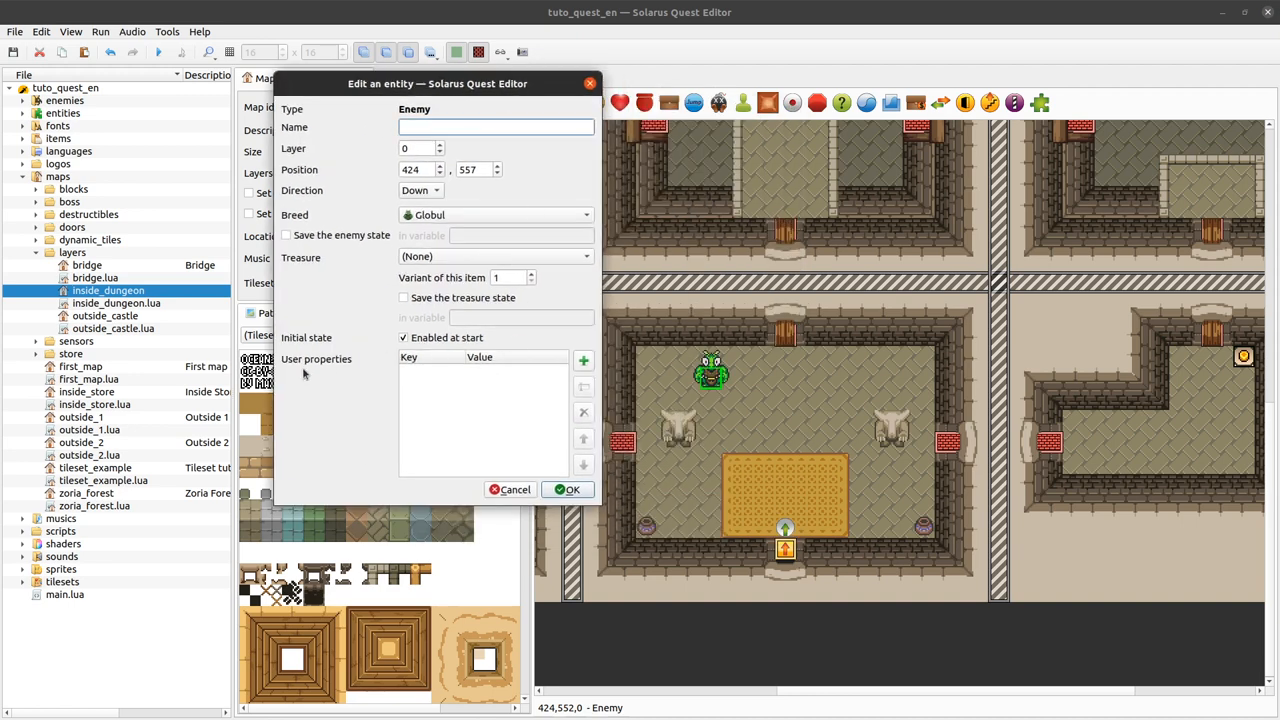
click(584, 360)
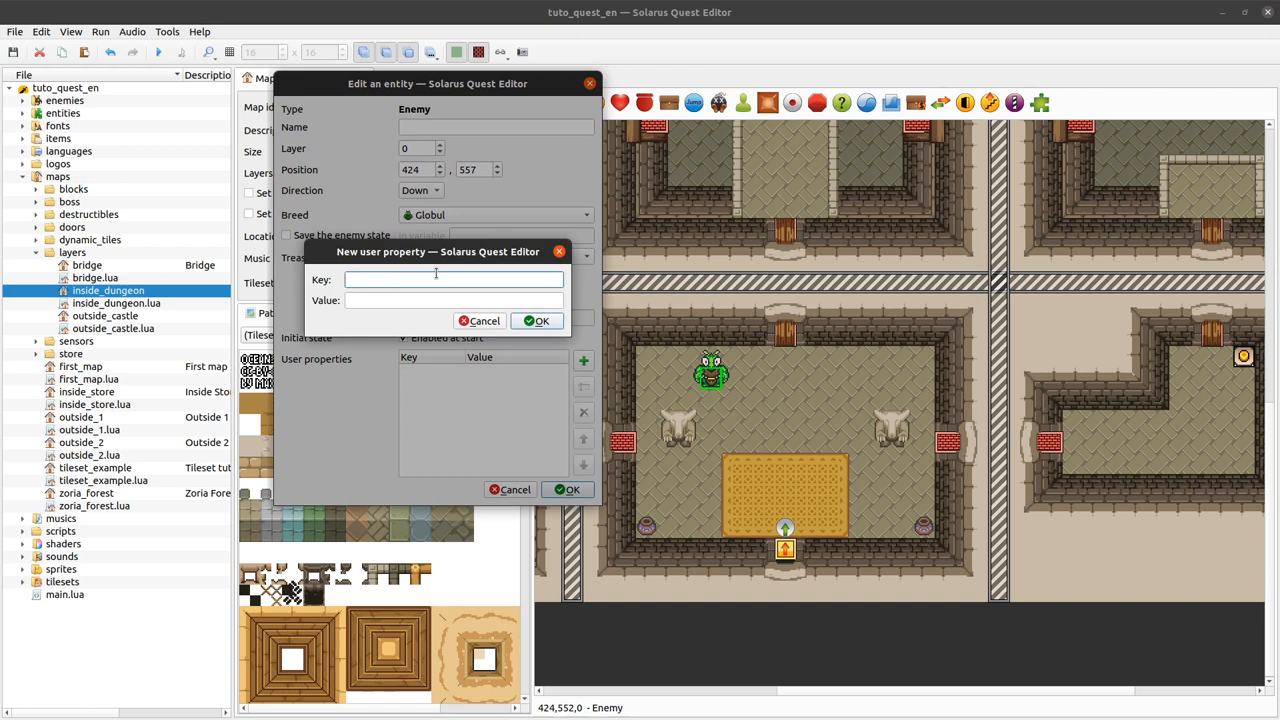
text(door_prefix)
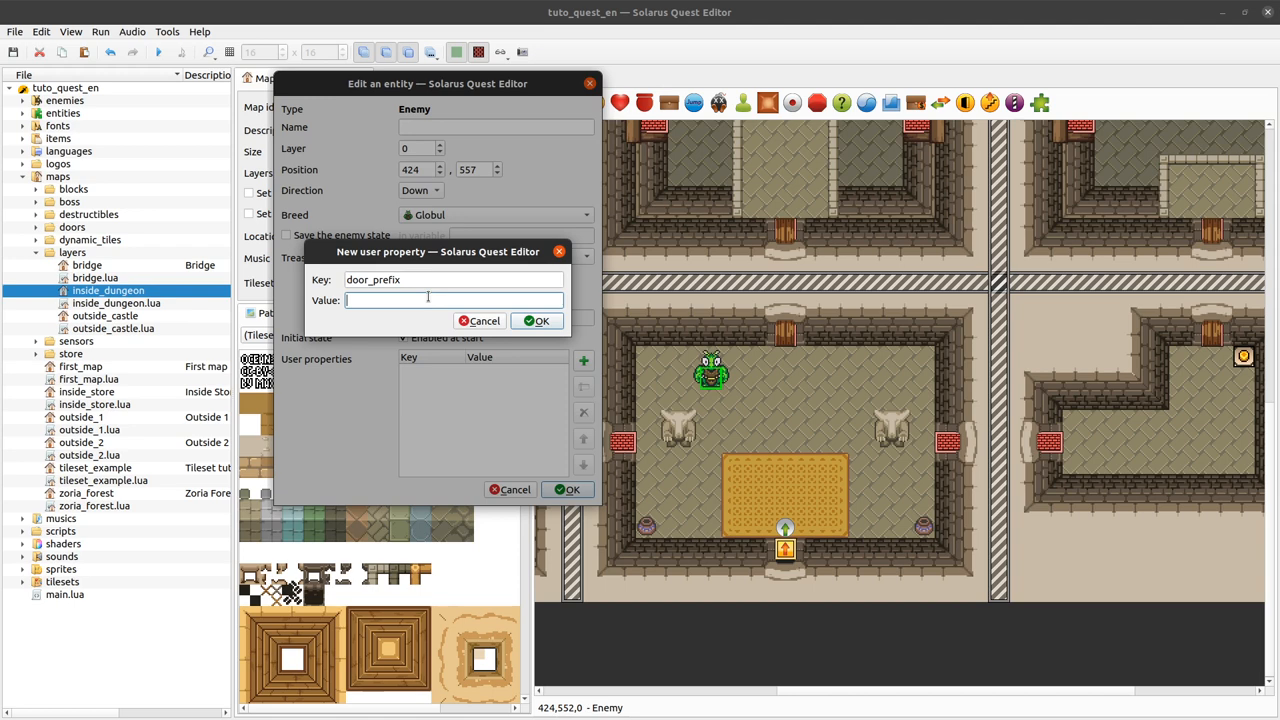
text(door_a)
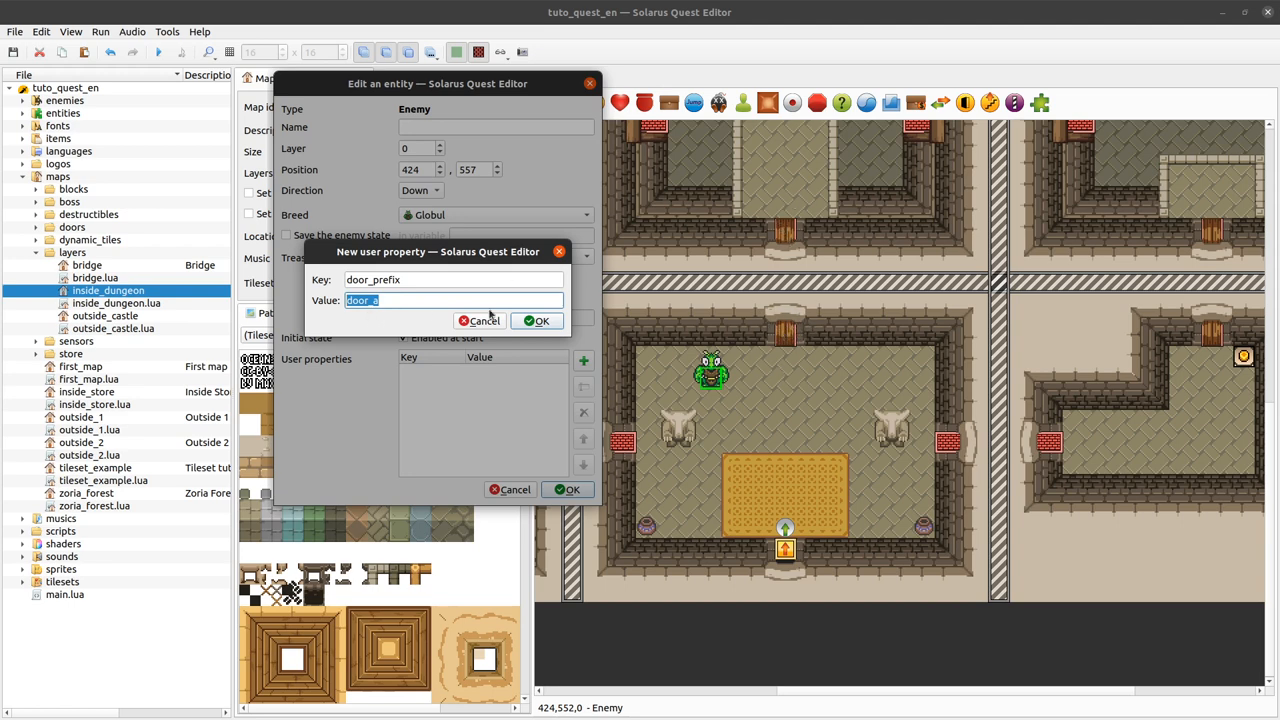
click(538, 320)
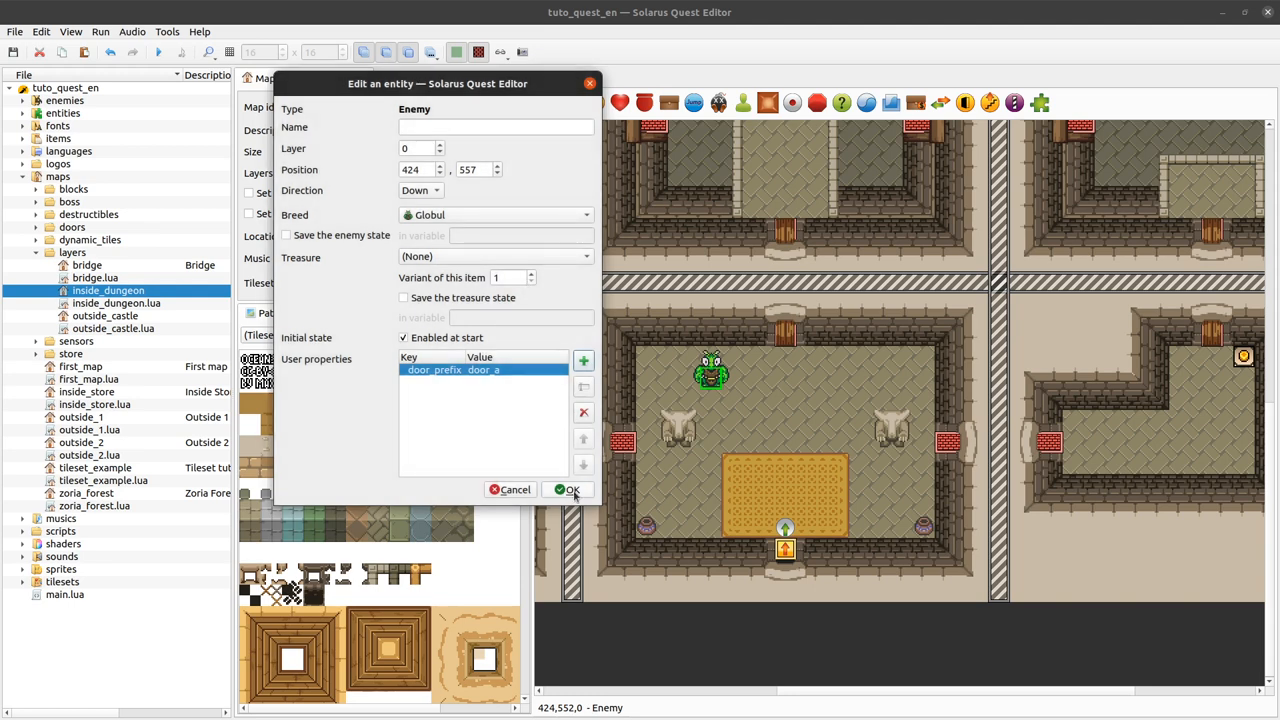
click(568, 488)
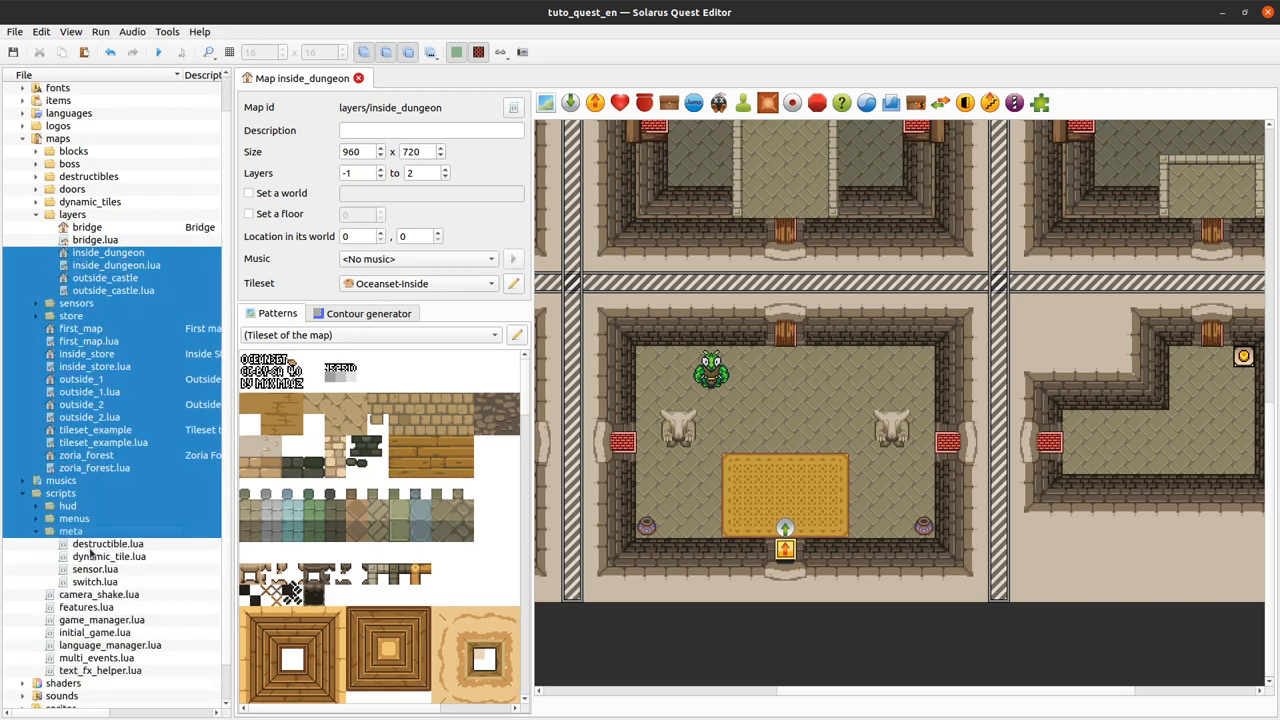
Step: Create a new empty enemy.lua script in the scripts/meta folder
right_click(72, 532)
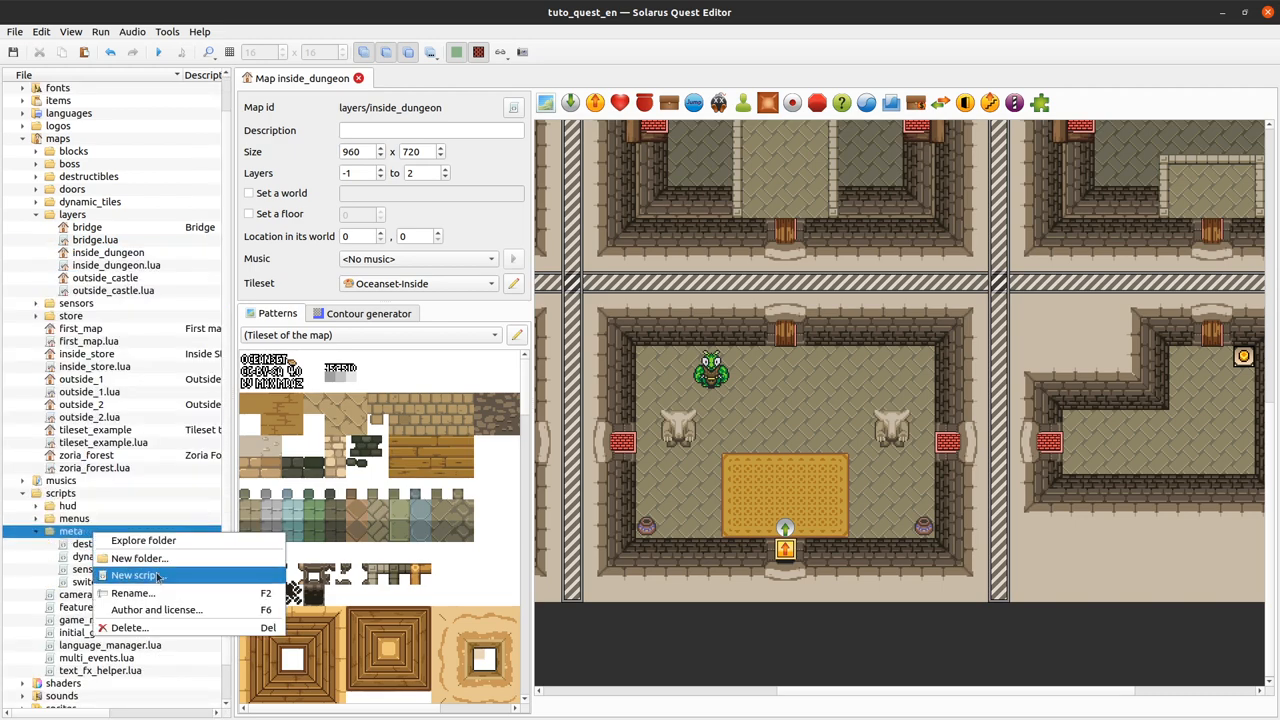
click(134, 576)
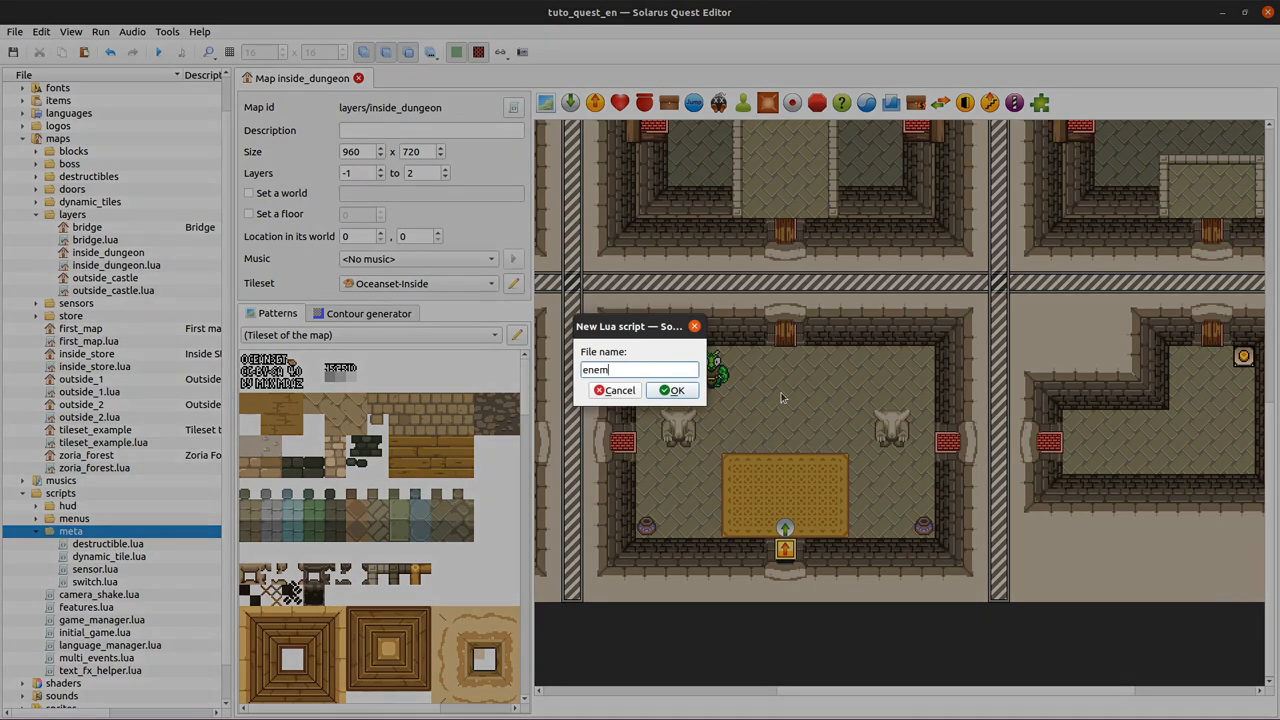
click(672, 390)
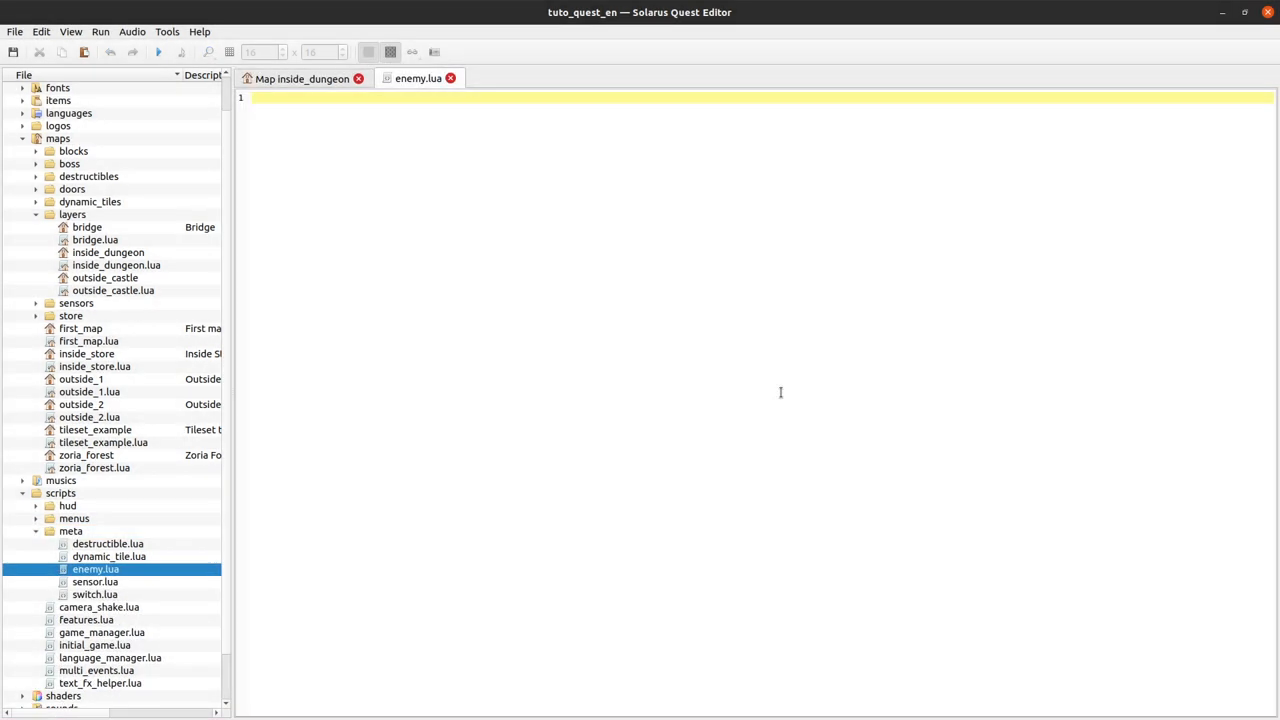
Step: Start enemy.lua with local enemy_meta = sol.main.get_metatable("enemy")
double_click(86, 620)
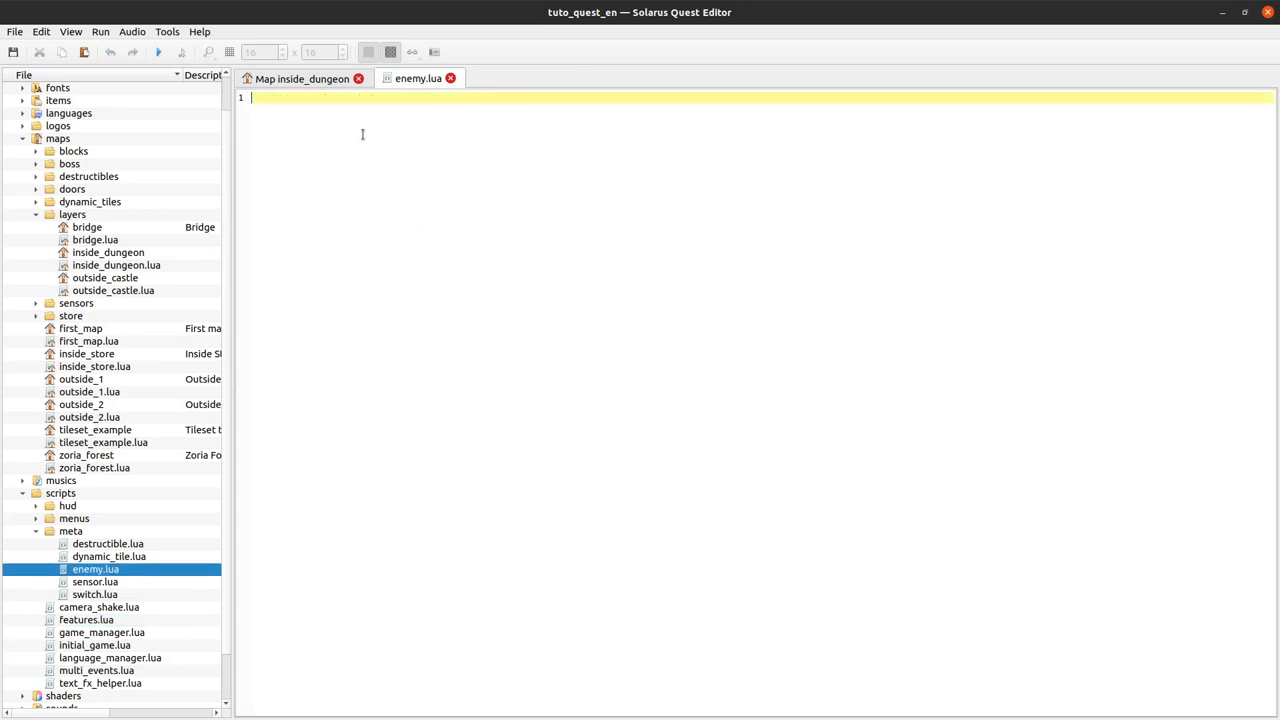
text(local)
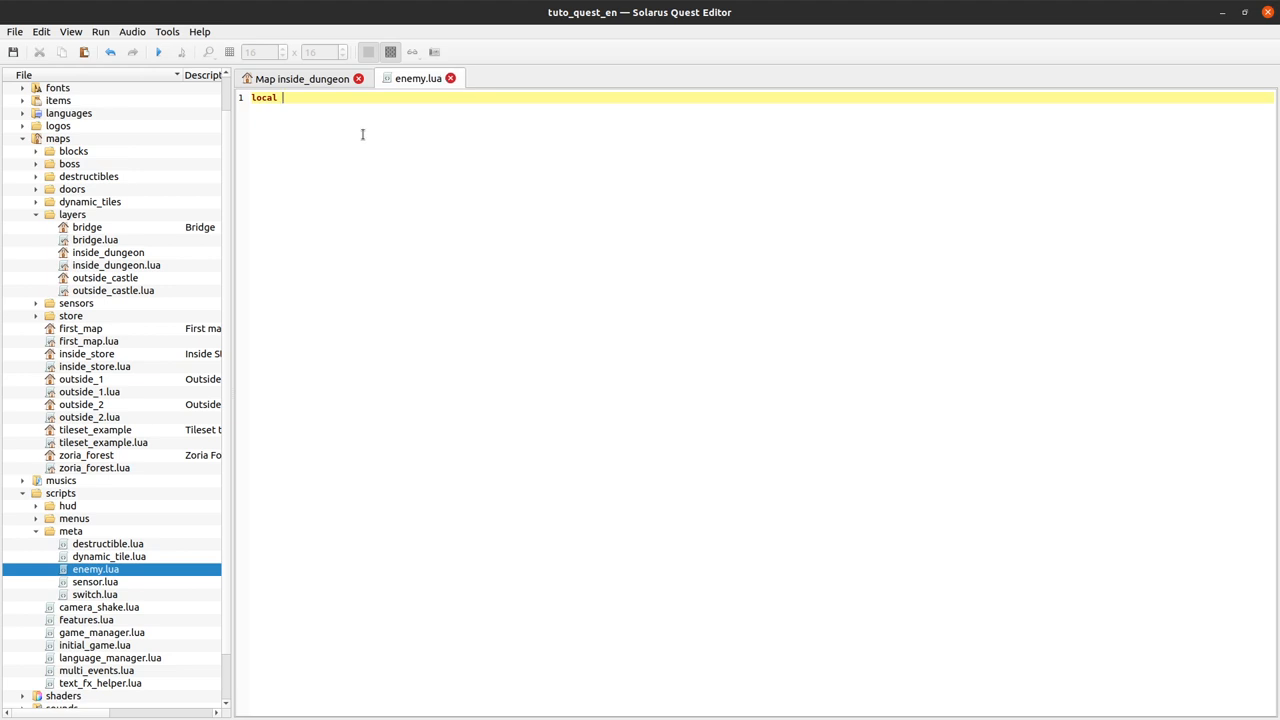
text(eneym)
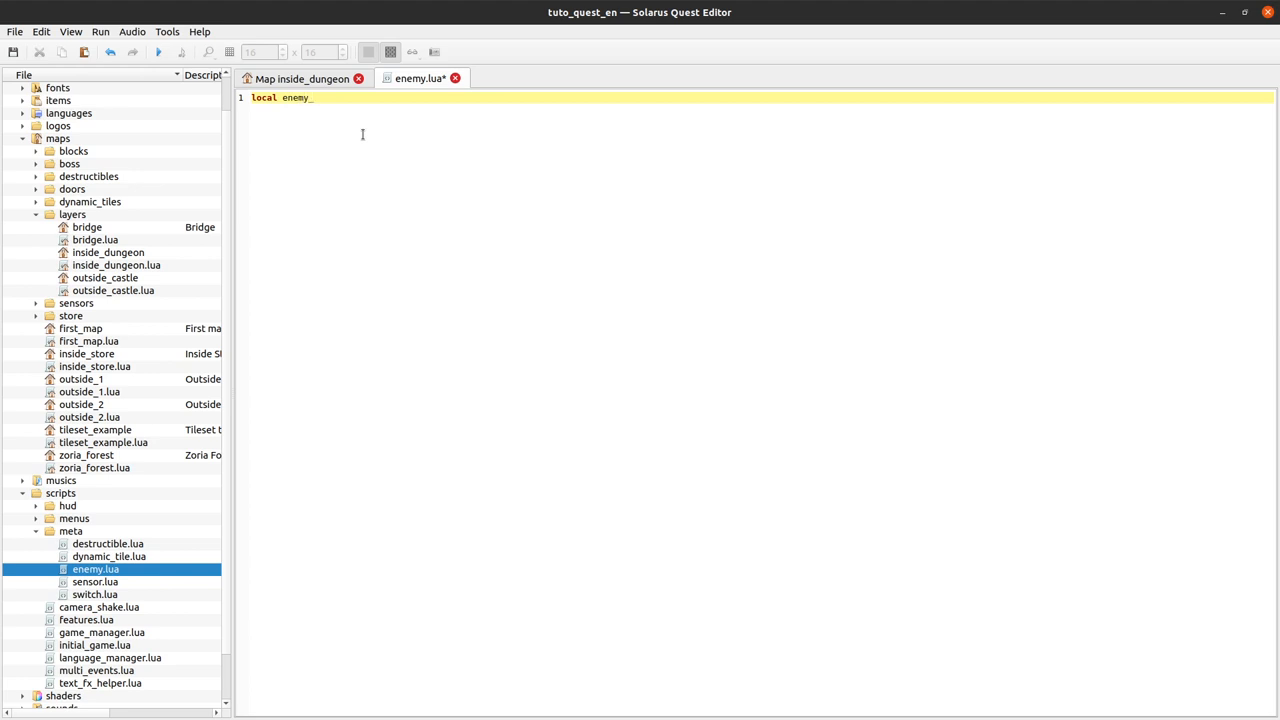
text(meta =)
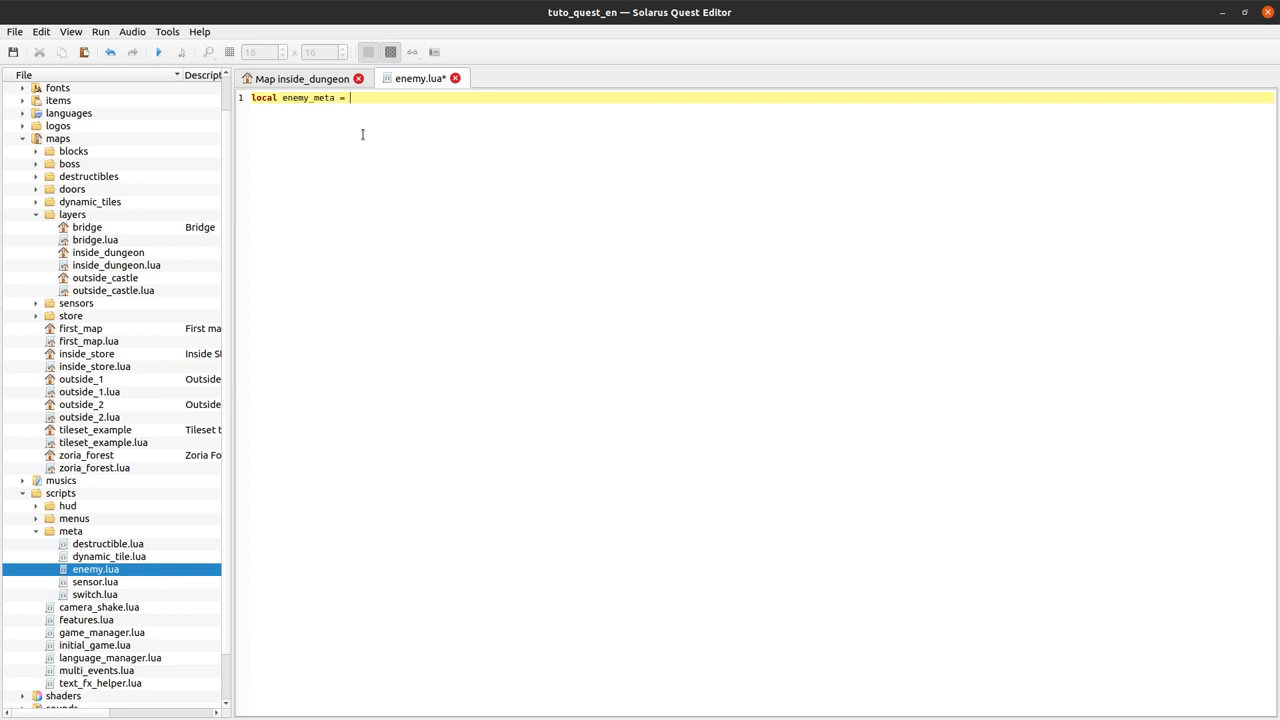
text(sol.main)
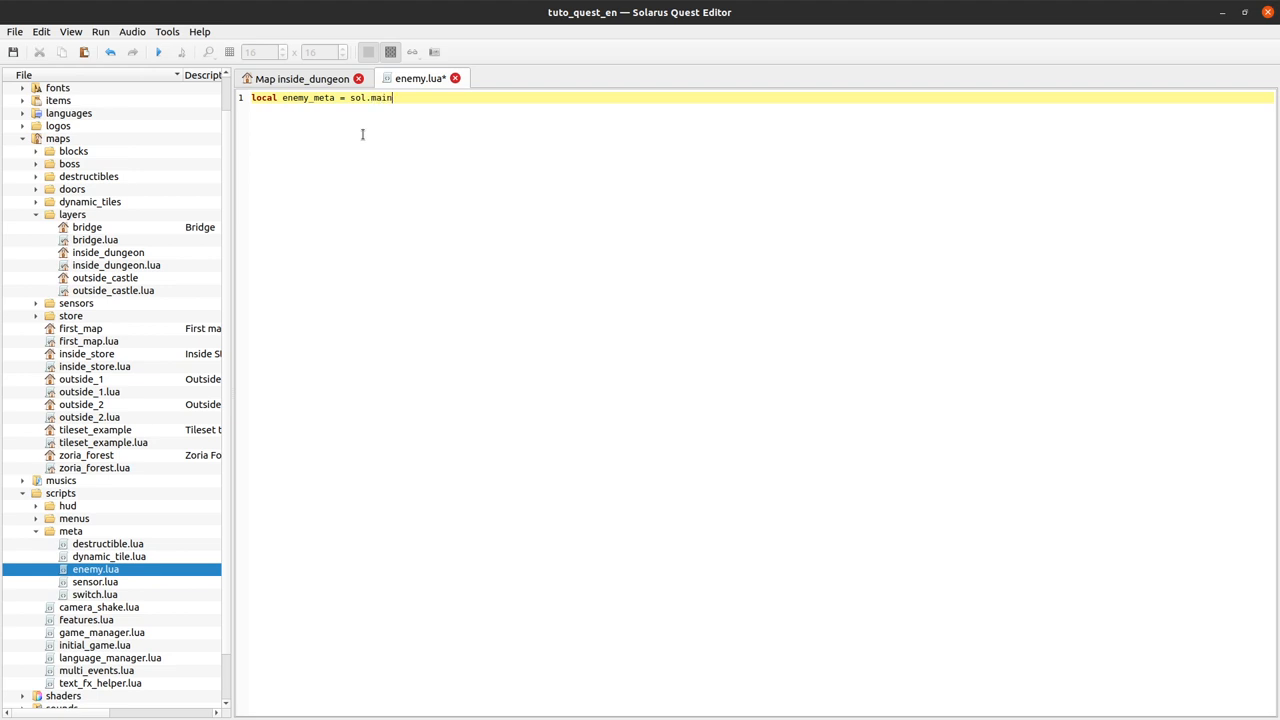
text(.get_metatable()
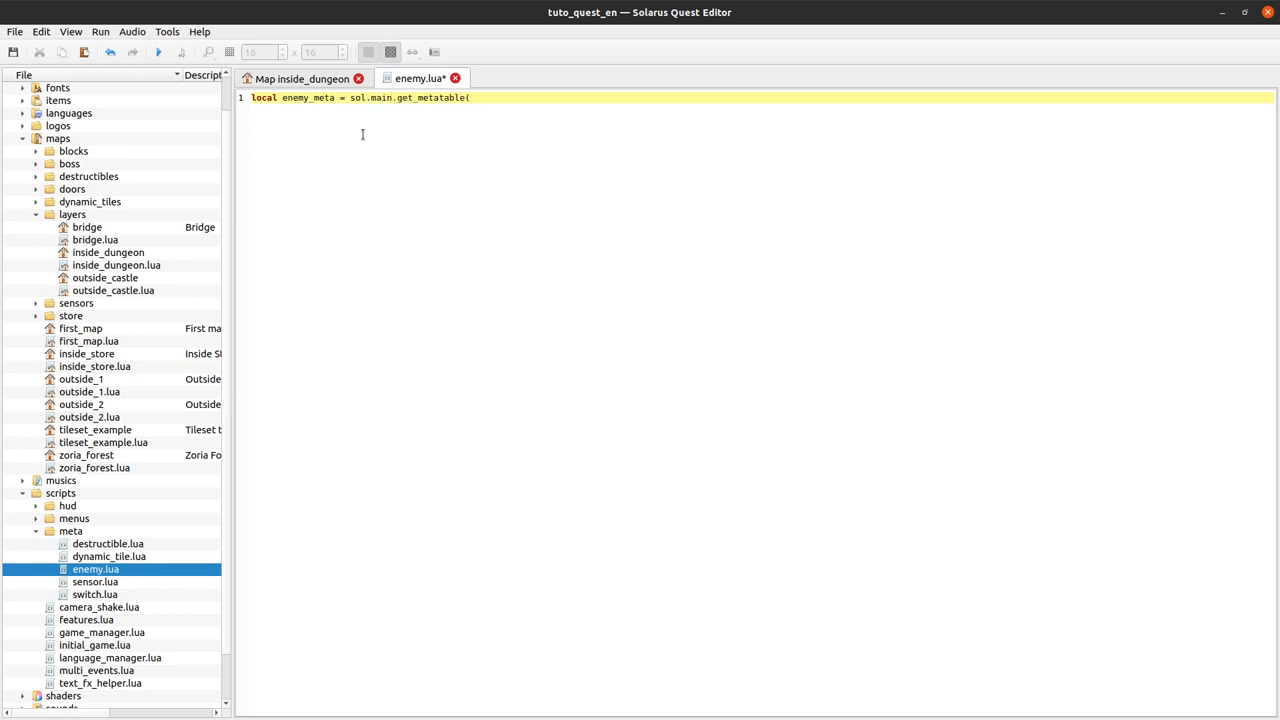
text("enemy"))
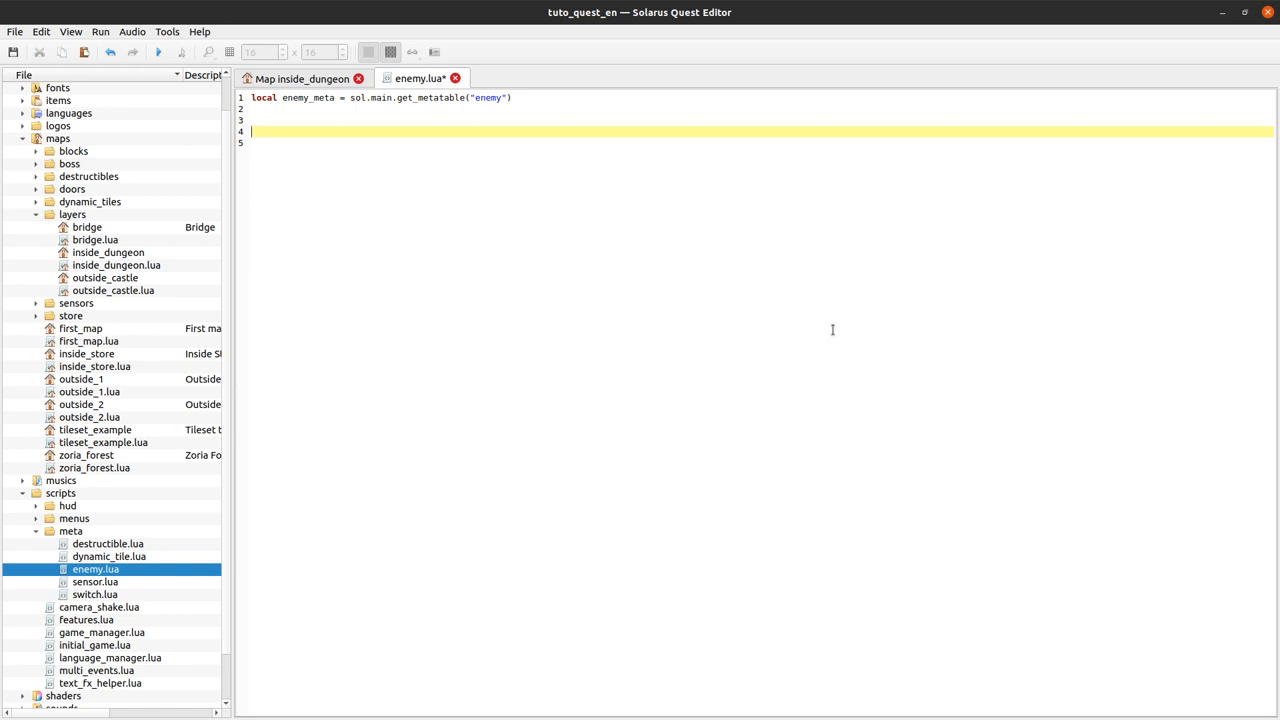
Step: Declare function enemy_meta:on_dead() and return to the inside_dungeon map
text(f)
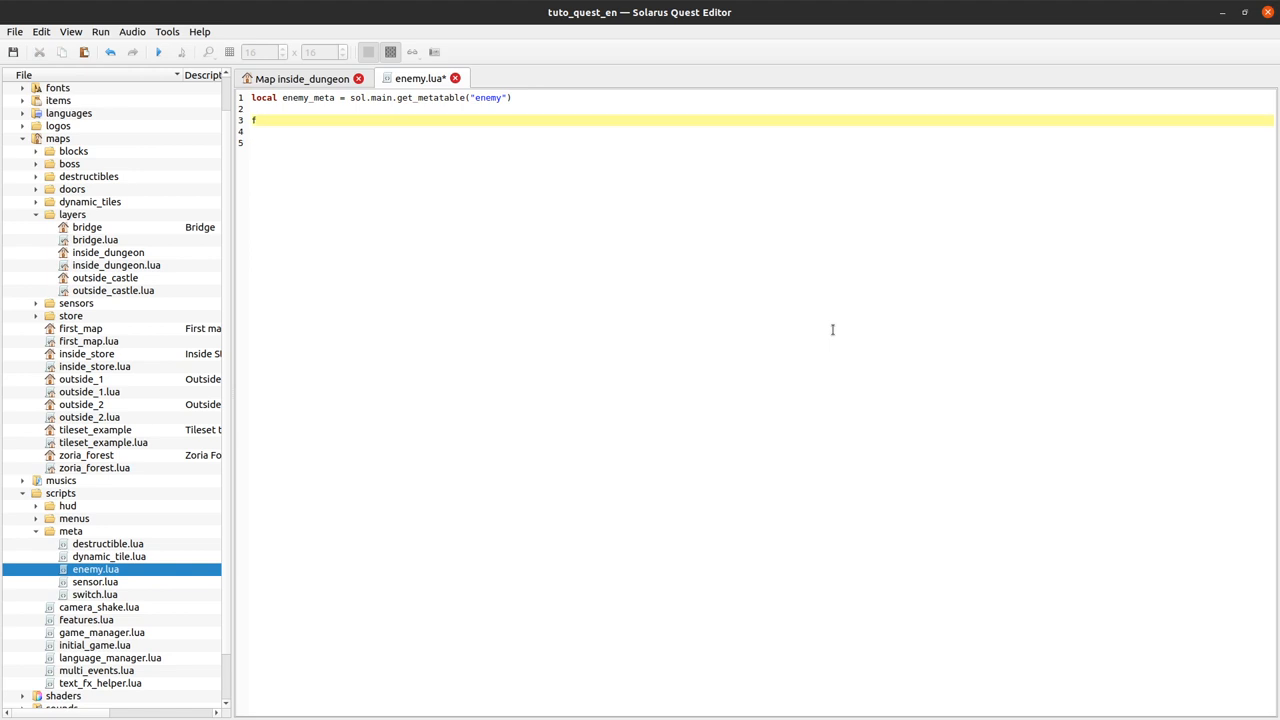
text(unction ene)
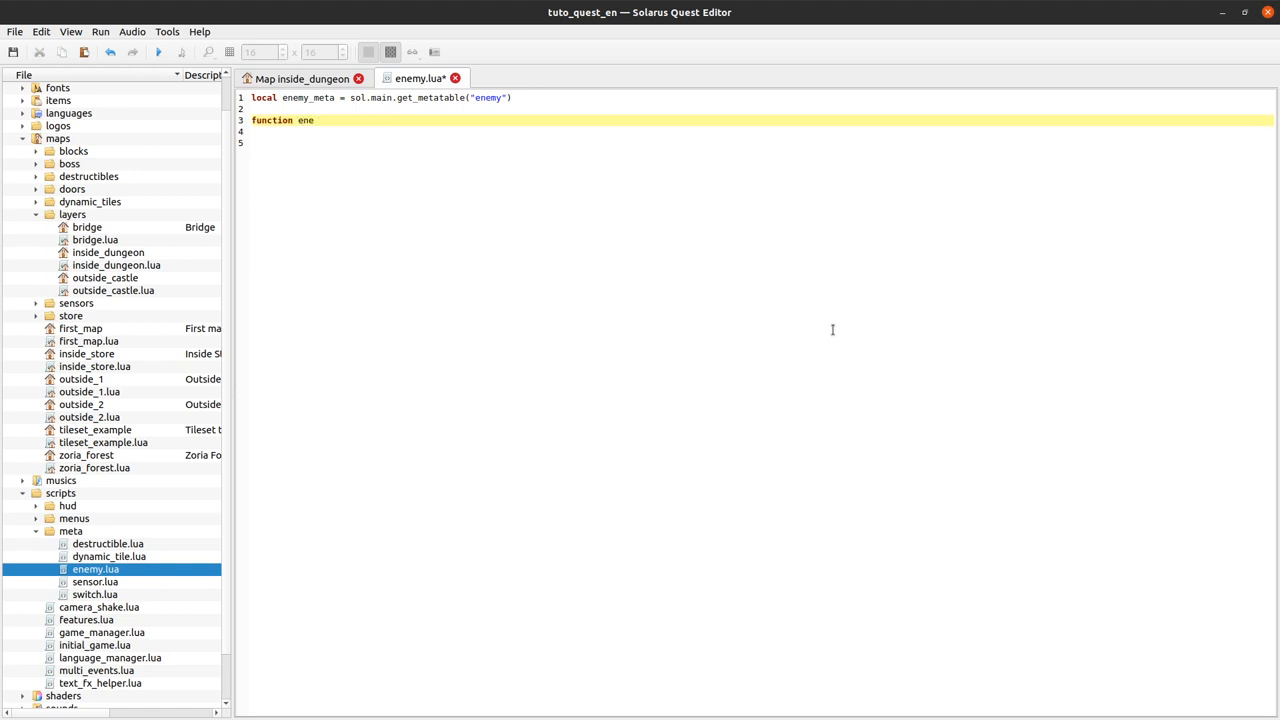
text(my_meta:on)
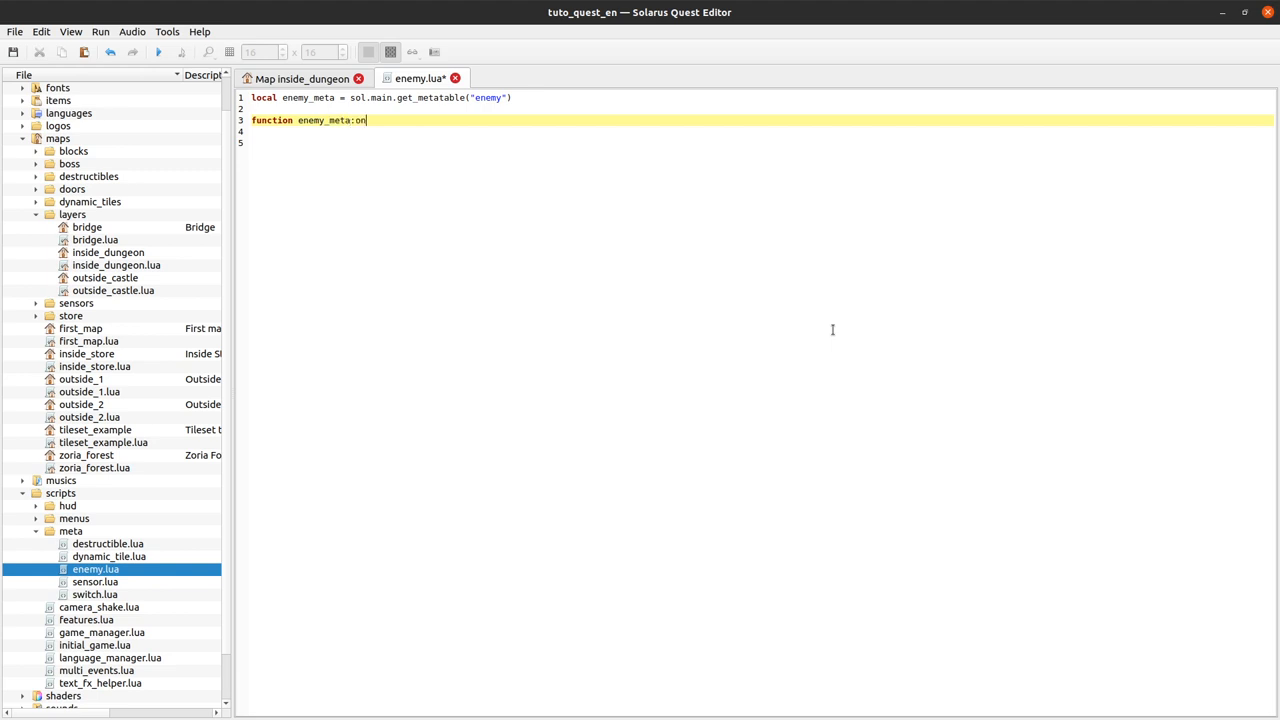
text(_dead()
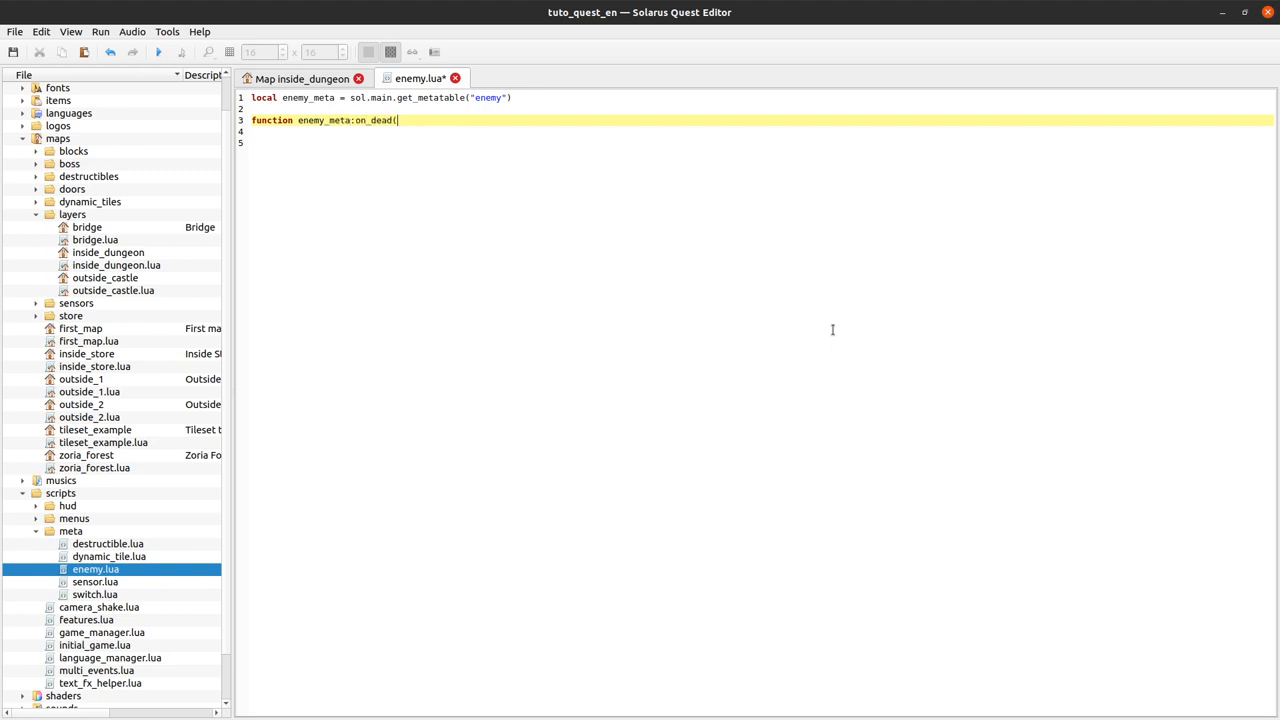
text())
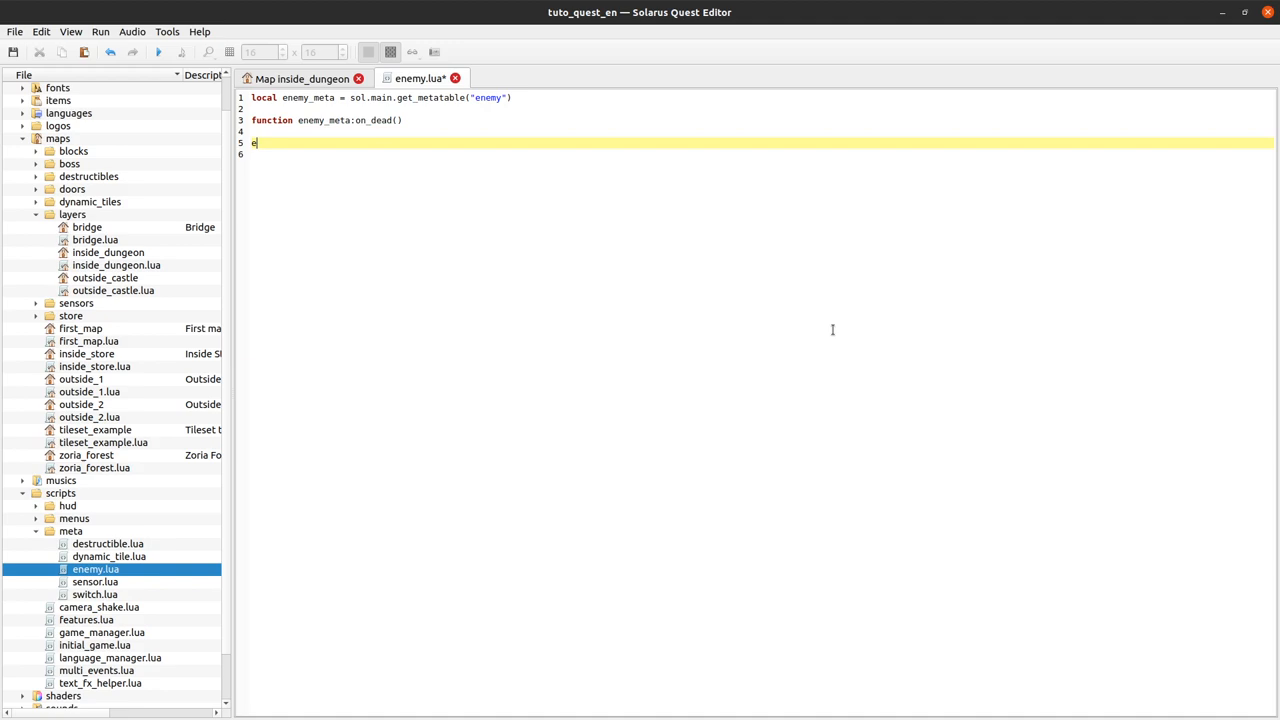
click(302, 78)
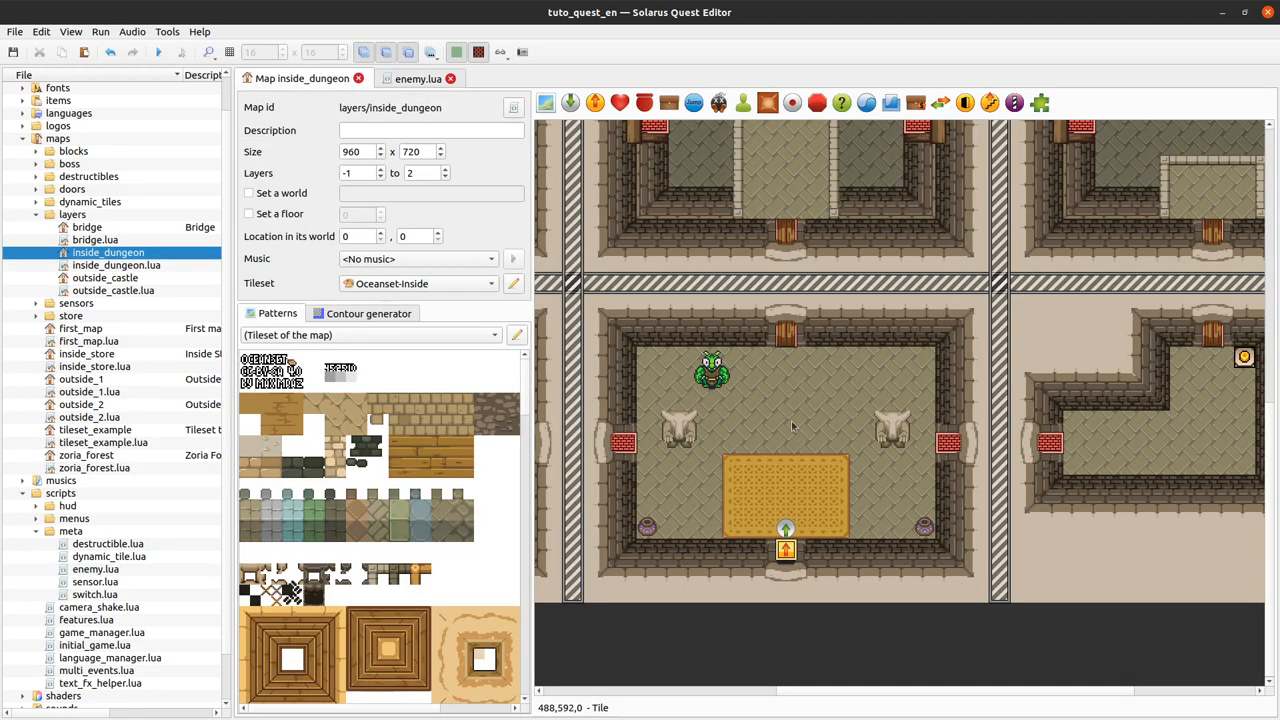
Step: Check the enemy's door_prefix property on the map, then go back to enemy.lua
double_click(712, 372)
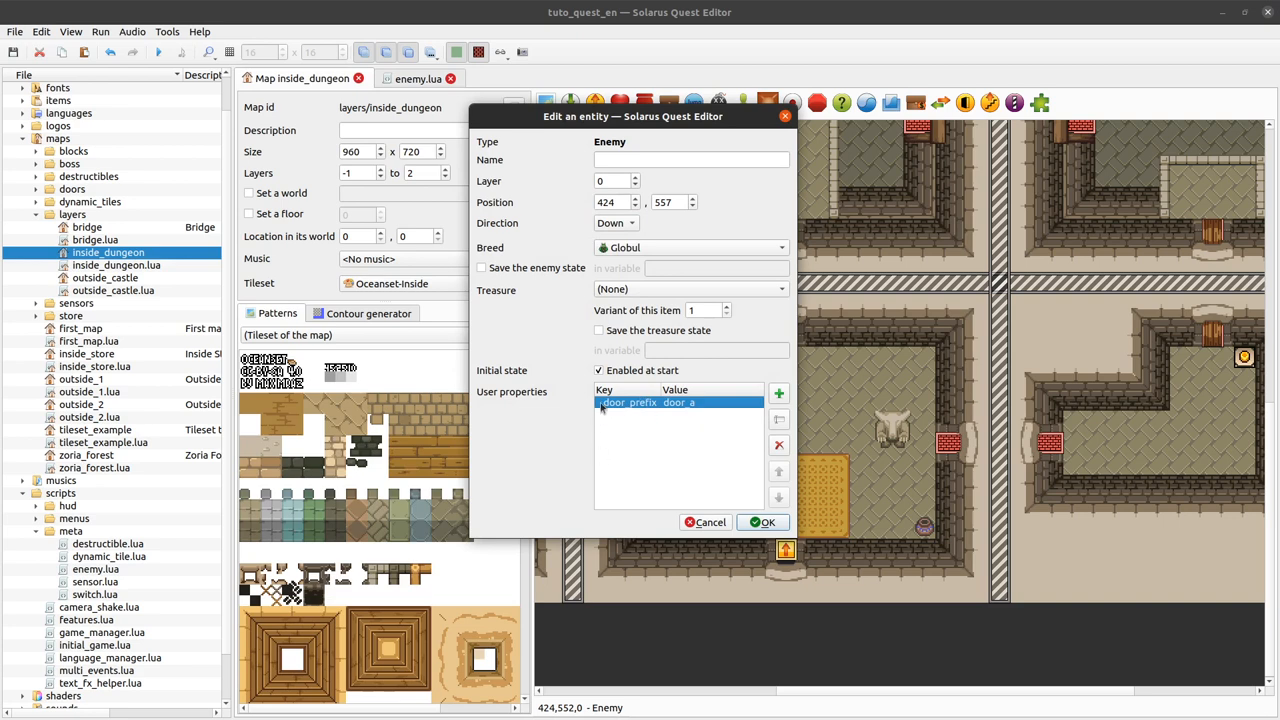
click(764, 522)
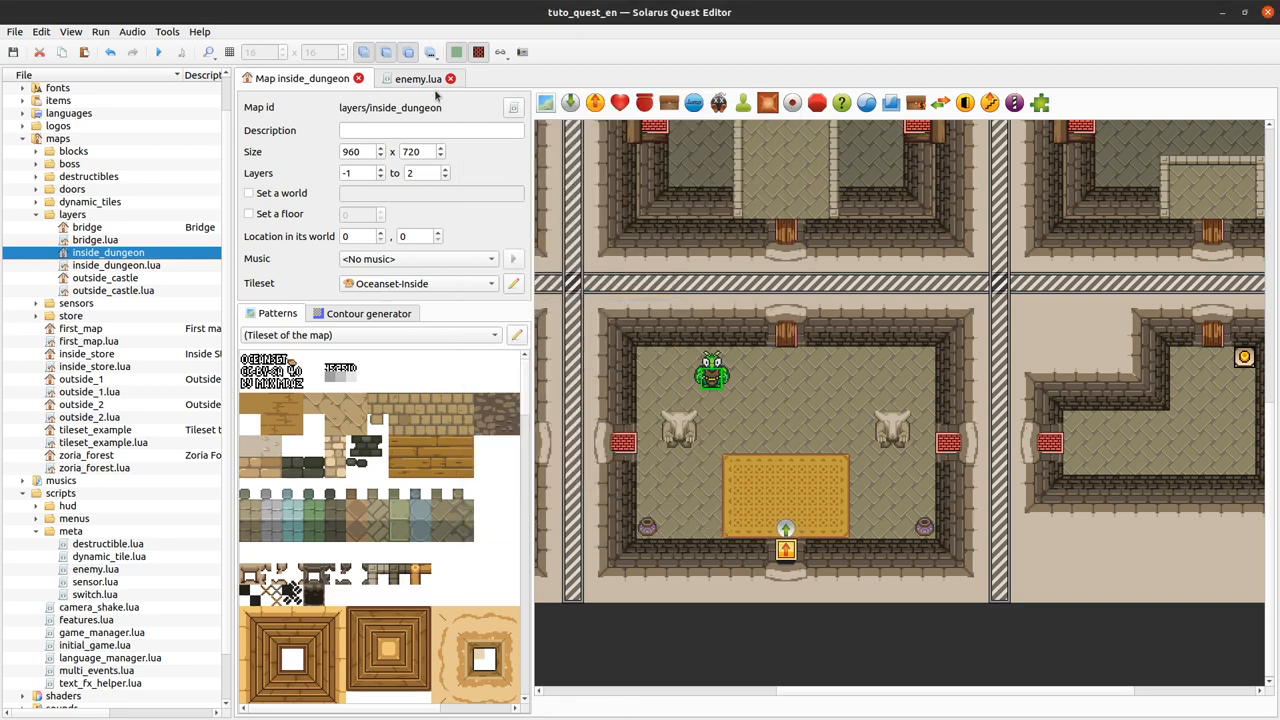
click(416, 78)
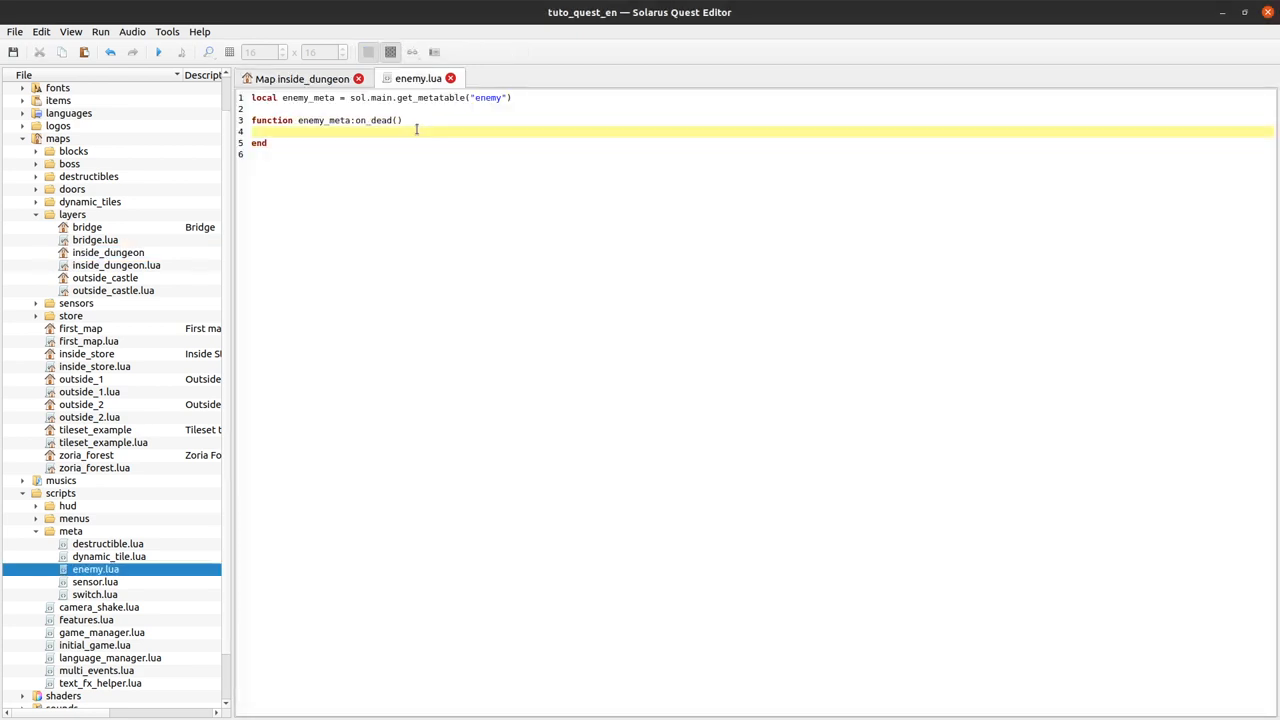
Step: Inside on_dead set local enemy = self, removing a stray self parameter
text(local)
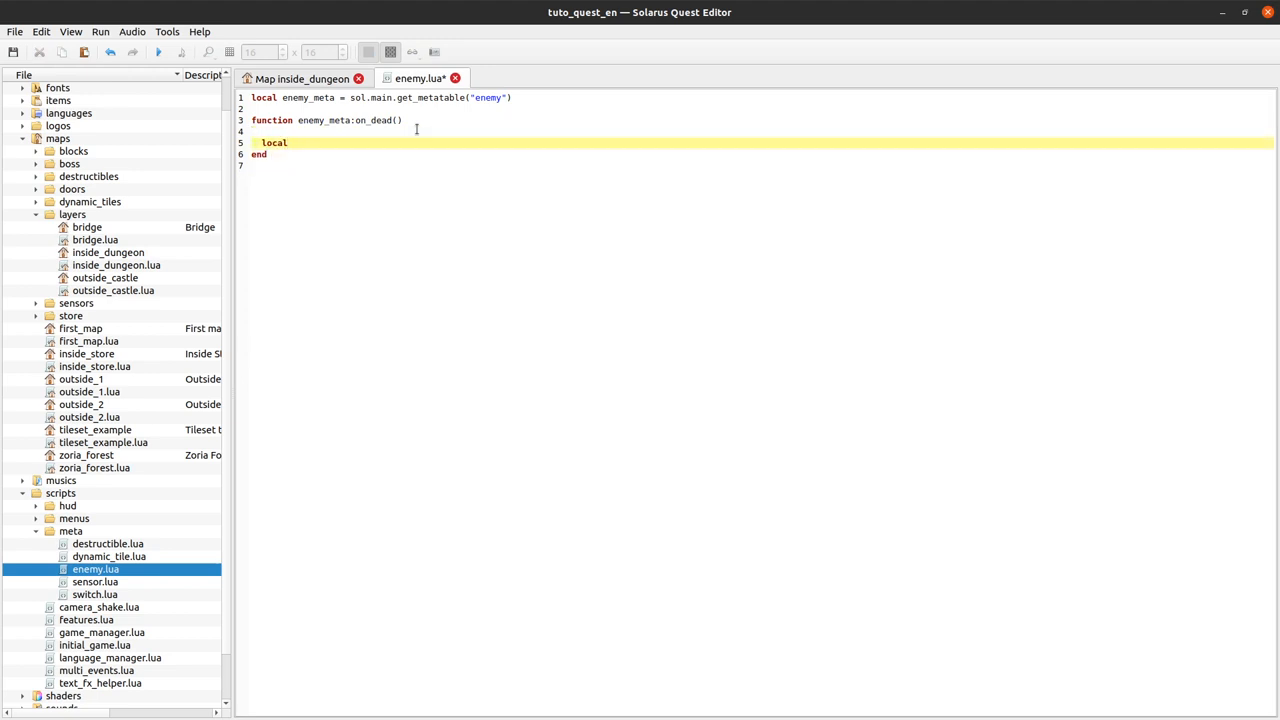
text(enemy)
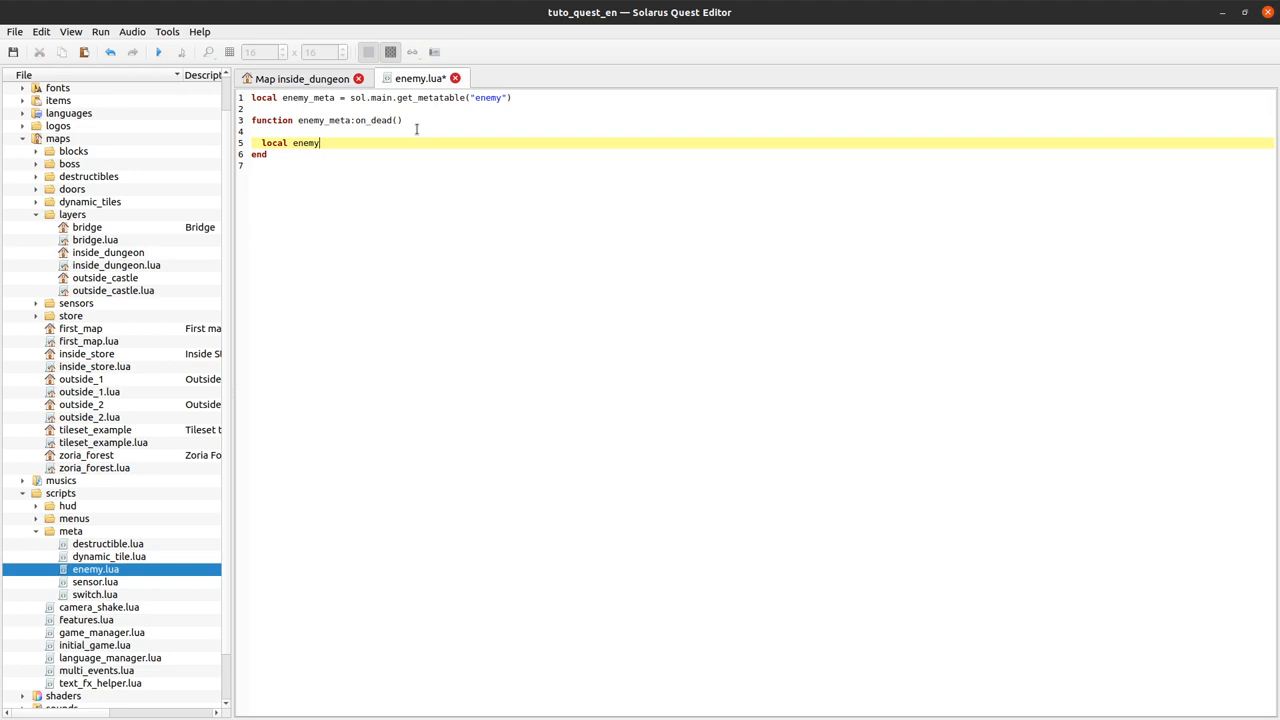
text(=)
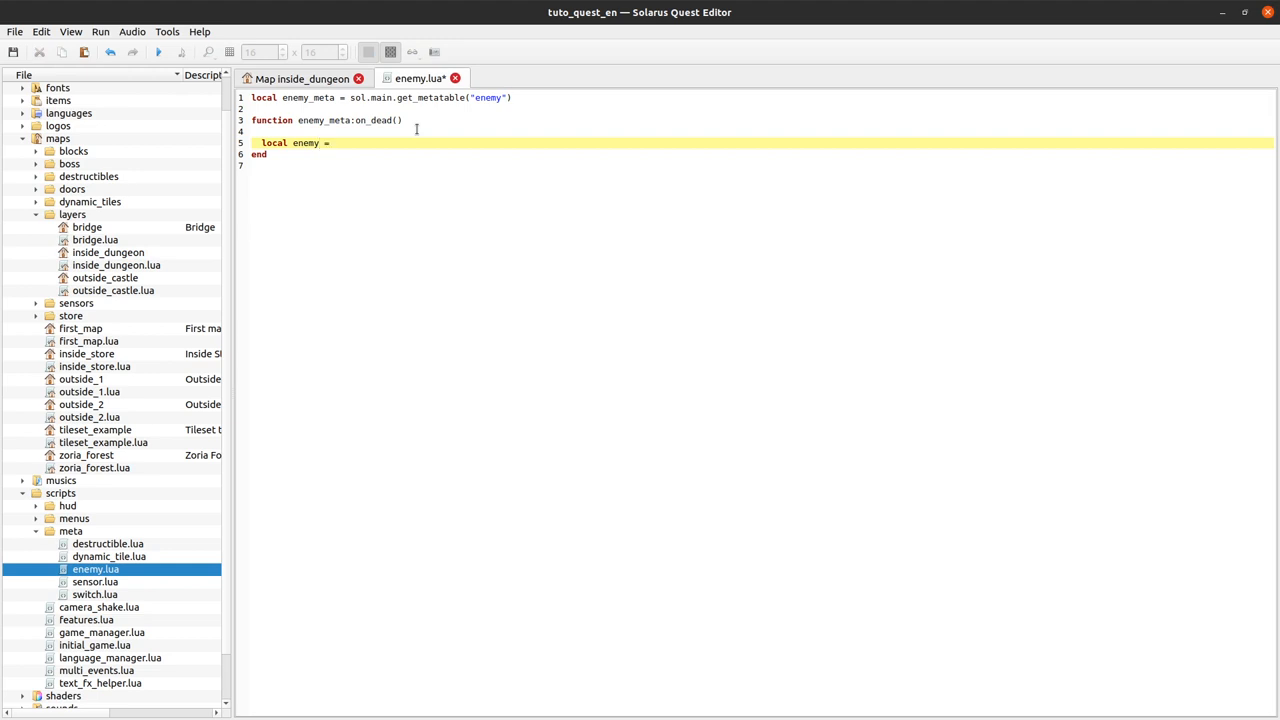
text(self)
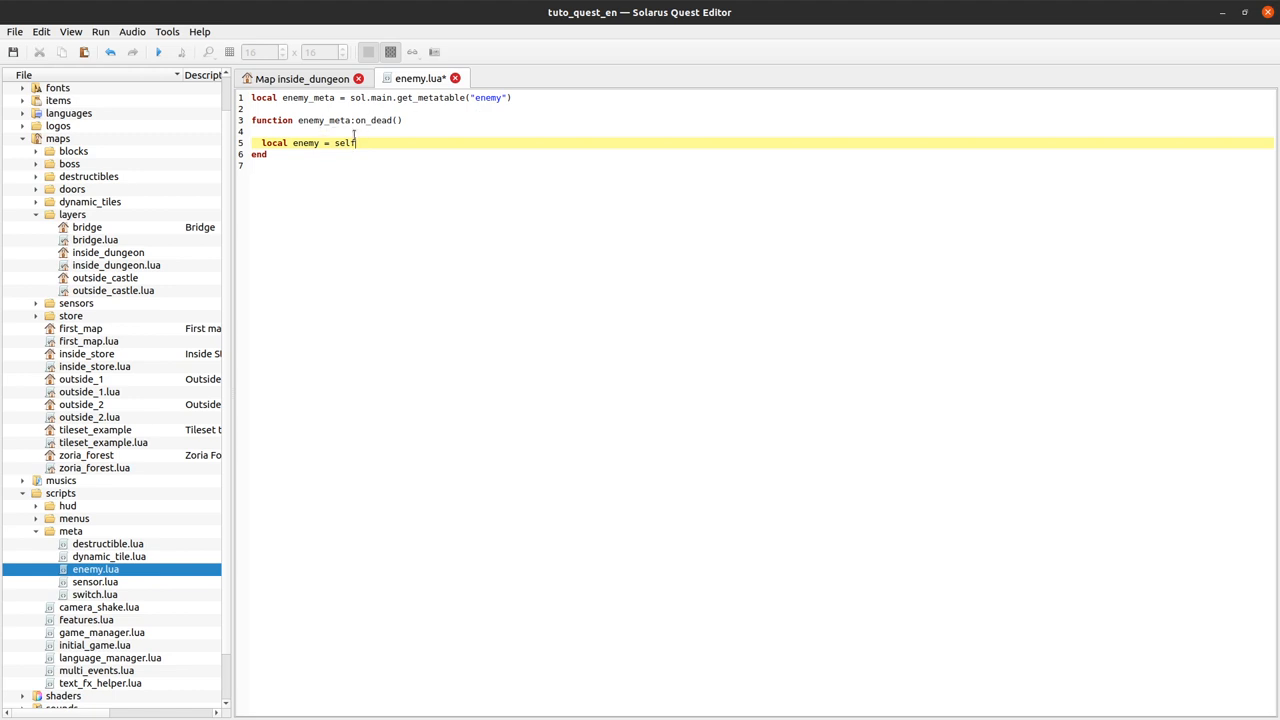
double_click(344, 142)
text(.)
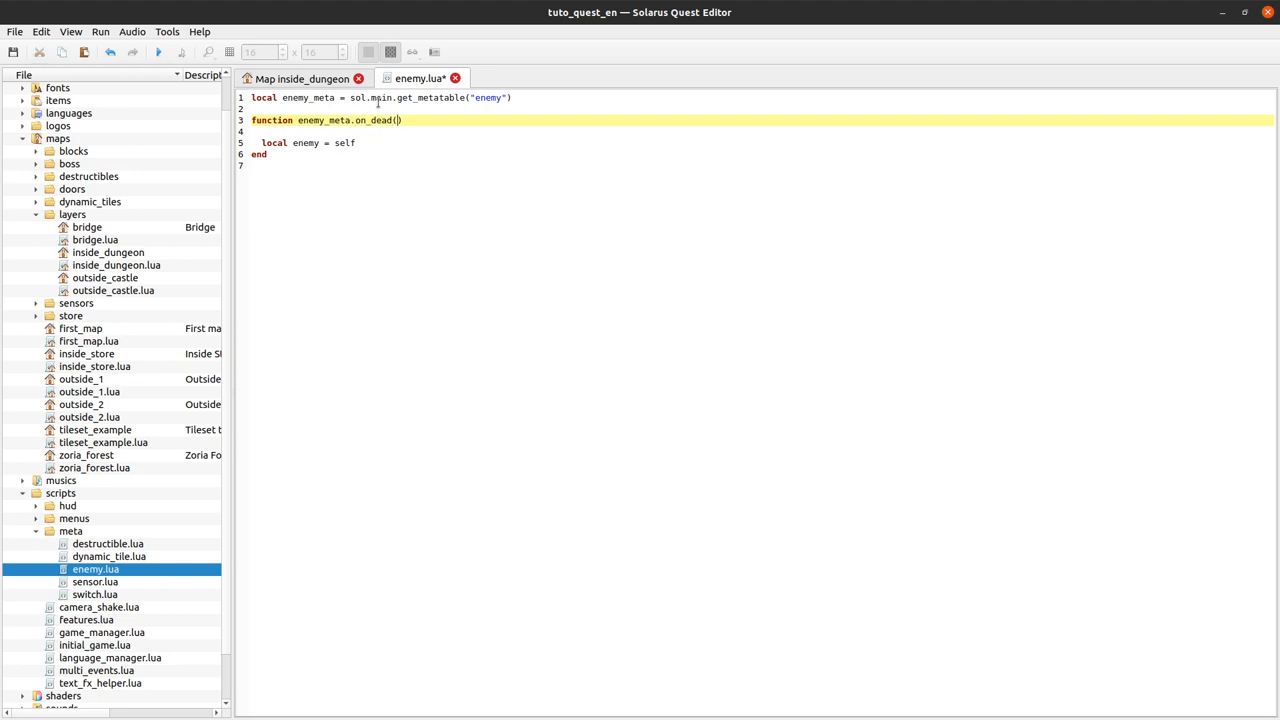
text(self)
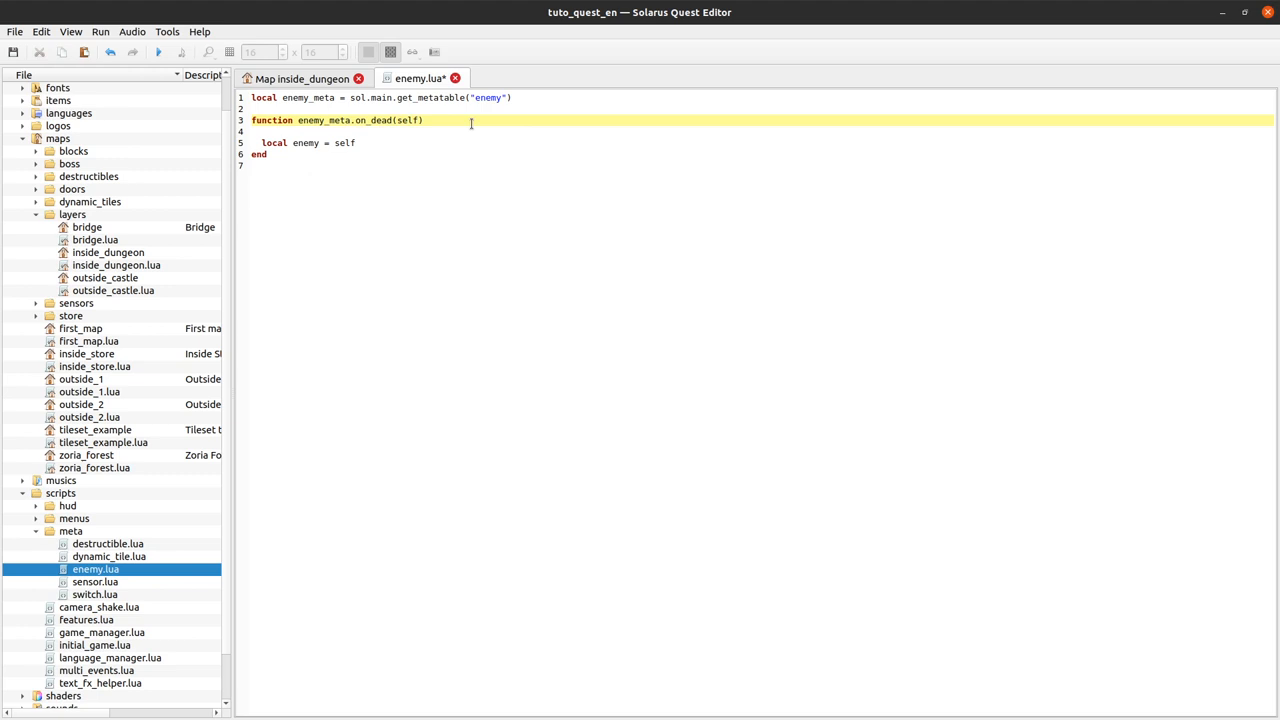
double_click(404, 120)
text(:)
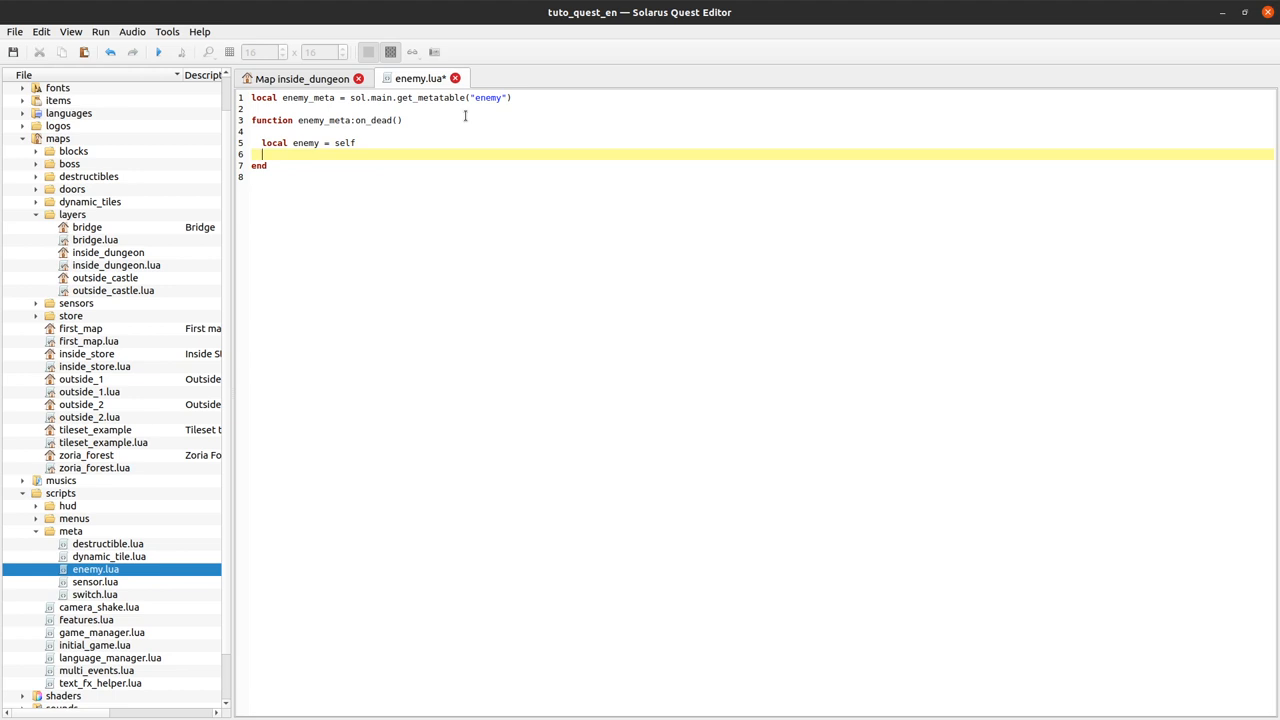
Step: Read the door_prefix property with local door_prefix = enemy:get_property("door_prefix")
text(local do)
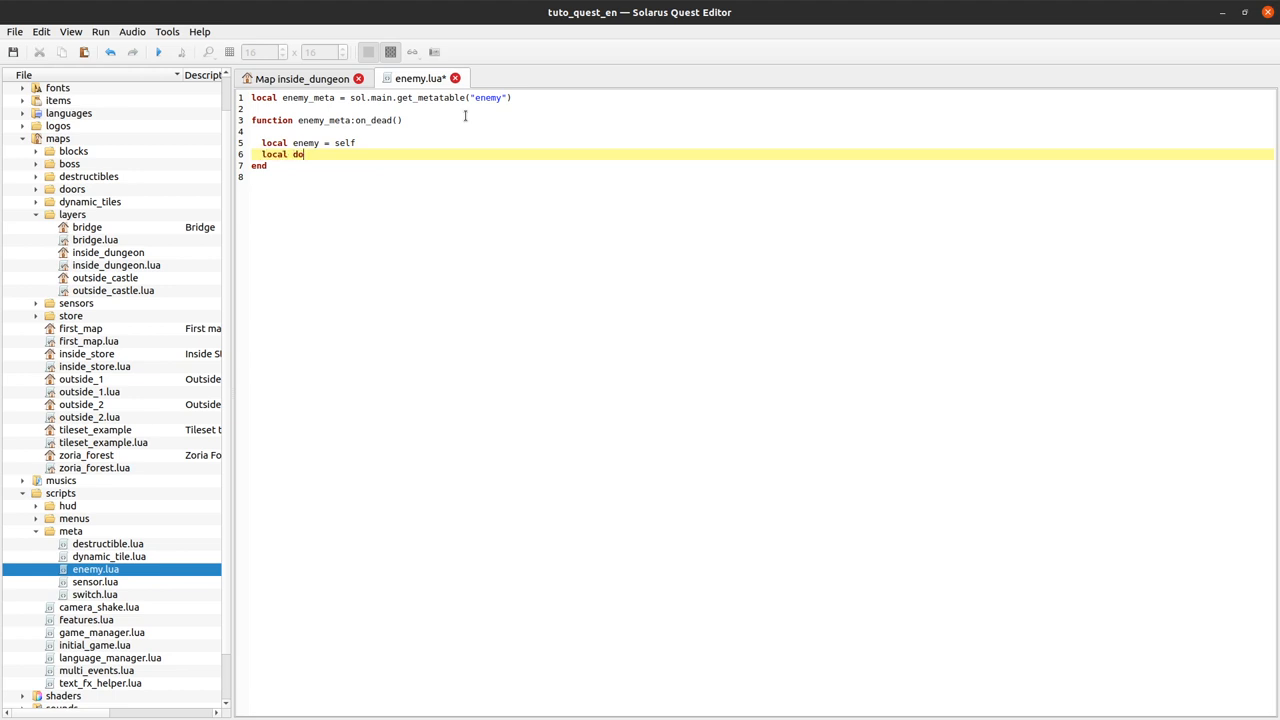
text(or_prefix =)
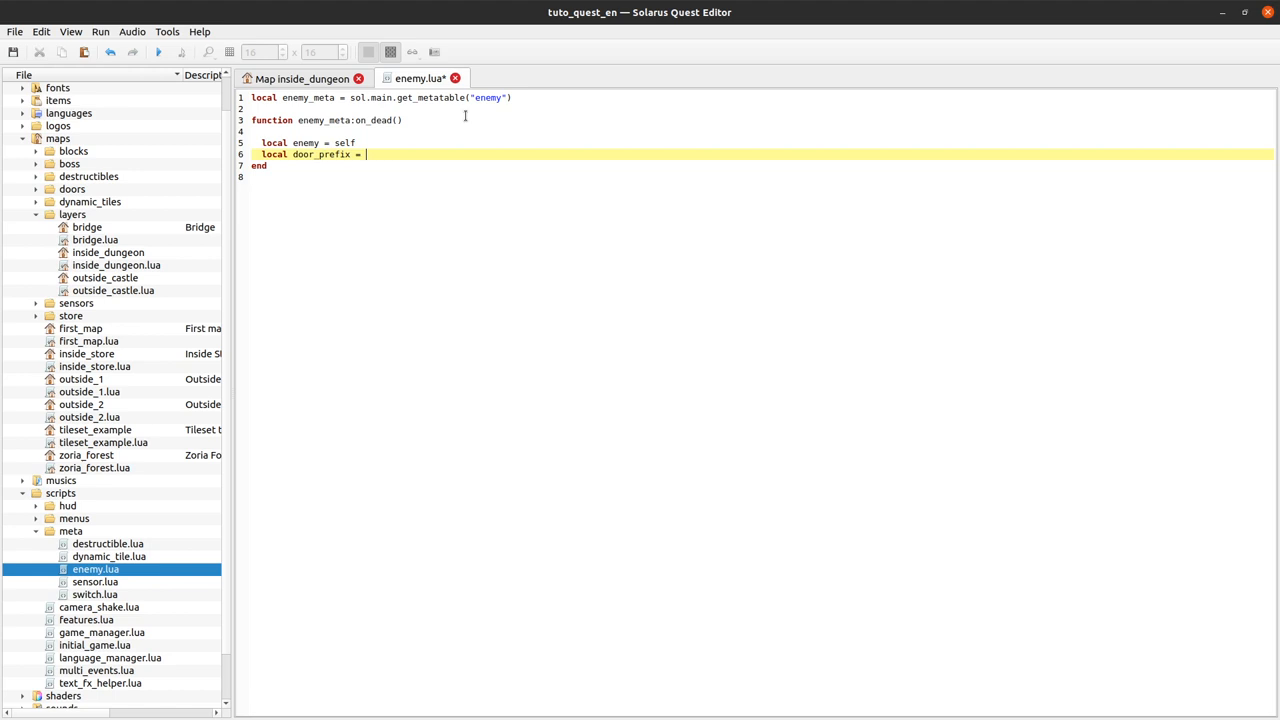
text(enemy:get_property()
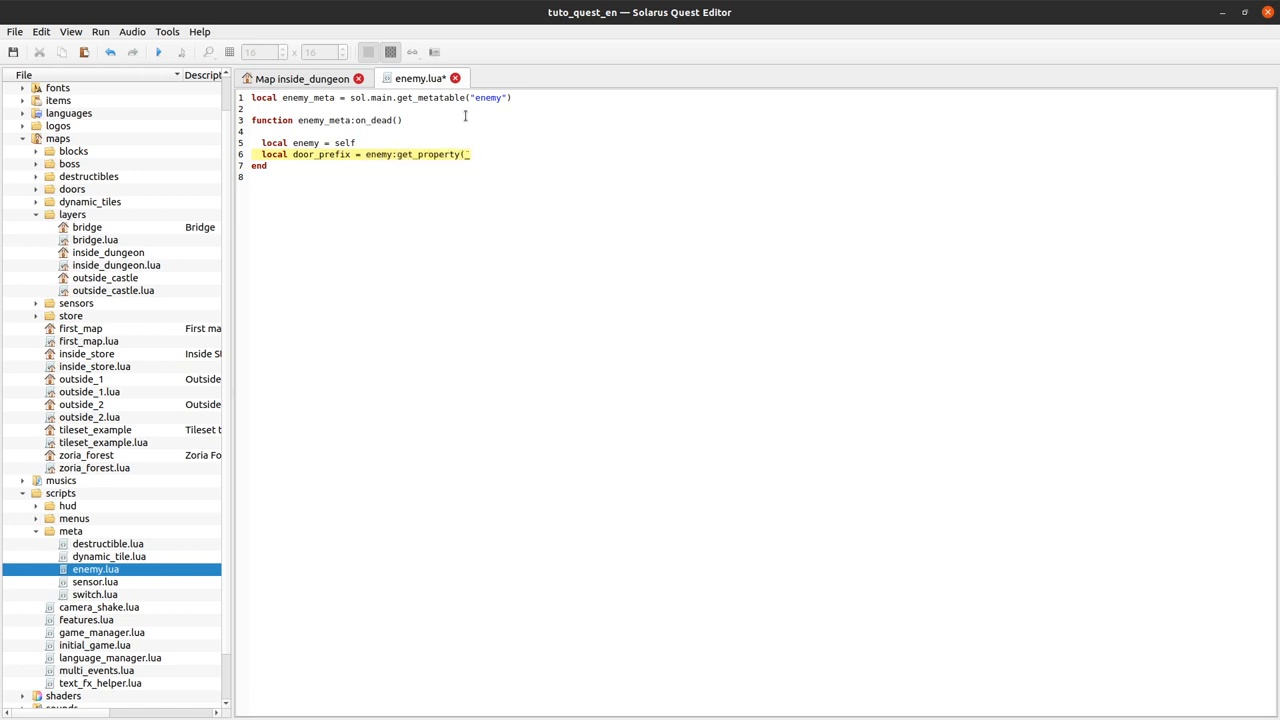
text("door_prefix")
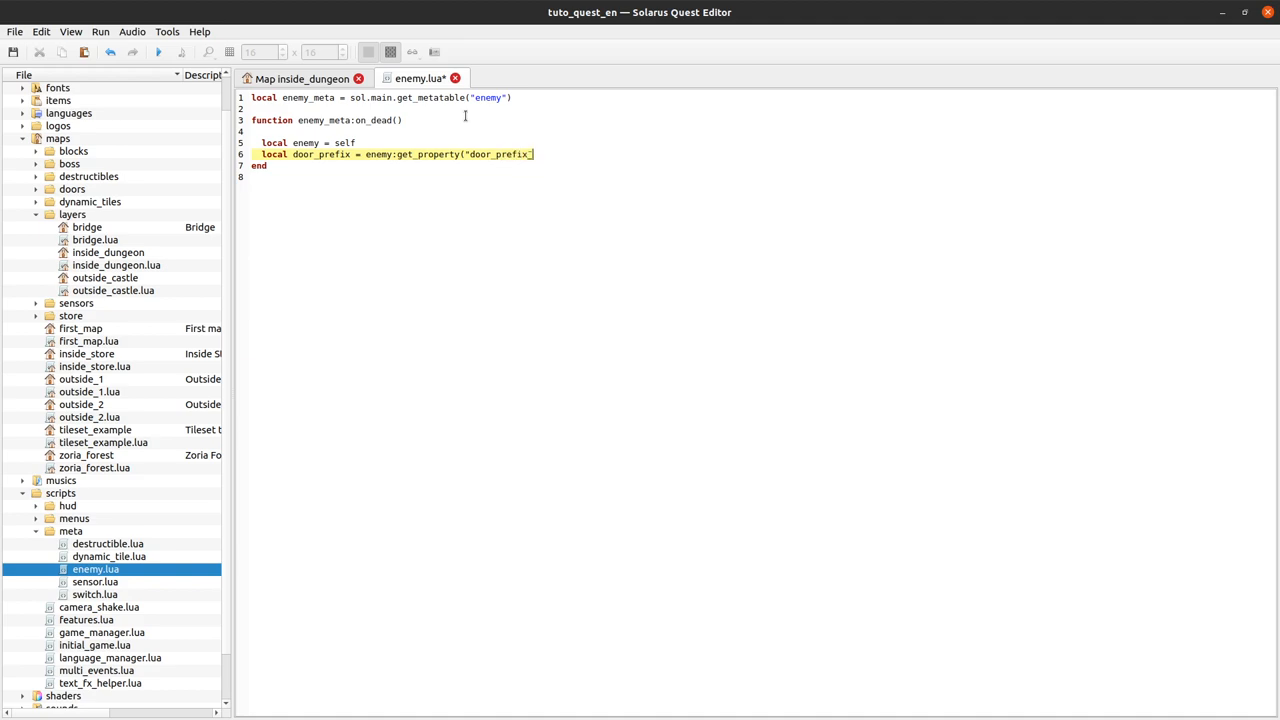
click(300, 78)
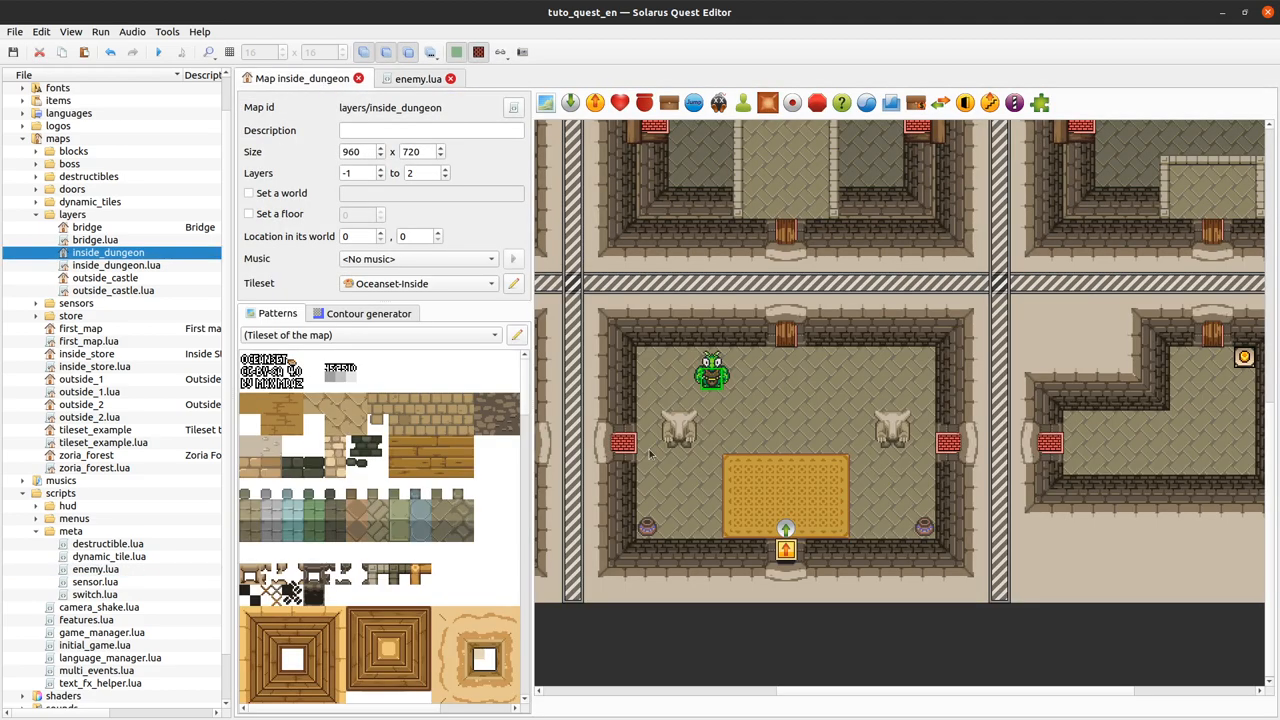
double_click(712, 374)
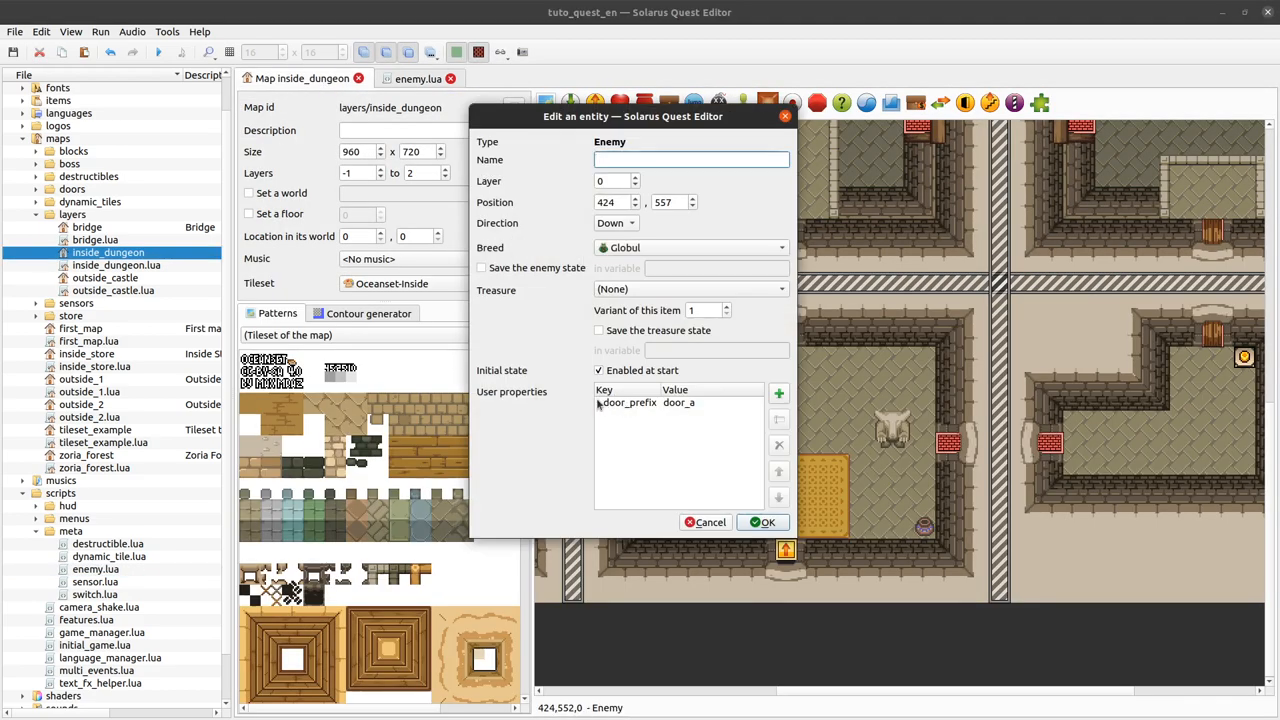
click(764, 522)
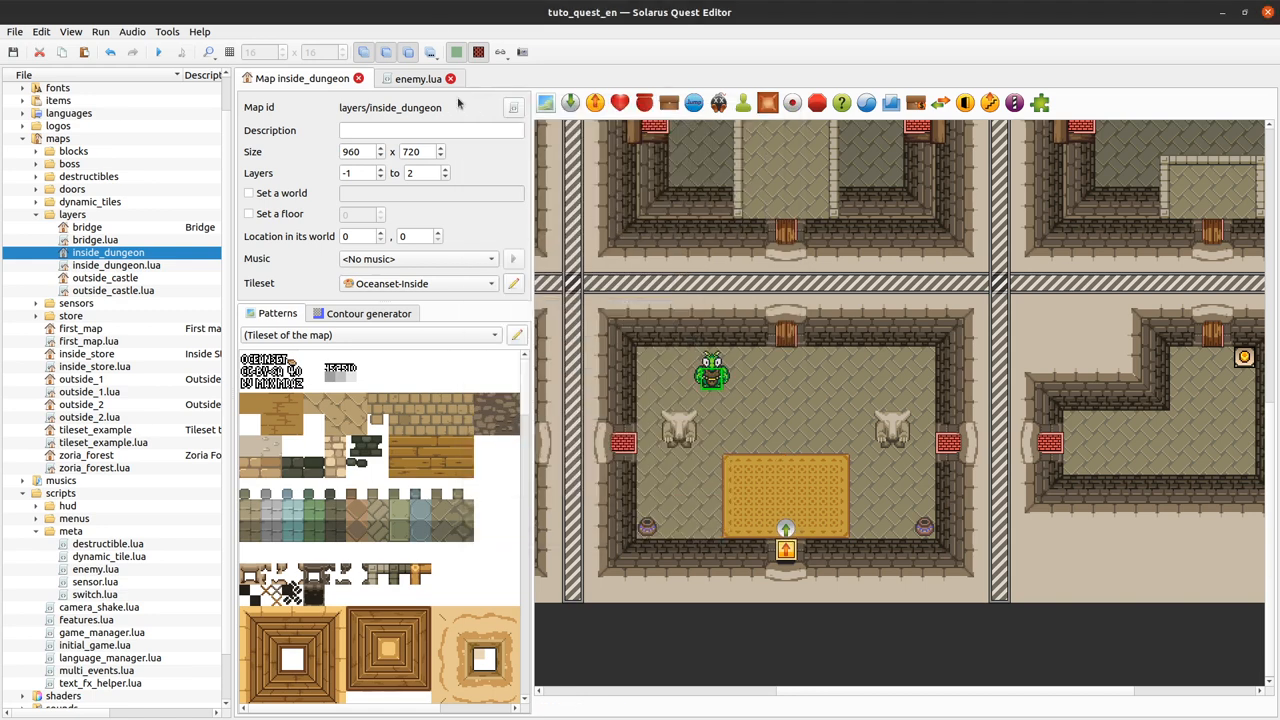
click(416, 78)
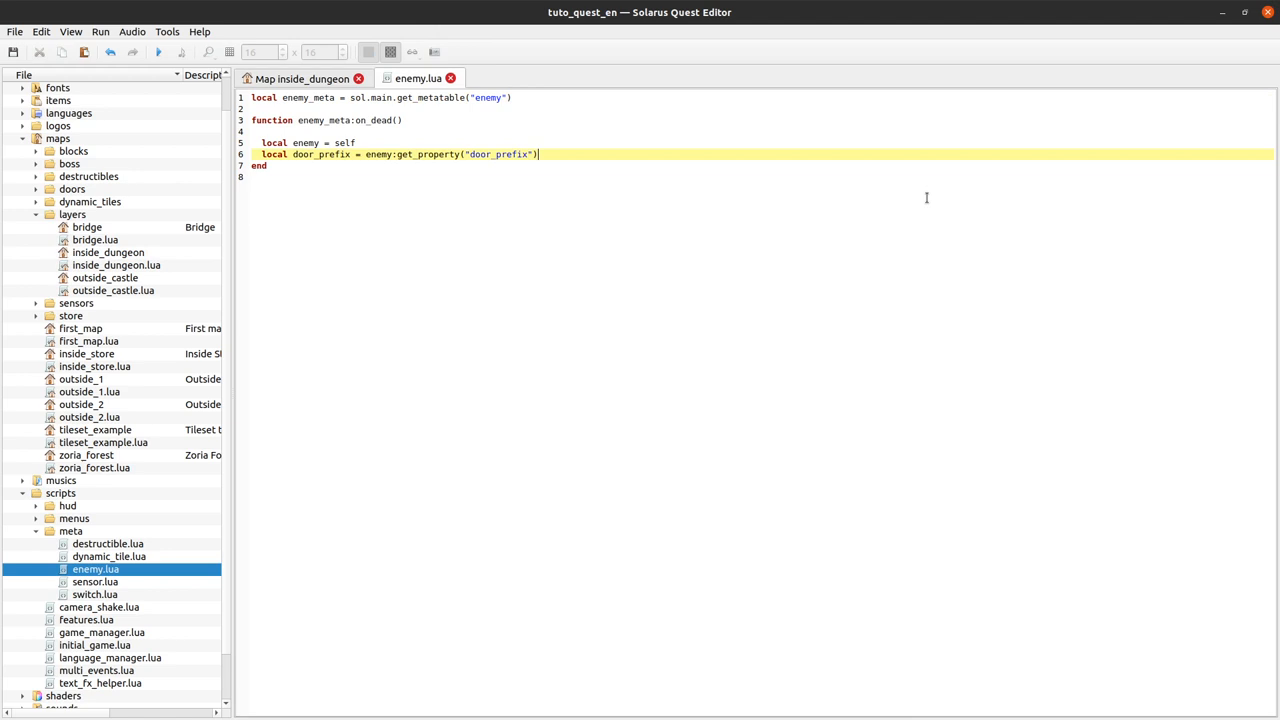
Step: Add an if door_prefix check with a comment that this enemy was linked to a door
text(if door_prefix ~= nil then)
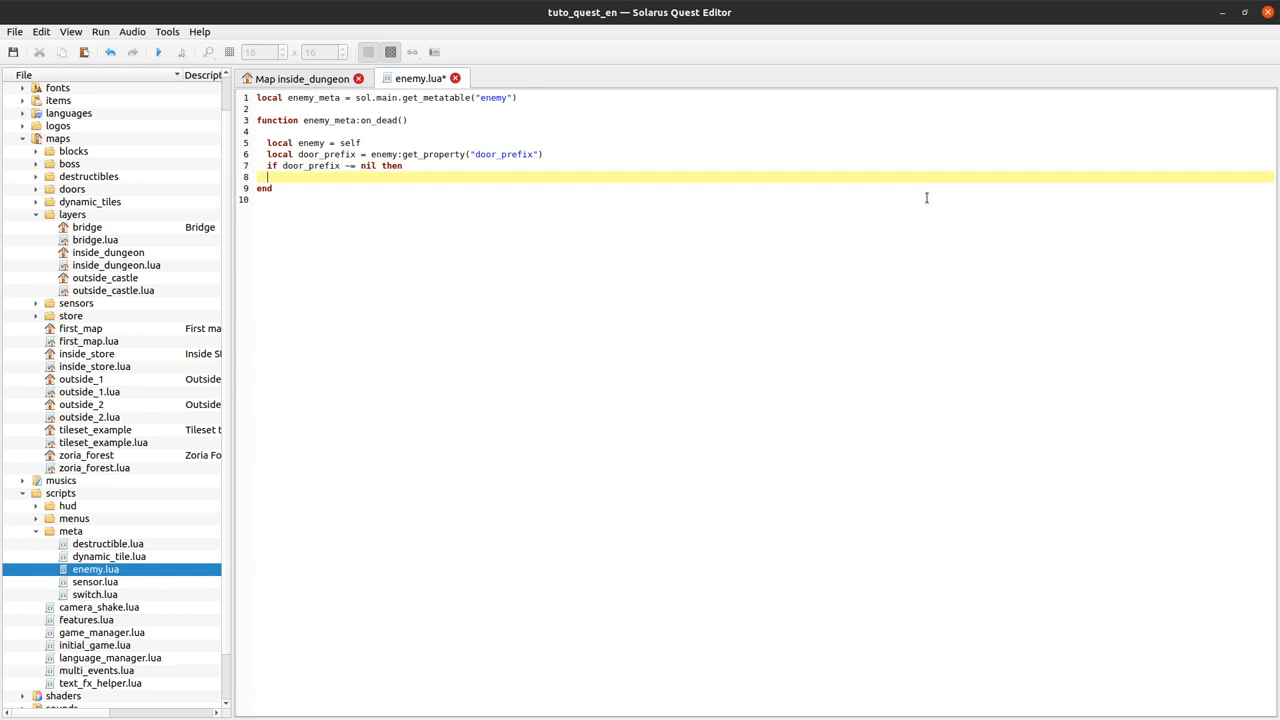
text(-- This enemy s)
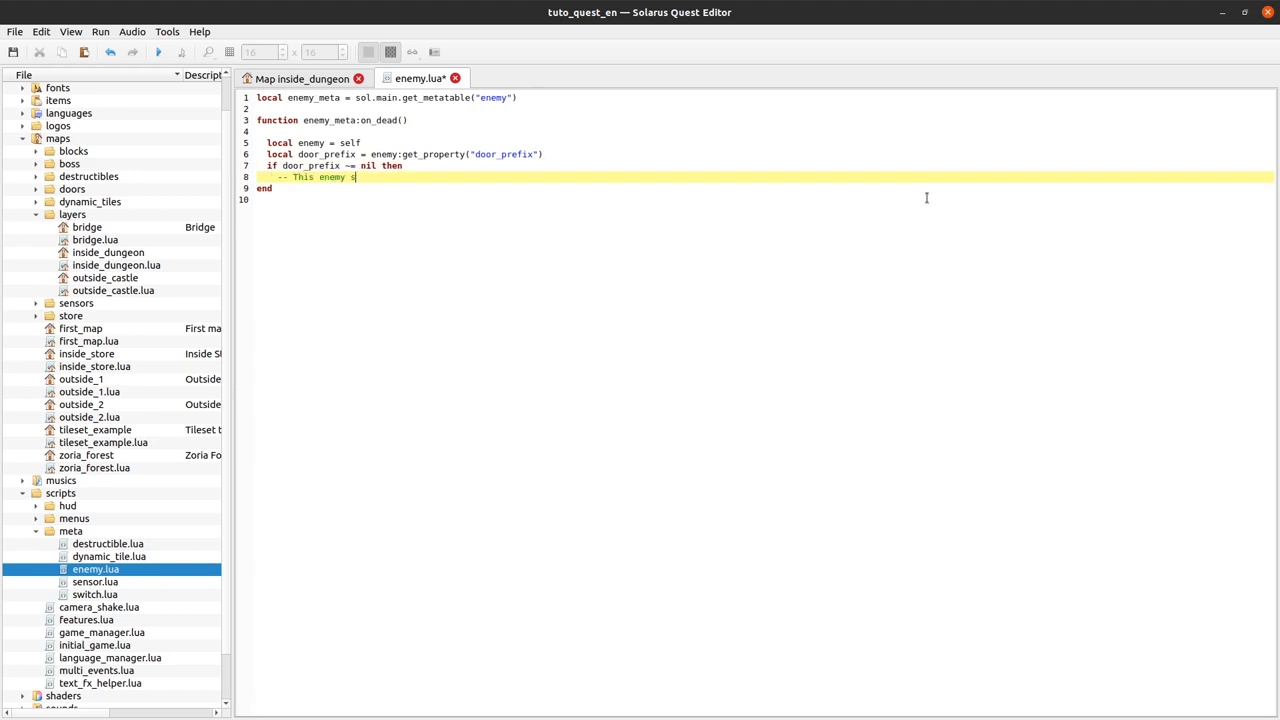
text(was linked)
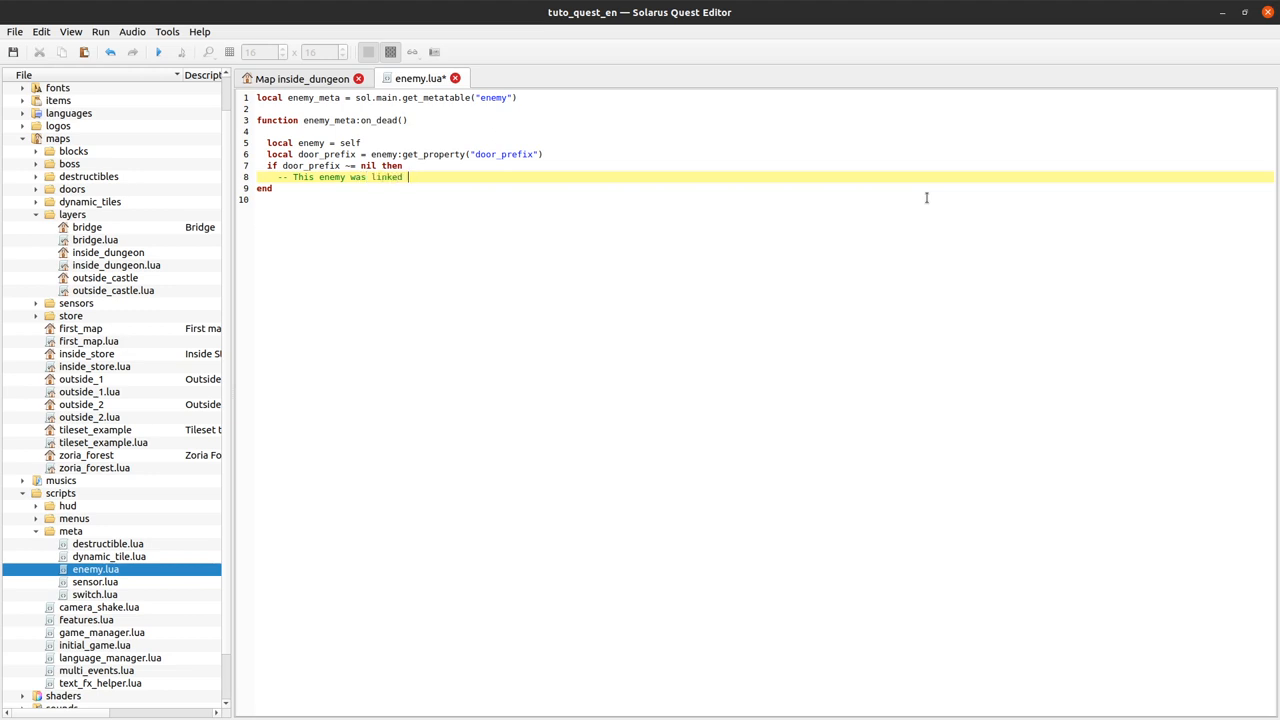
text(to a door.)
text(end)
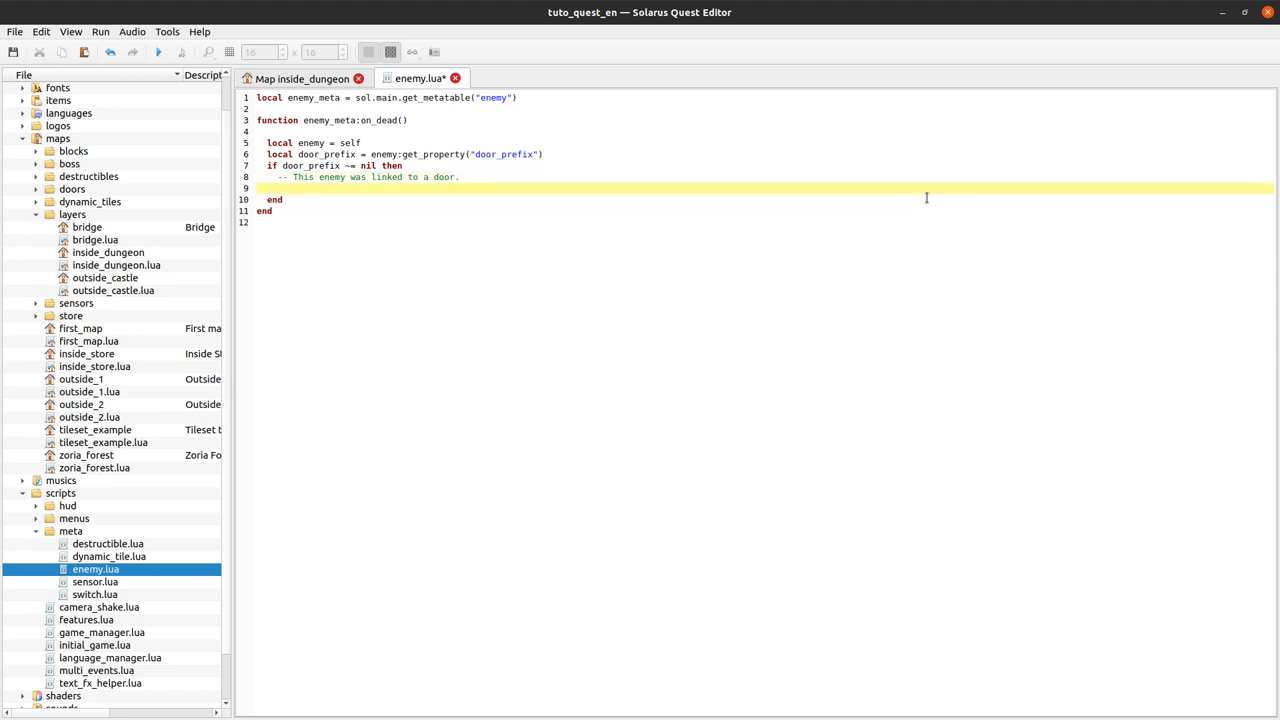
Step: Get the enemy's map and call map:open_doors(door_prefix) inside the if block
text(lo)
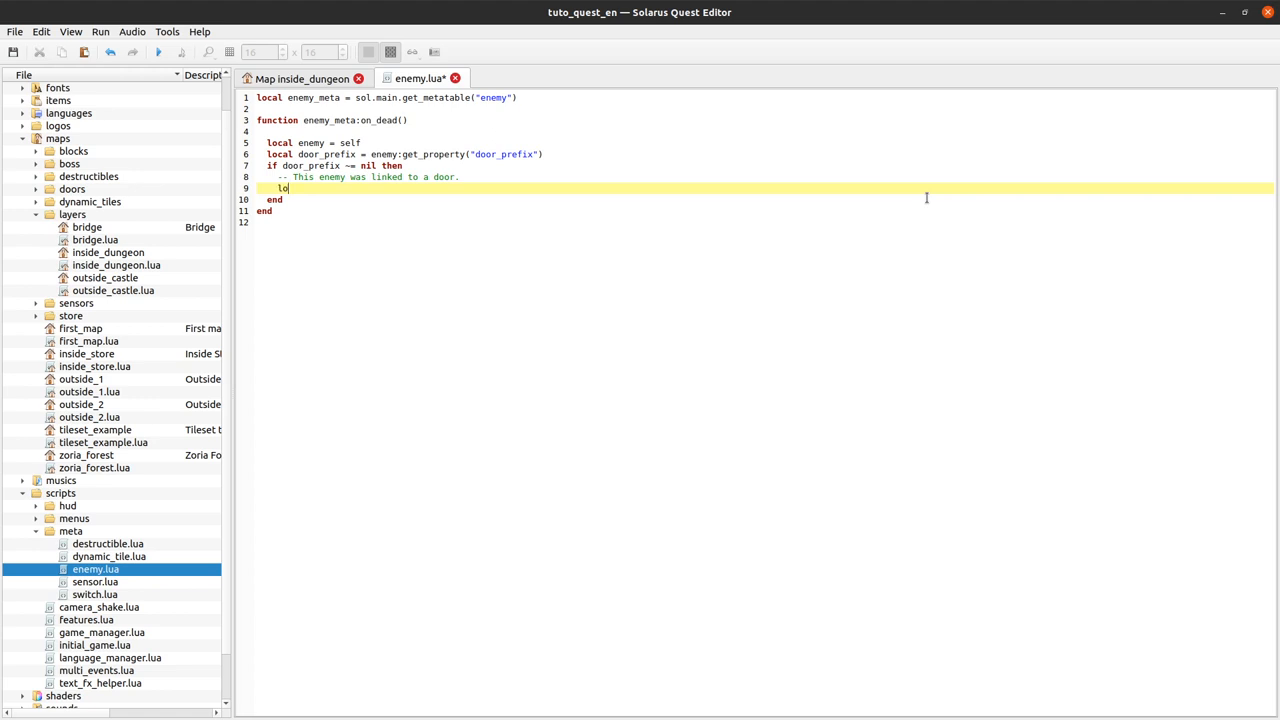
text(cal map = enemy:get_map()
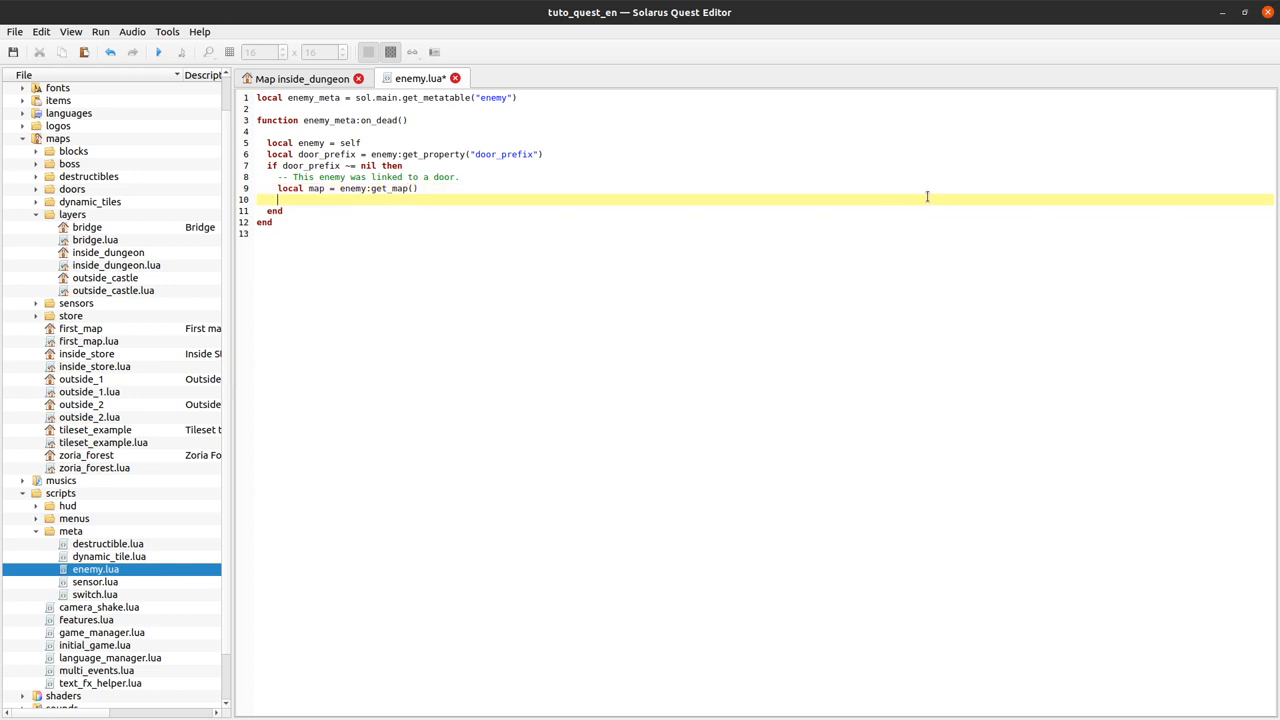
text(map:open_door)
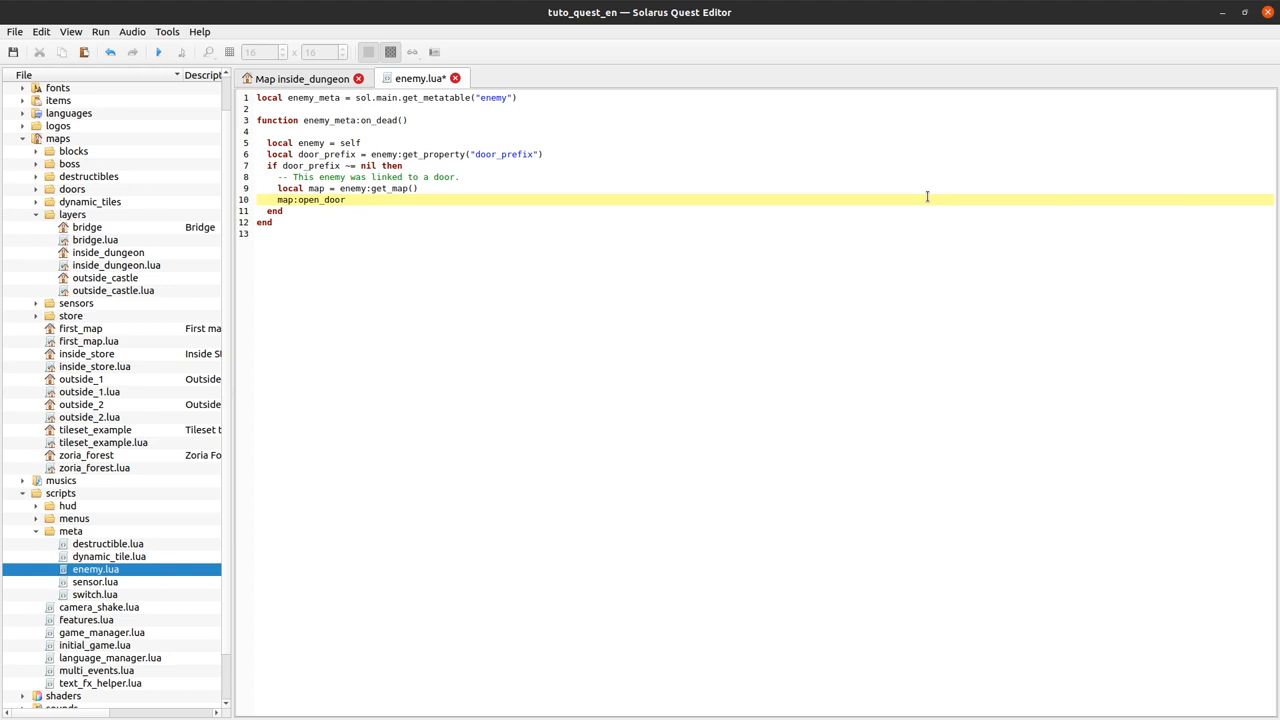
text(s()
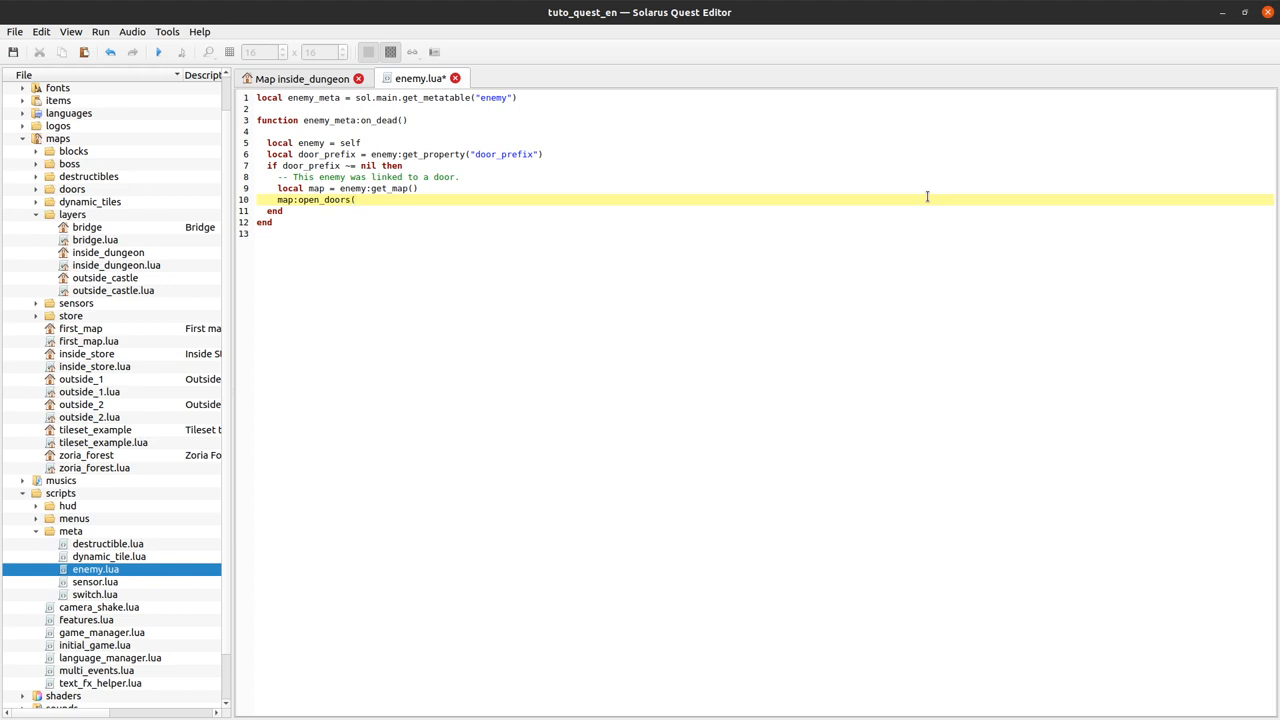
text((do)
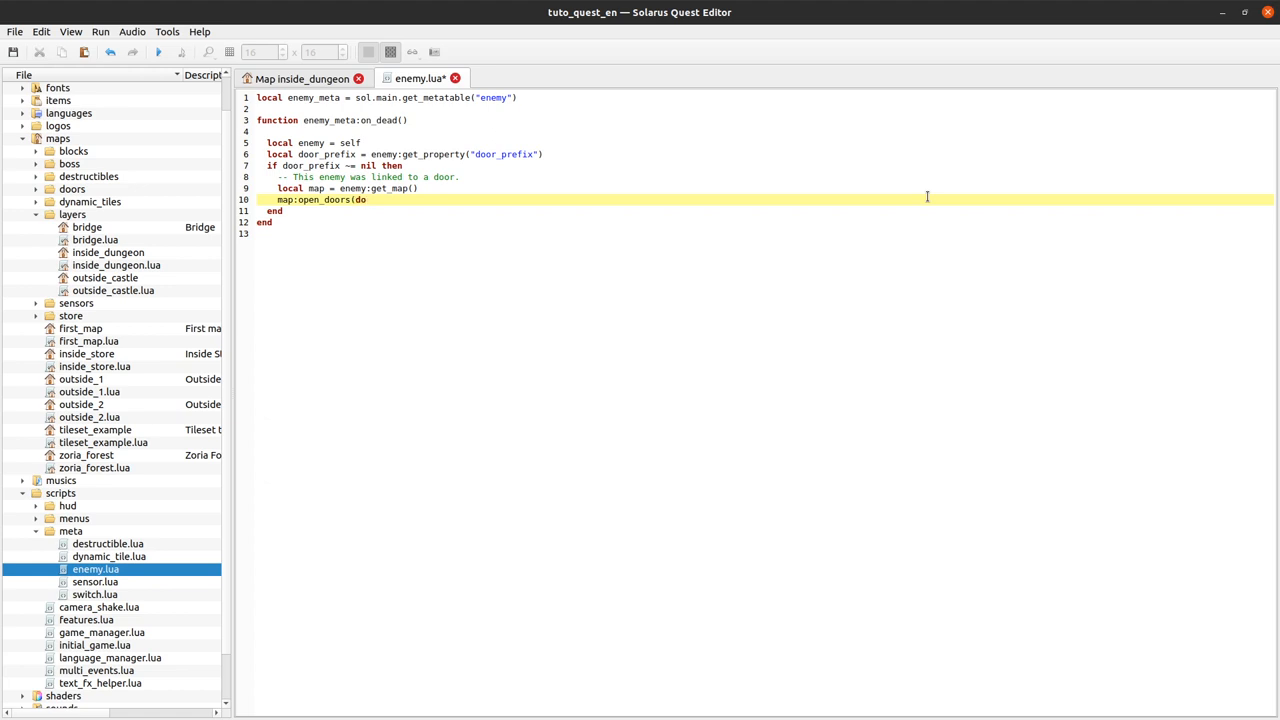
text(door_prefix)
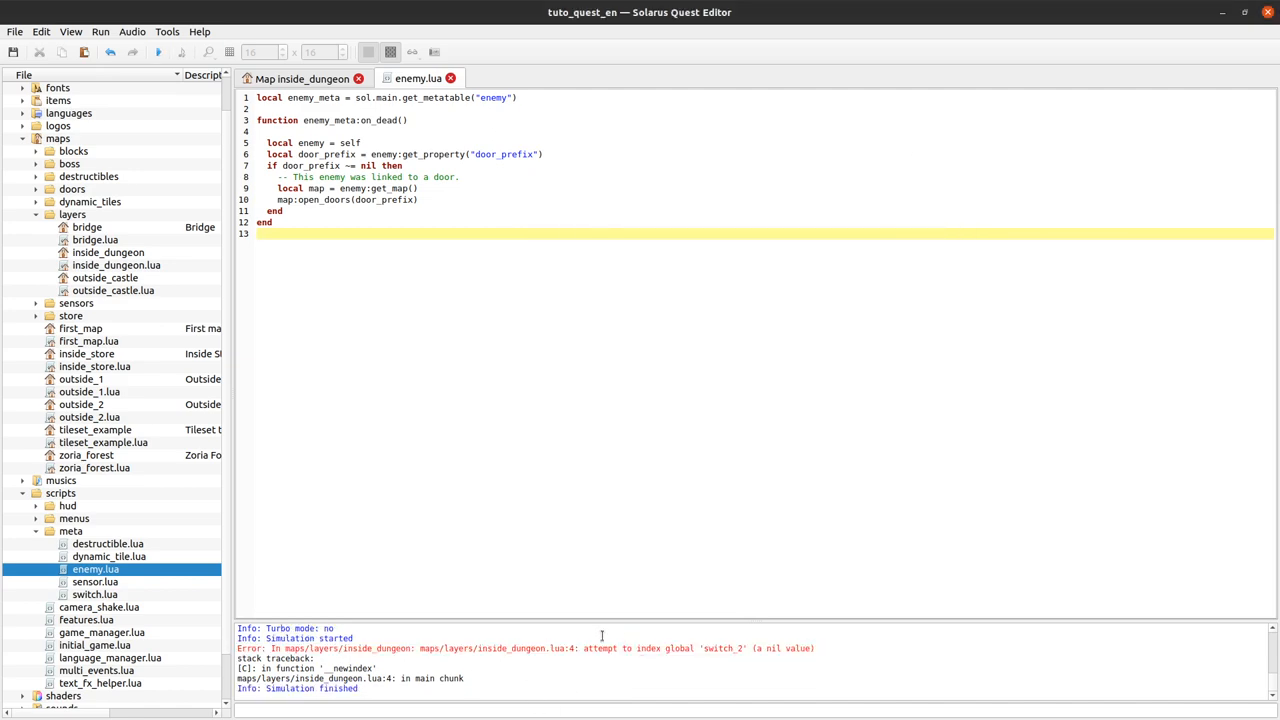
Step: Run the quest to test the enemy script and move the game window
click(302, 78)
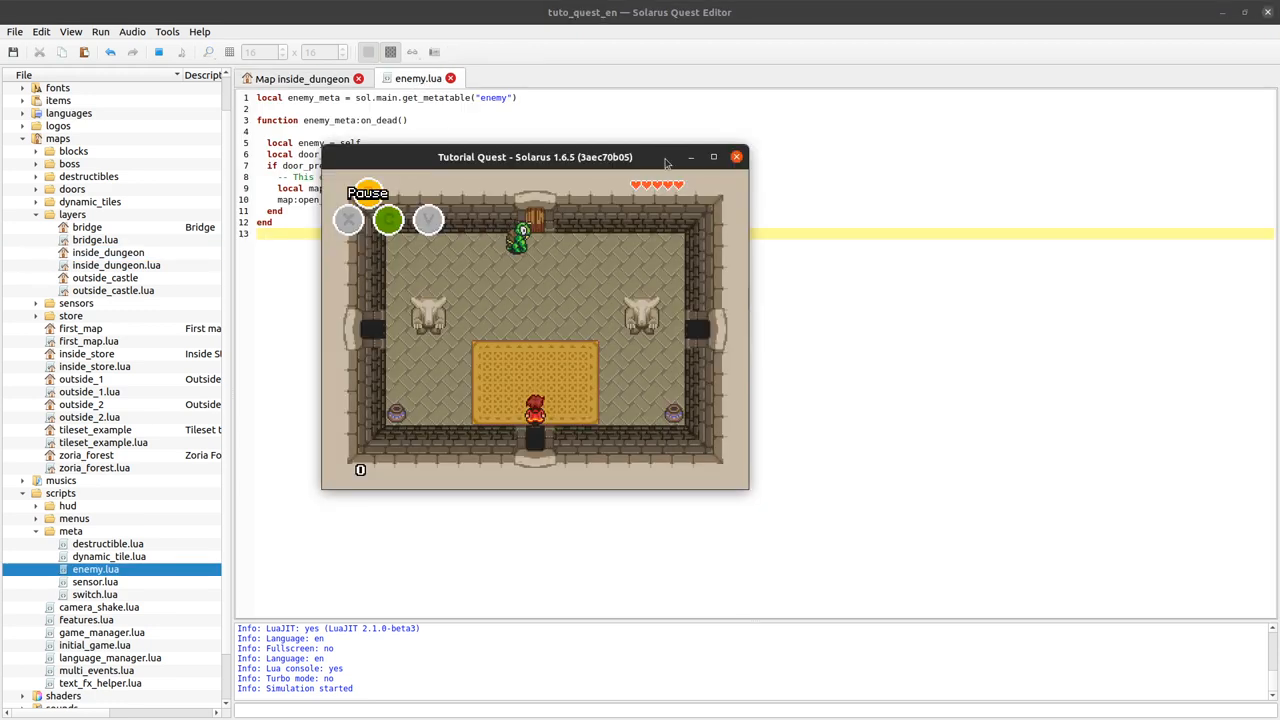
drag(536, 156, 784, 168)
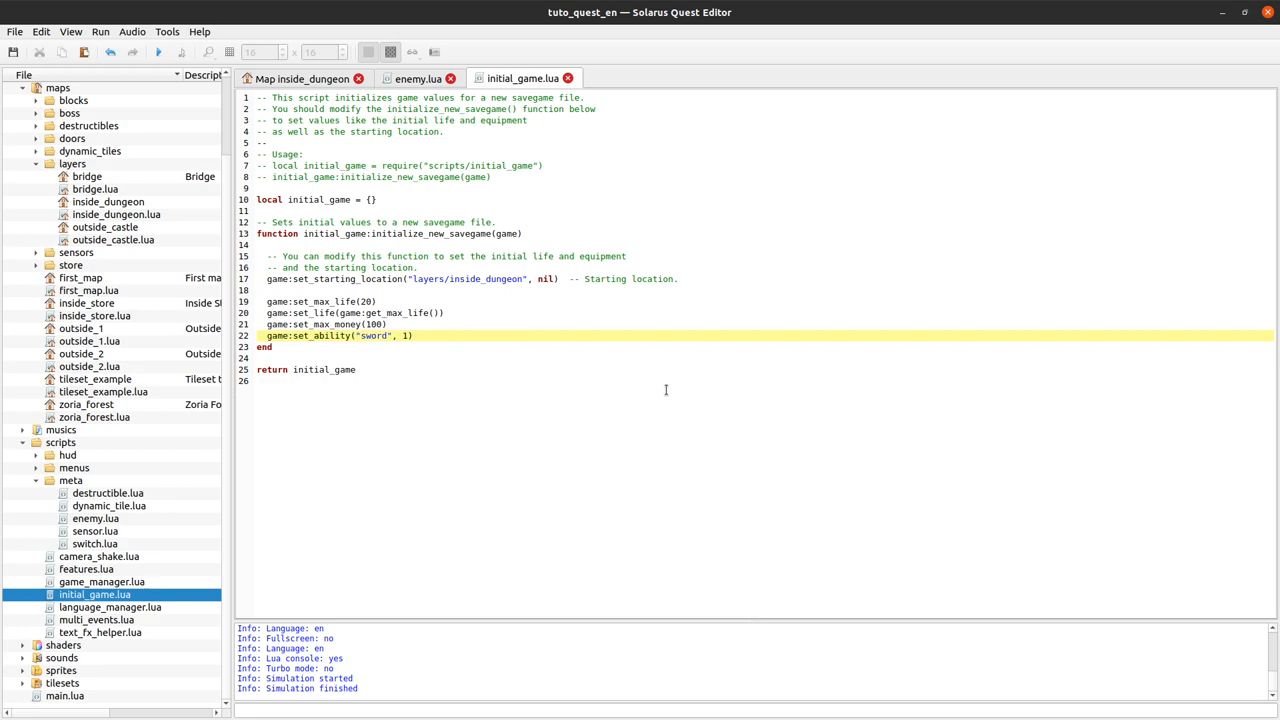
Step: Bring enemy.lua with its door-opening on_dead code back into view
click(302, 78)
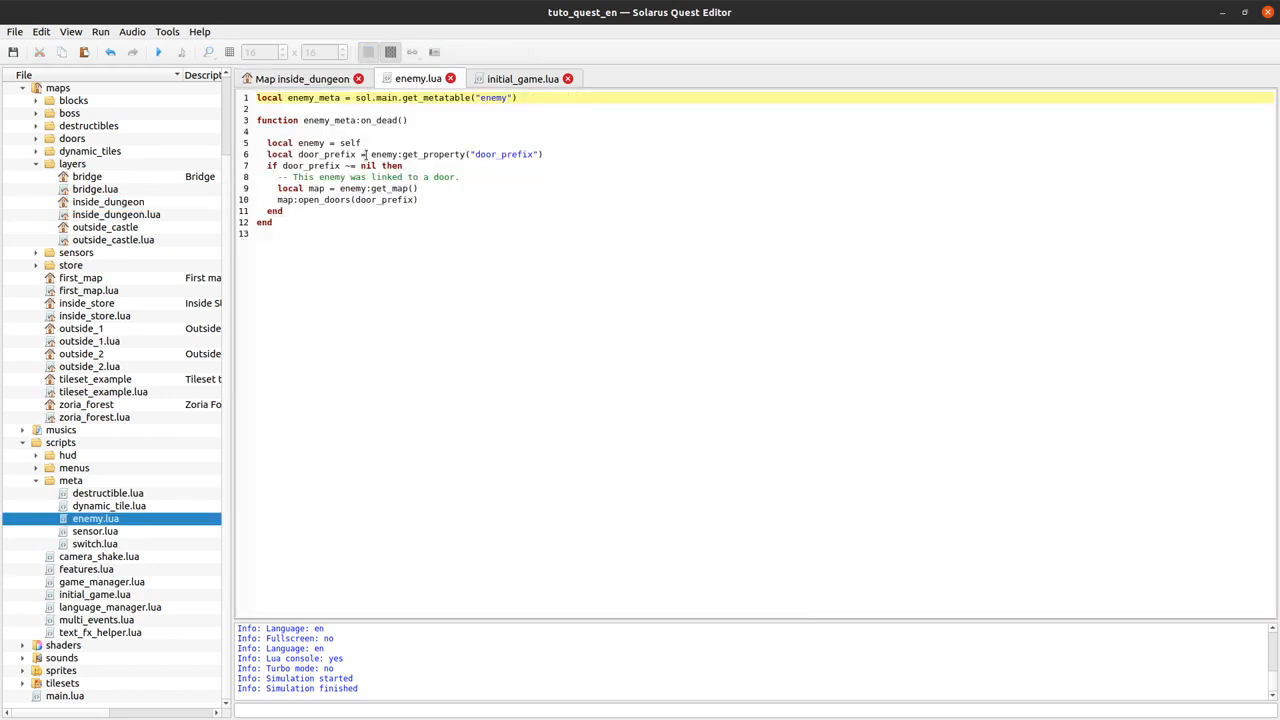
click(376, 132)
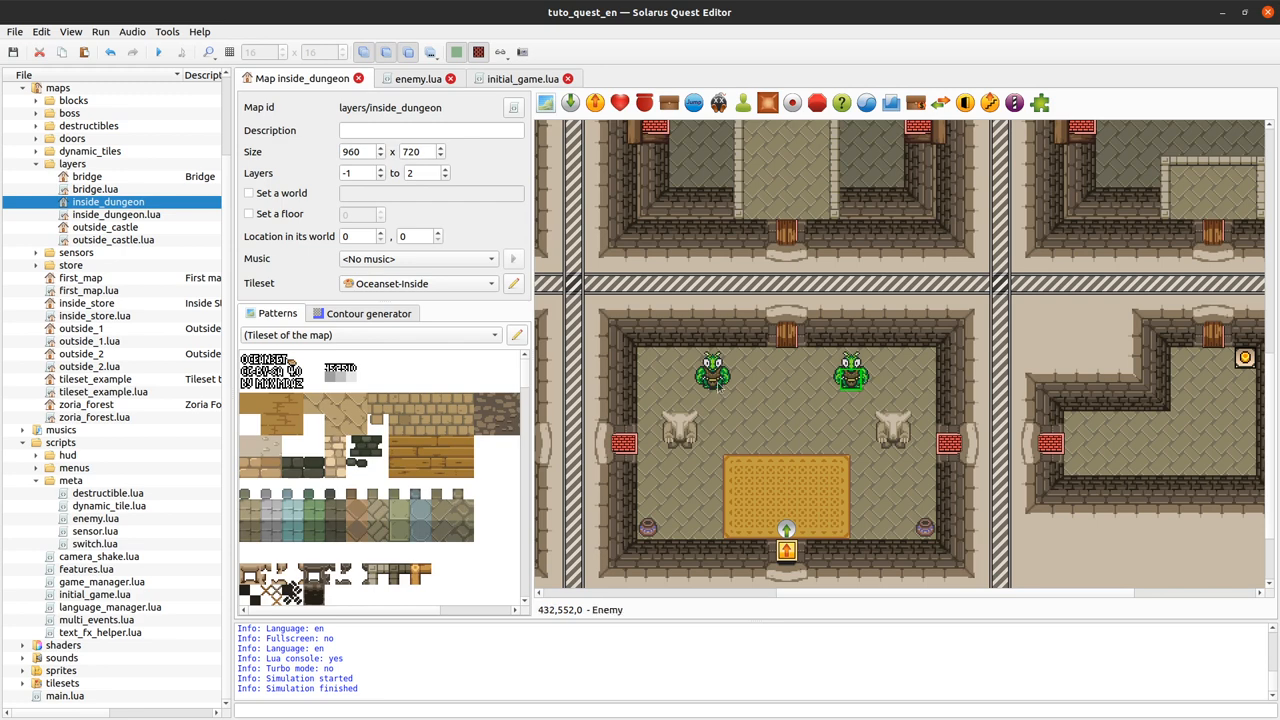
mouse_move(856, 388)
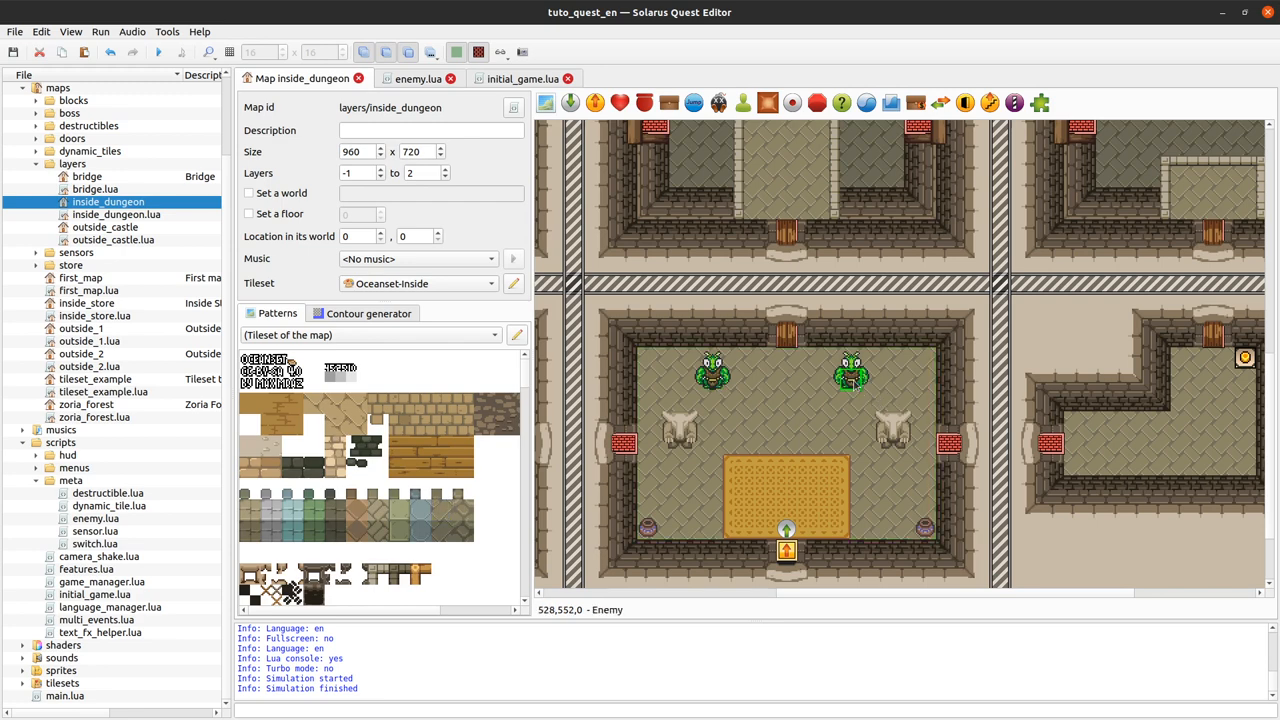
mouse_move(856, 388)
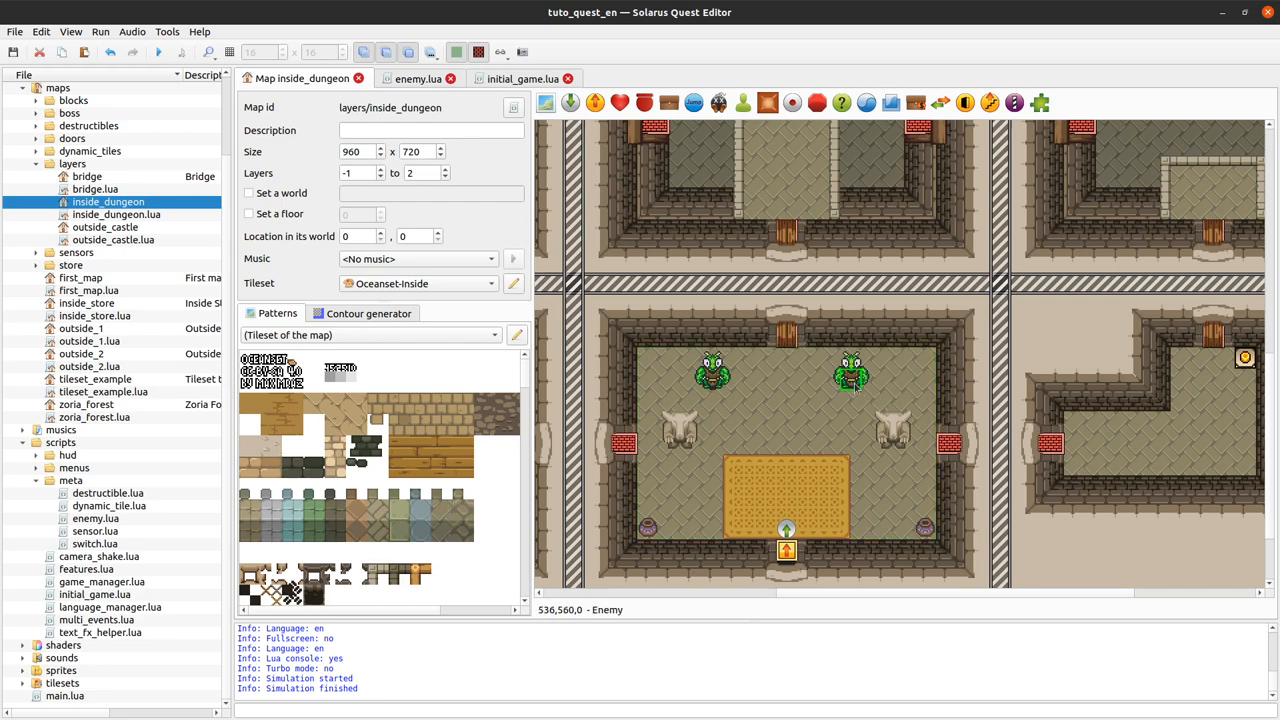
double_click(850, 376)
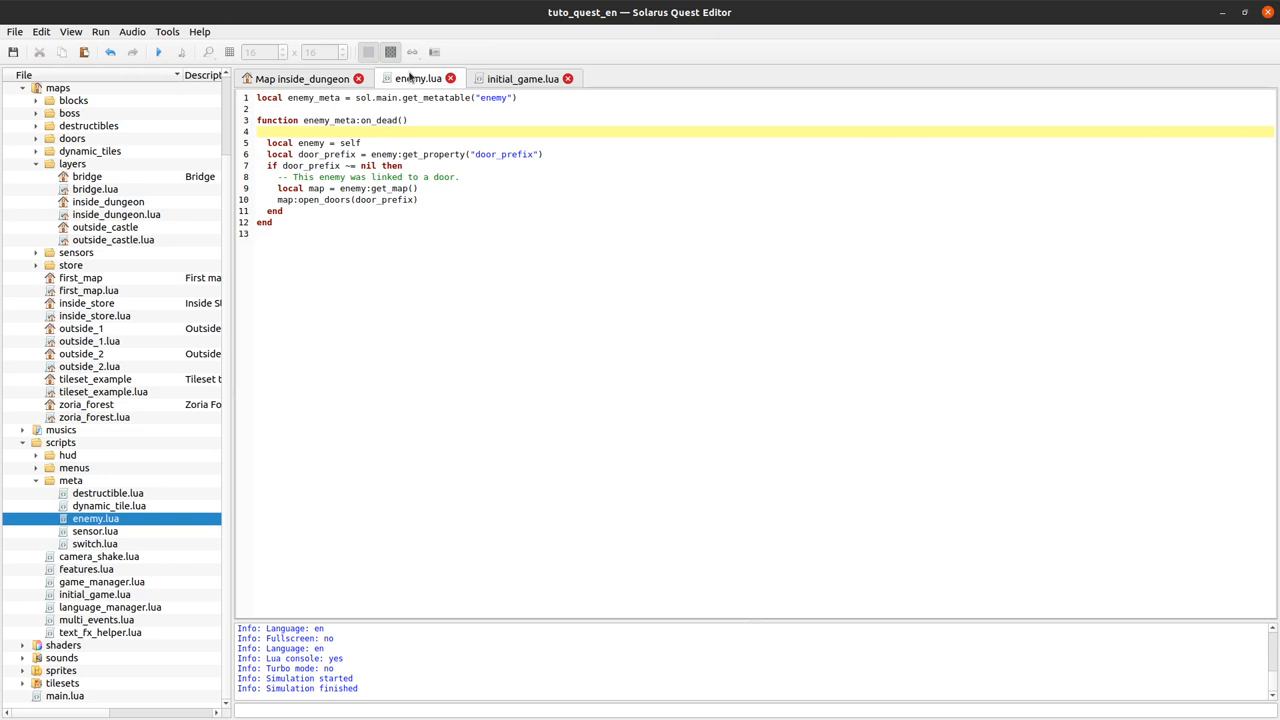
Step: Add a for other in map:get_entities_of_type(...) do ... end loop in on_dead
click(420, 200)
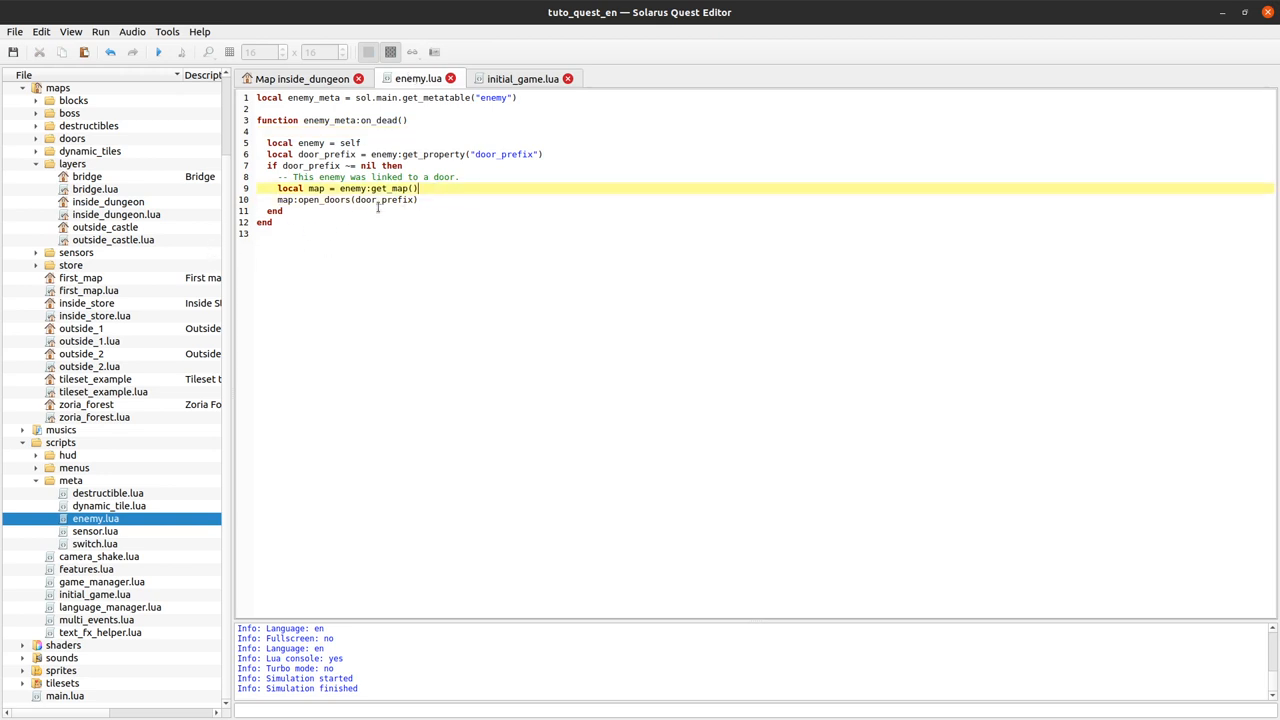
click(436, 176)
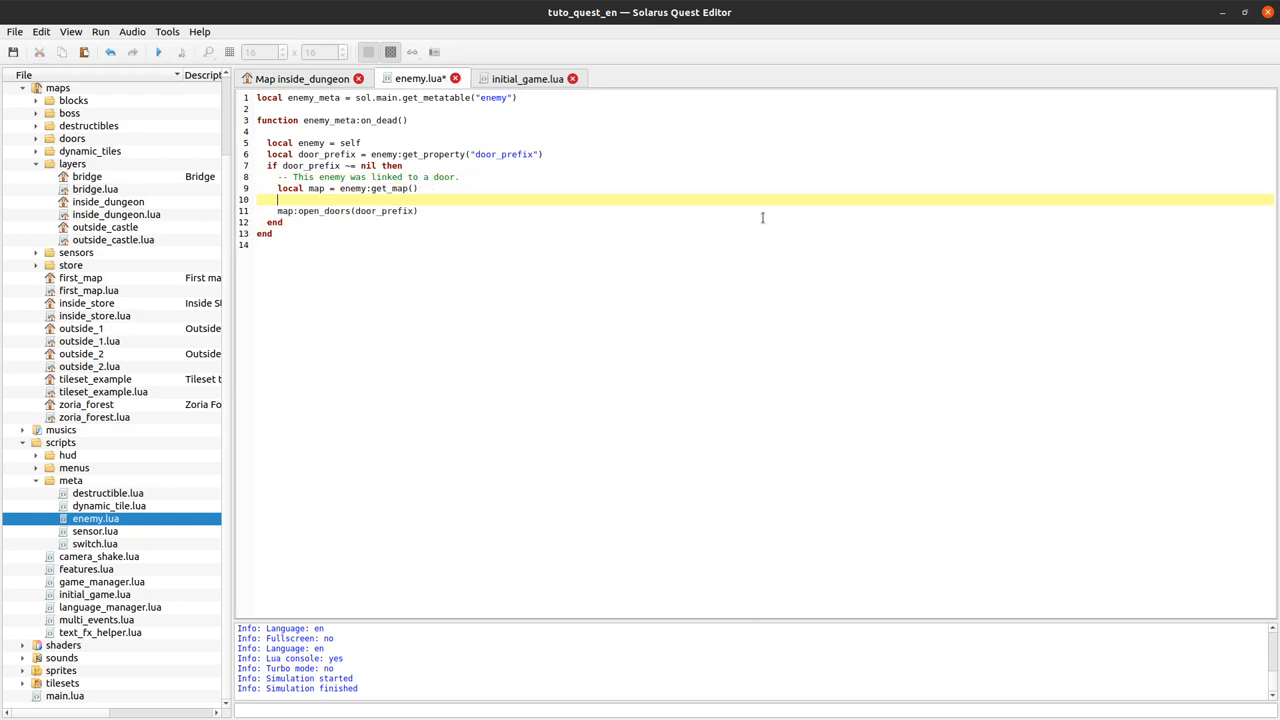
text(for)
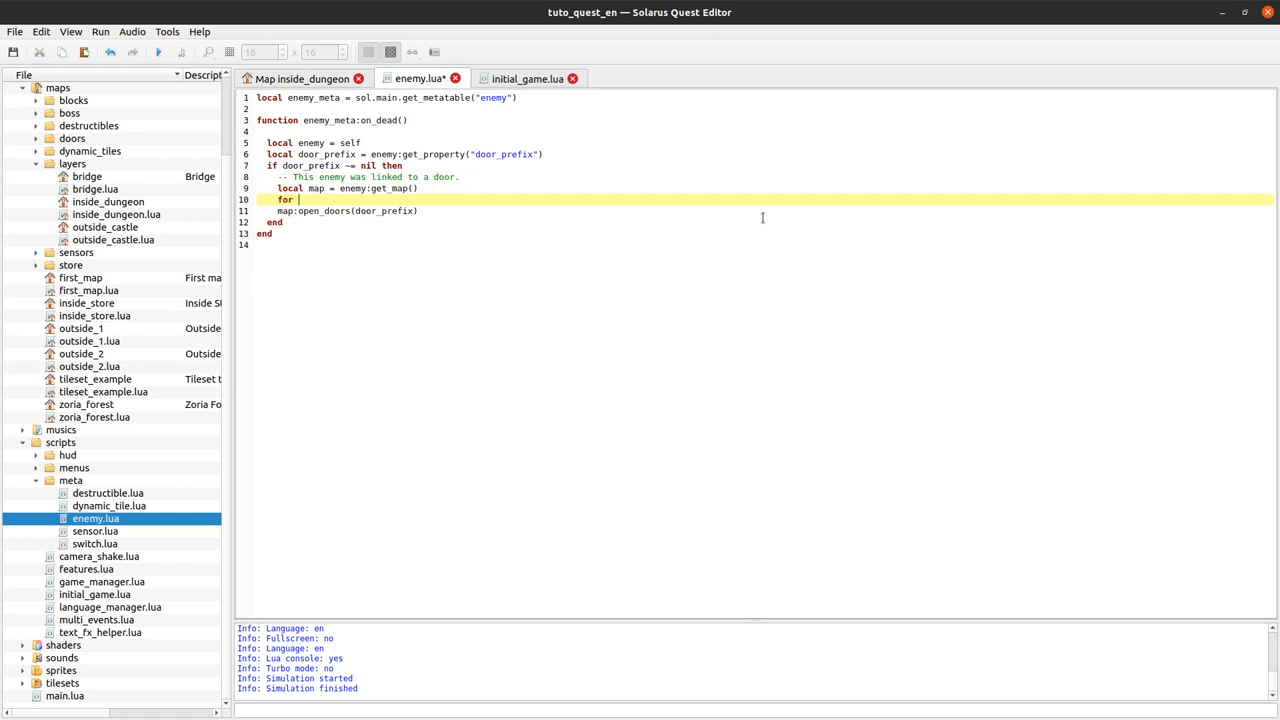
text(other)
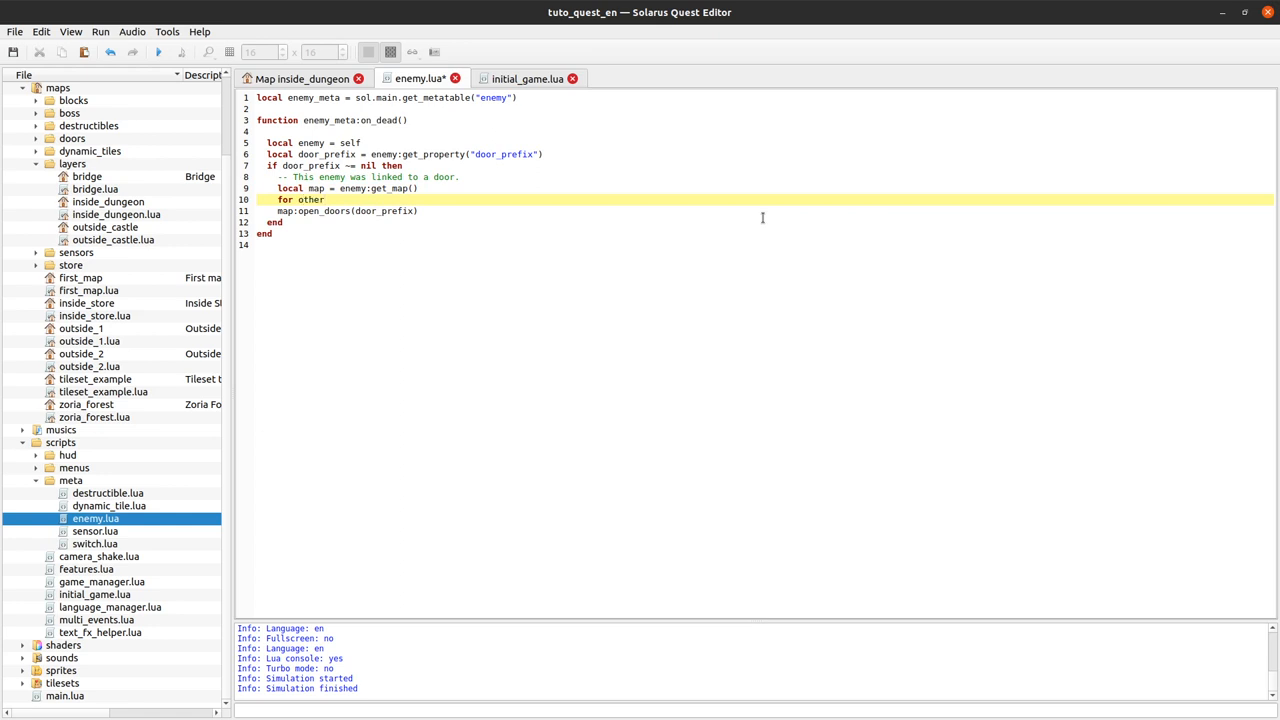
text(in map)
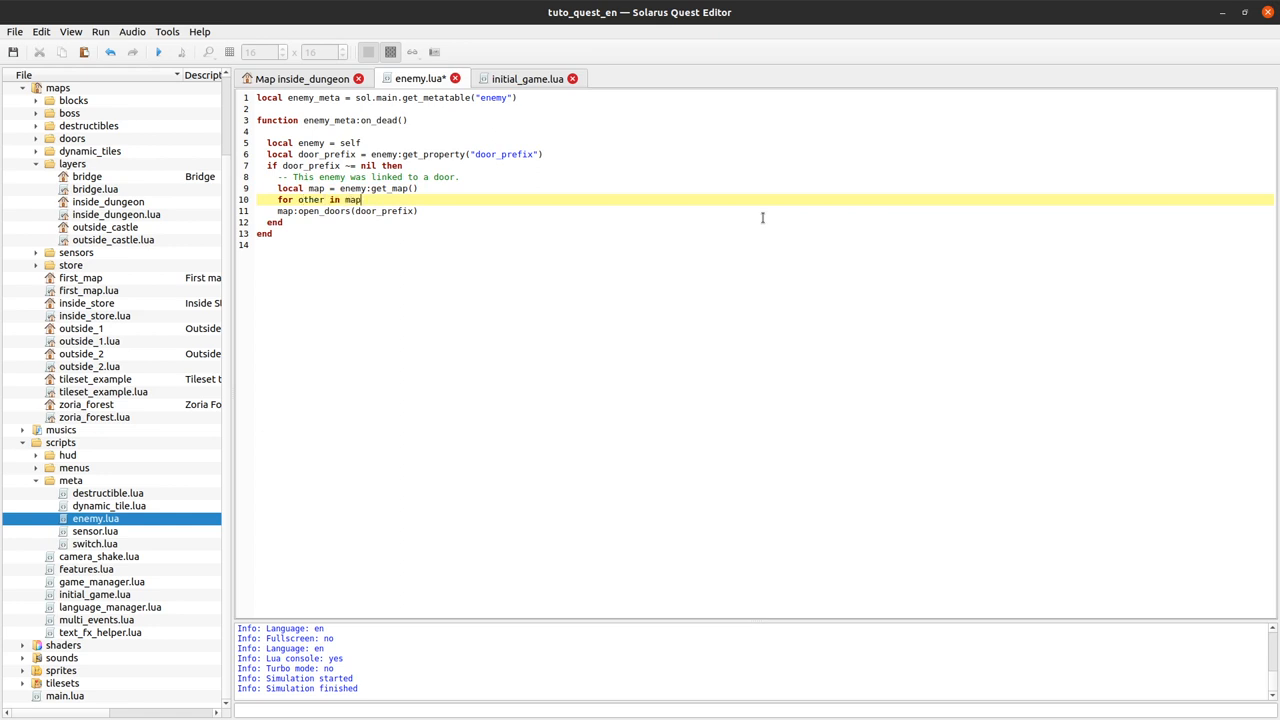
text(:get_map)
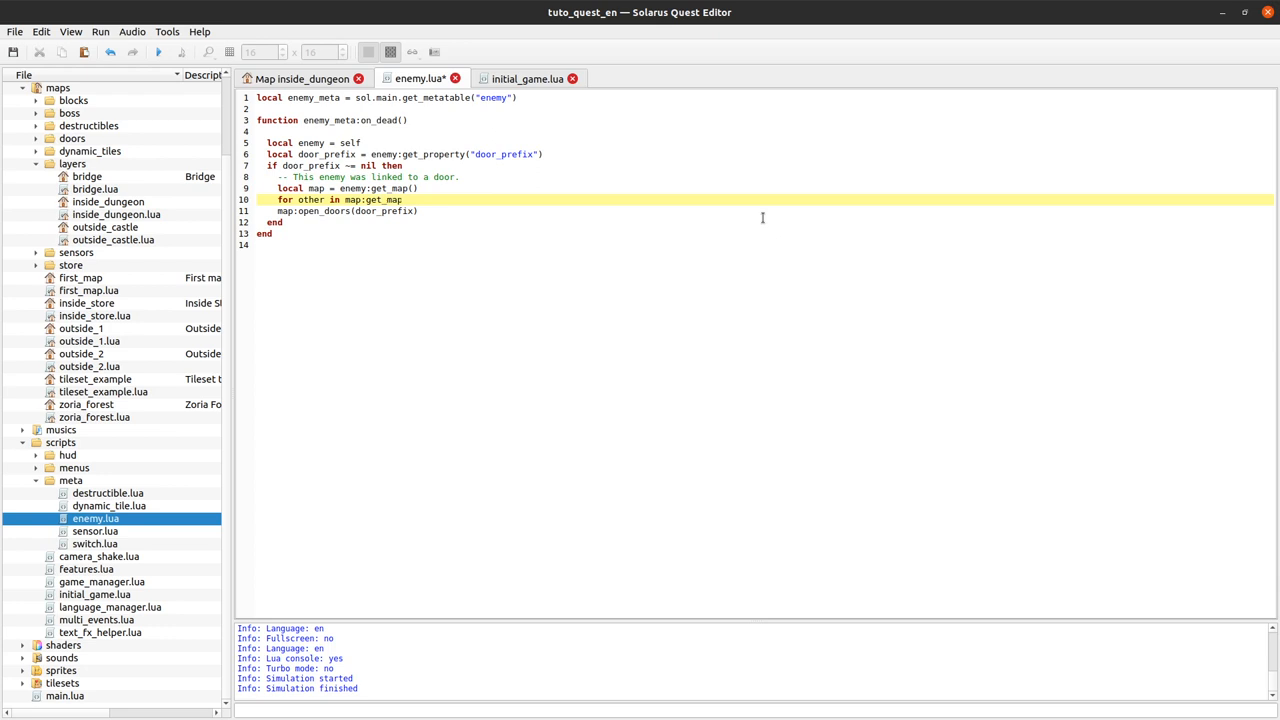
text(_entities)
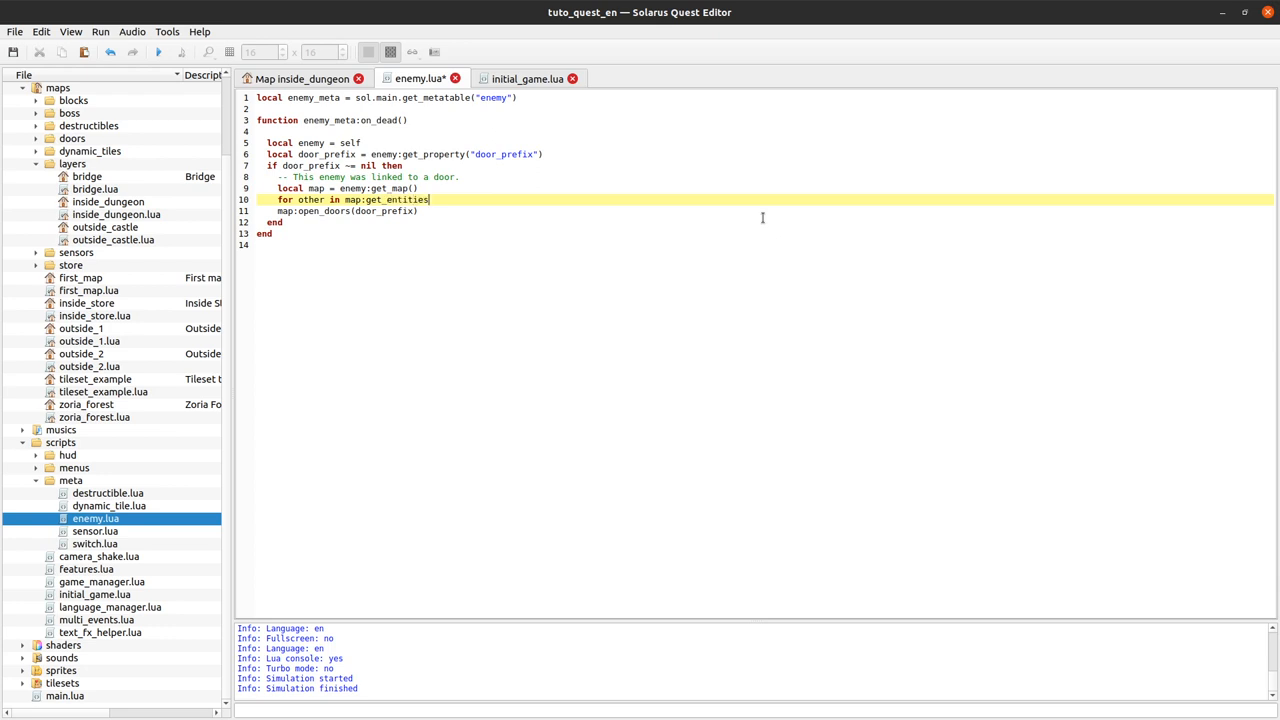
text(_of_type("map)
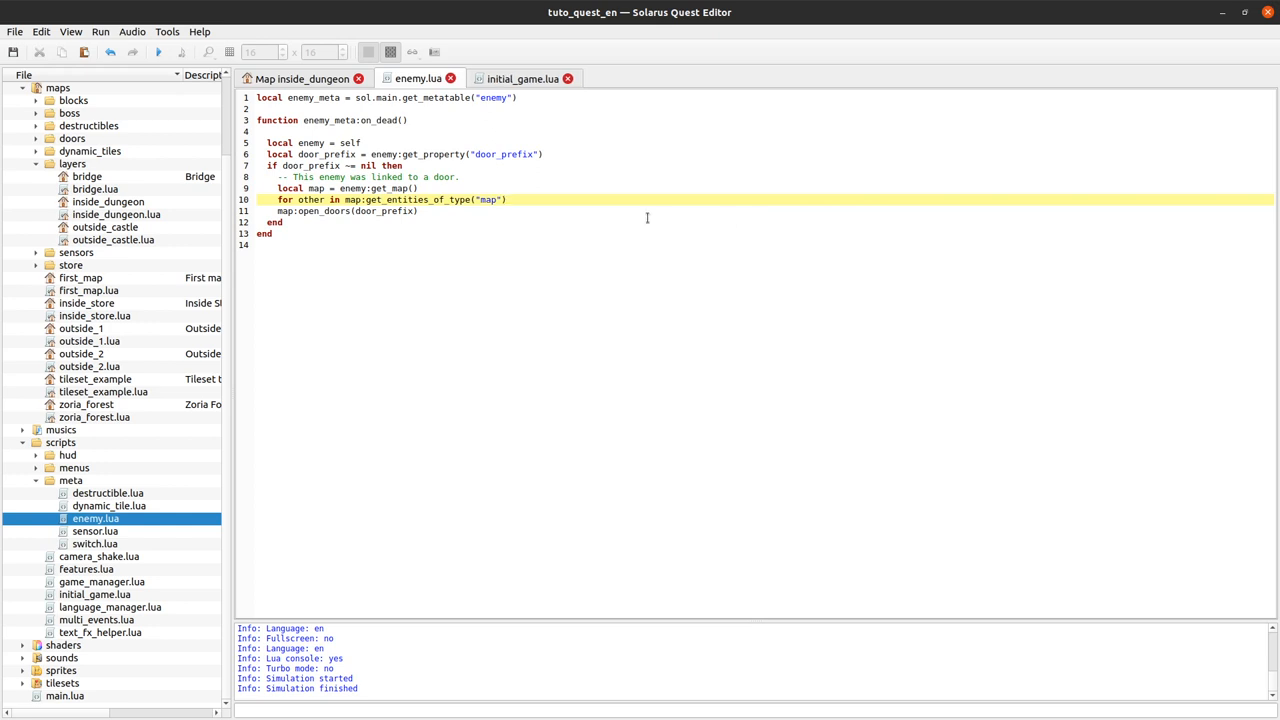
text(do)
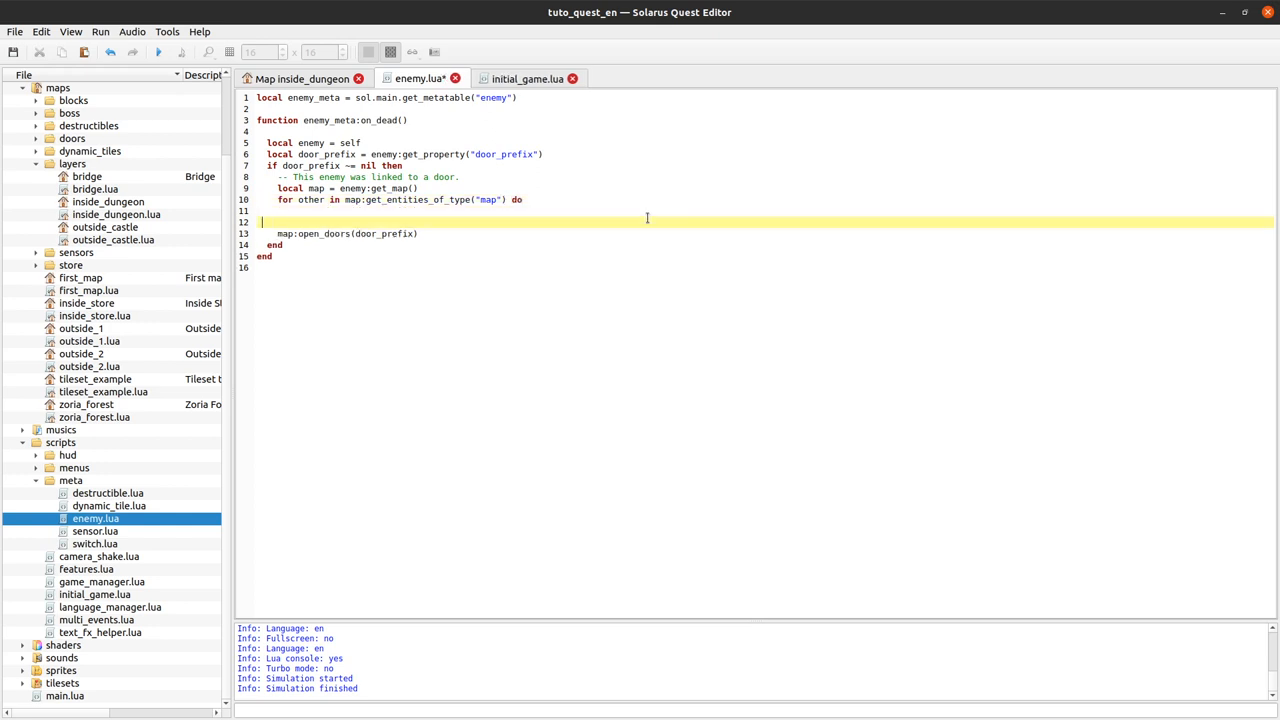
text(end)
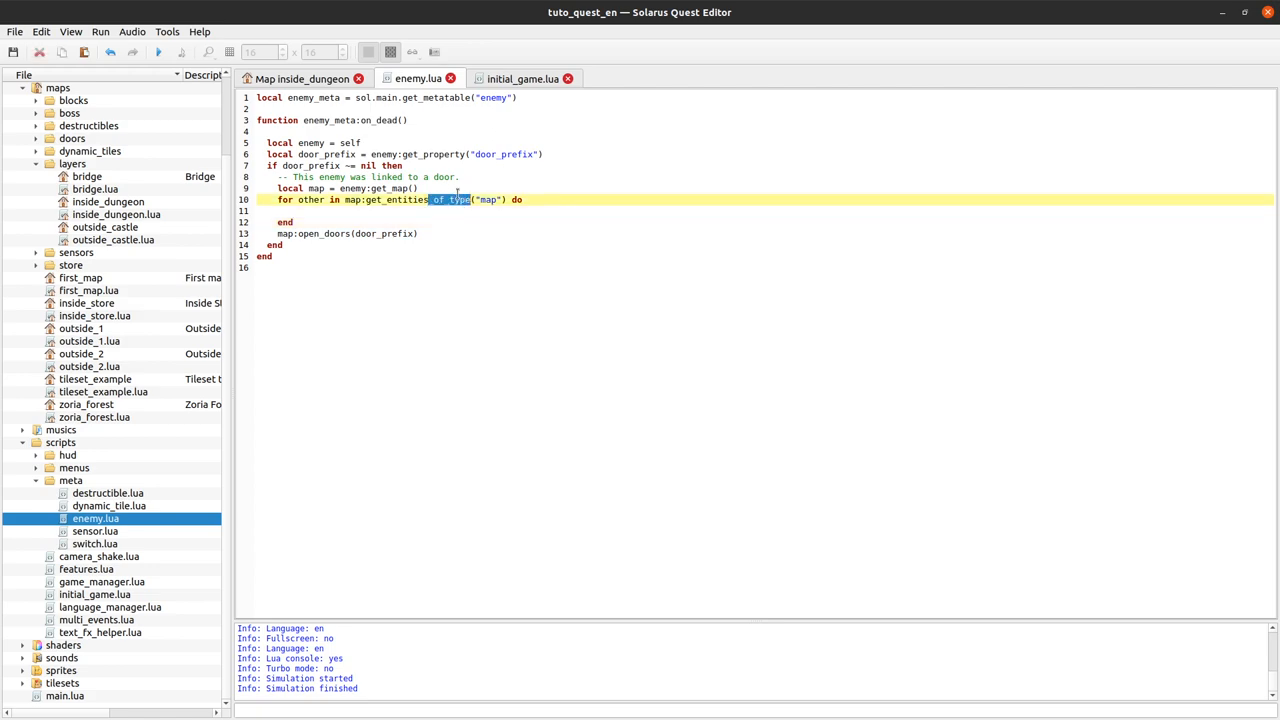
Step: Compare with the inside_dungeon map and select the entity-type word enemy in the loop
click(302, 78)
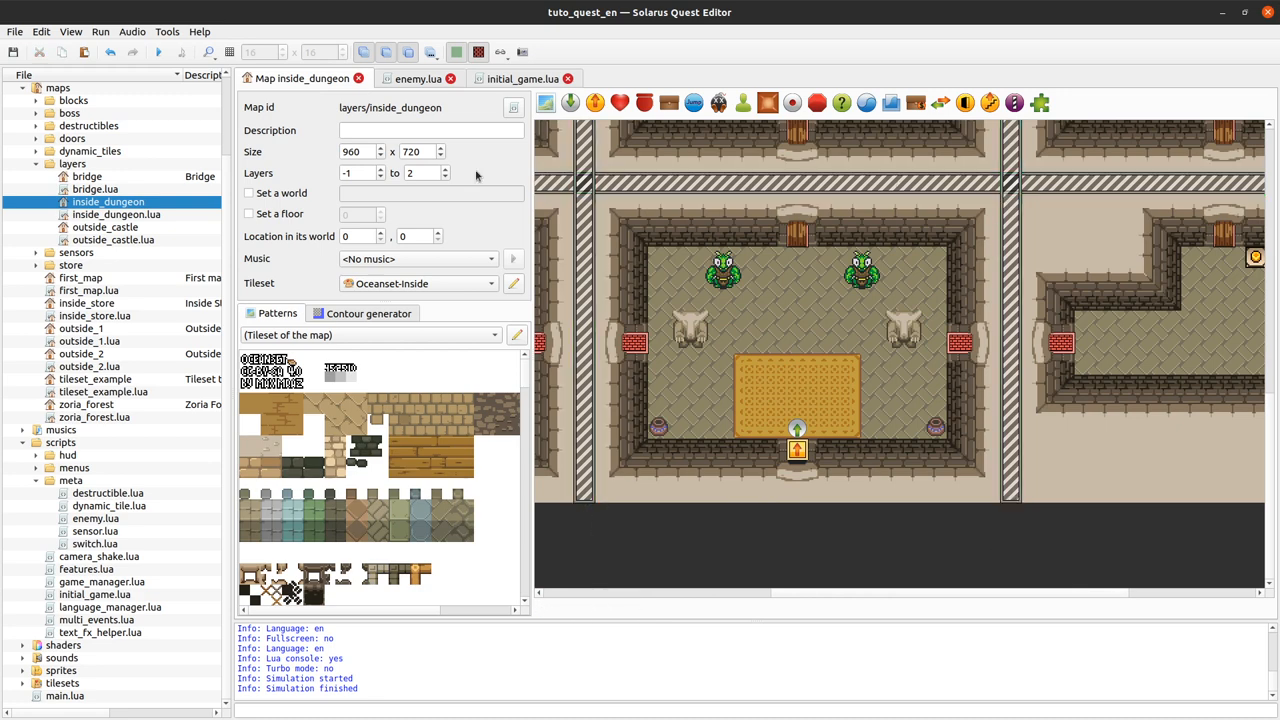
click(416, 78)
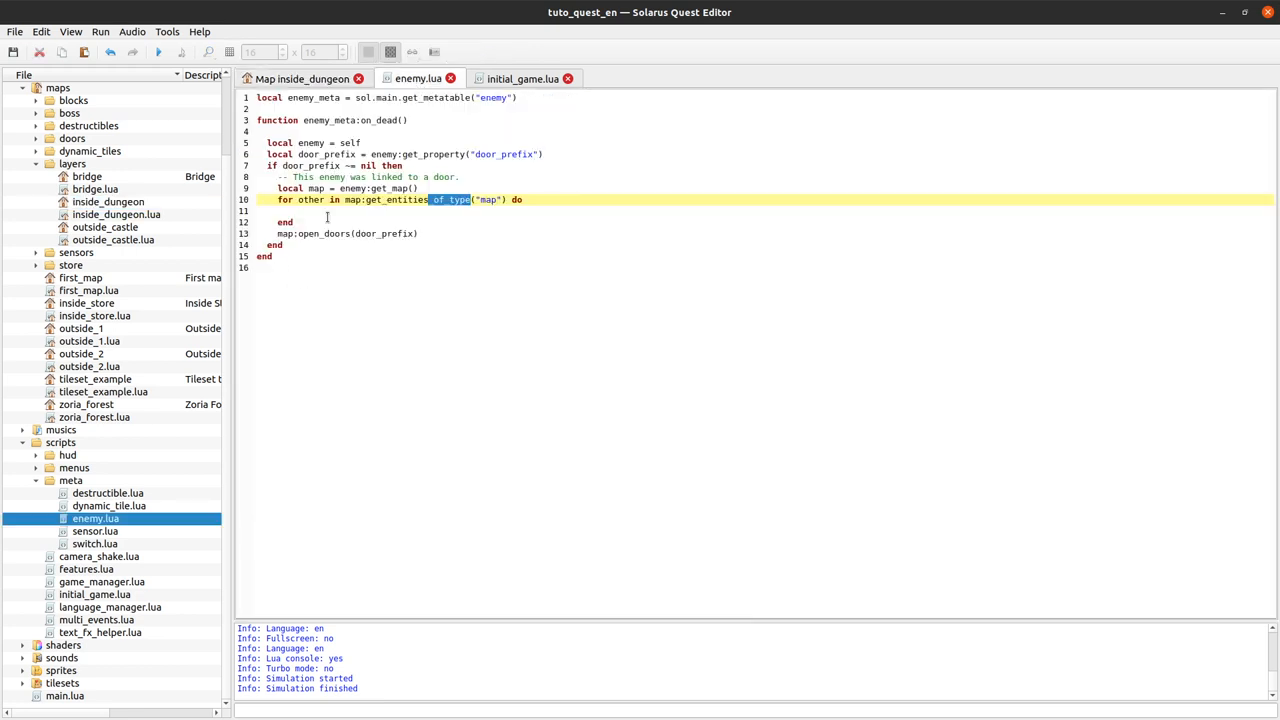
click(302, 78)
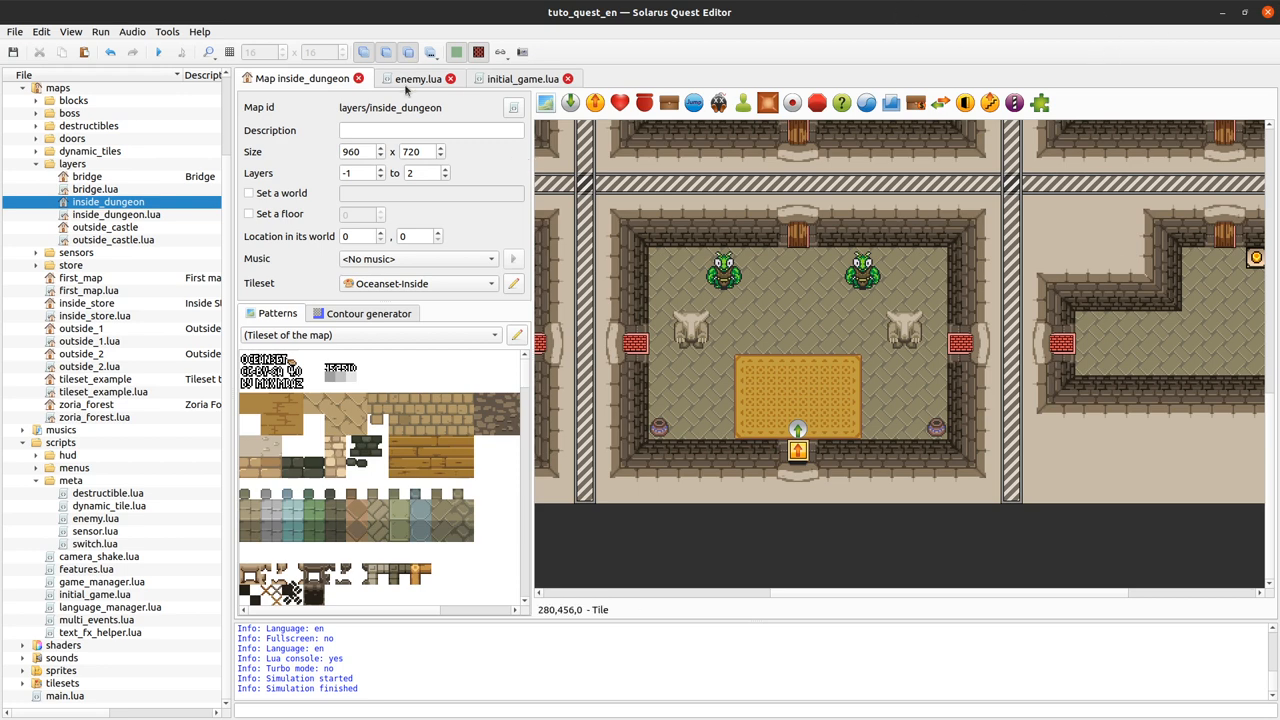
click(416, 78)
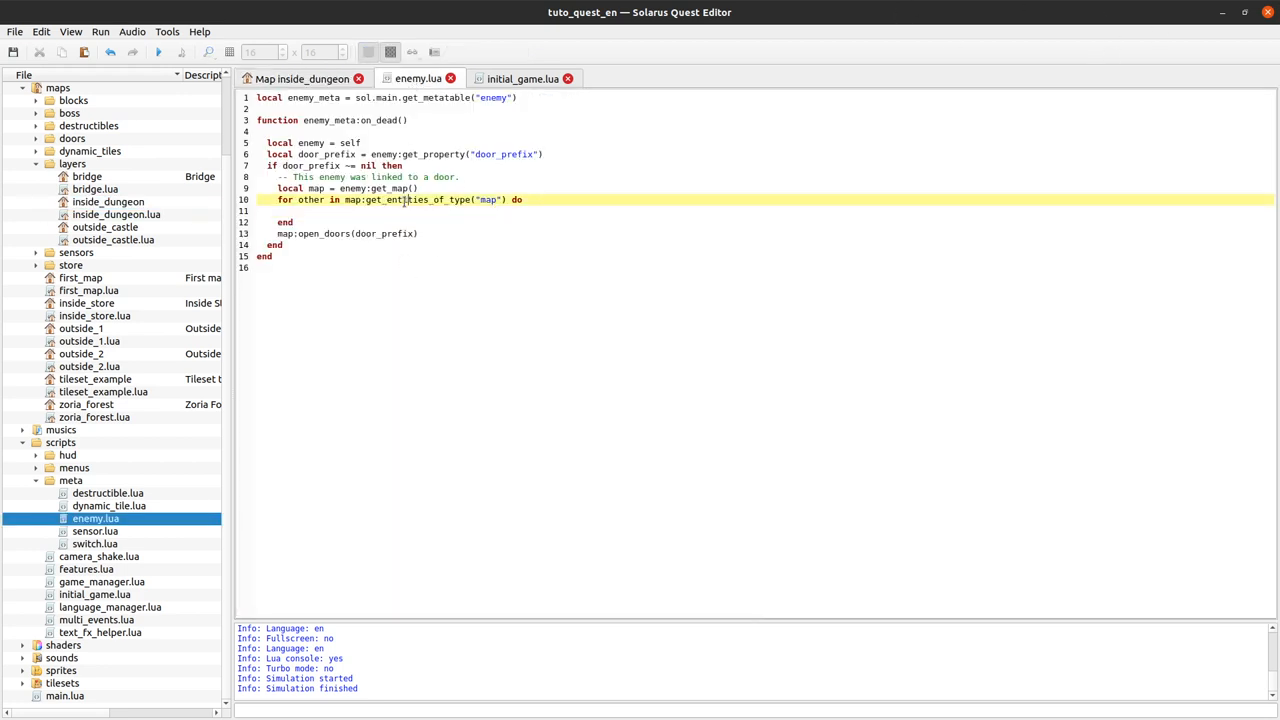
double_click(488, 200)
text(enemy)
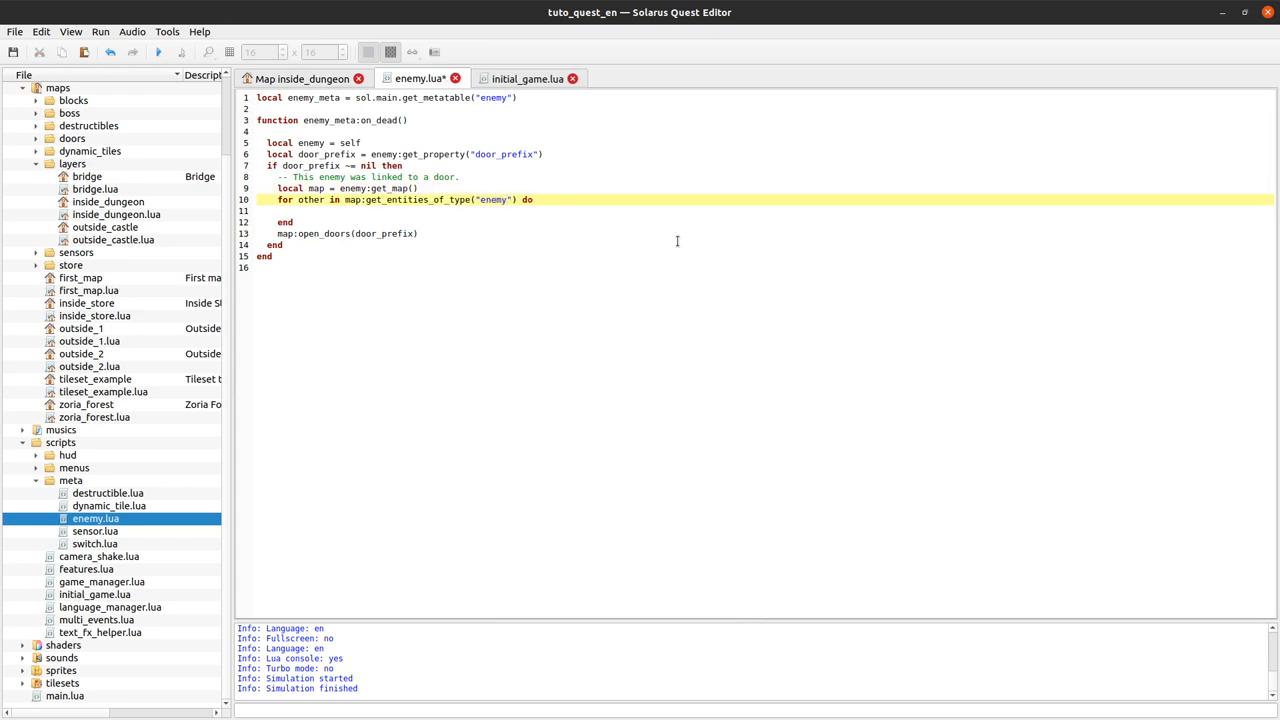
double_click(492, 200)
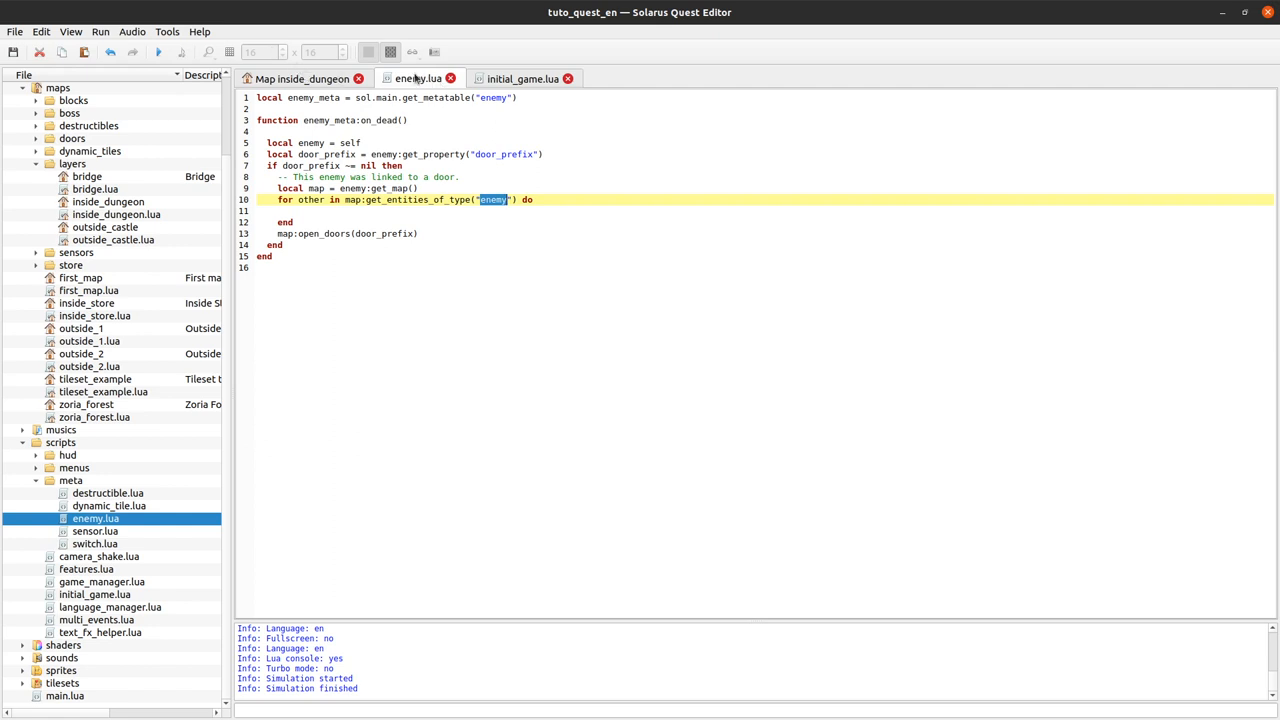
mouse_move(416, 78)
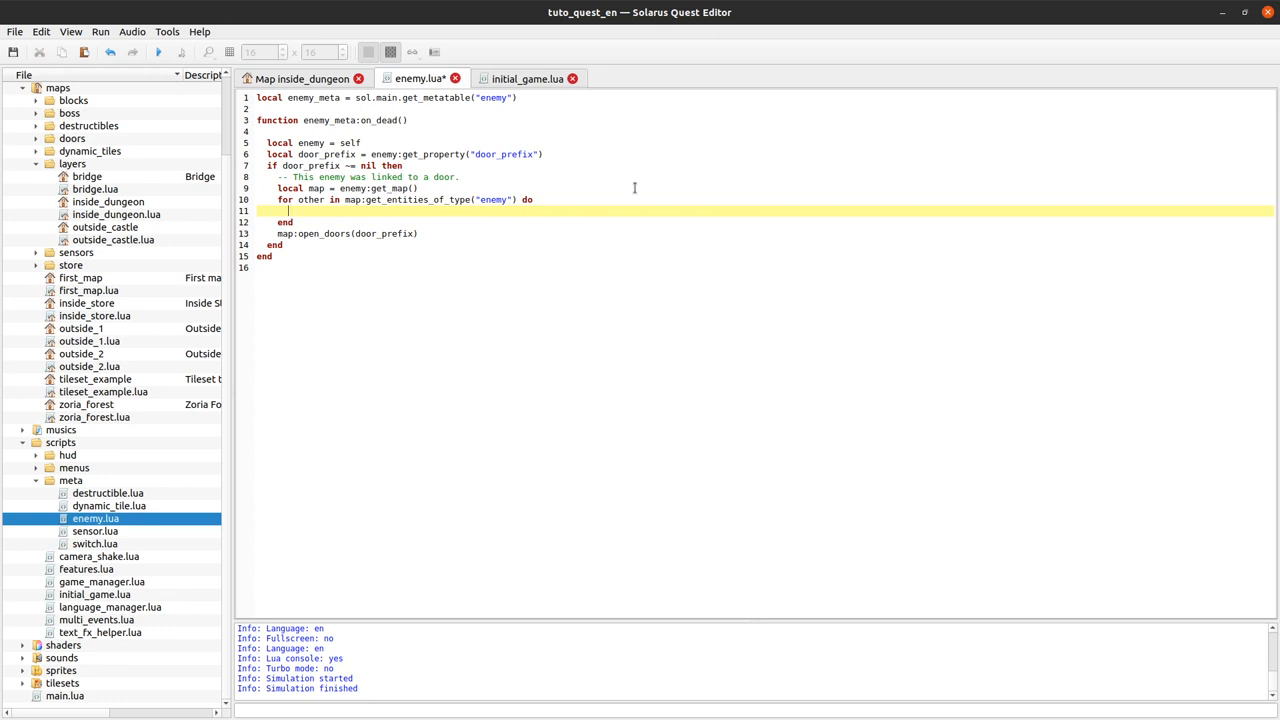
Step: Test if other ~= enemy and other:get_property("door_prefix") == door_prefix
text(if other)
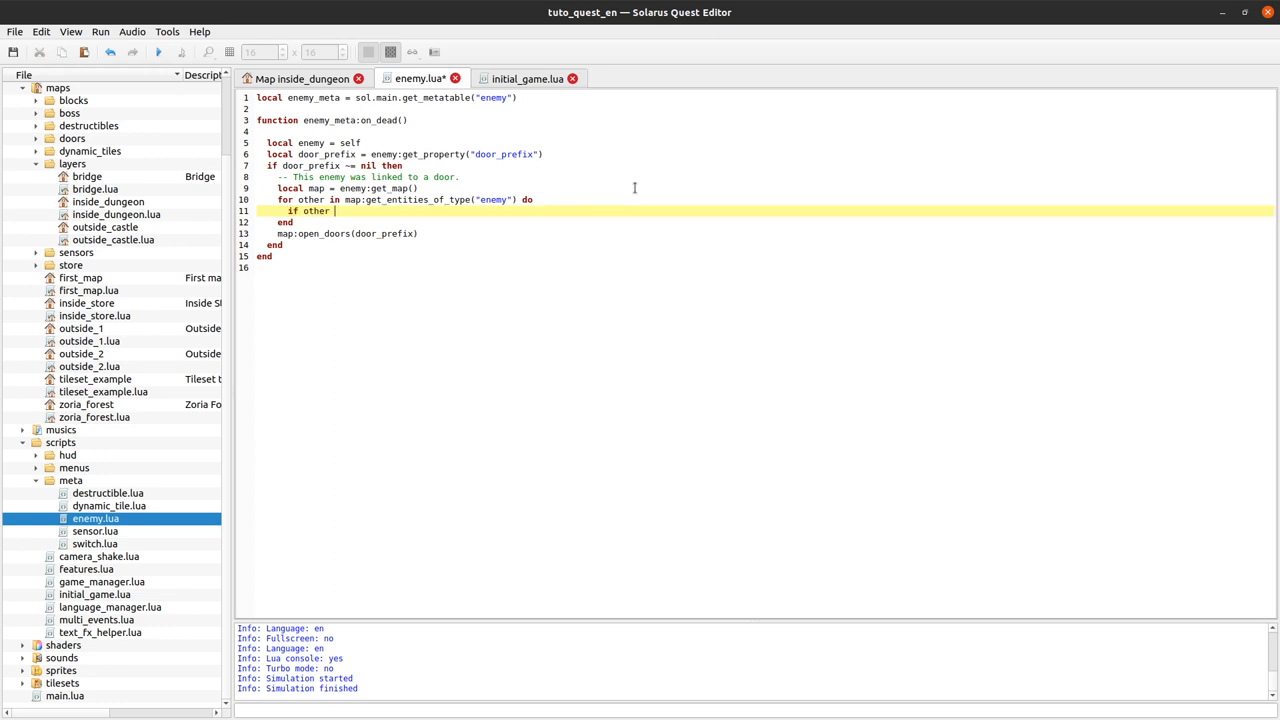
text(~=)
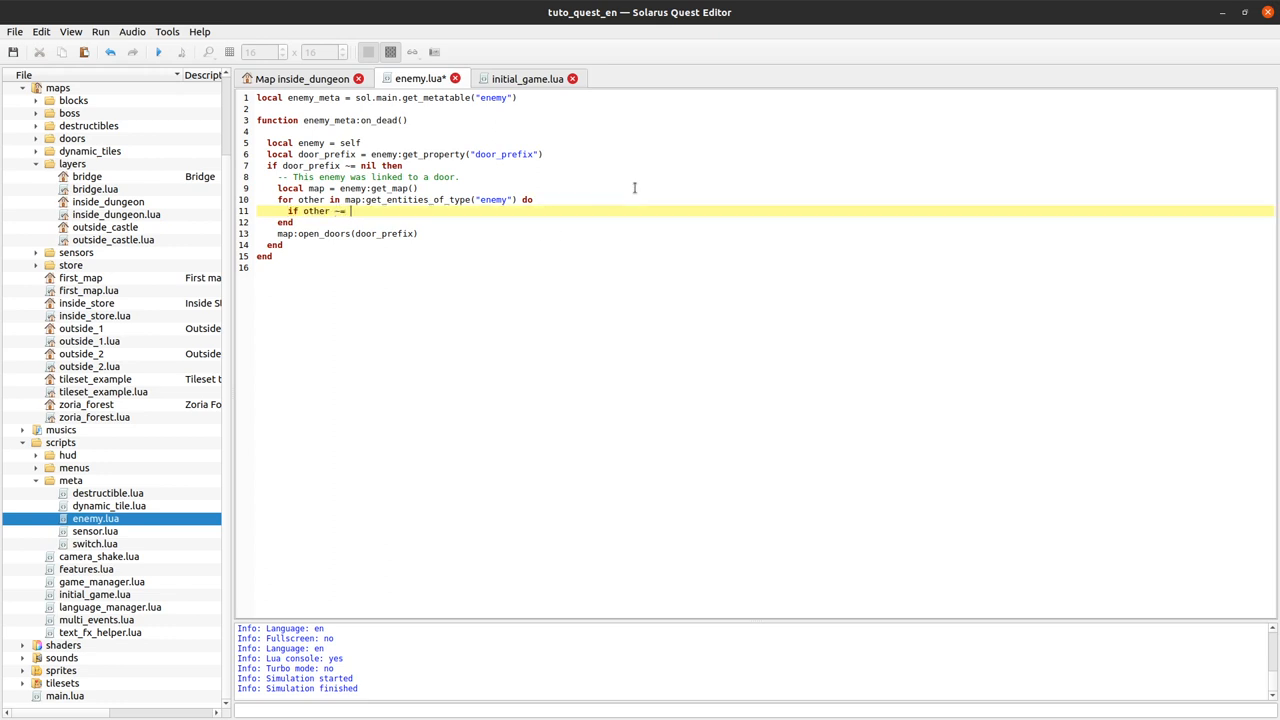
text(enemy)
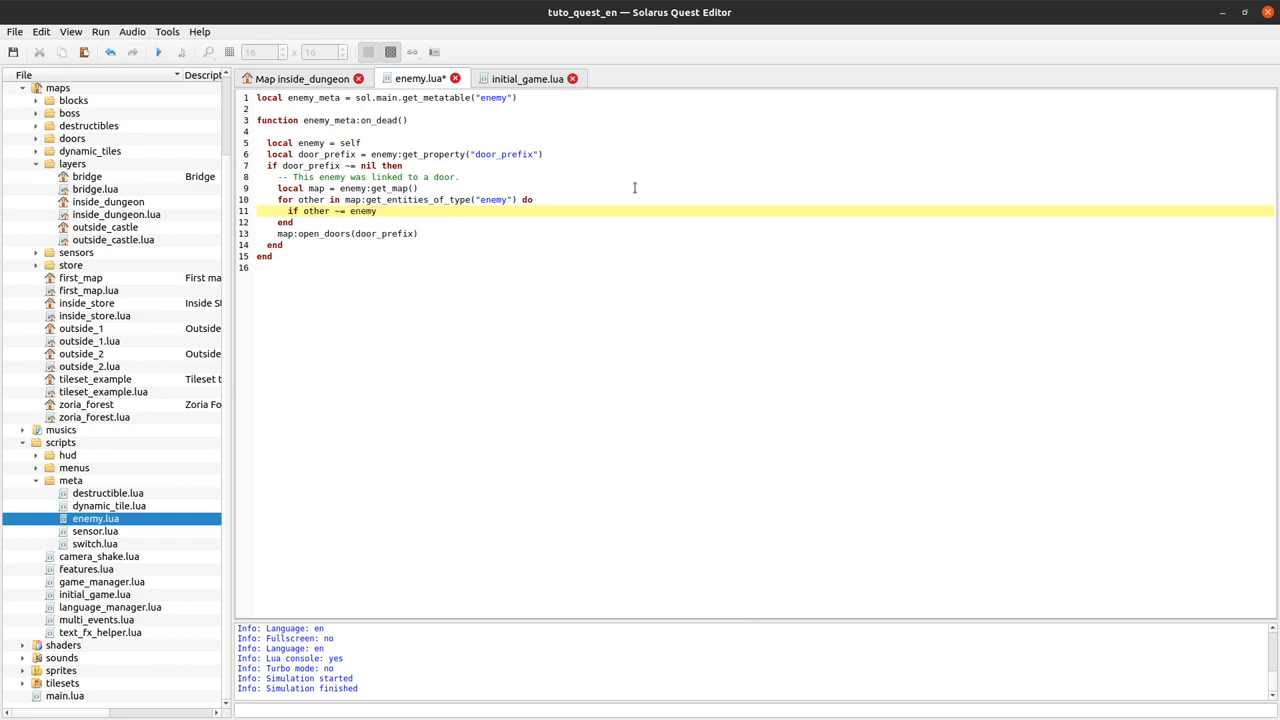
text(the)
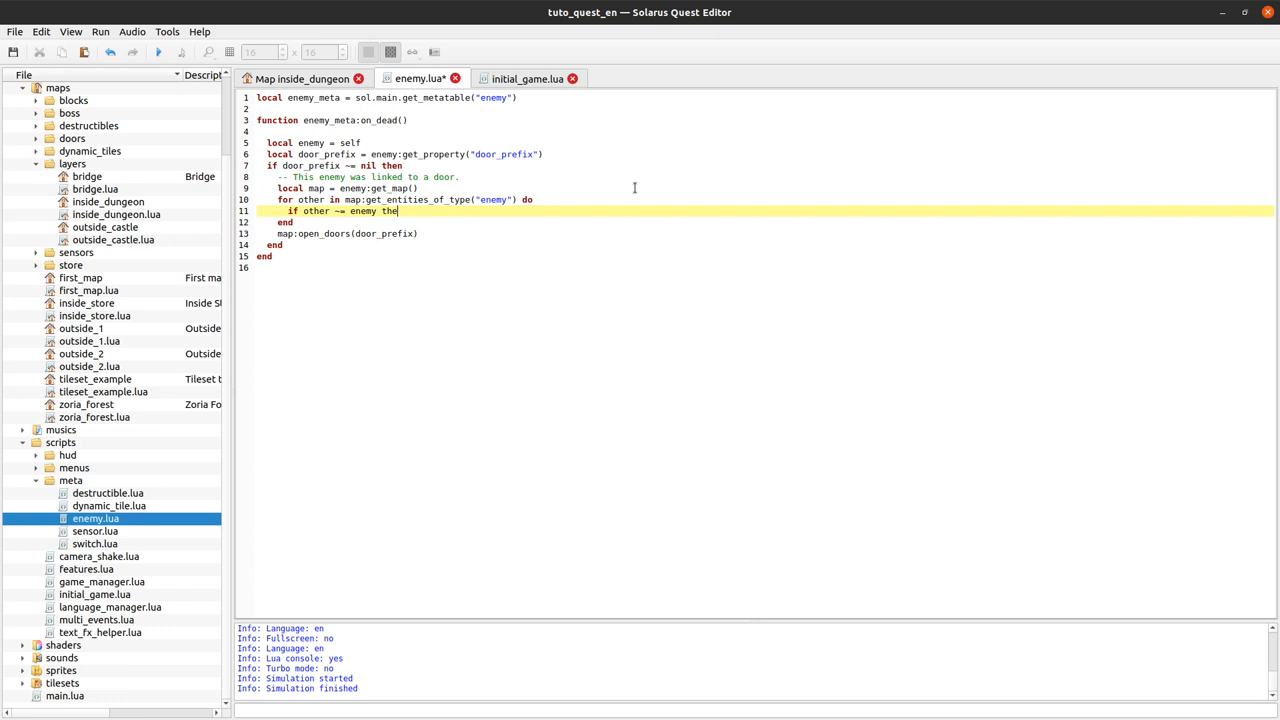
text(an)
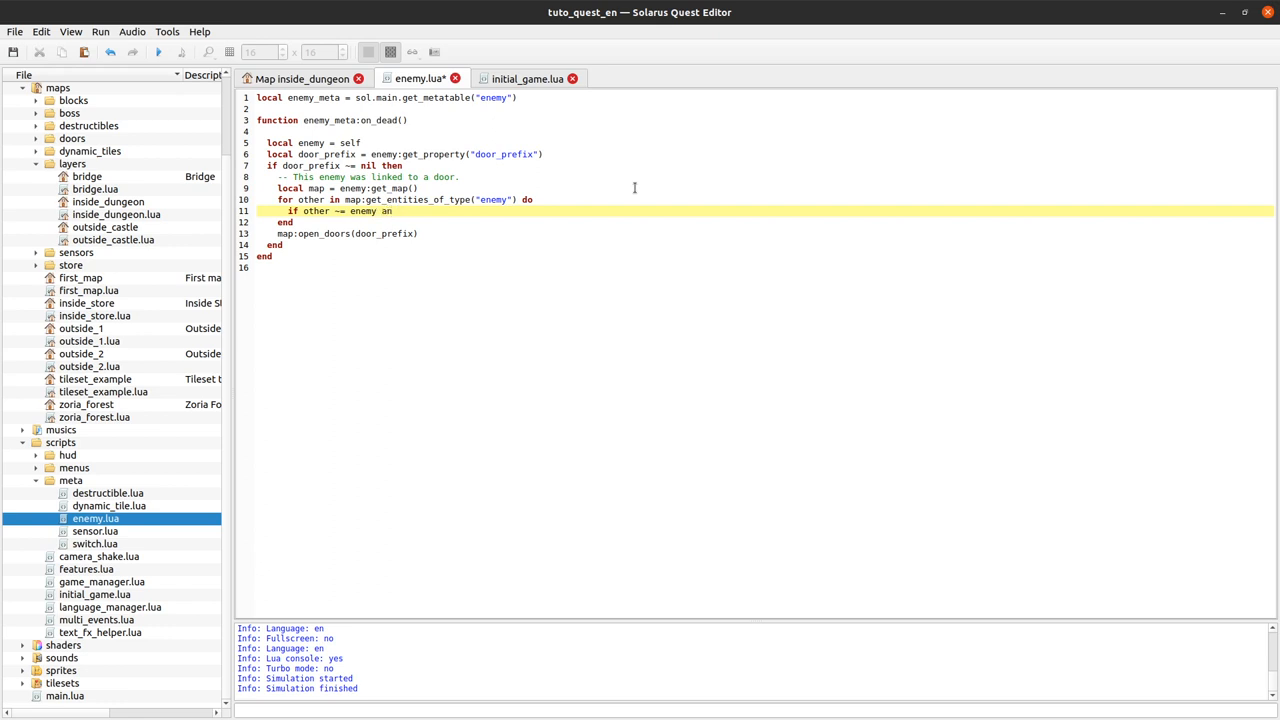
text(and other:get_)
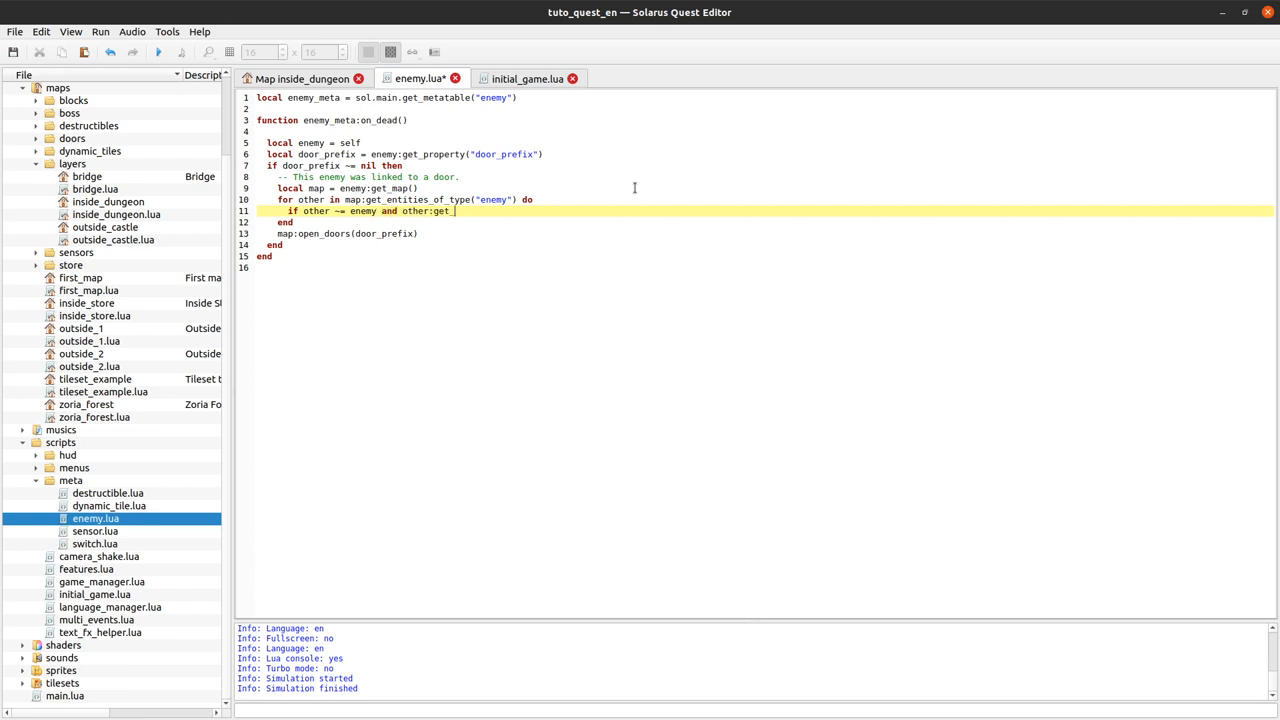
text(propert)
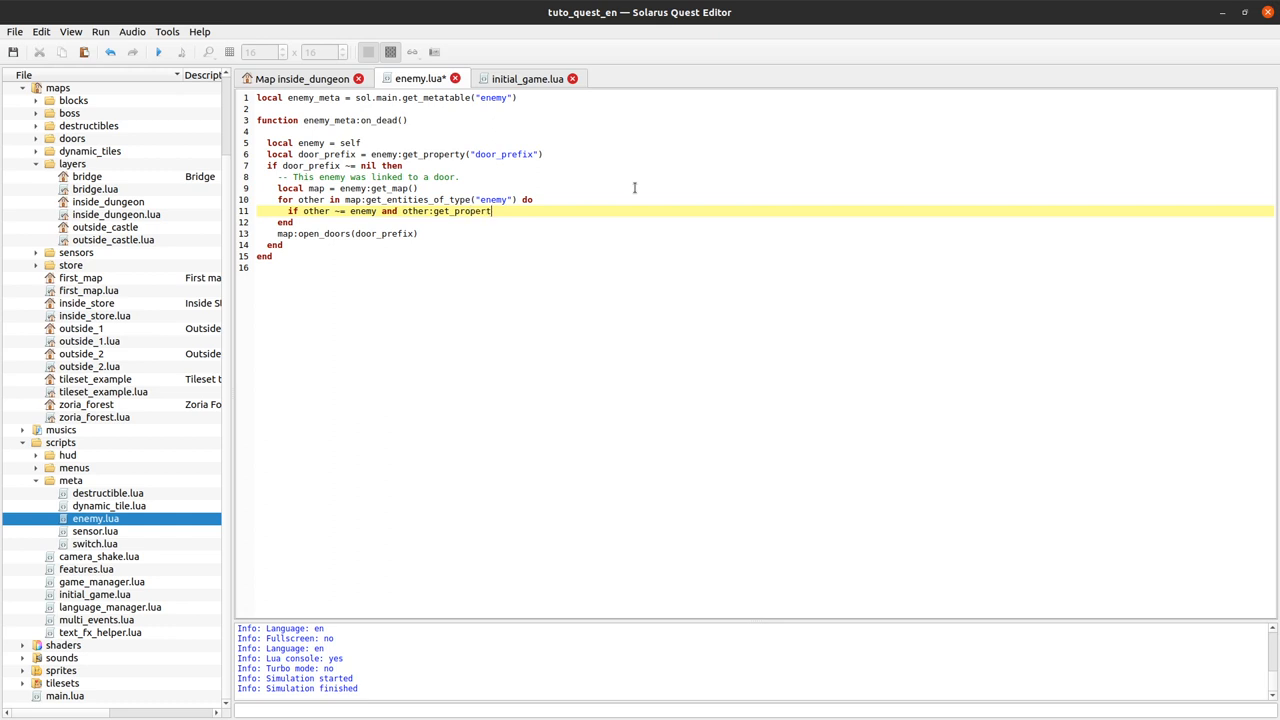
text(y()
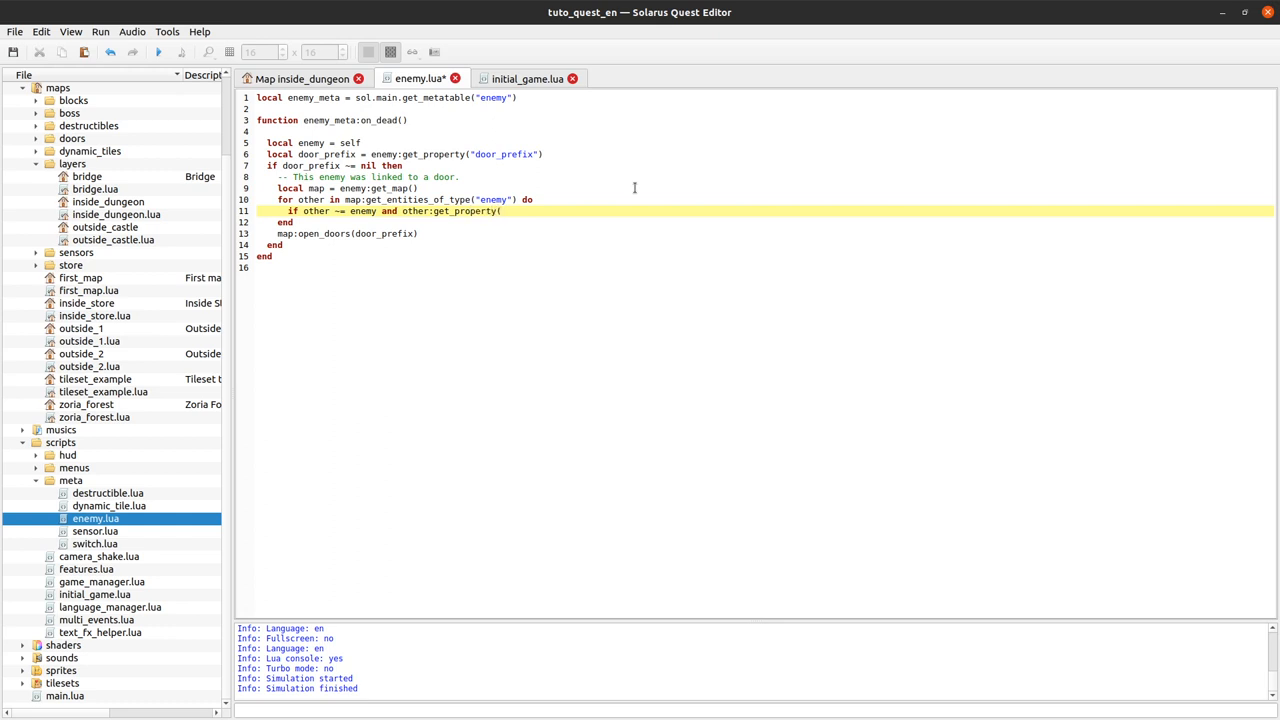
text("door_prefix_)
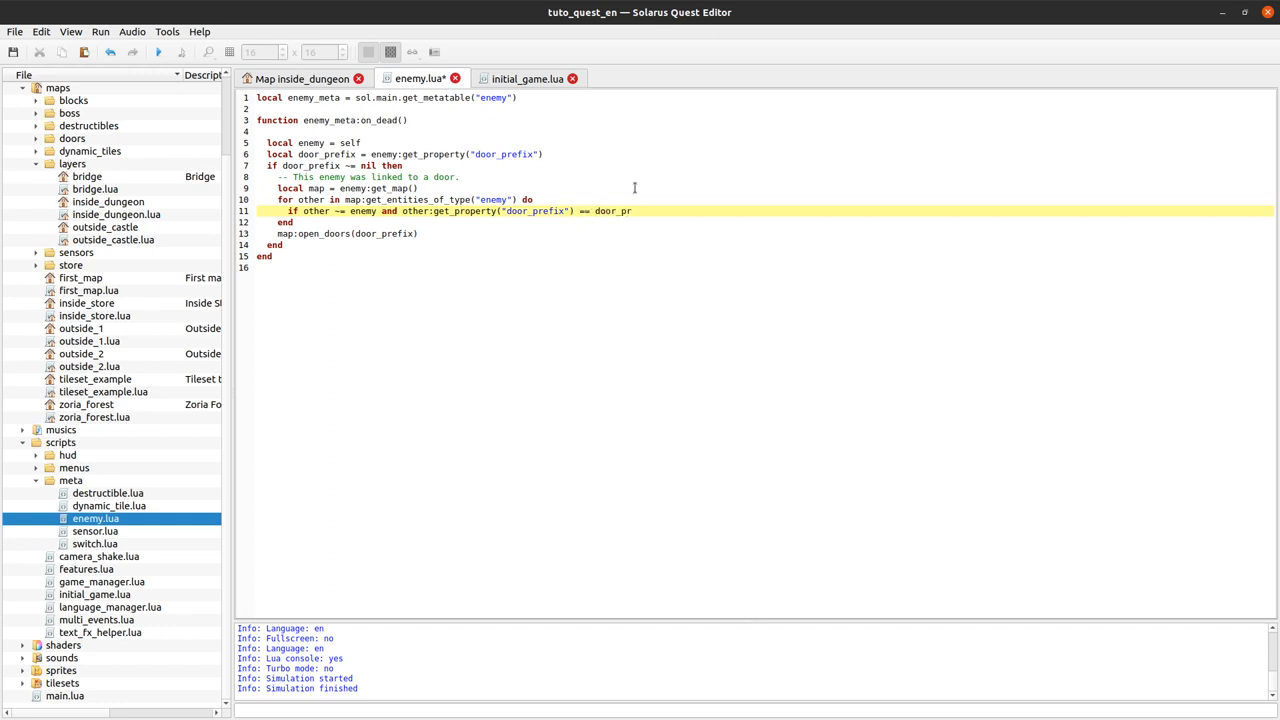
text(efix)
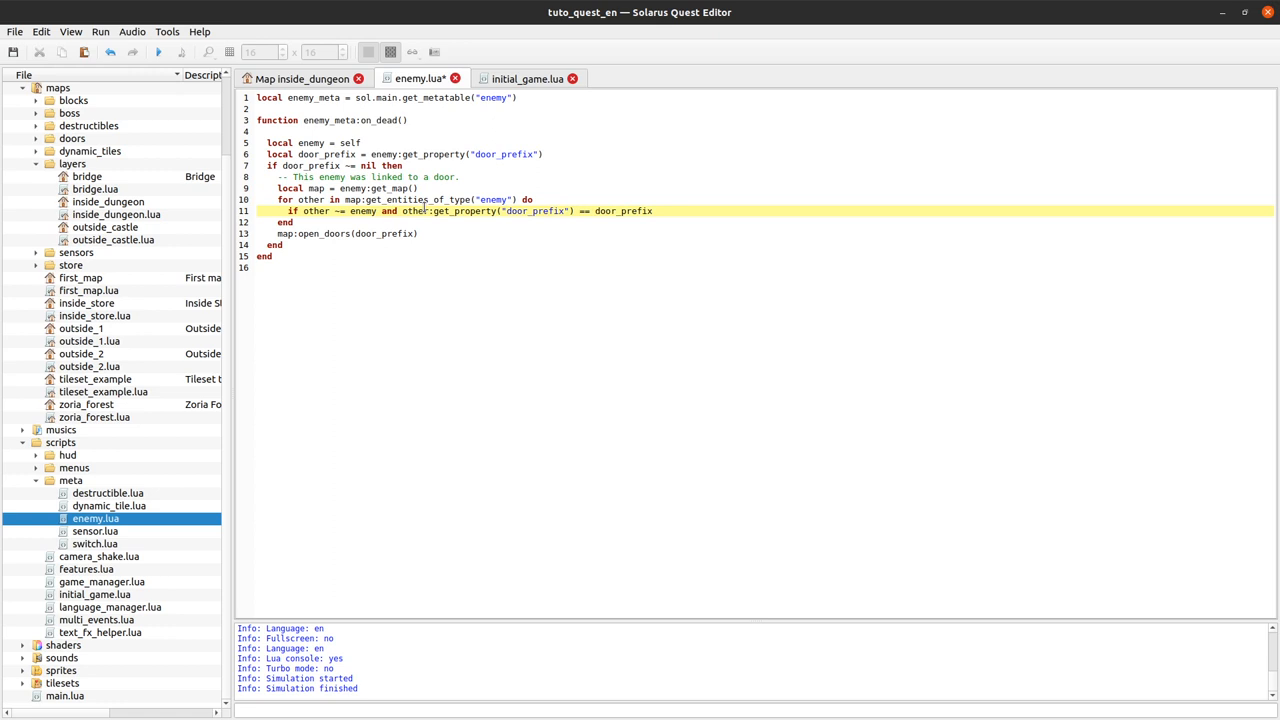
Step: Extend the condition with and other:get_life() > 0 then, and view the map
double_click(412, 212)
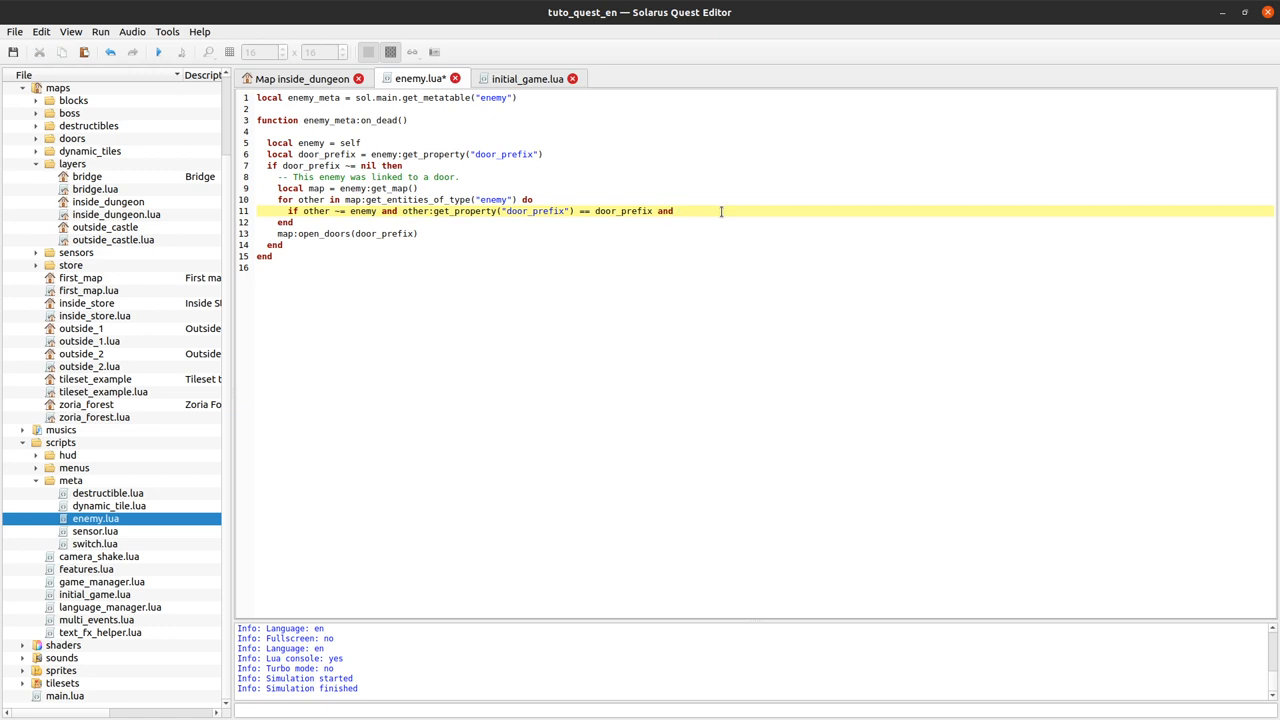
text(other:g)
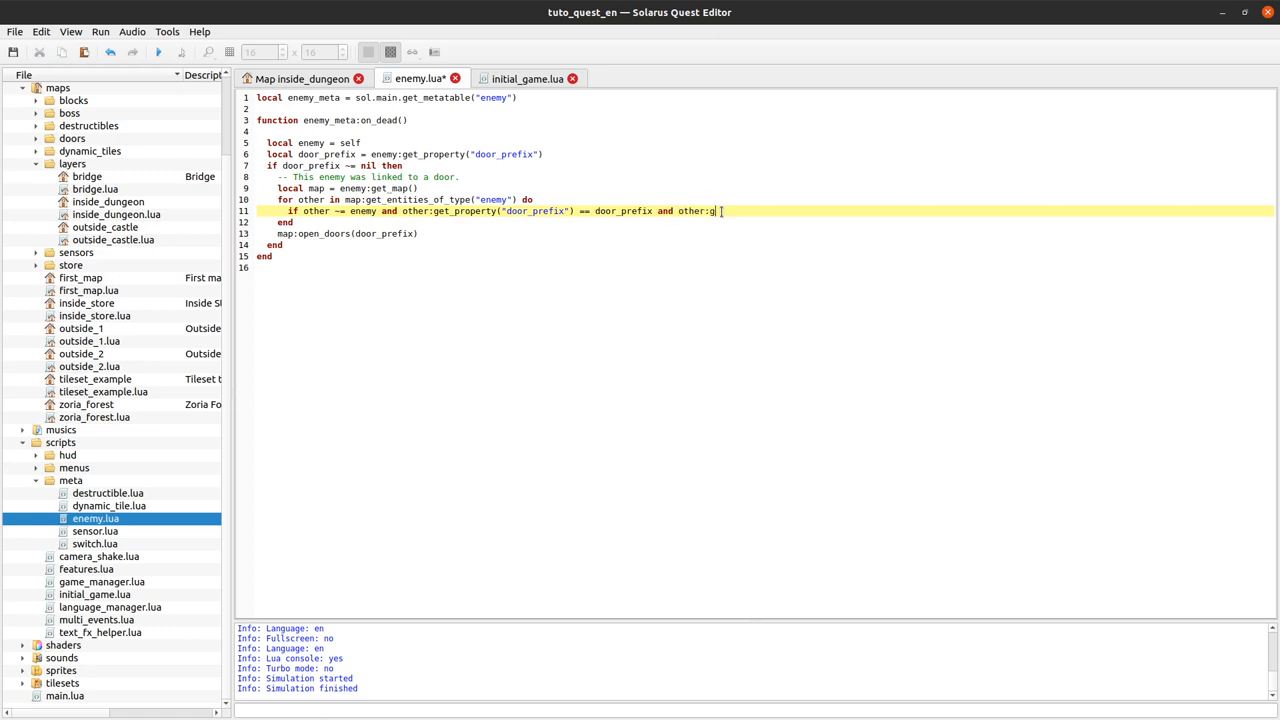
text(t_life() >)
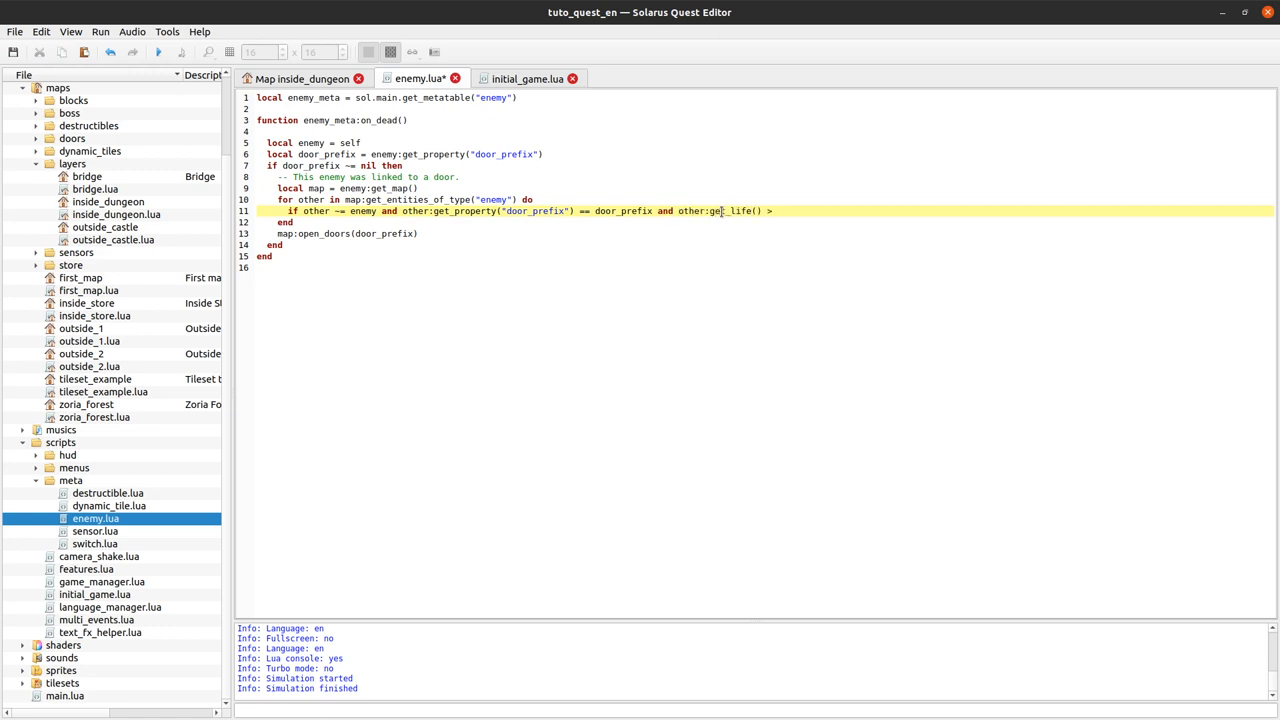
text(0 then)
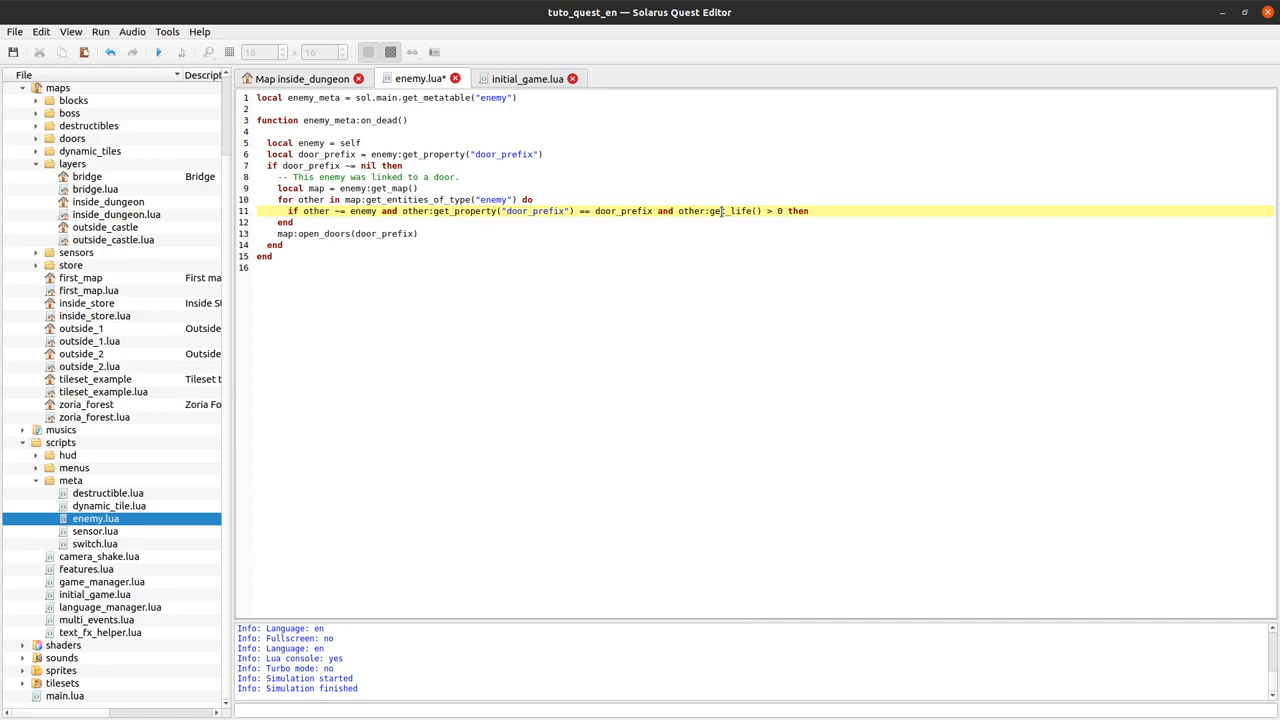
click(300, 78)
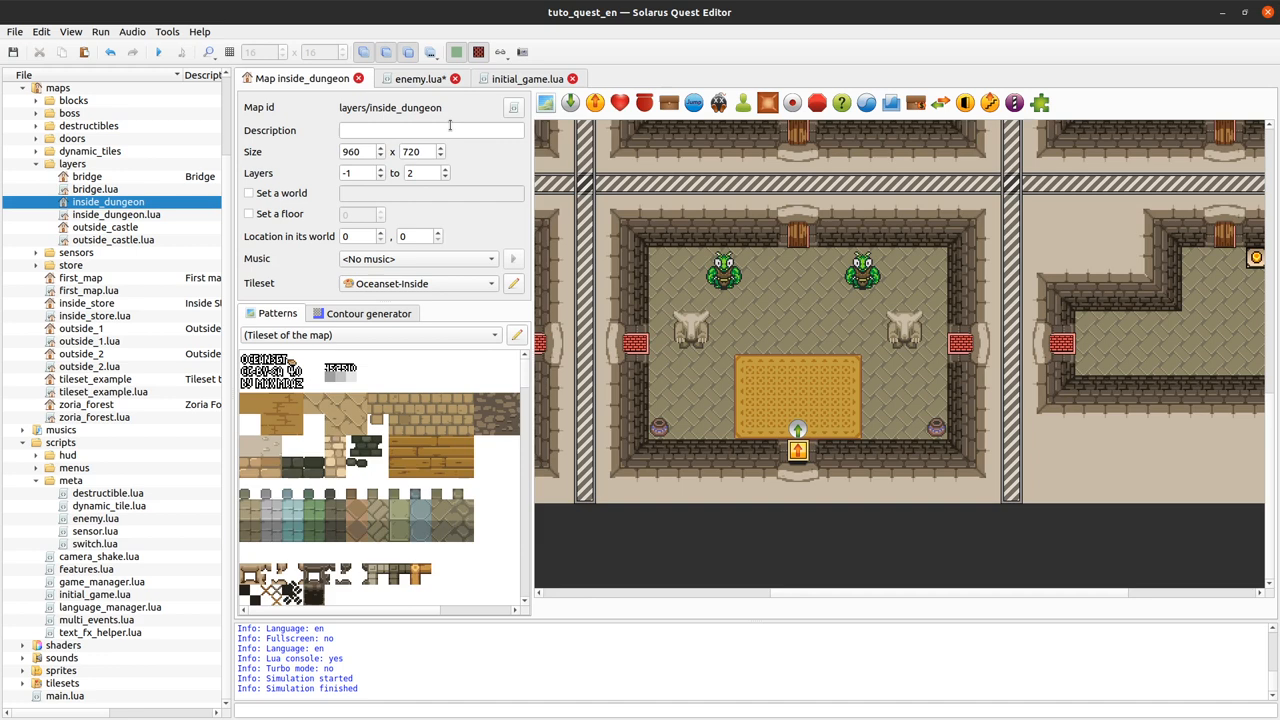
Step: Return early inside the if block and close it with end in enemy.lua
click(418, 78)
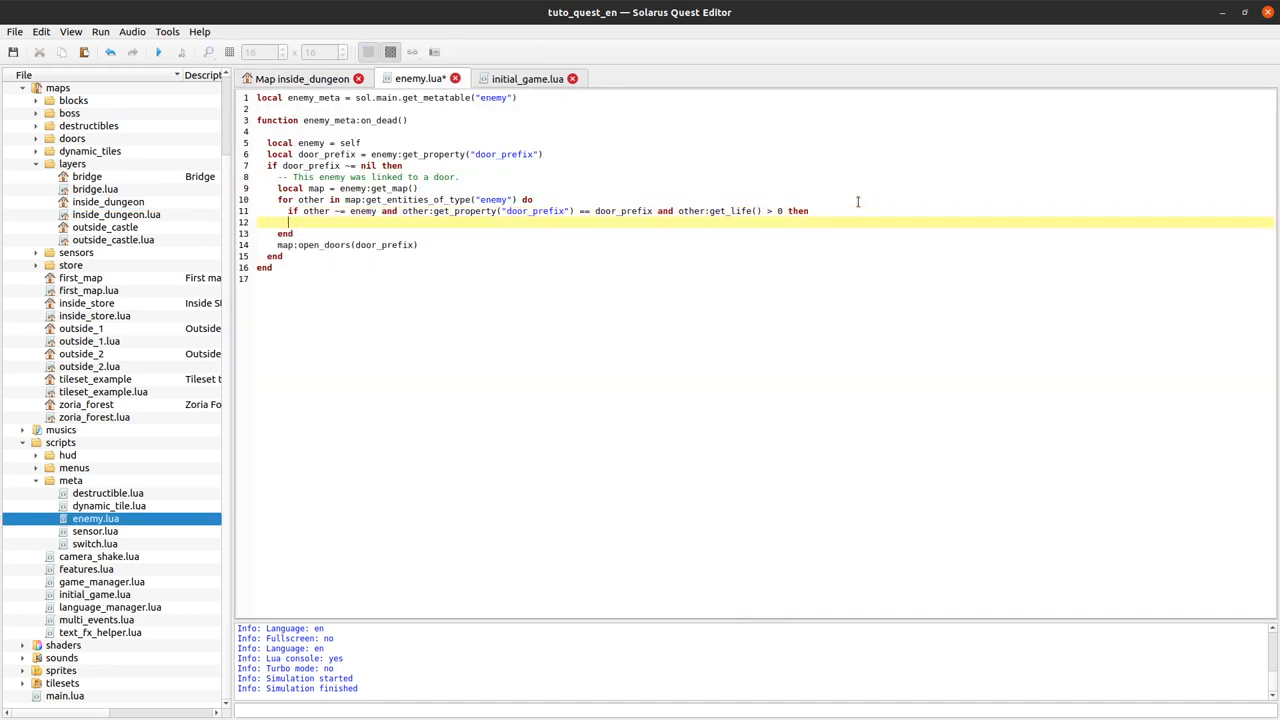
text(return)
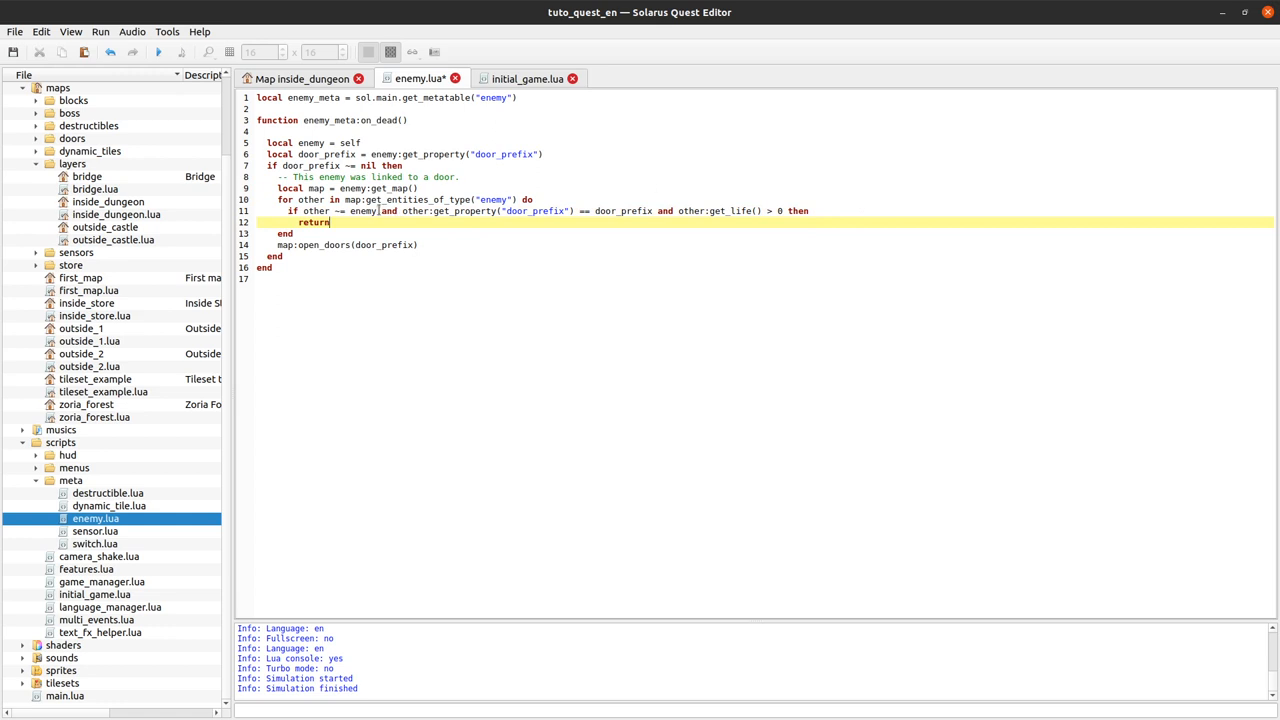
double_click(364, 212)
text(e)
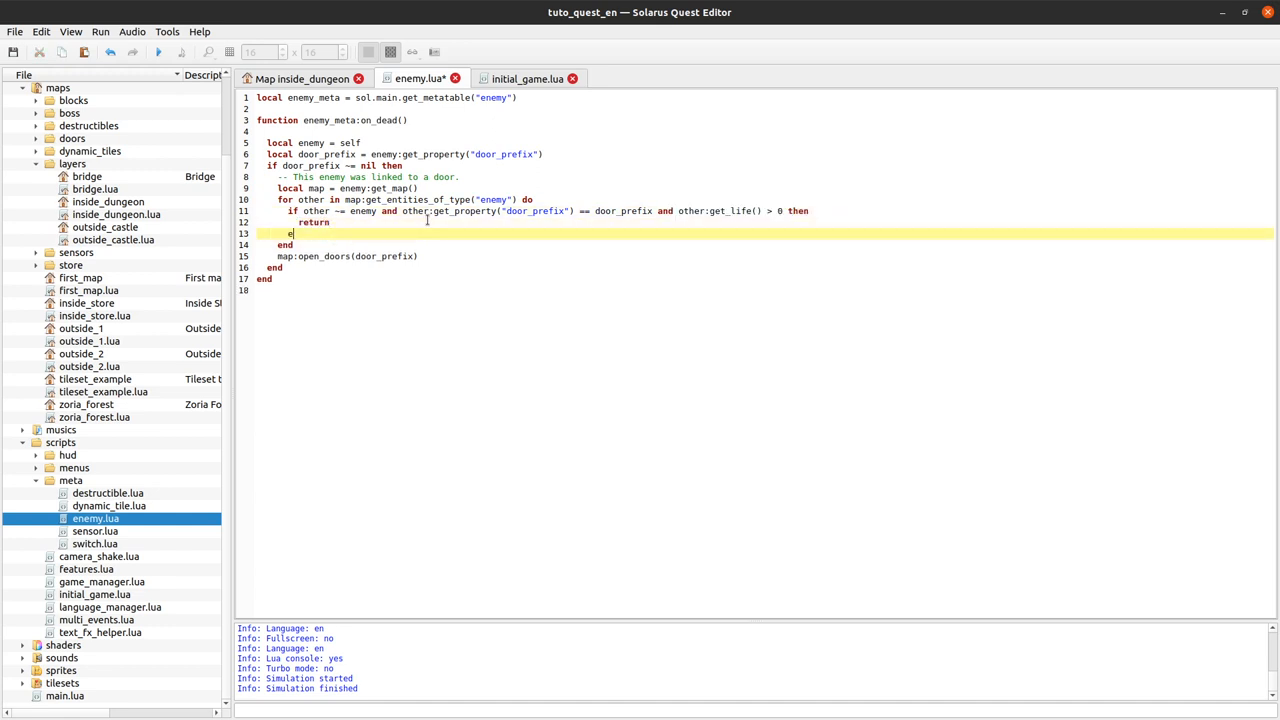
text(nd)
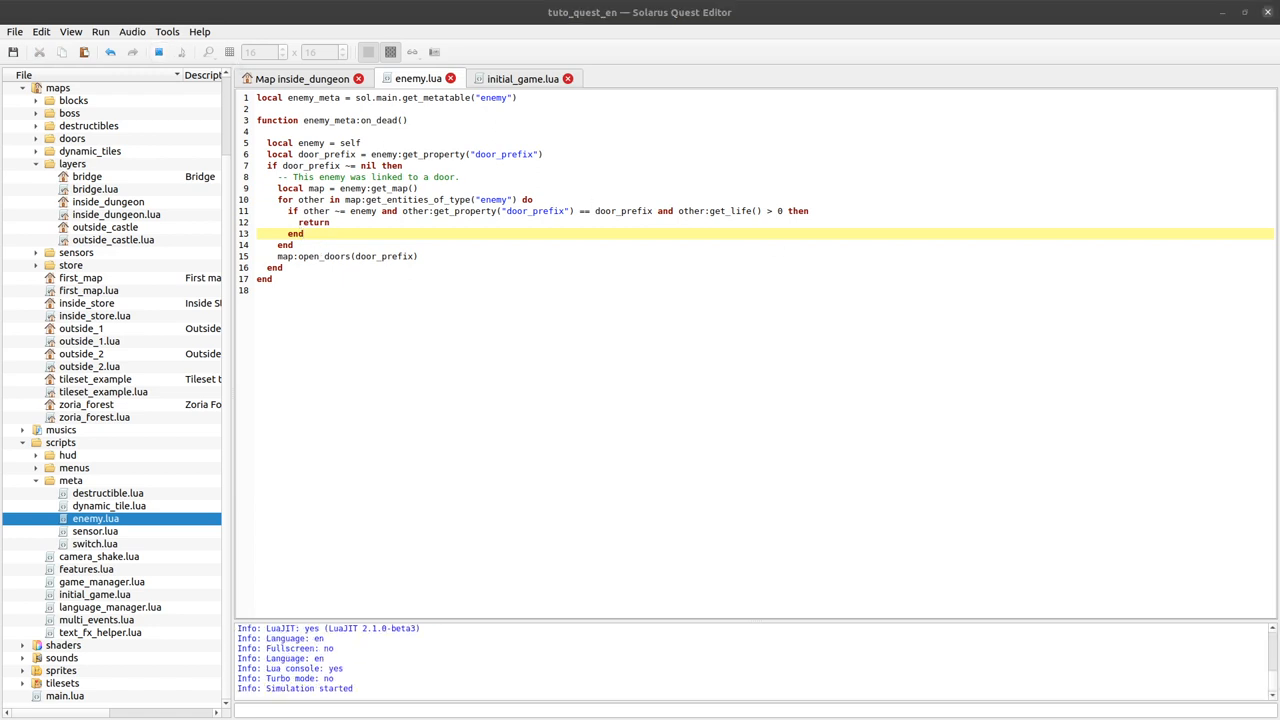
click(100, 32)
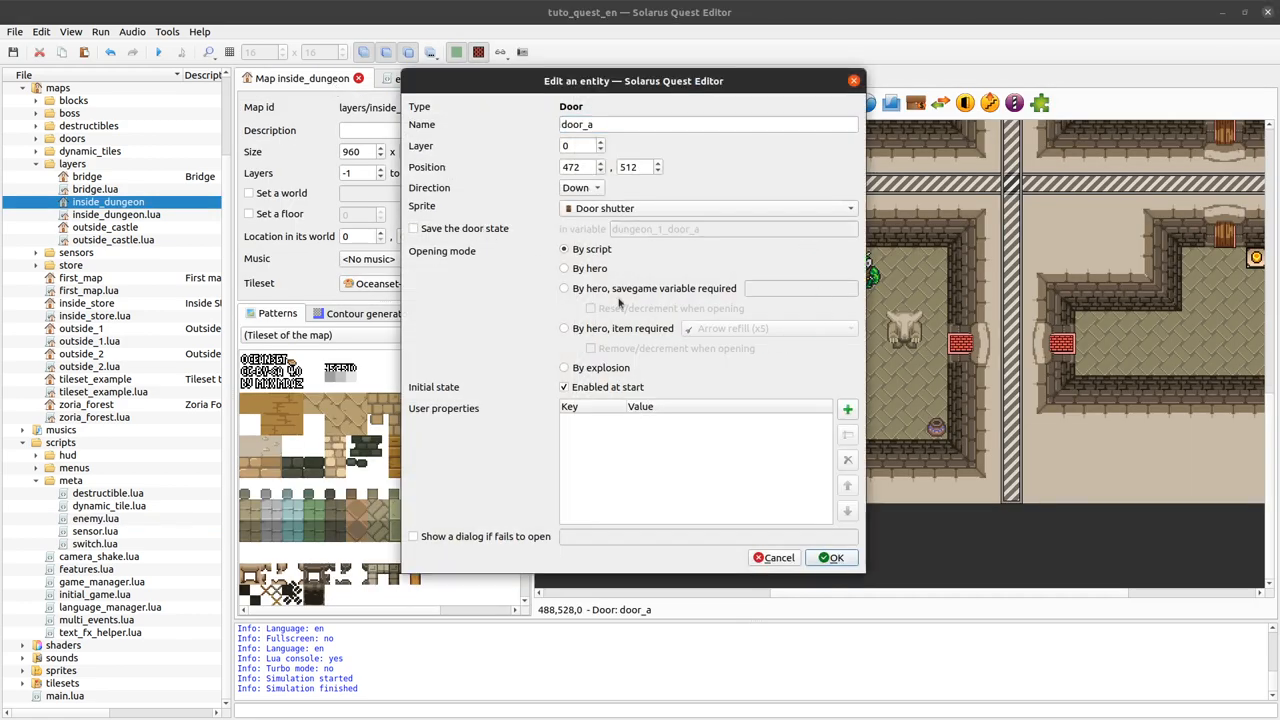
Step: Dismiss door_a's settings, inspect door_a_2's settings and close them unchanged
click(832, 556)
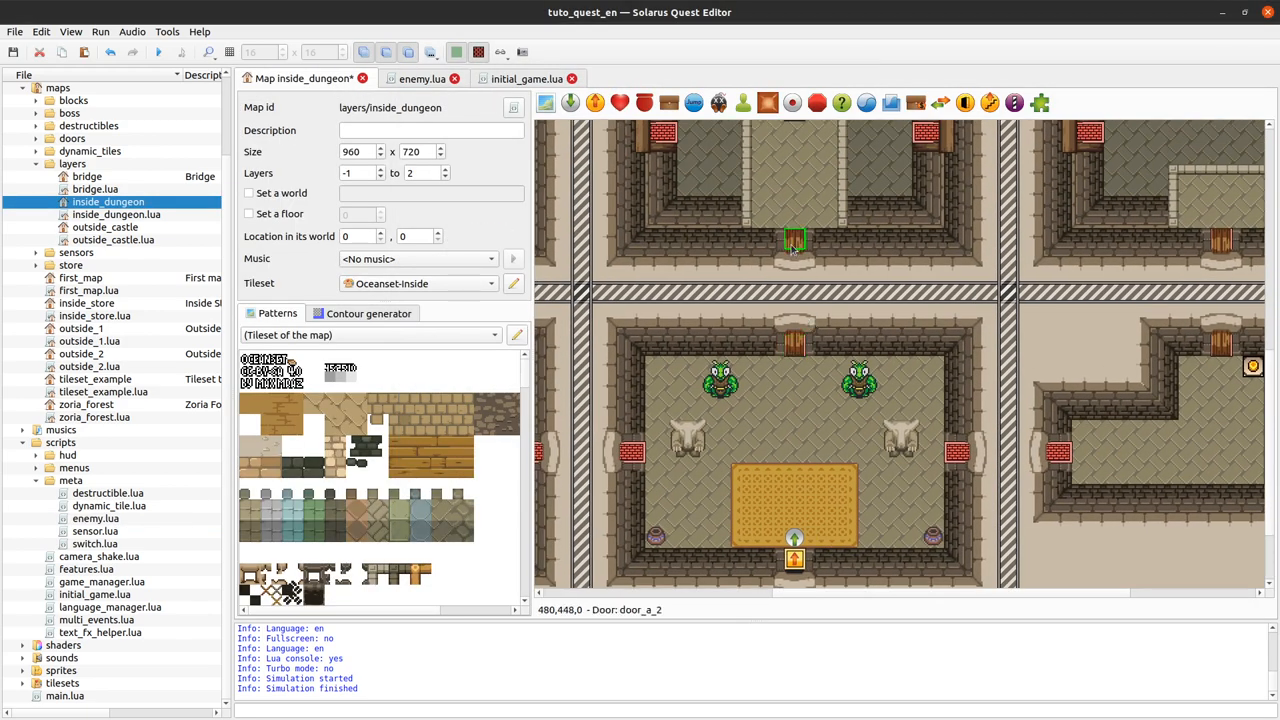
double_click(792, 240)
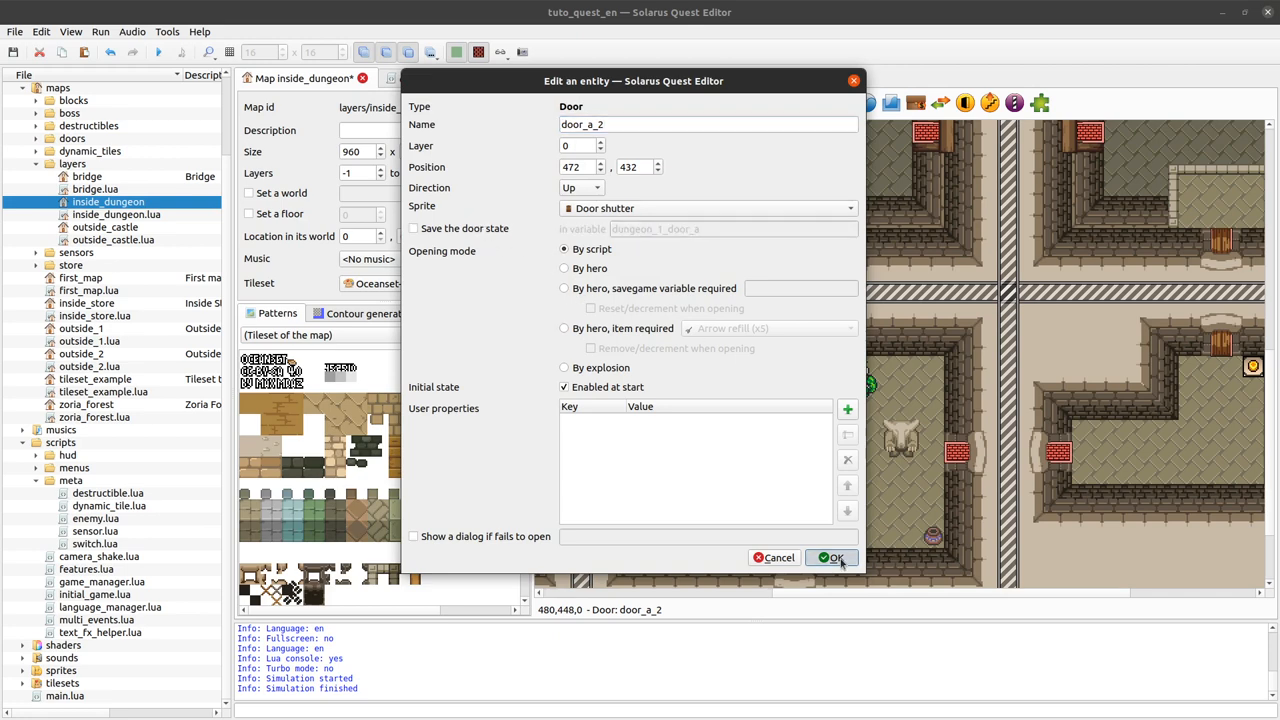
click(832, 556)
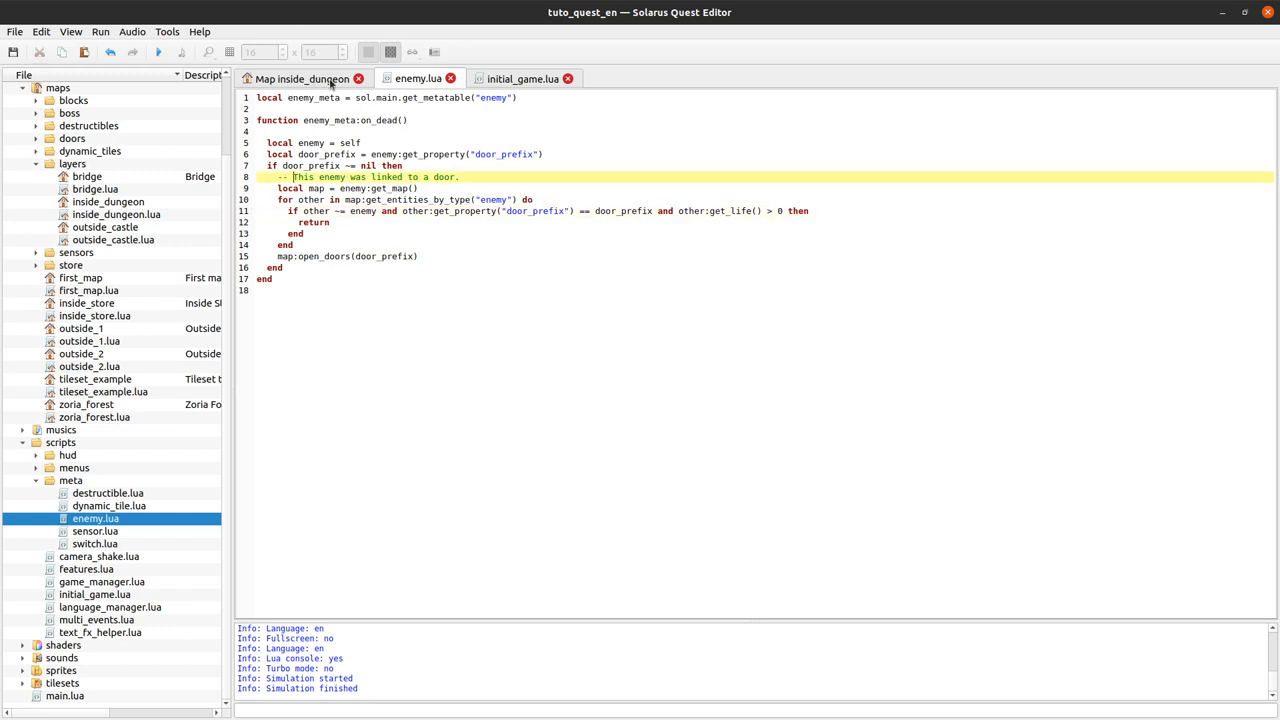
Step: Return to the inside_dungeon map and dismiss the door_a settings without changes
click(300, 78)
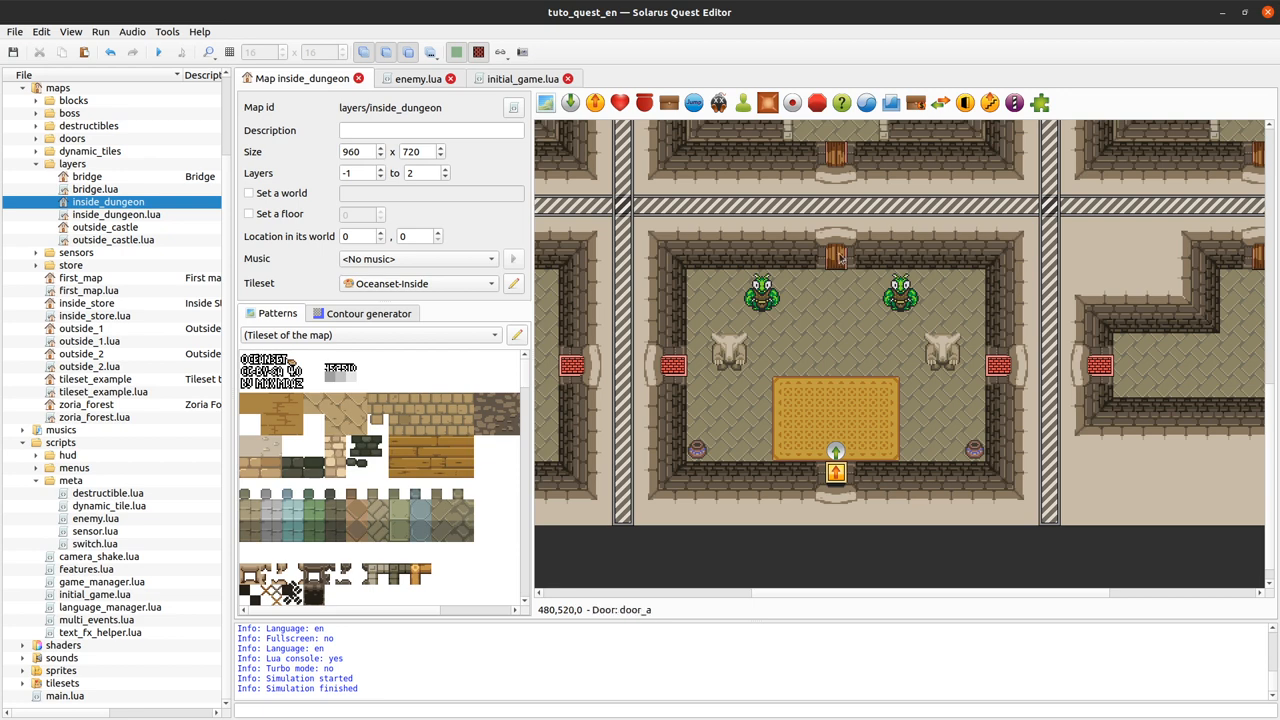
mouse_move(838, 268)
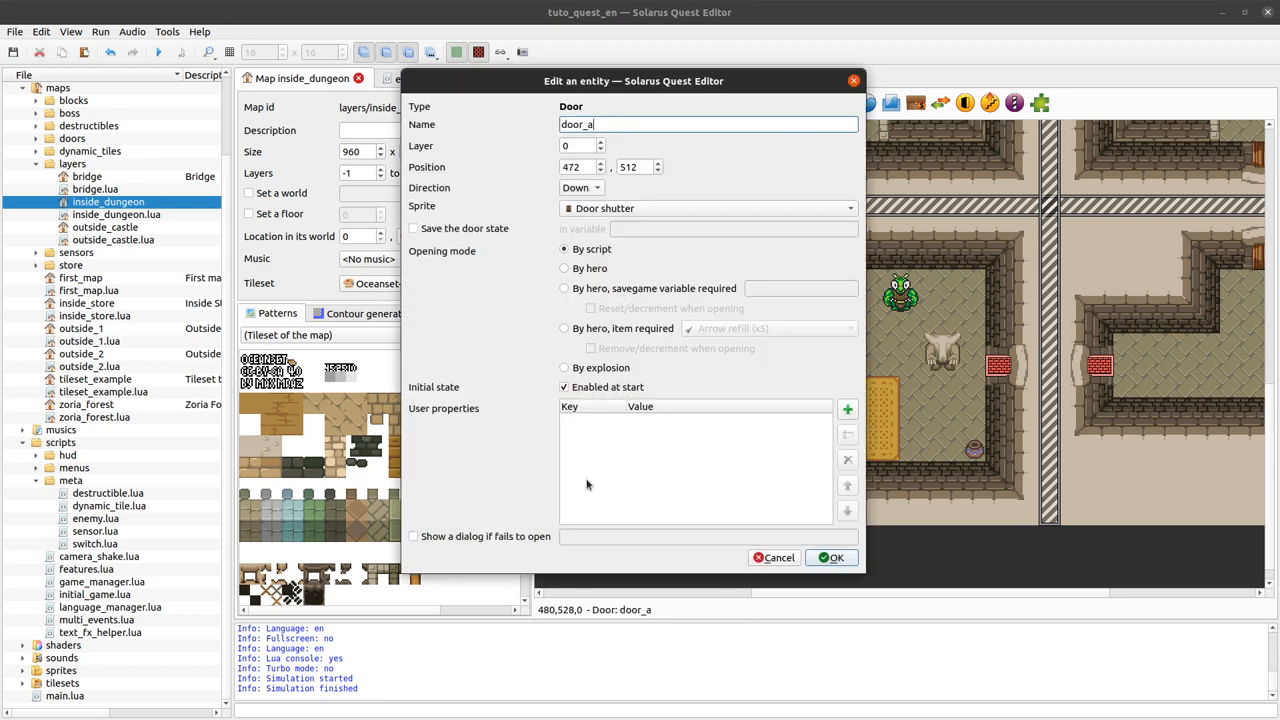
drag(634, 80, 608, 62)
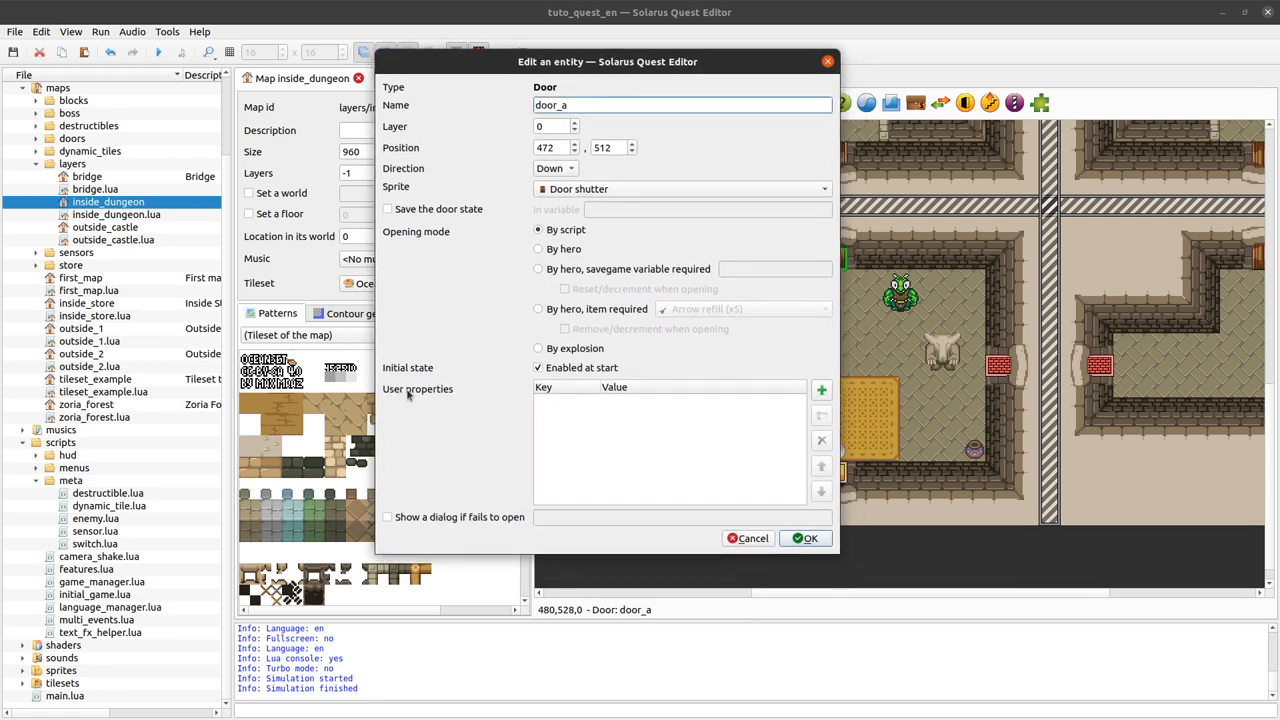
mouse_move(548, 412)
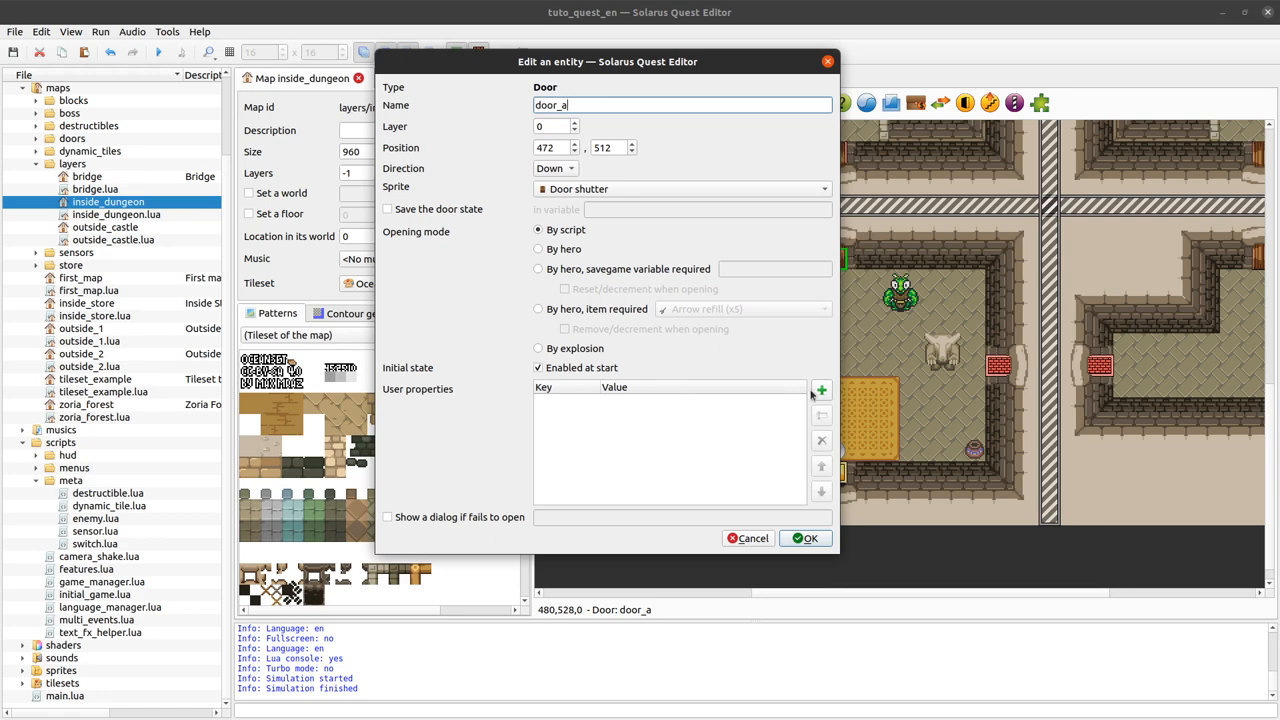
click(804, 538)
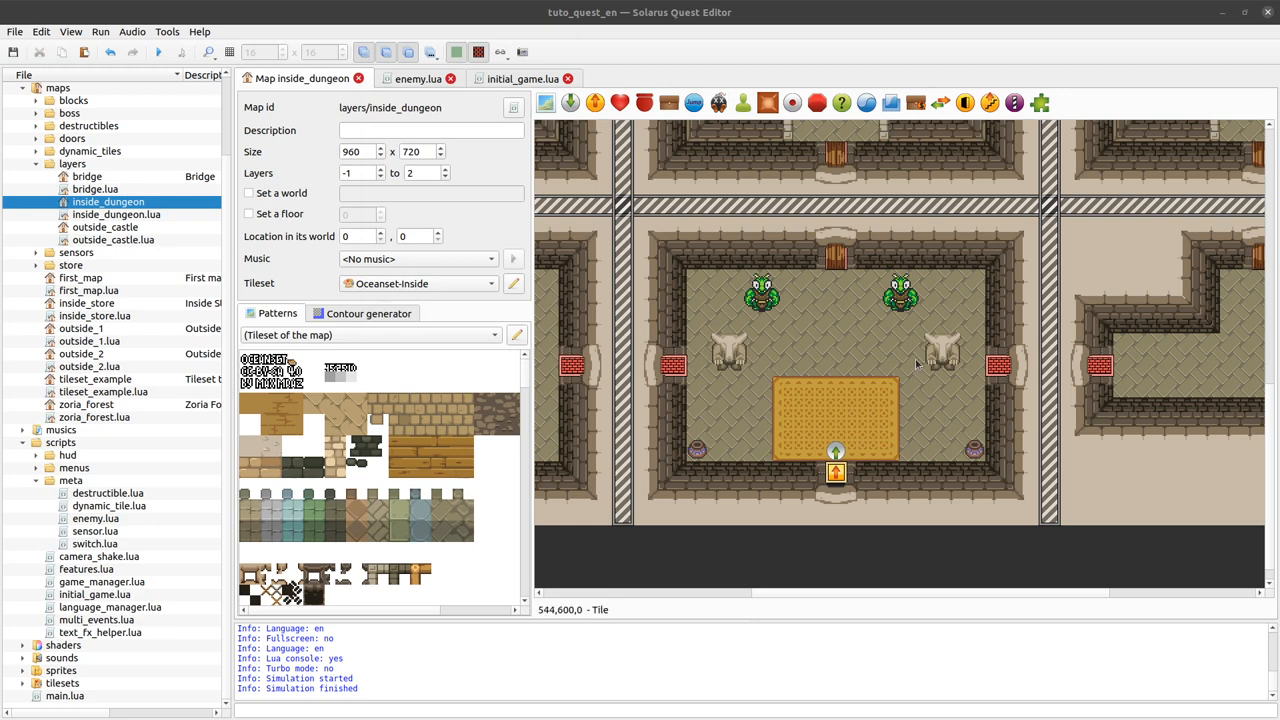
mouse_move(844, 180)
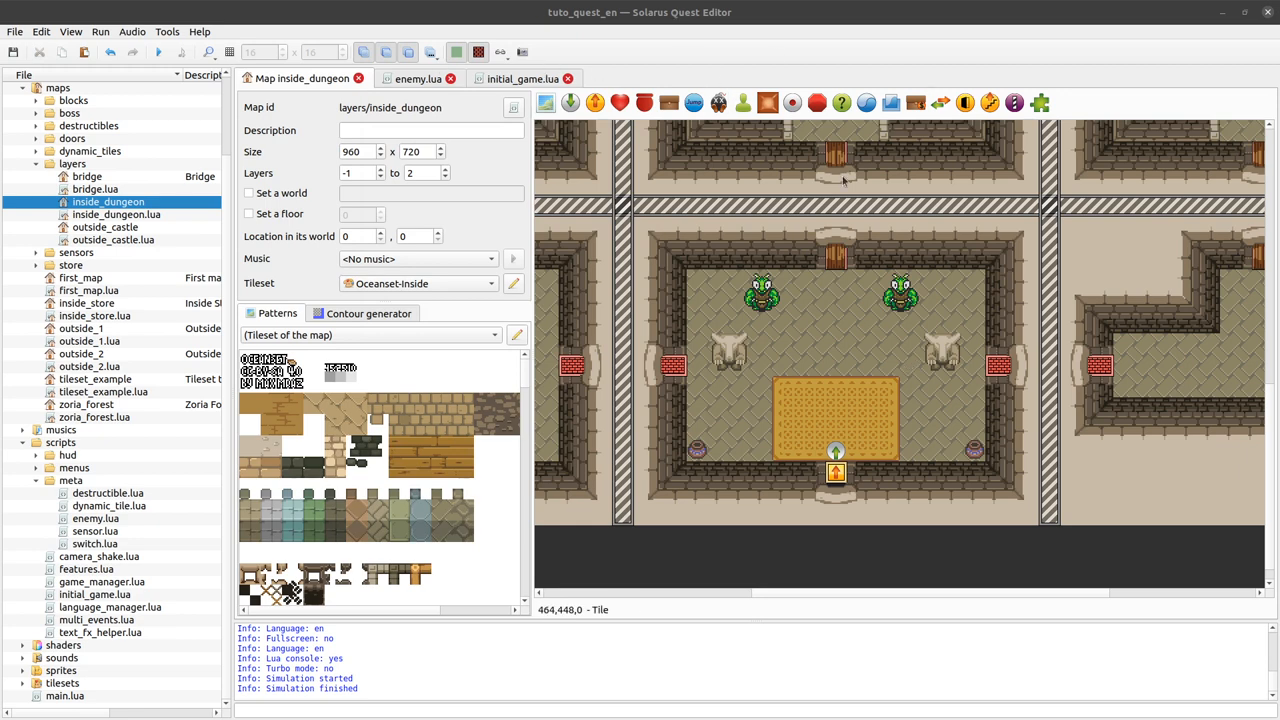
mouse_move(788, 320)
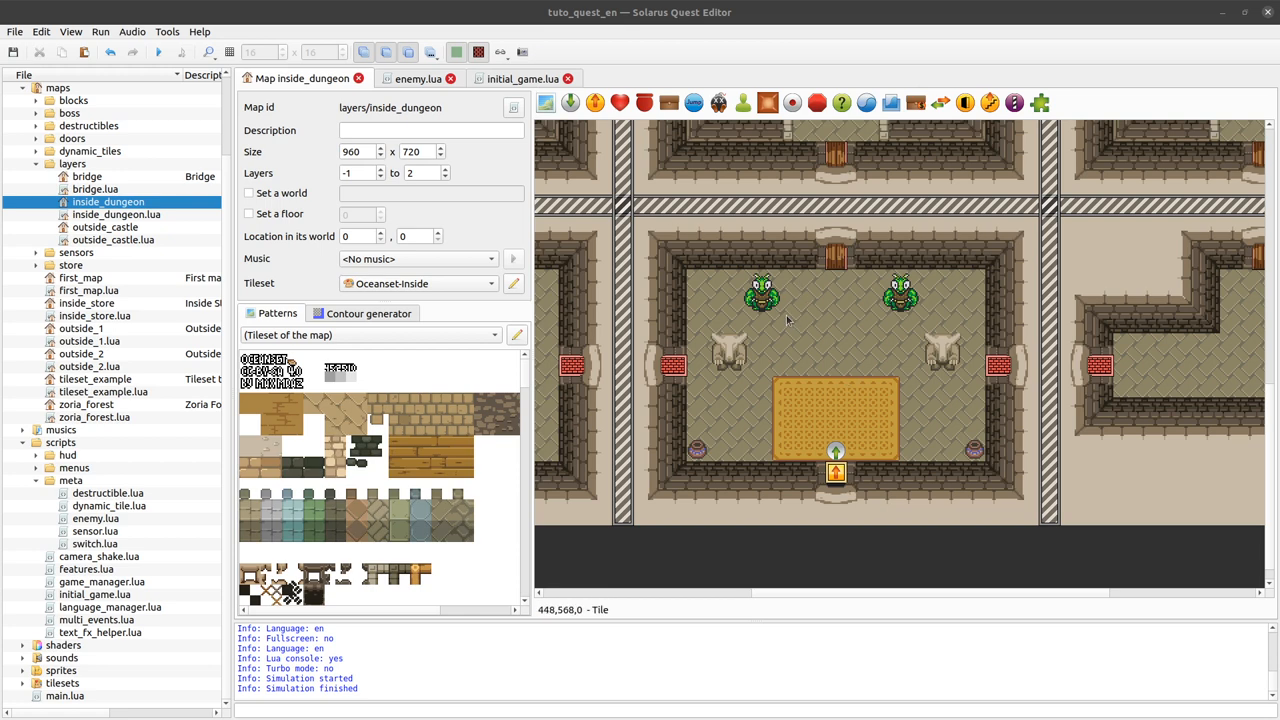
Step: Review door_a's entity settings once more and close them without adding user properties
double_click(836, 472)
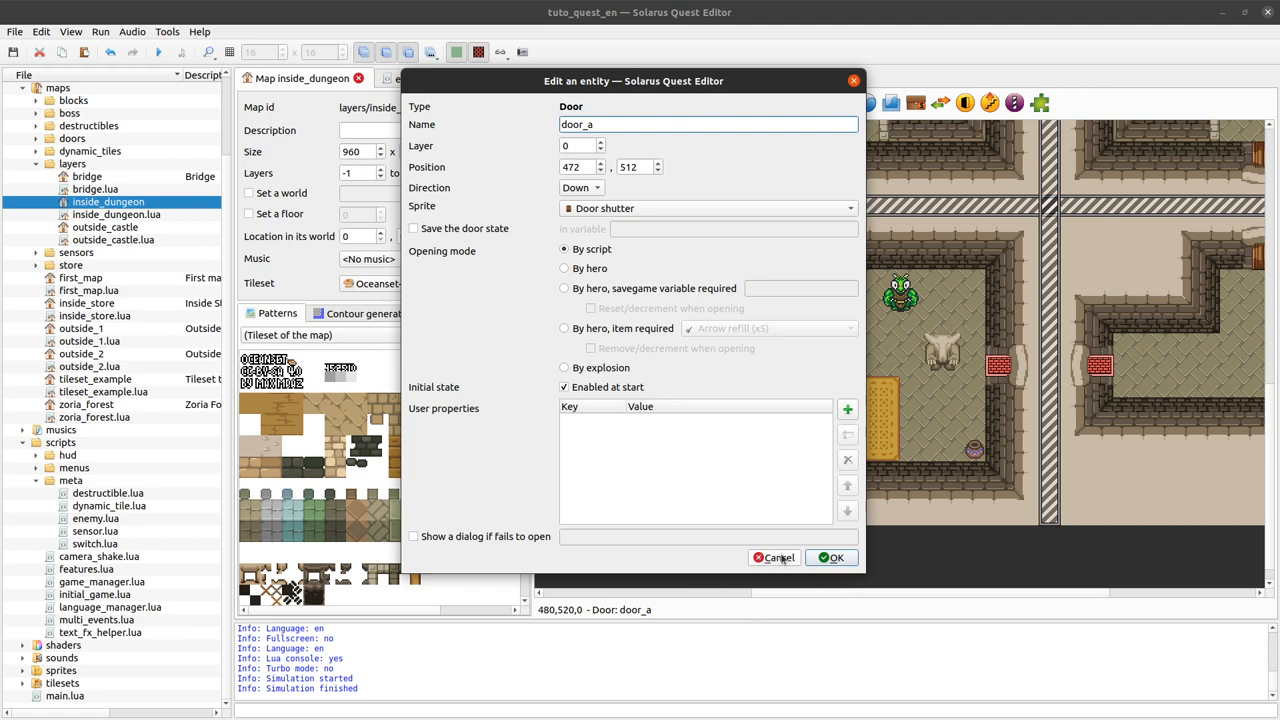
click(832, 556)
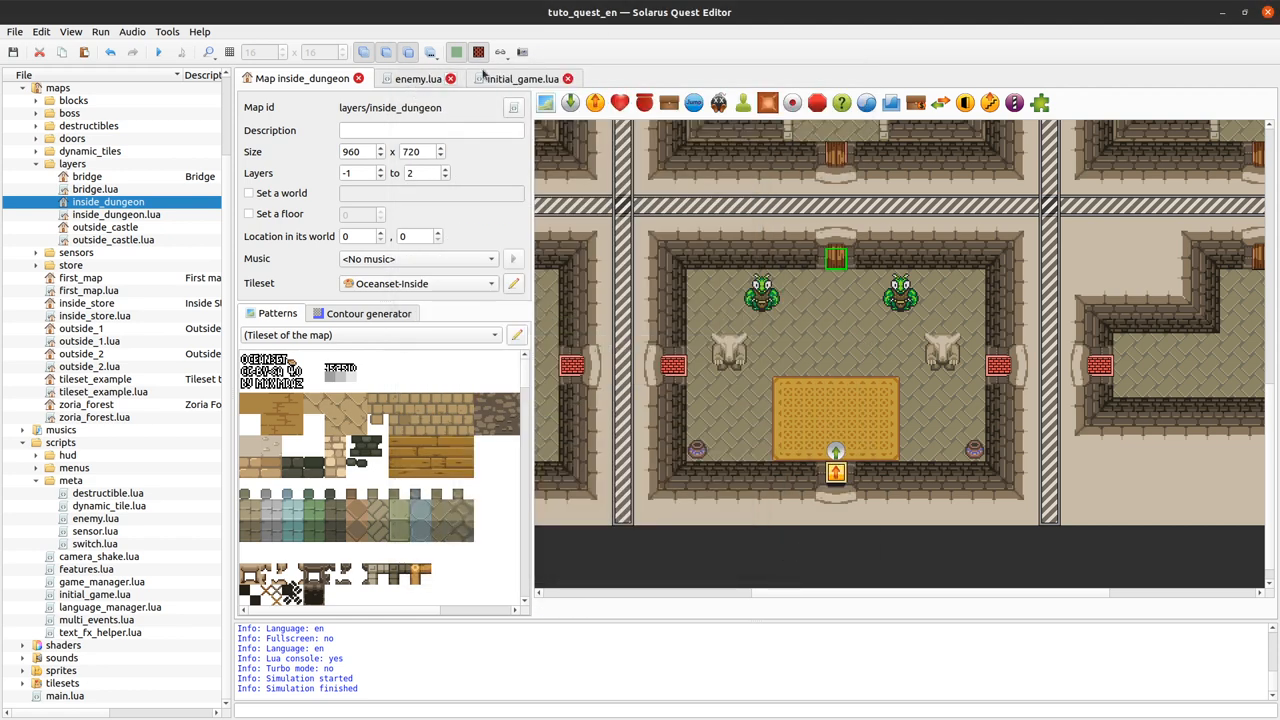
mouse_move(604, 120)
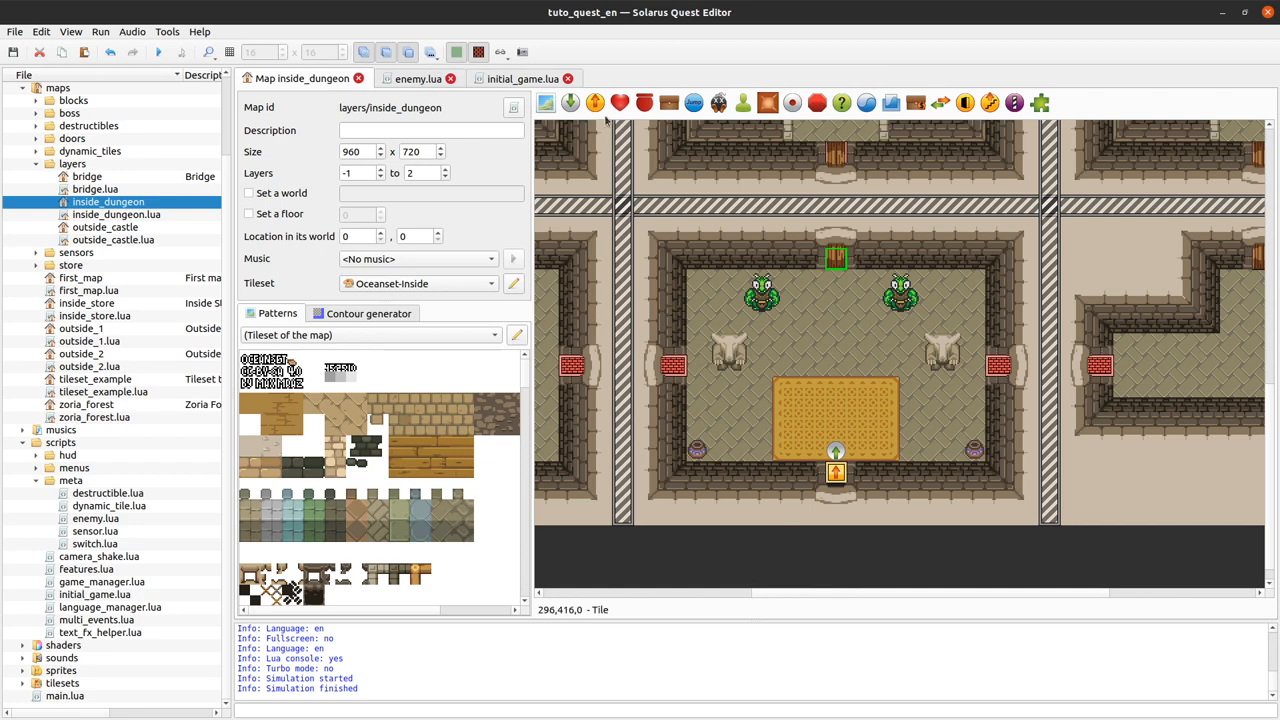
click(898, 296)
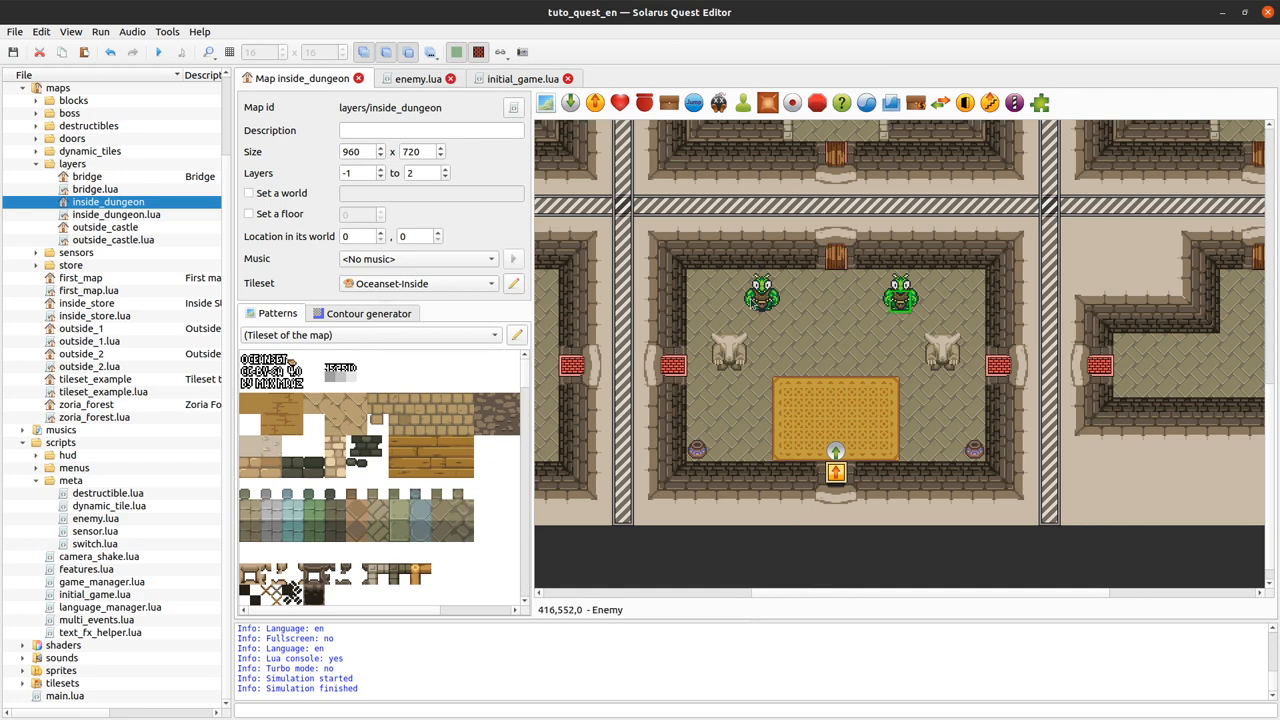
Step: Review the on_dead door-opening logic in enemy.lua, then return to the inside_dungeon map
click(418, 78)
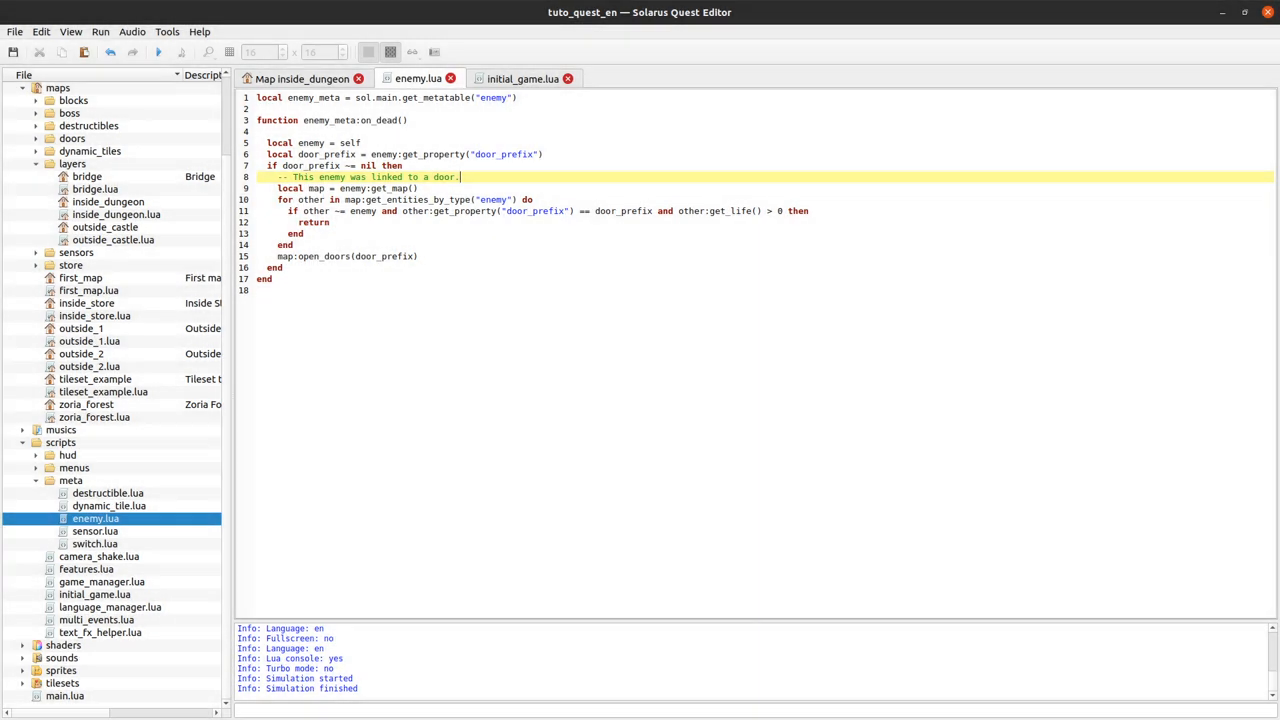
click(300, 78)
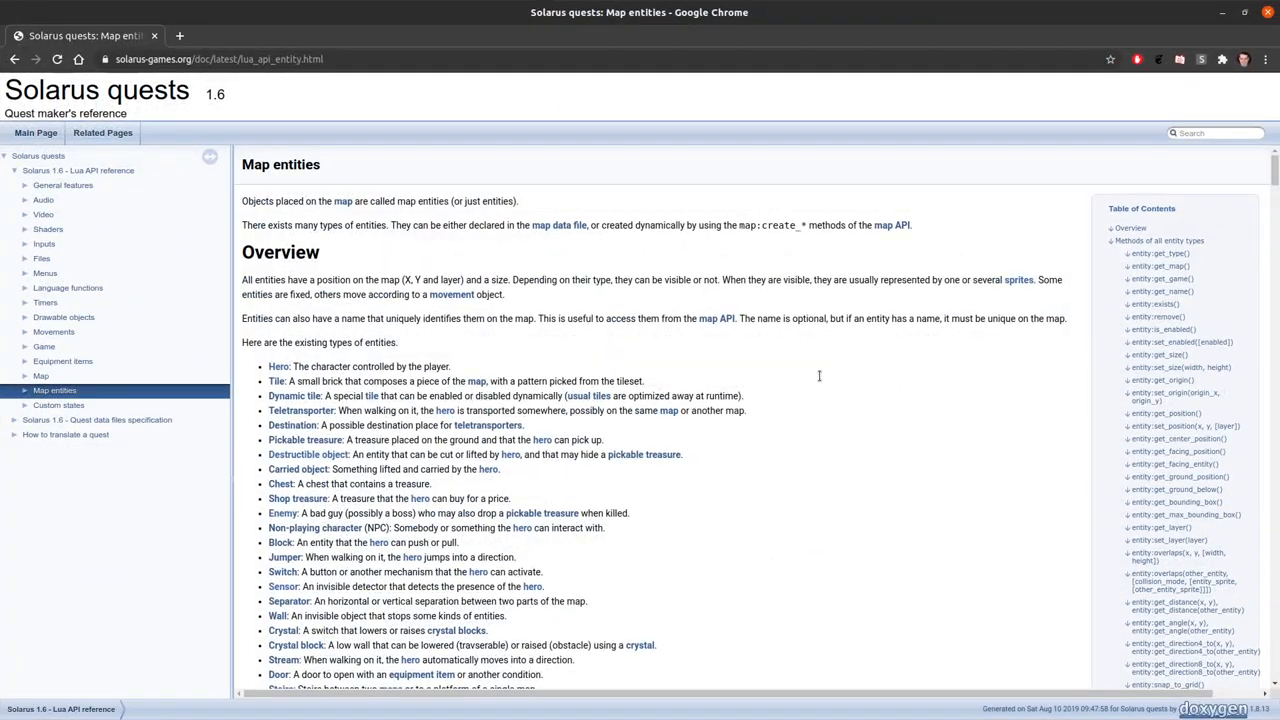
Step: Navigate the Solarus docs sidebar to the Map API reference page
scroll(down, 3)
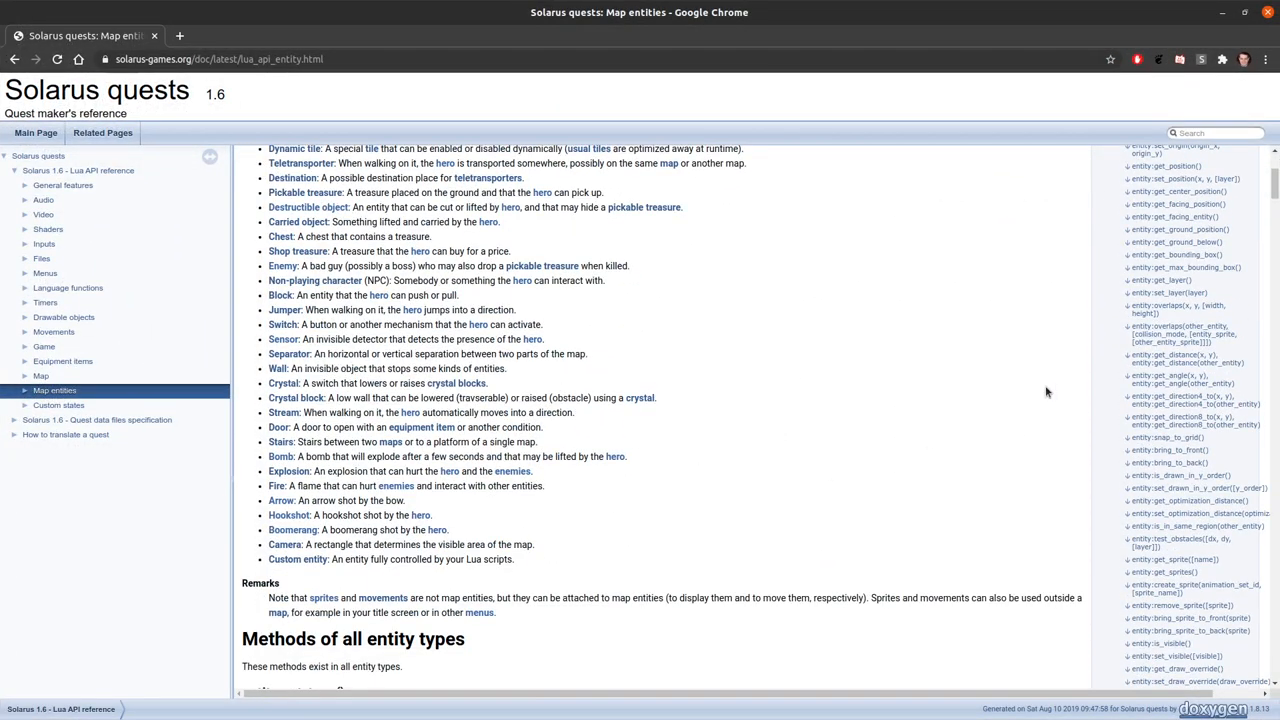
scroll(down, 3)
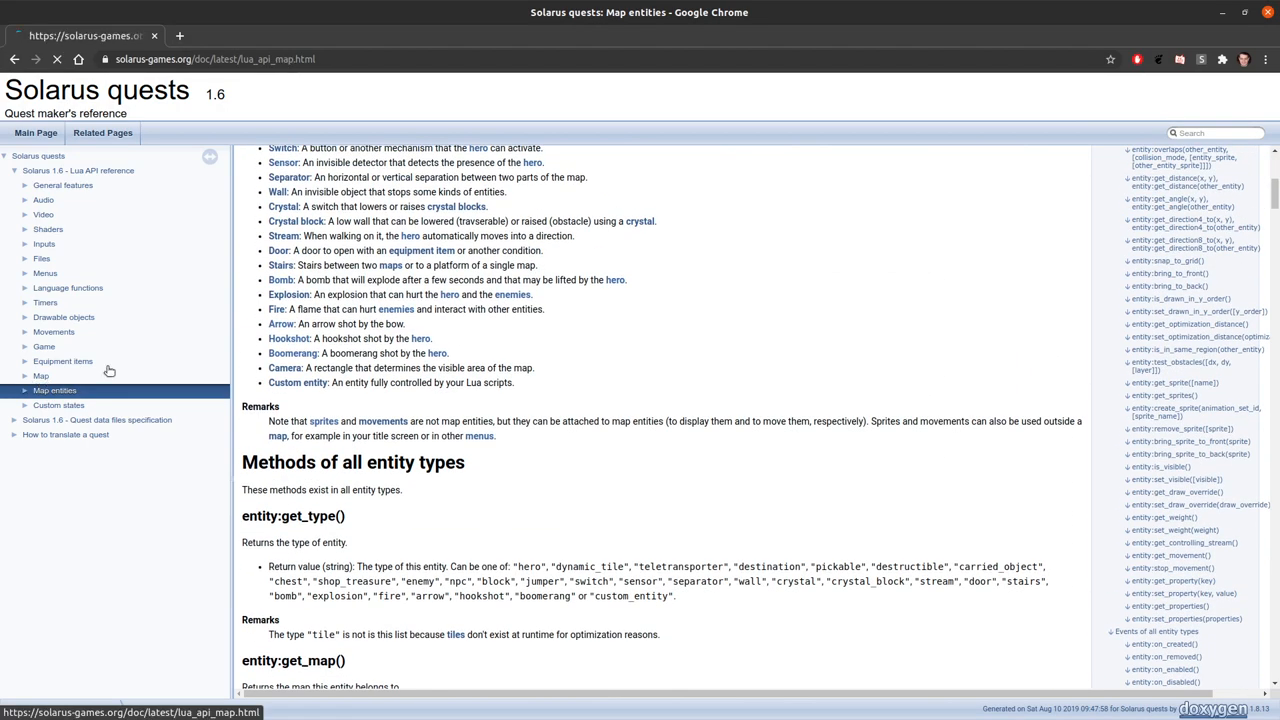
click(40, 376)
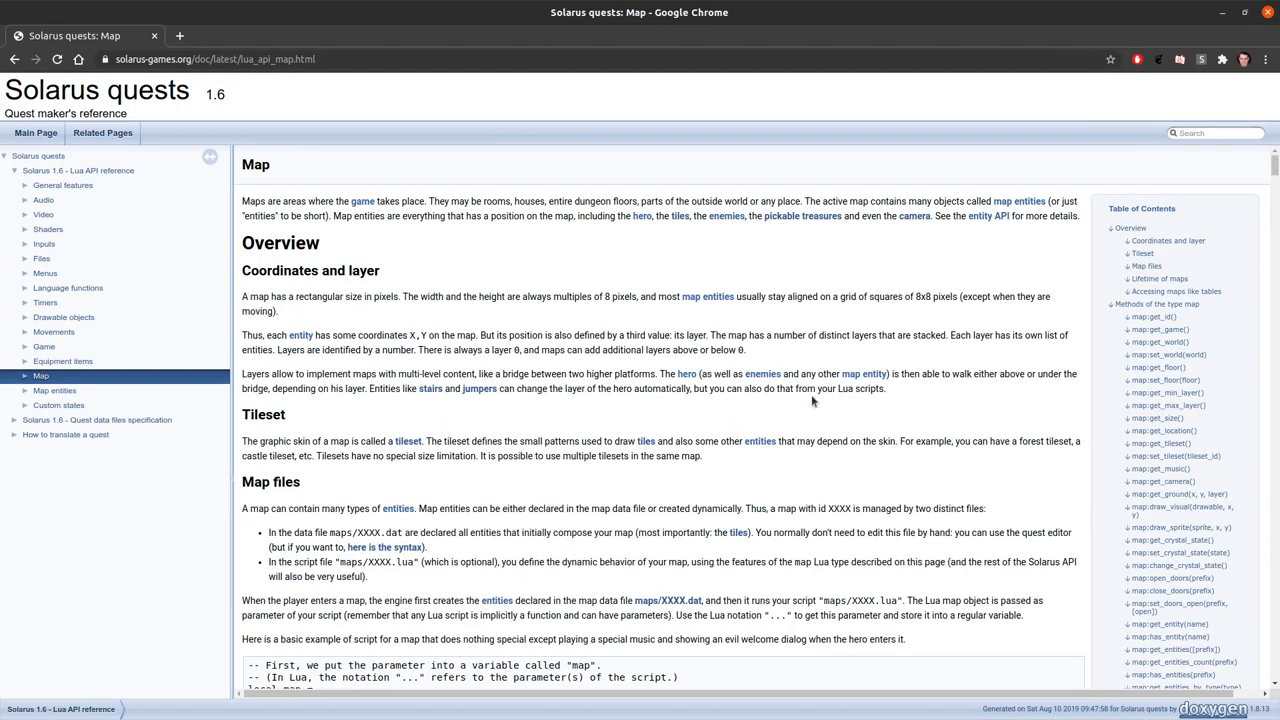
Step: Jump to the map:has_entities(prefix) entry in the Map API table of contents
scroll(down, 3)
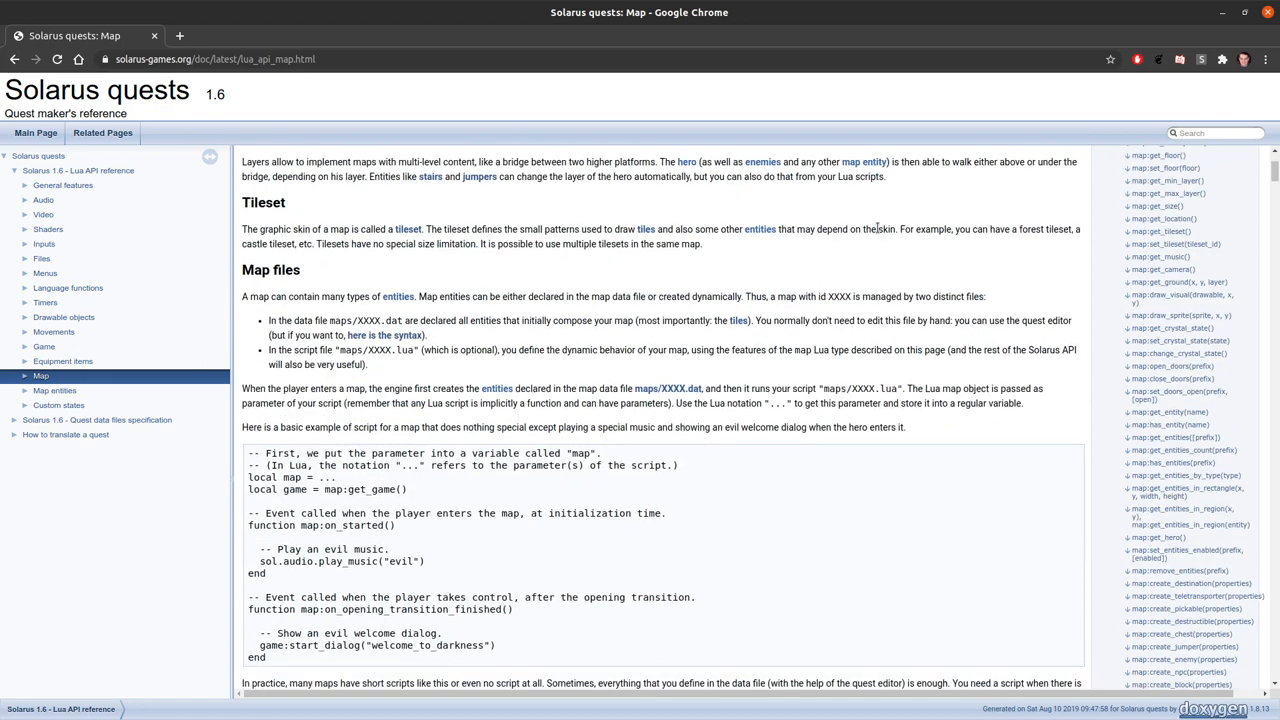
scroll(down, 3)
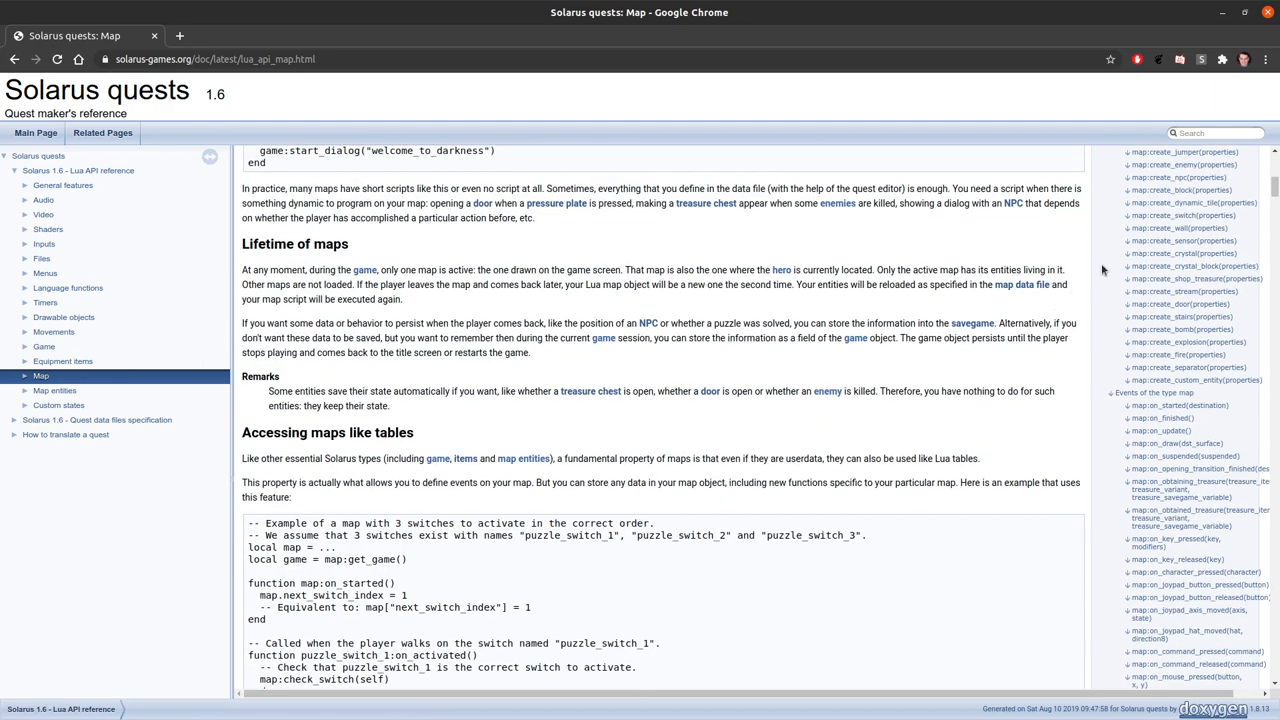
mouse_move(1188, 380)
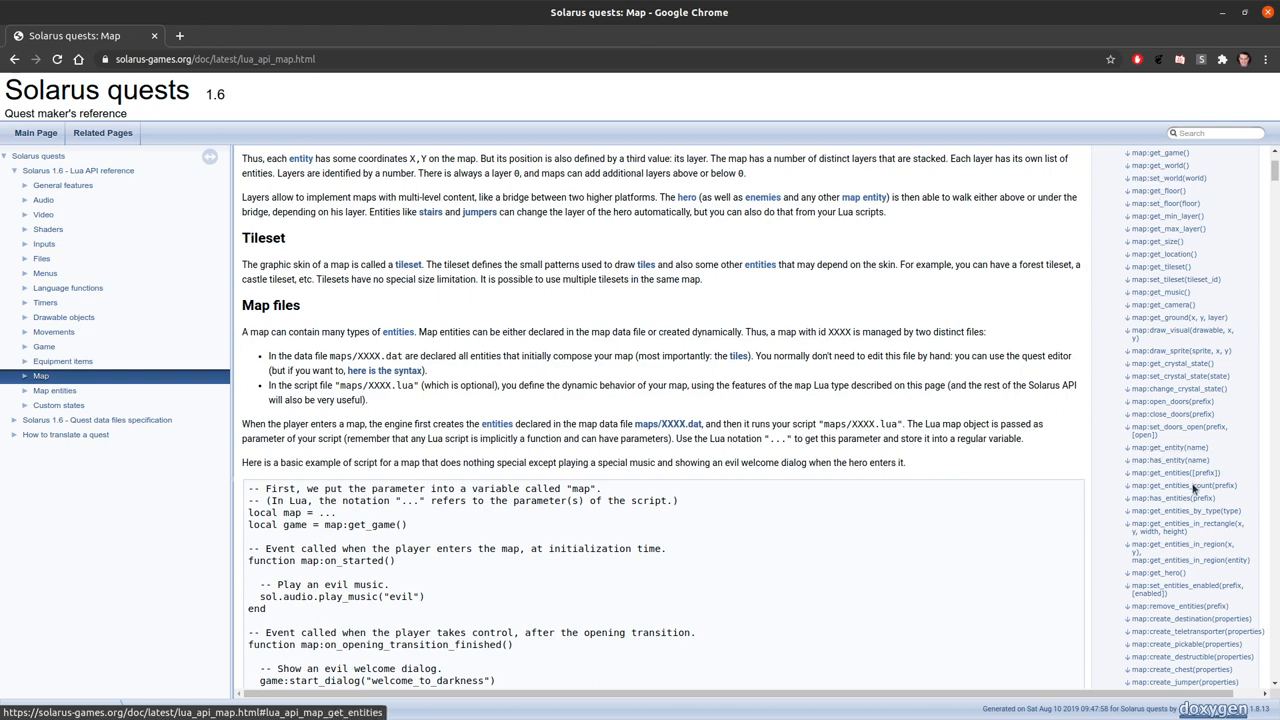
click(1172, 496)
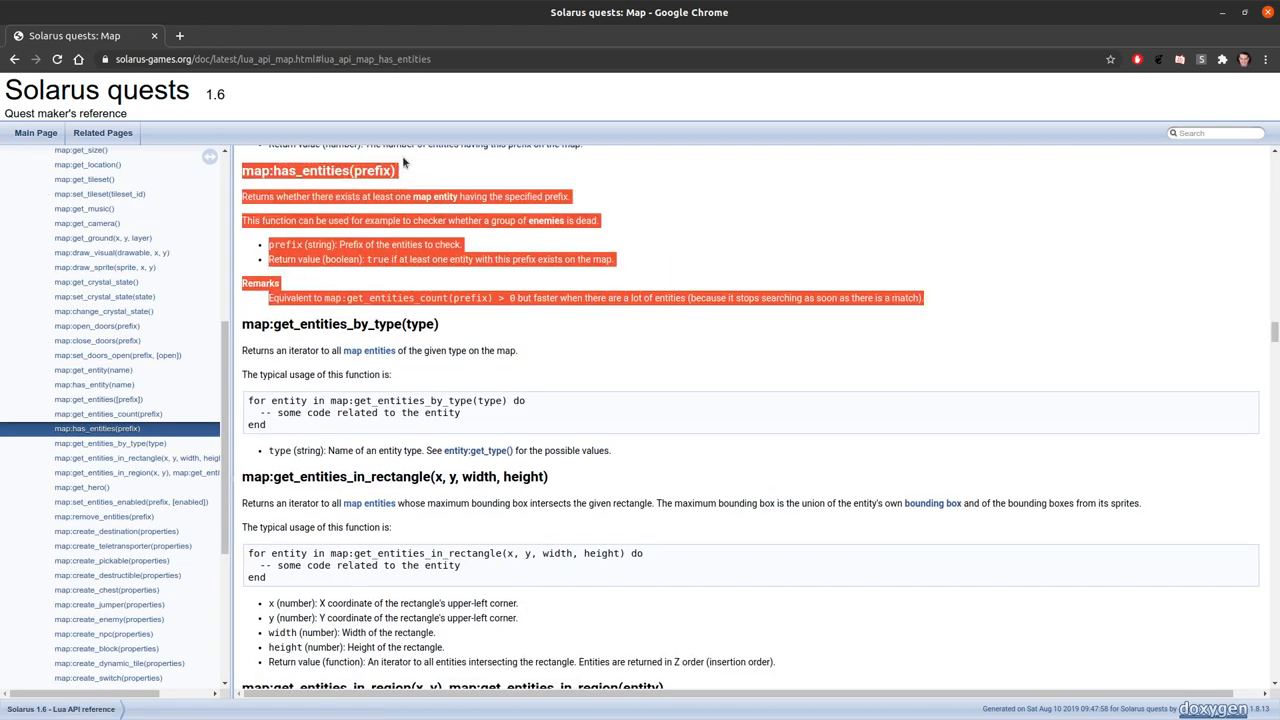
click(600, 220)
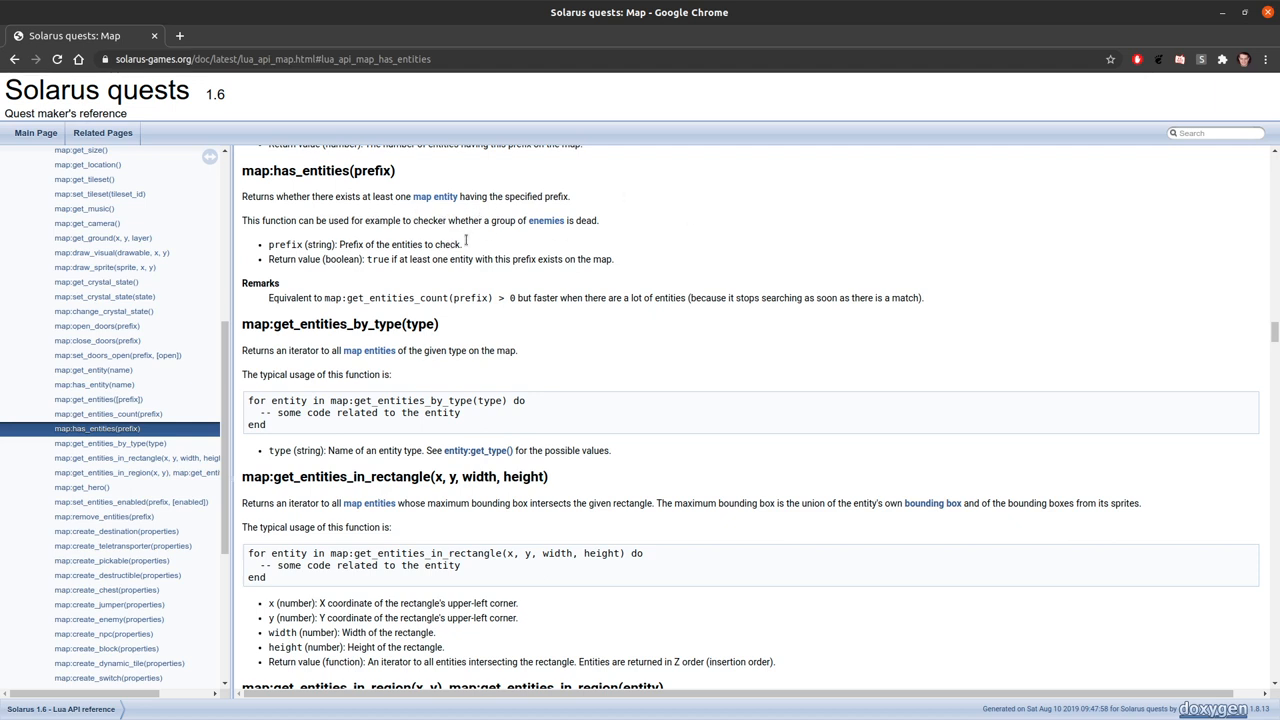
mouse_move(624, 144)
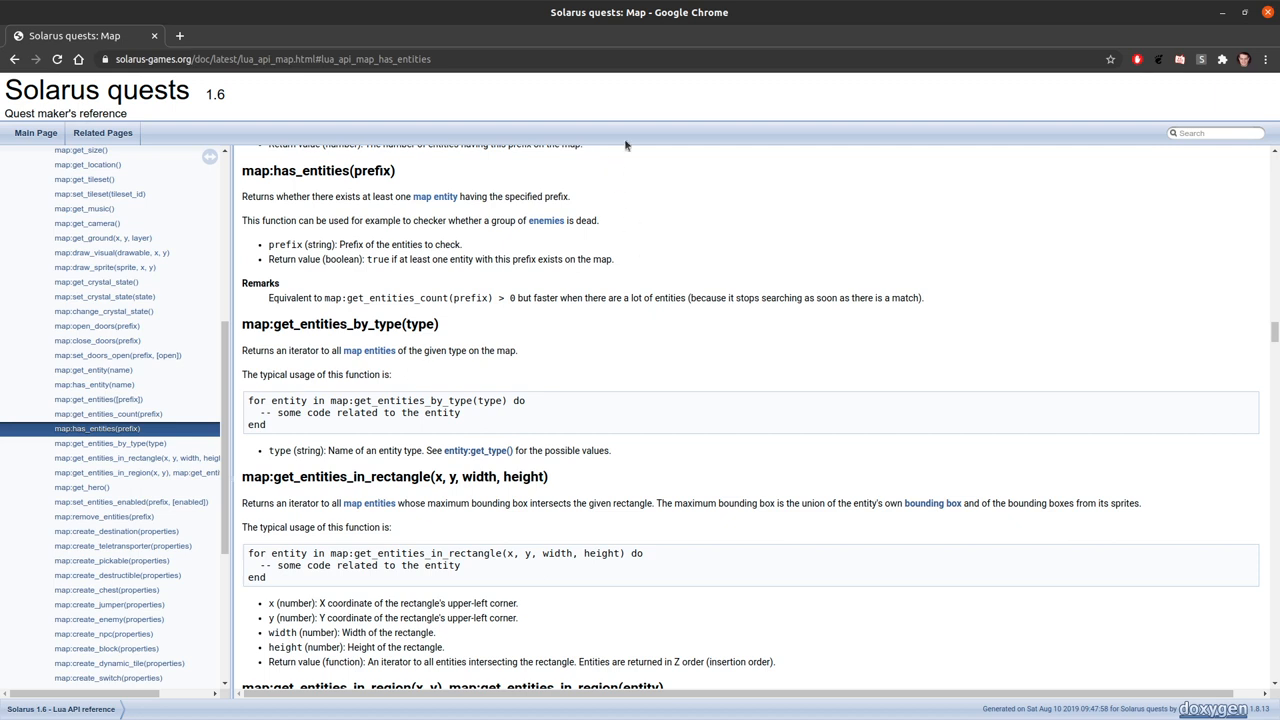
mouse_move(624, 144)
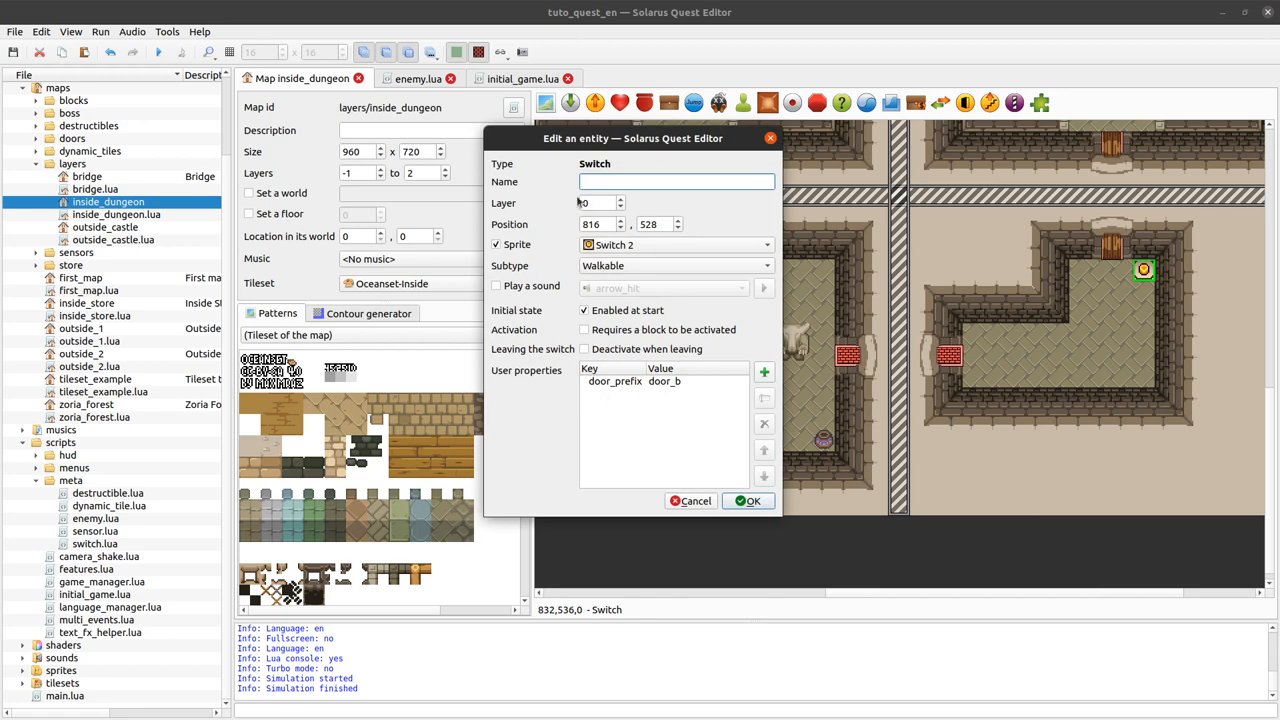
Step: Dismiss the switch settings and inspect an enemy's door_prefix user property without changes
click(748, 500)
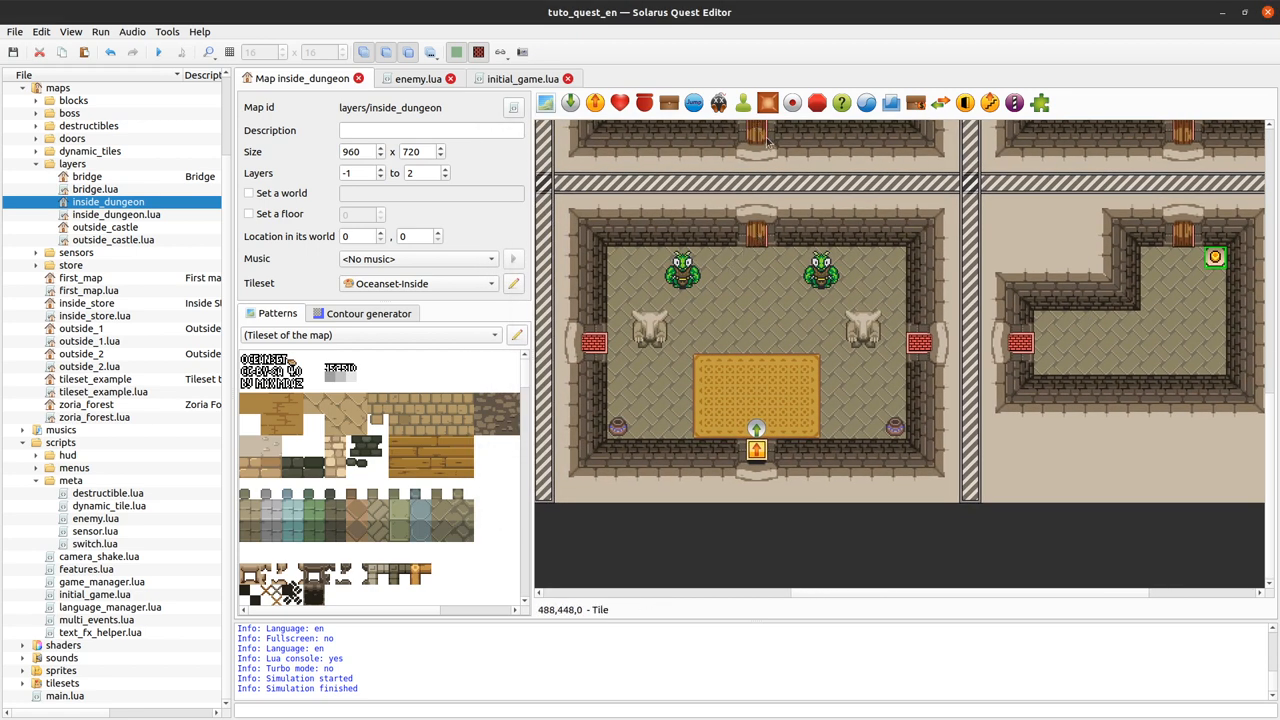
double_click(820, 270)
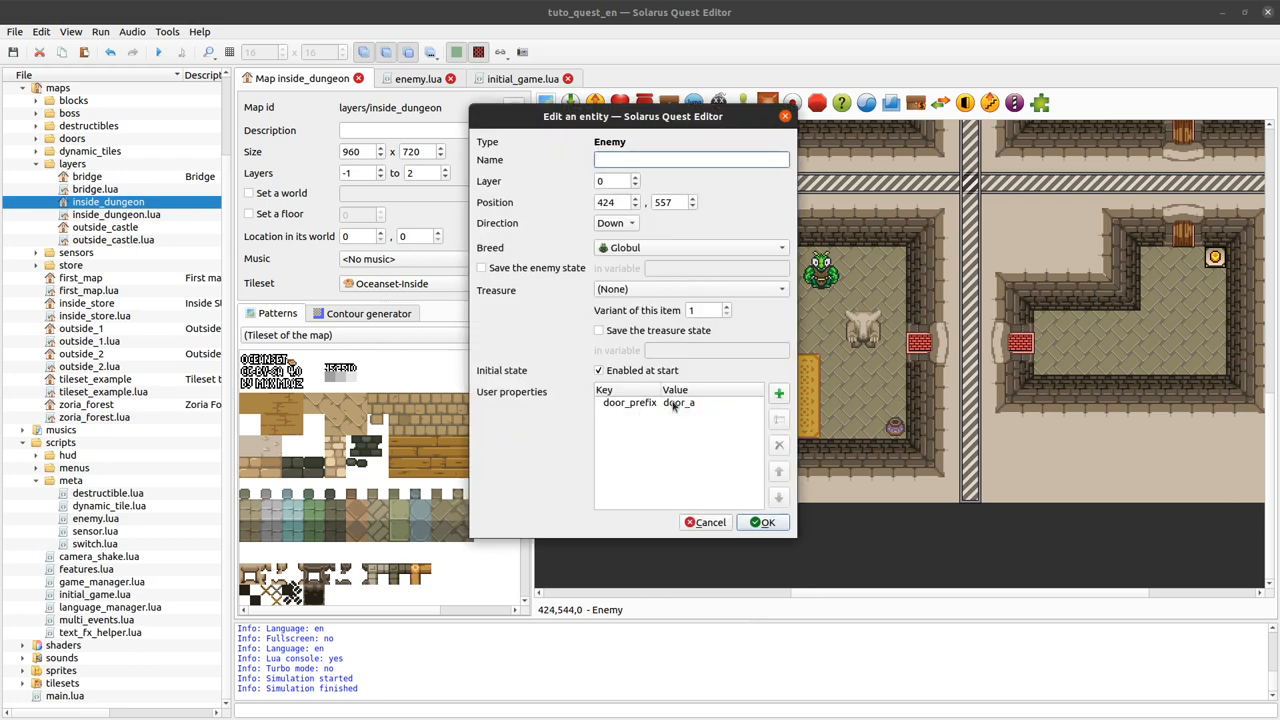
click(678, 402)
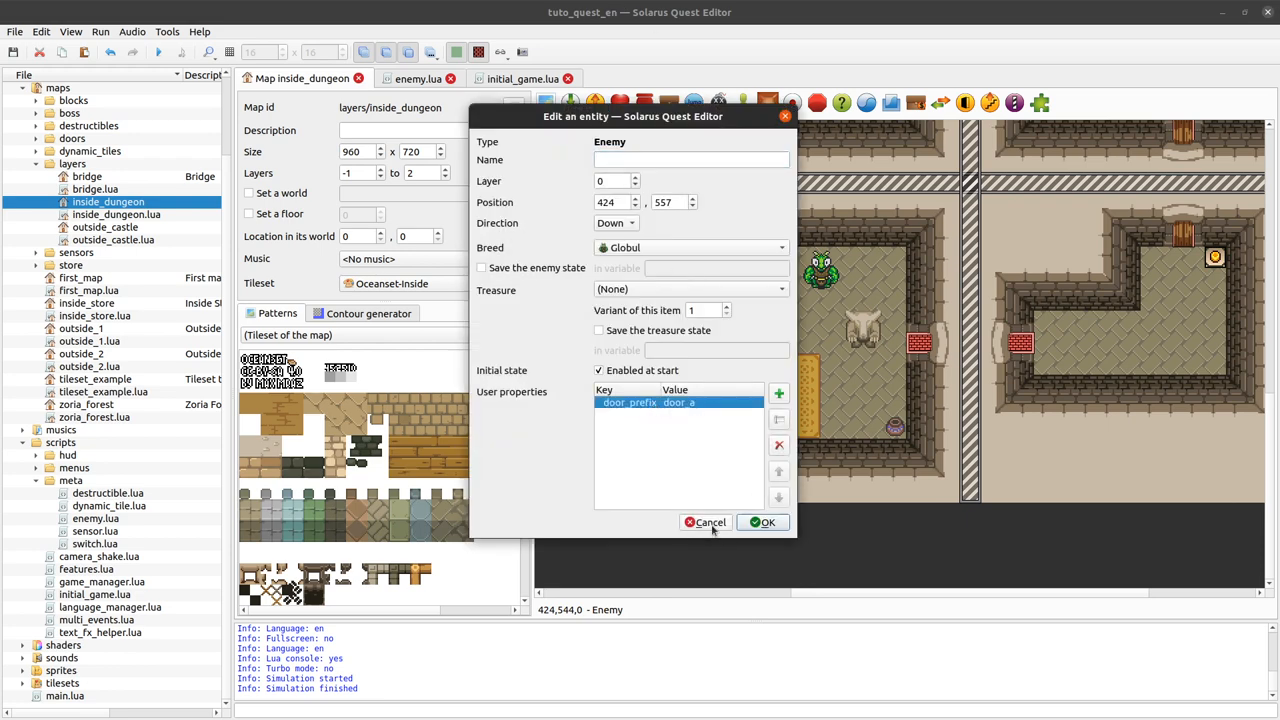
click(764, 522)
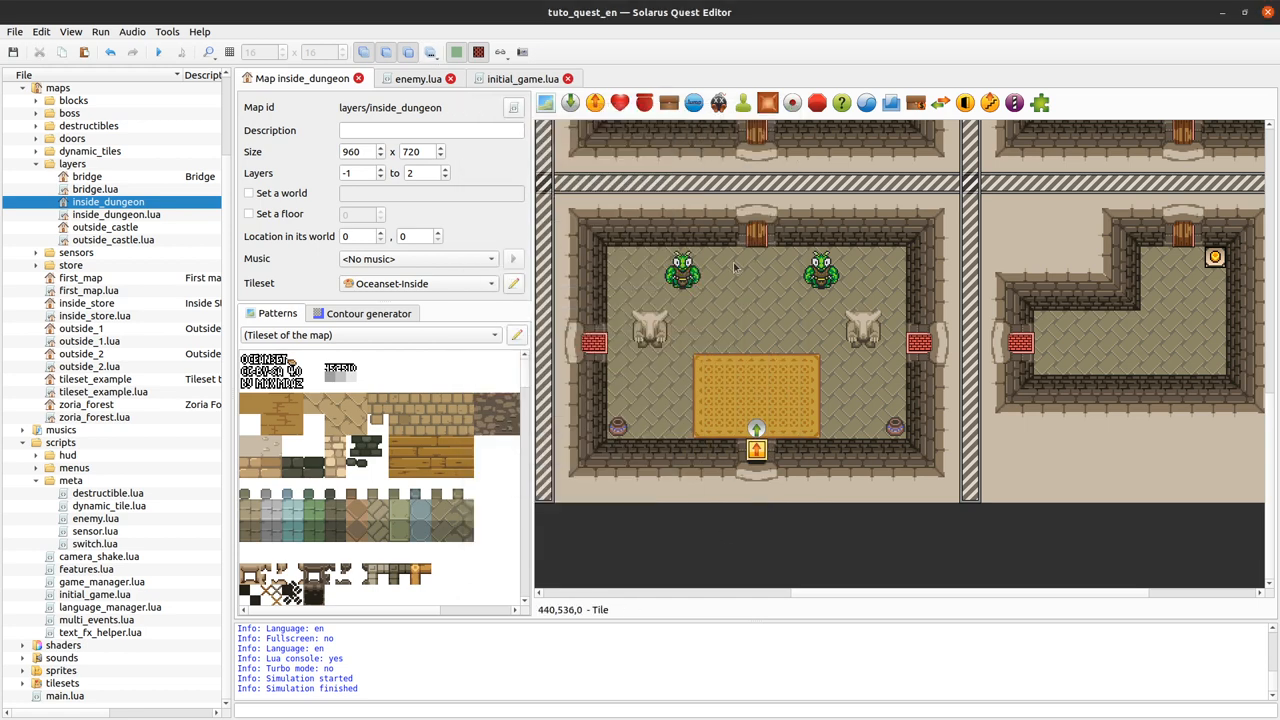
Step: Check another enemy's settings on the map and close them unchanged
click(756, 236)
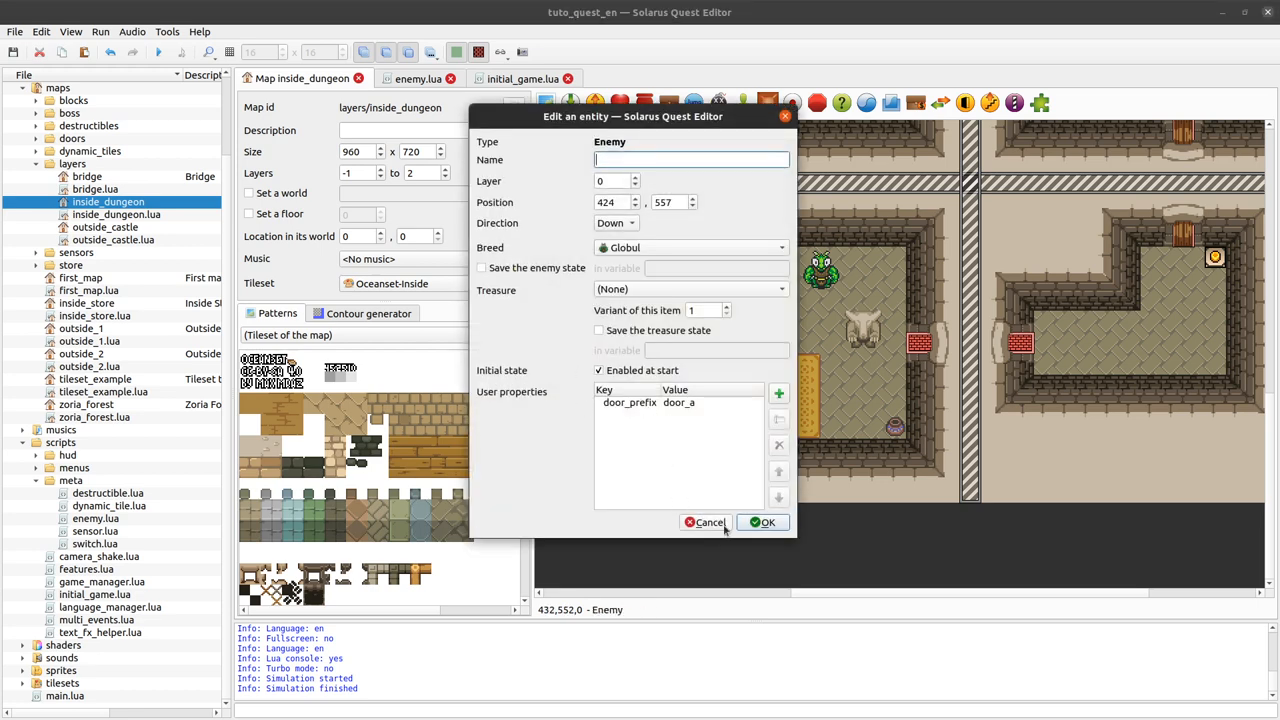
click(764, 522)
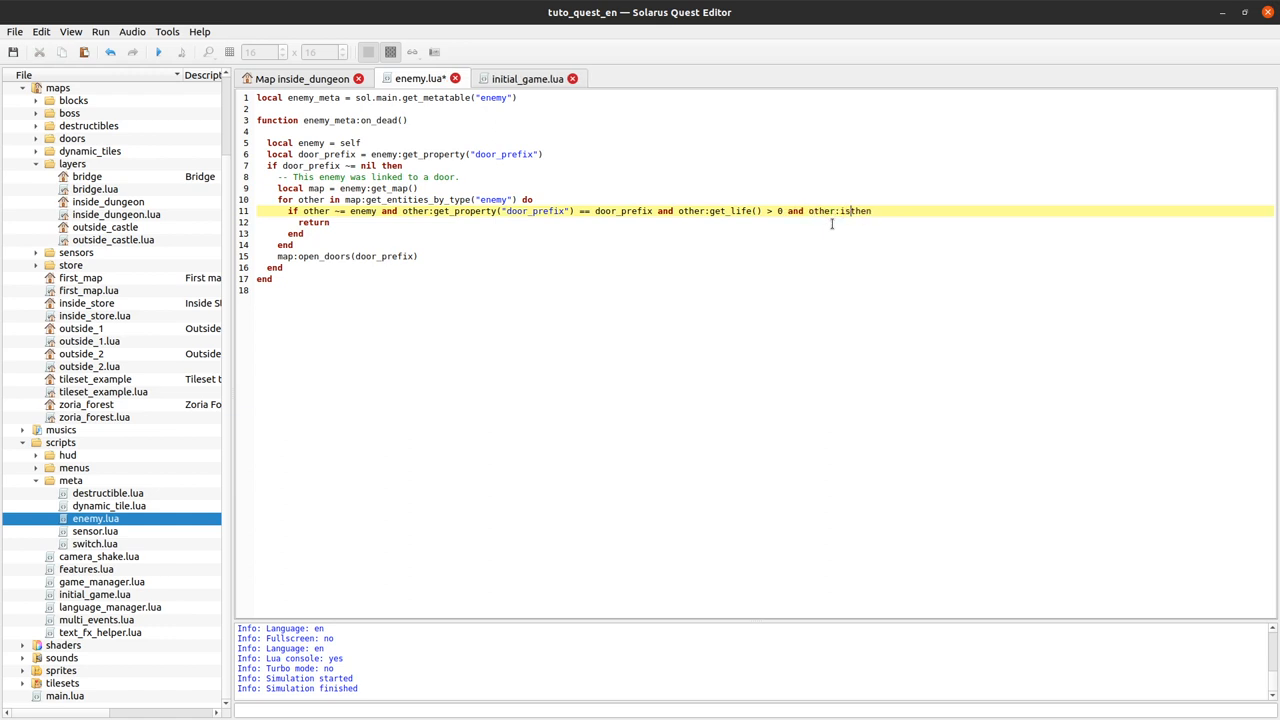
Step: Extend the partial check on line 11 with '_enabled', then revert enemy.lua to its saved form
text(_enabled)
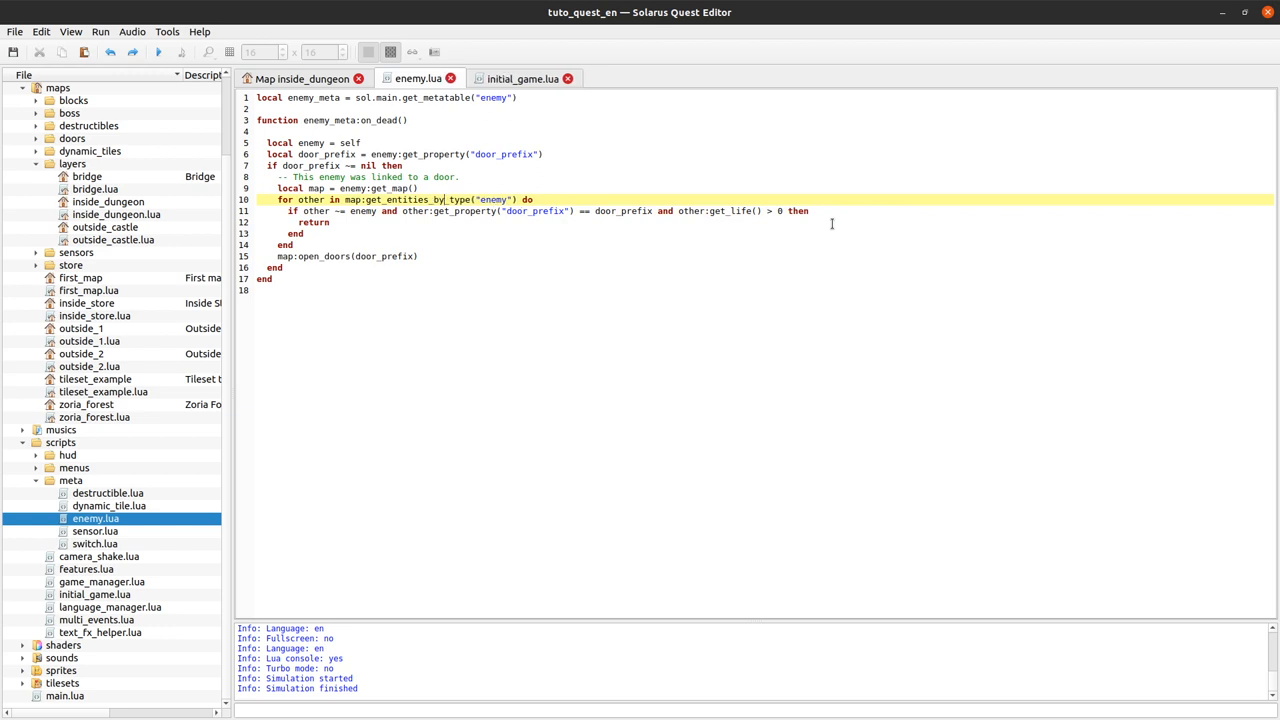
mouse_move(592, 264)
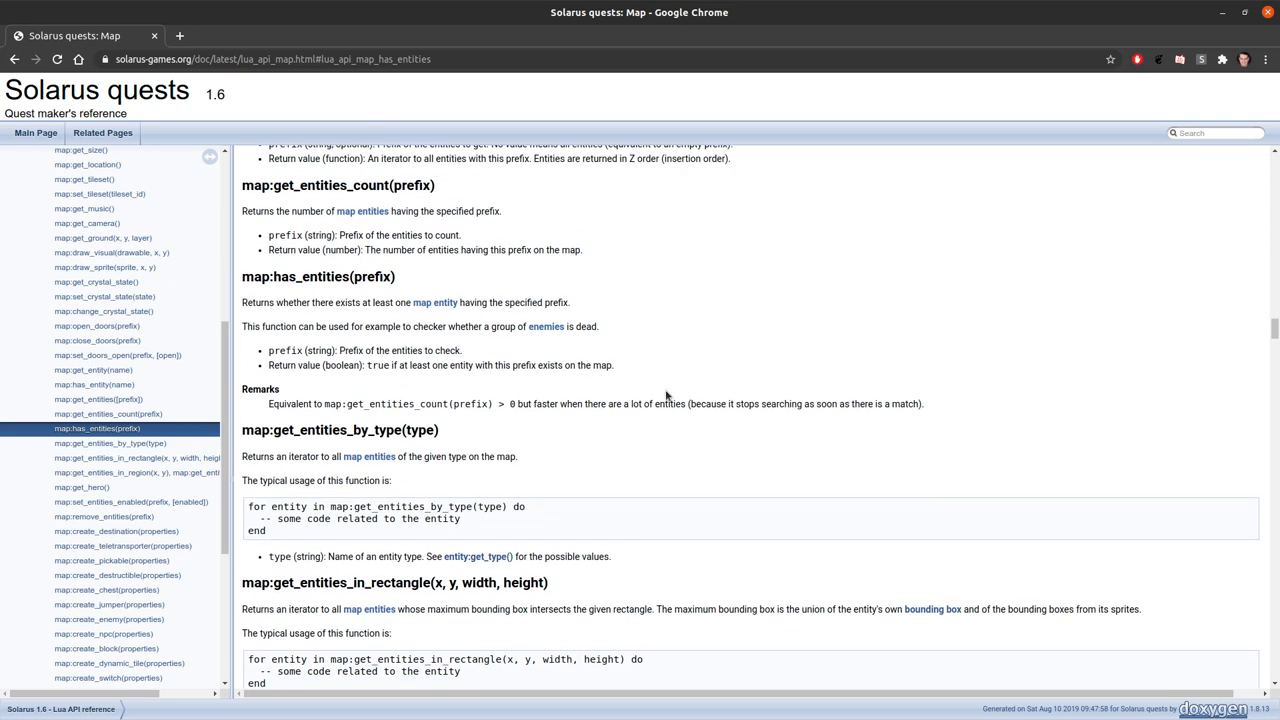
Step: Read the Map API docs from has_entities down to get_entities_in_region, marking the word 'region'
scroll(down, 3)
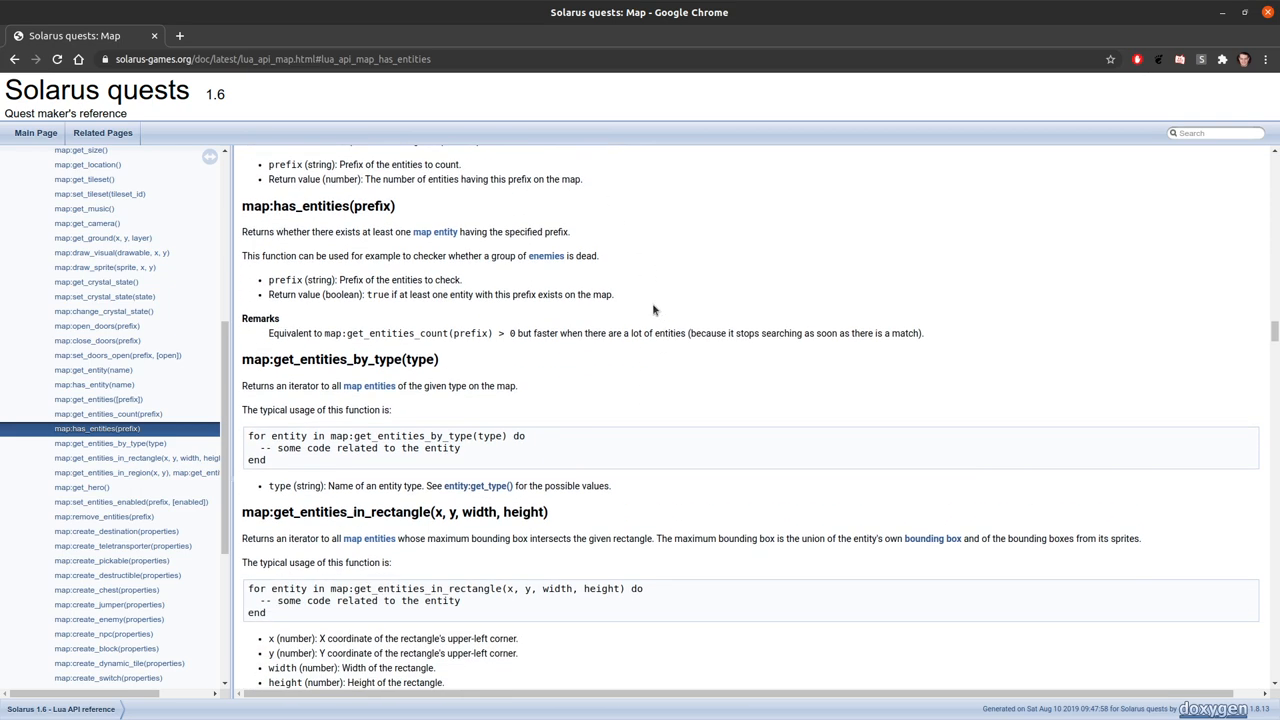
mouse_move(400, 336)
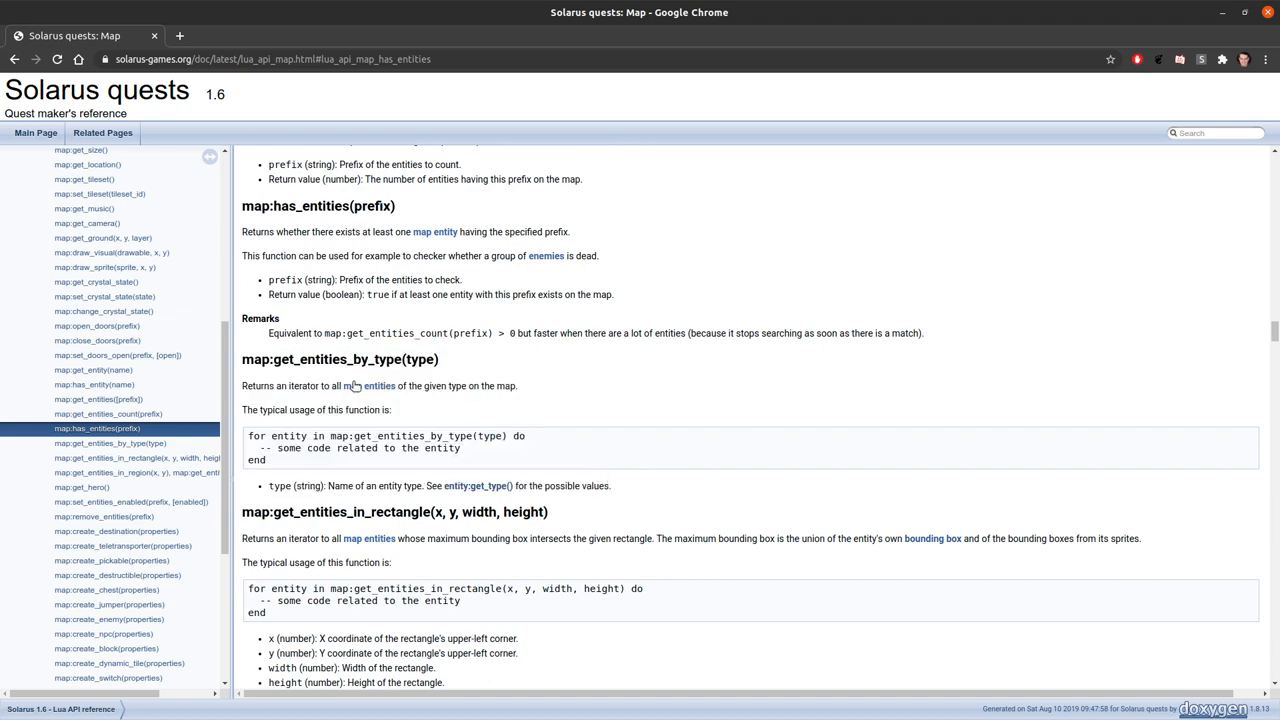
scroll(down, 3)
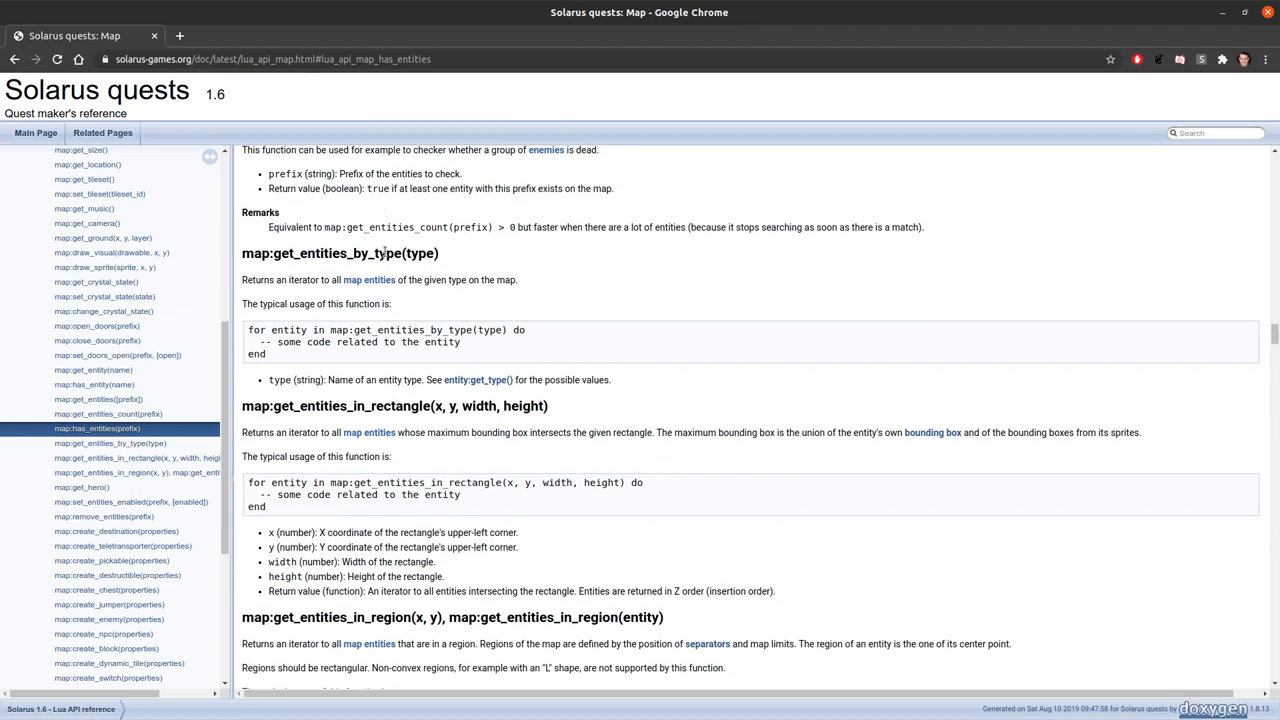
mouse_move(520, 280)
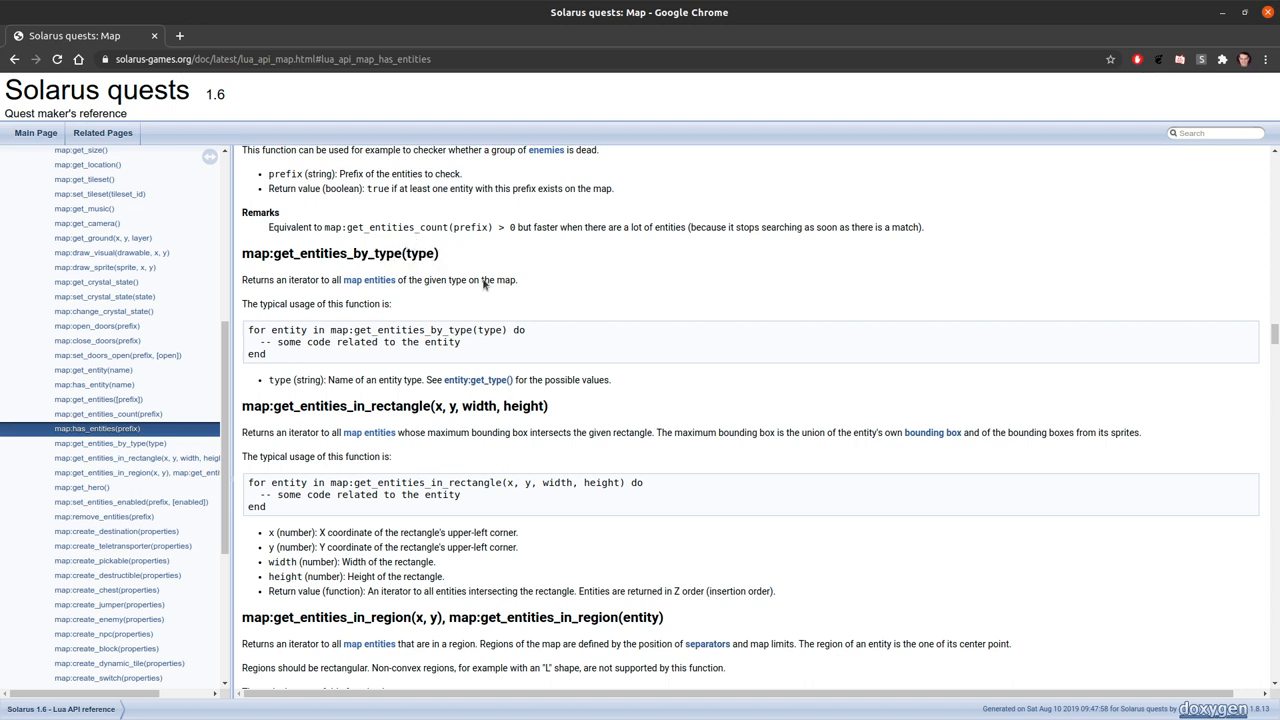
mouse_move(428, 274)
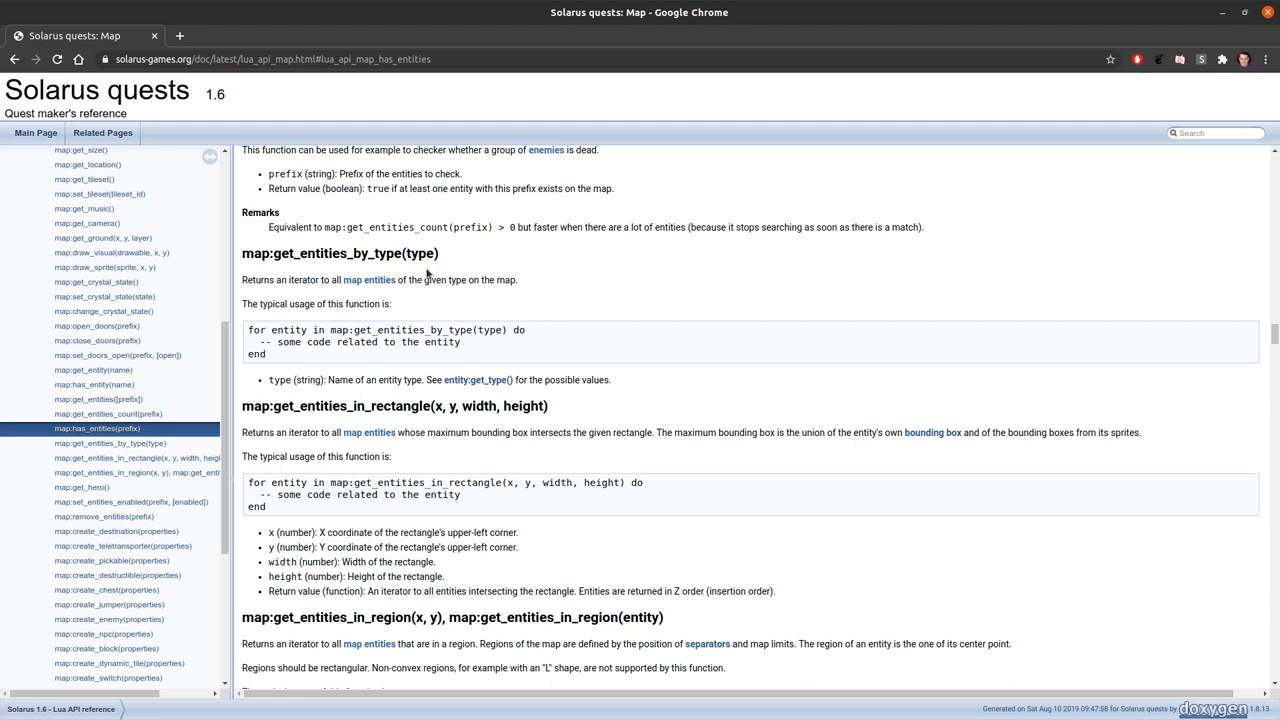
scroll(down, 3)
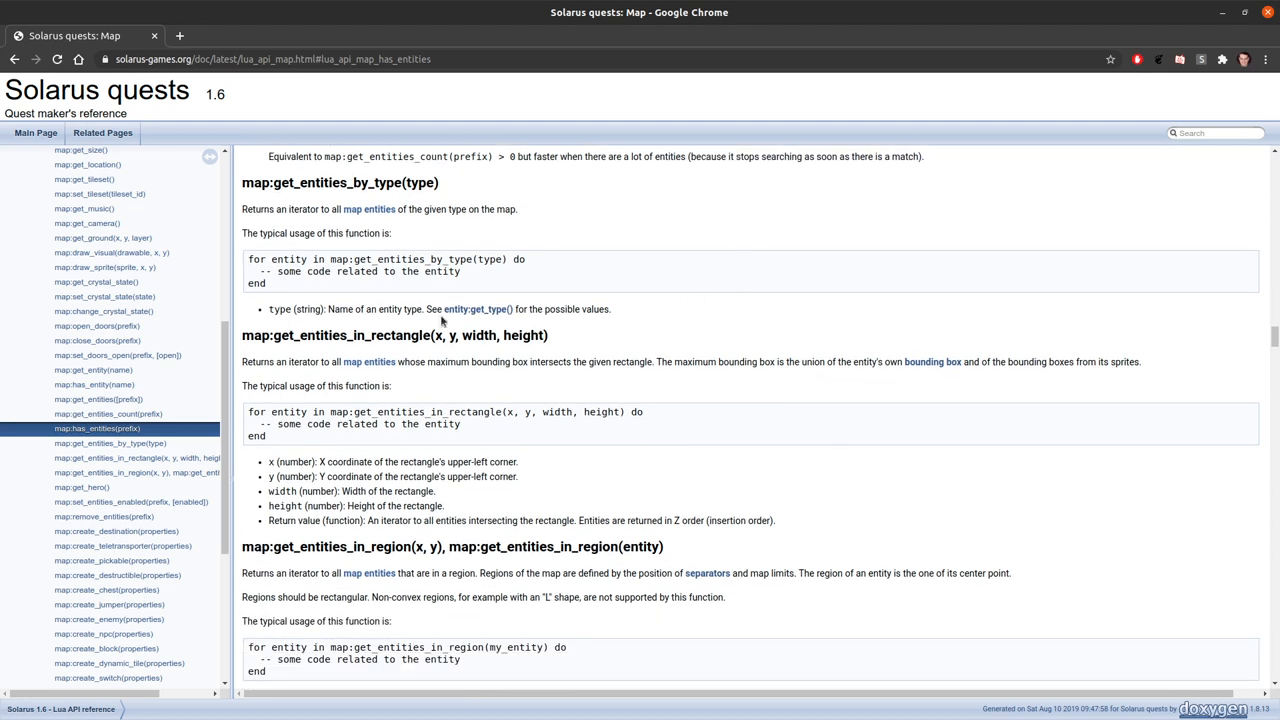
mouse_move(384, 552)
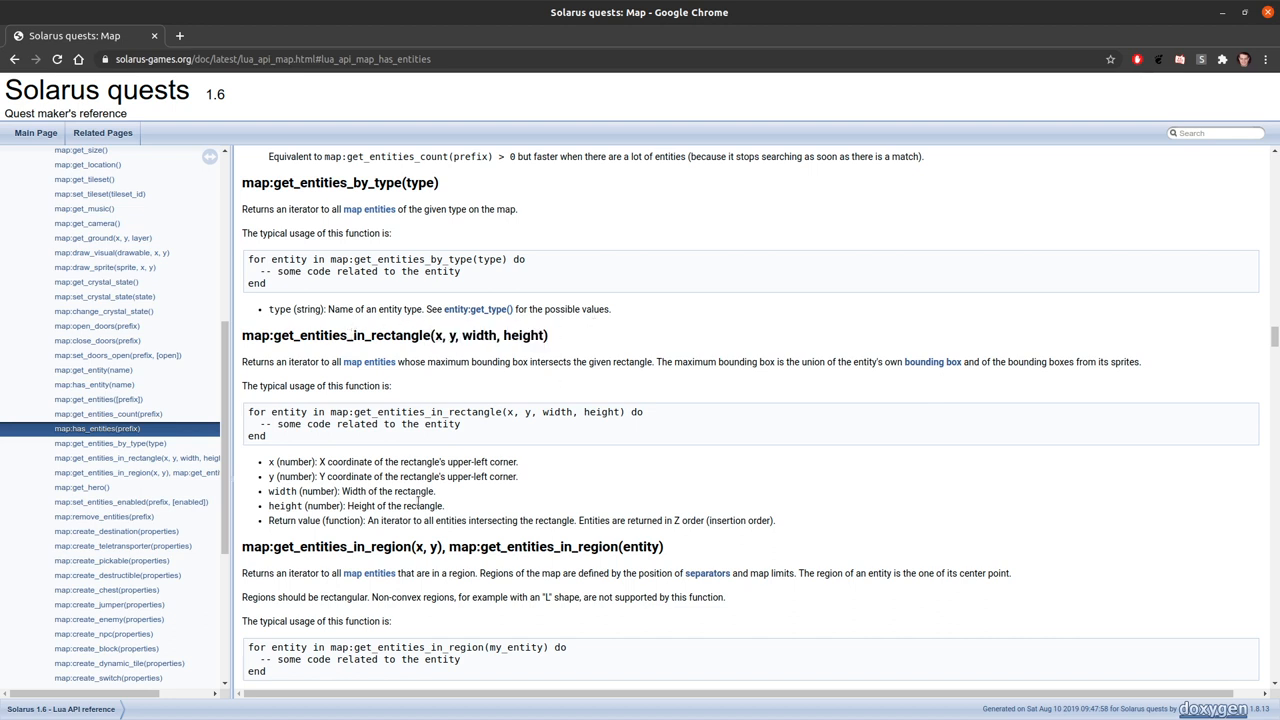
double_click(388, 546)
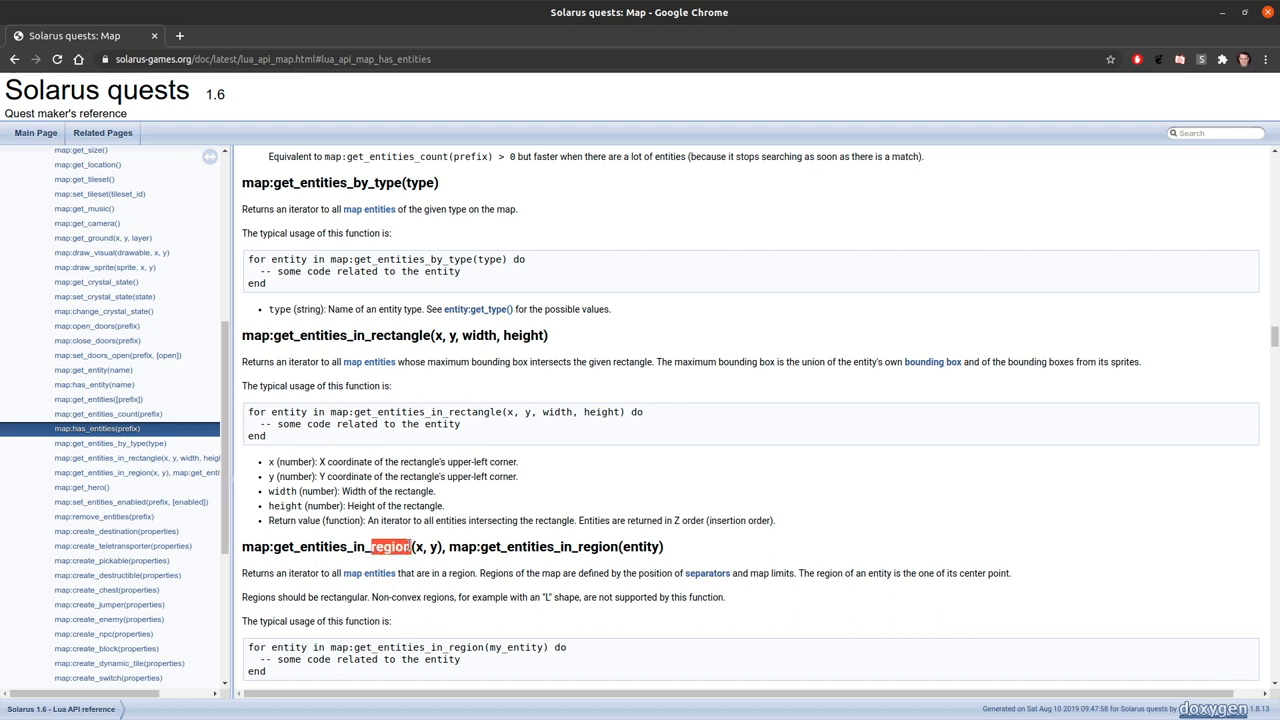
mouse_move(472, 510)
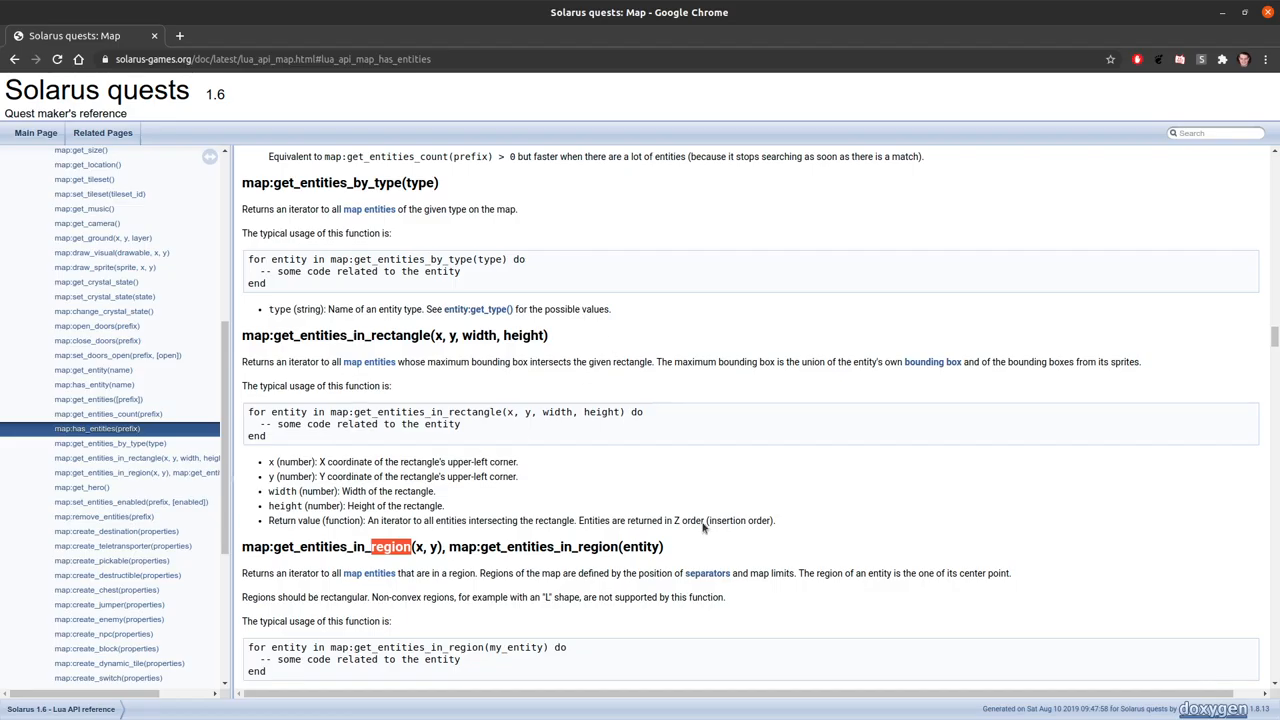
scroll(down, 3)
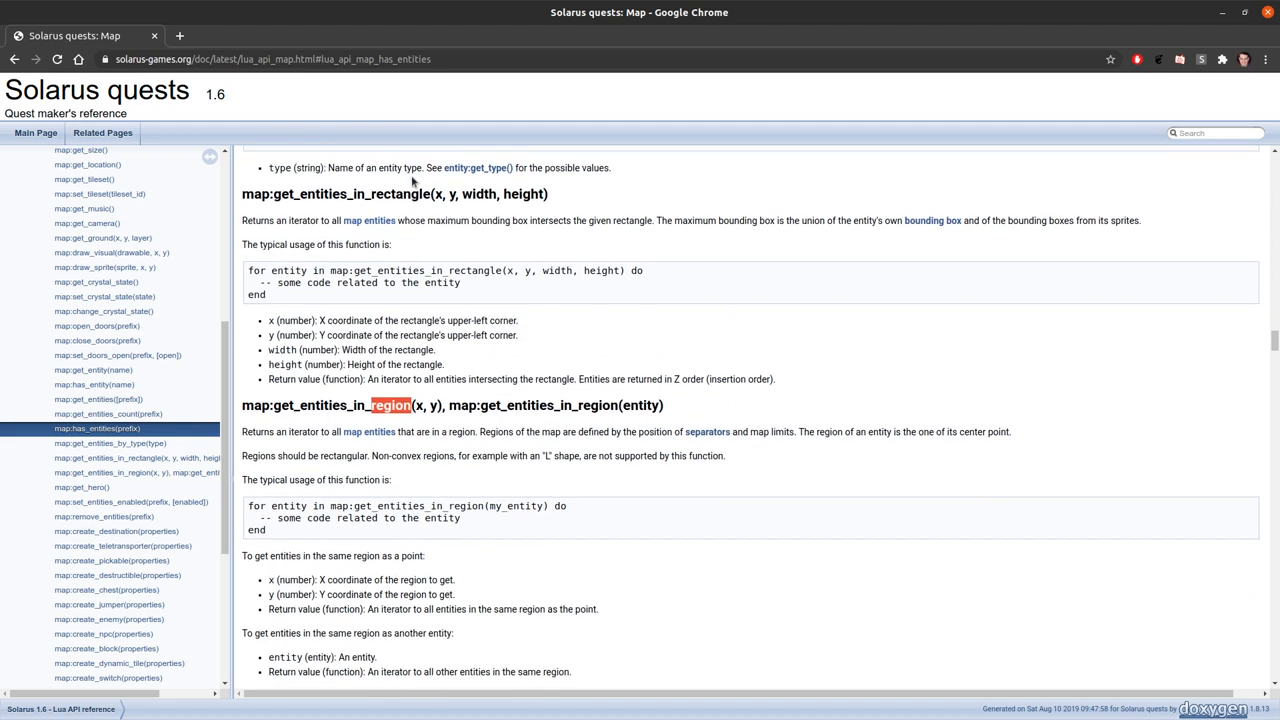
scroll(down, 3)
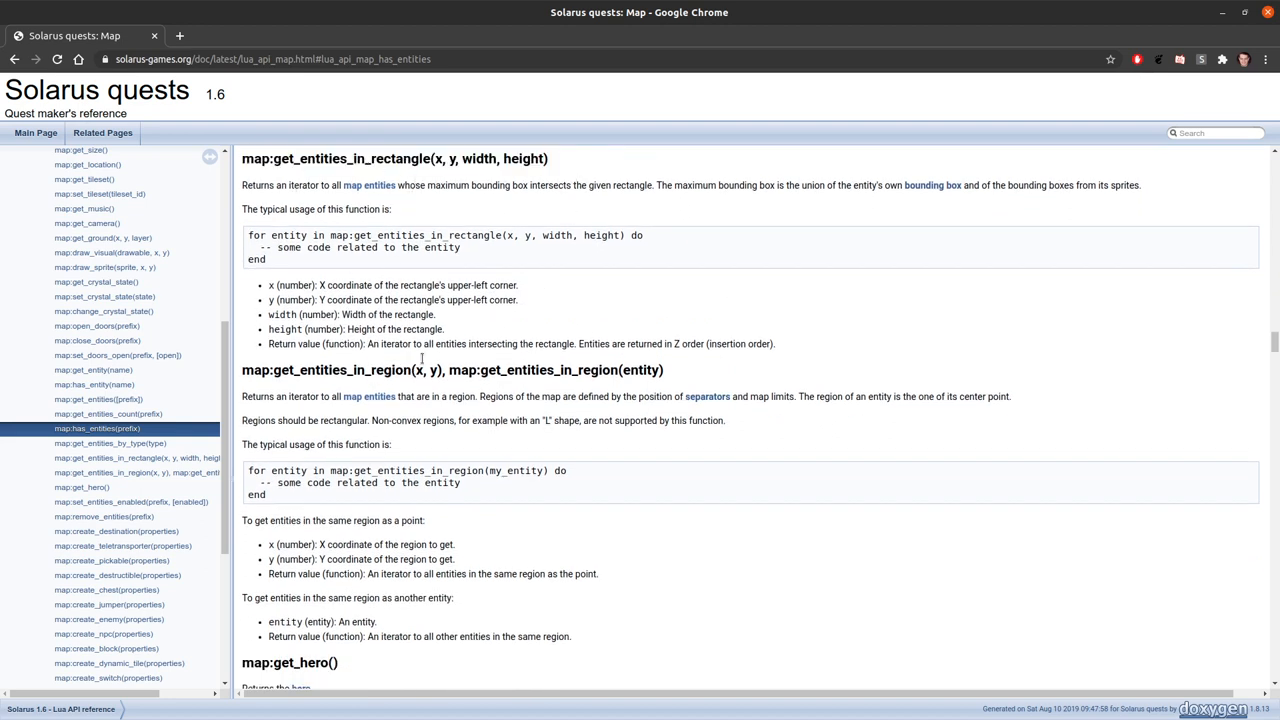
mouse_move(544, 566)
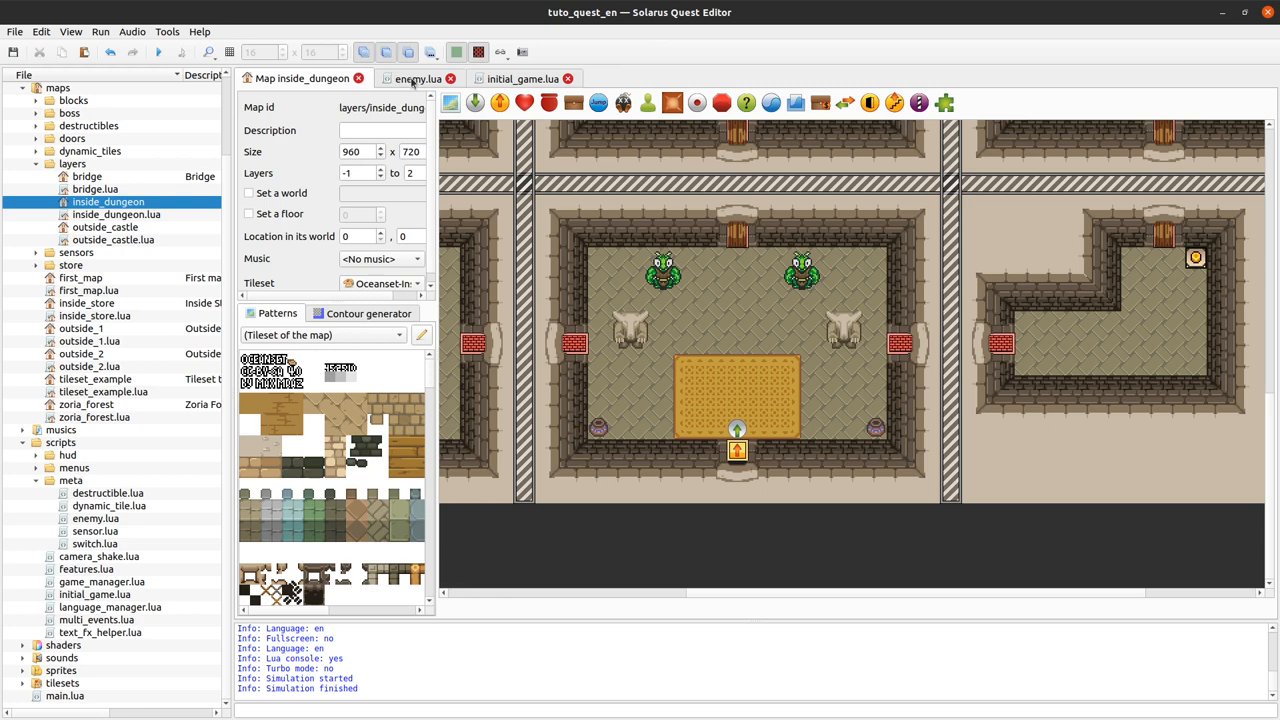
click(418, 78)
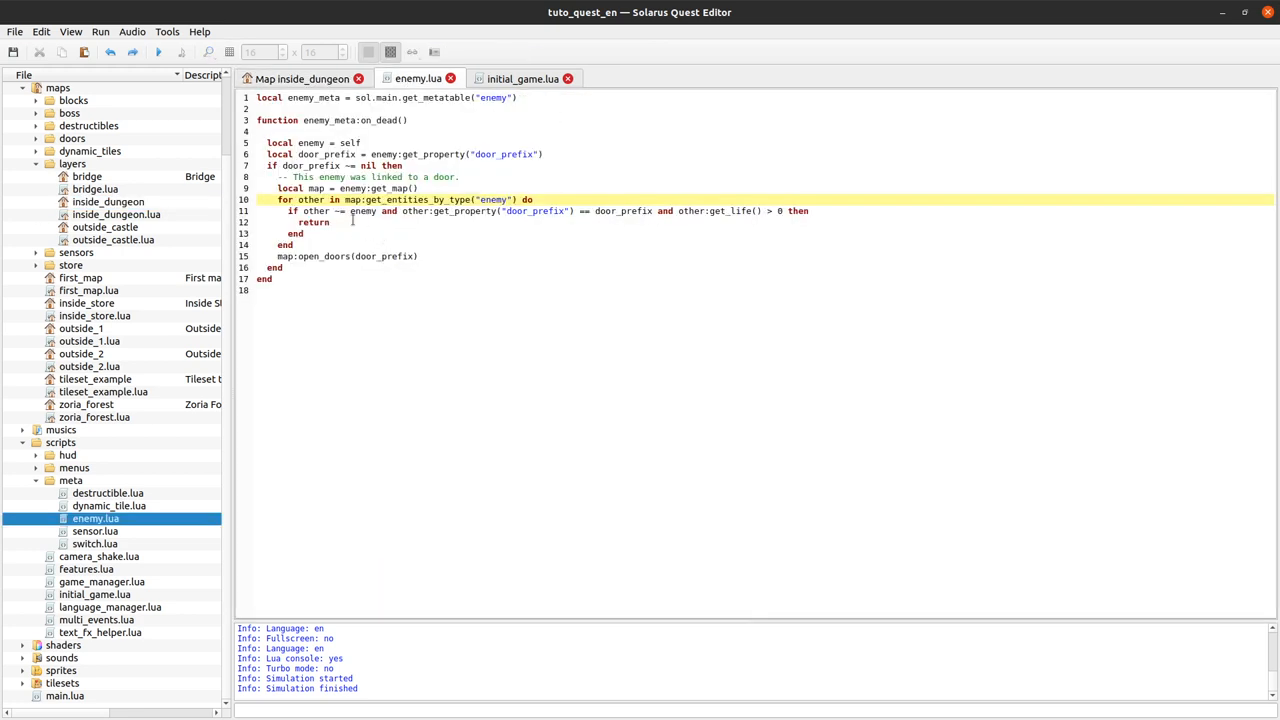
mouse_move(862, 164)
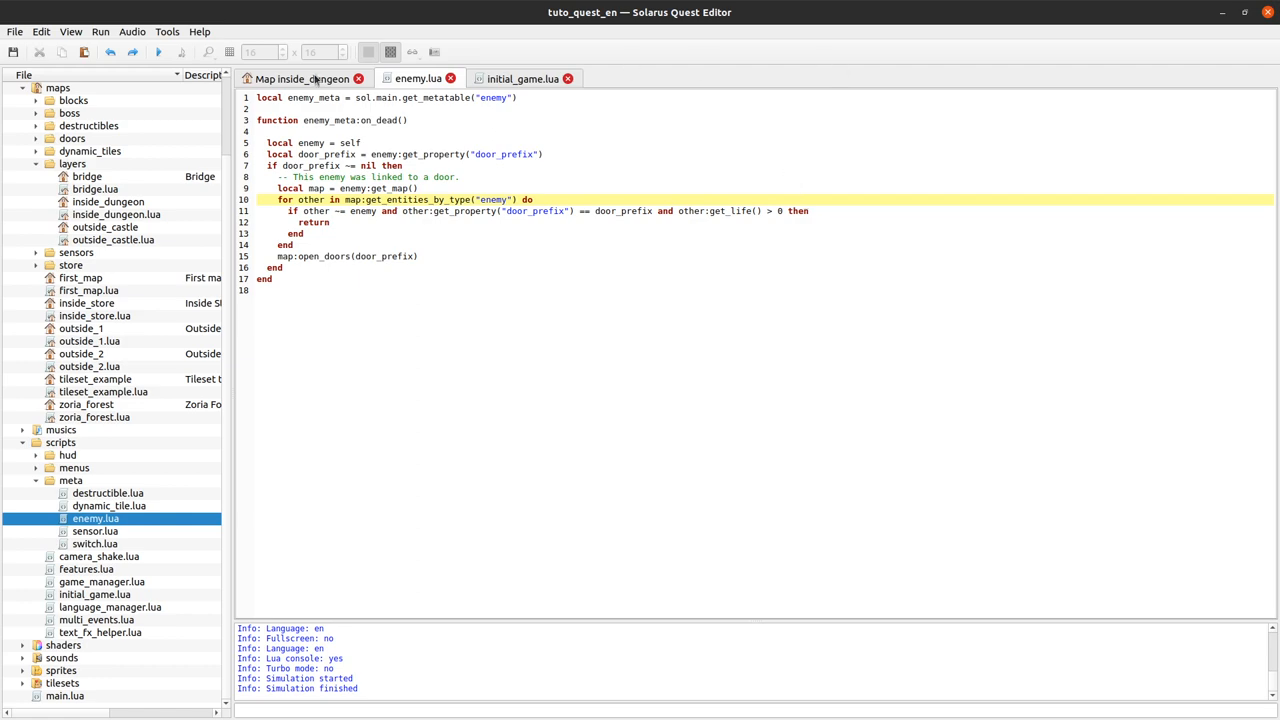
click(300, 78)
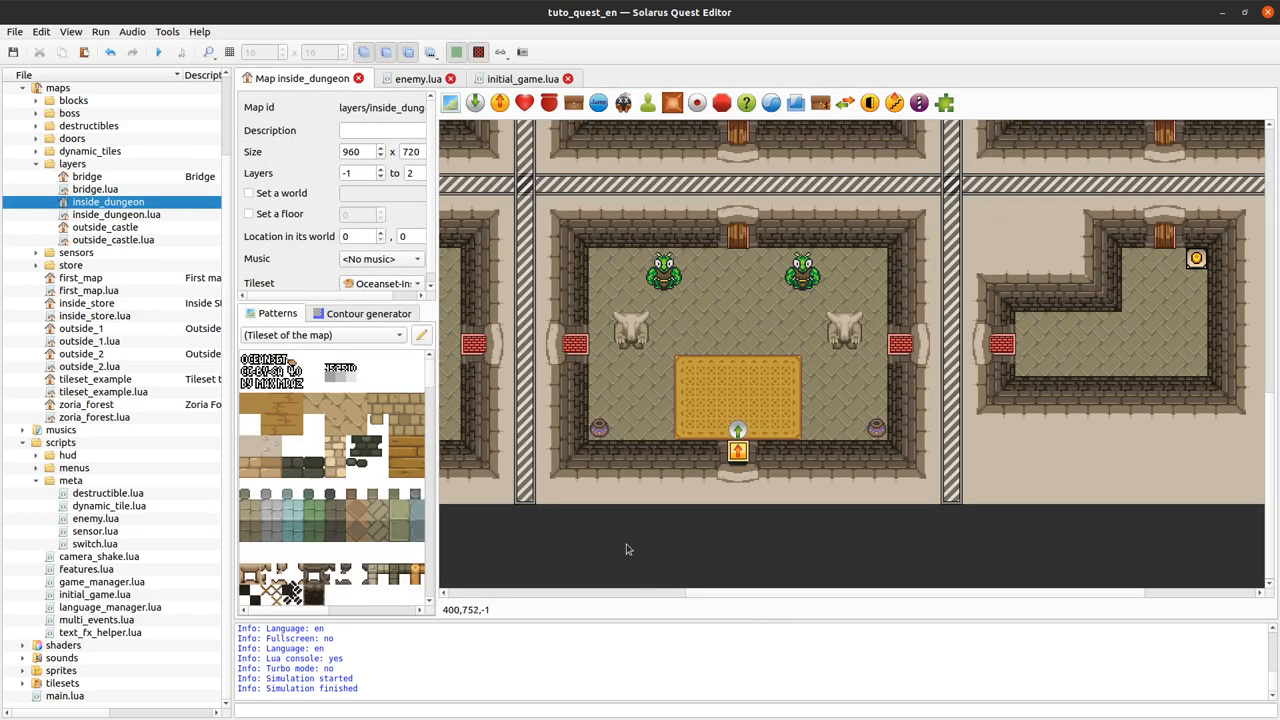
mouse_move(590, 256)
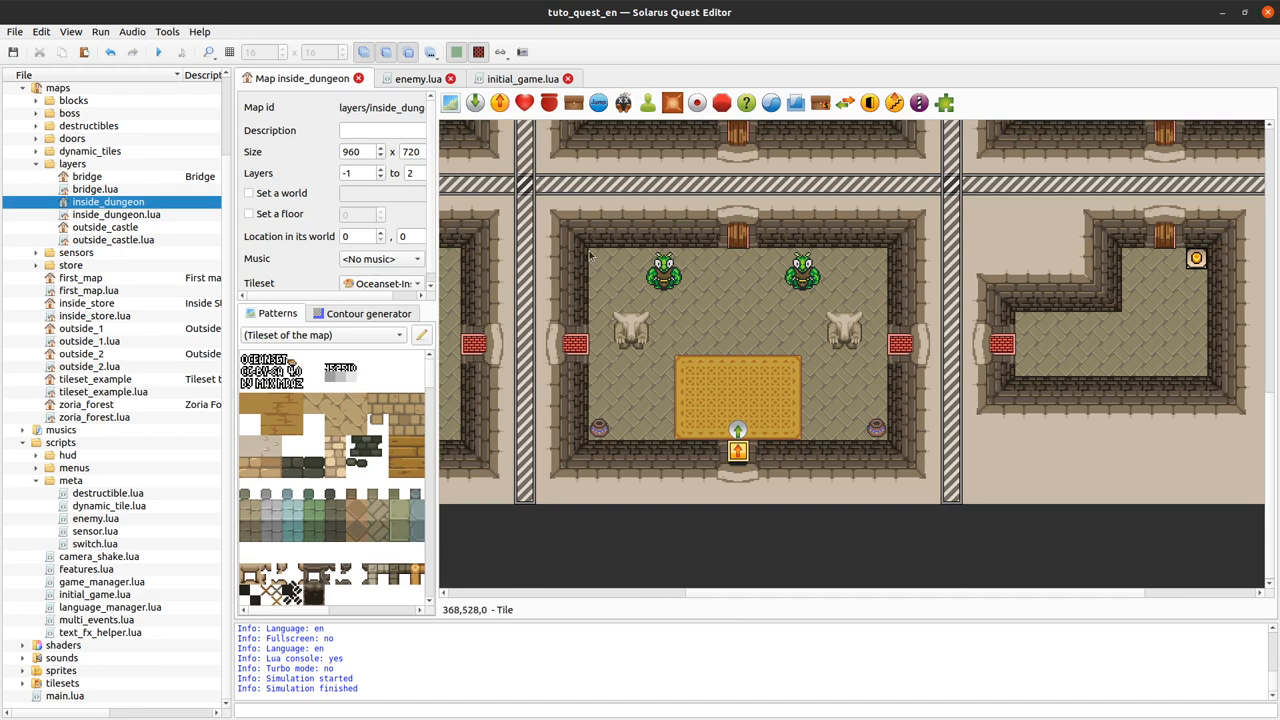
click(800, 280)
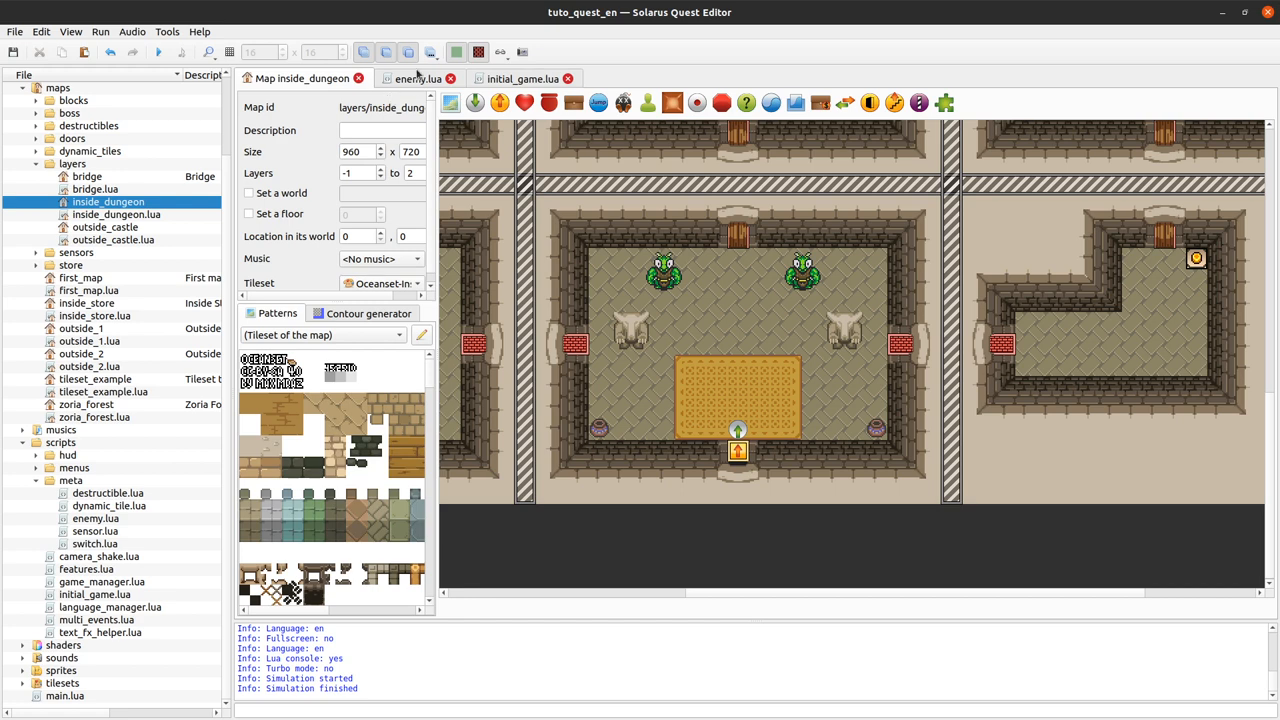
click(416, 78)
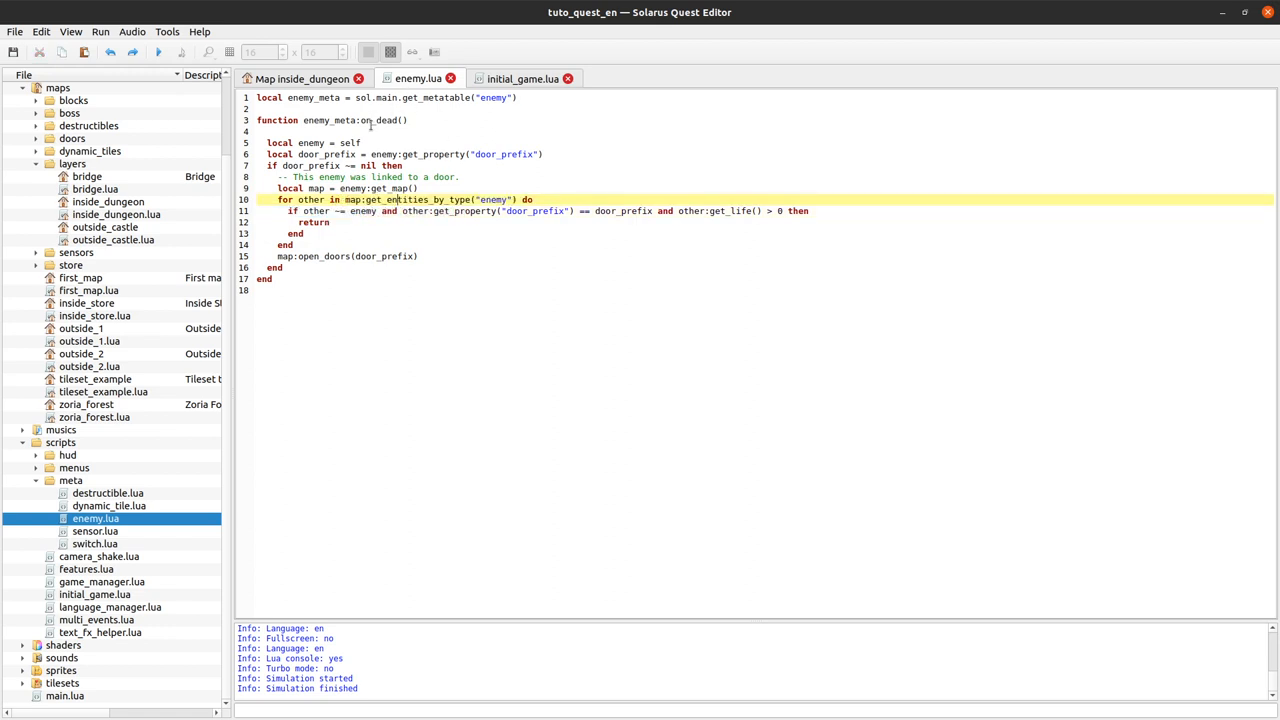
double_click(378, 120)
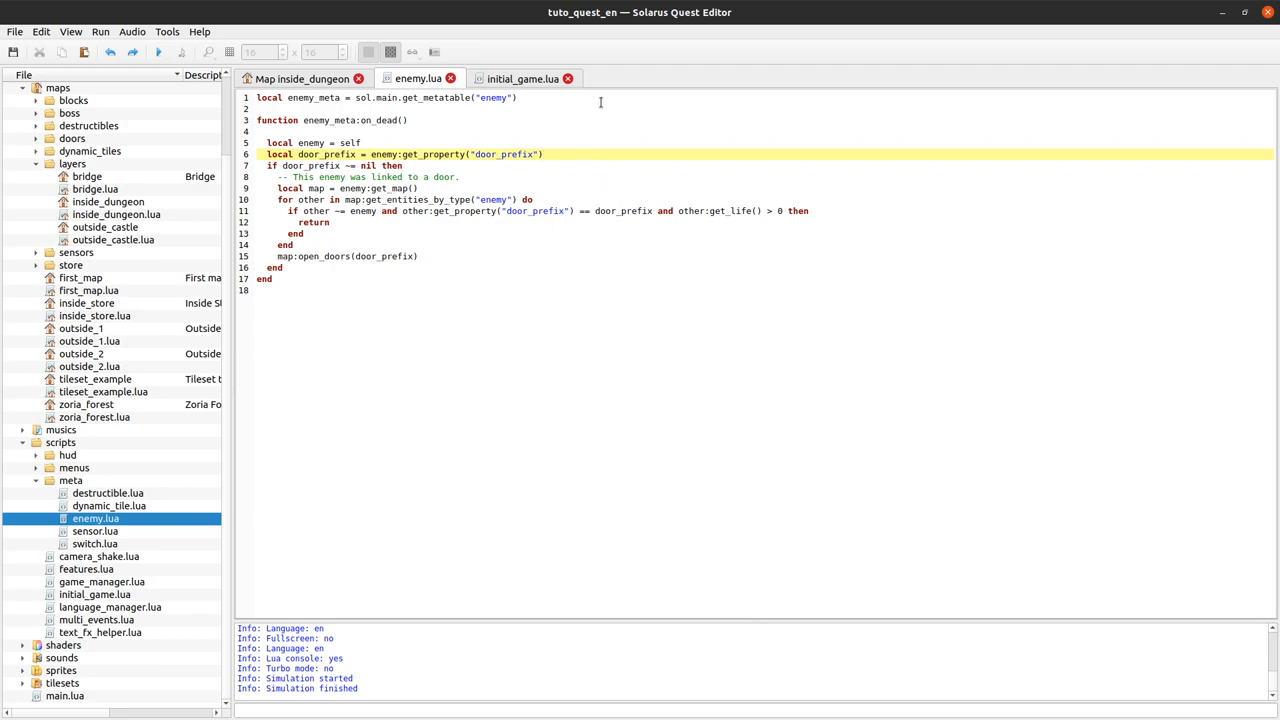
click(300, 78)
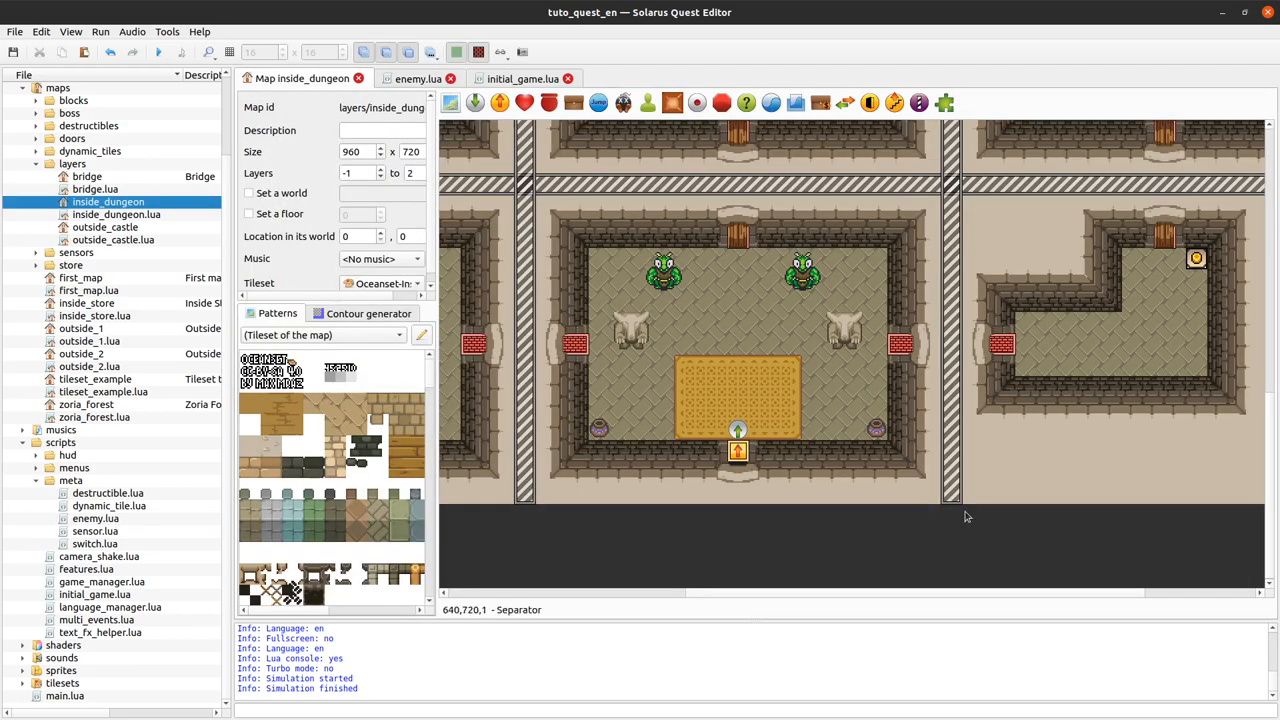
mouse_move(744, 148)
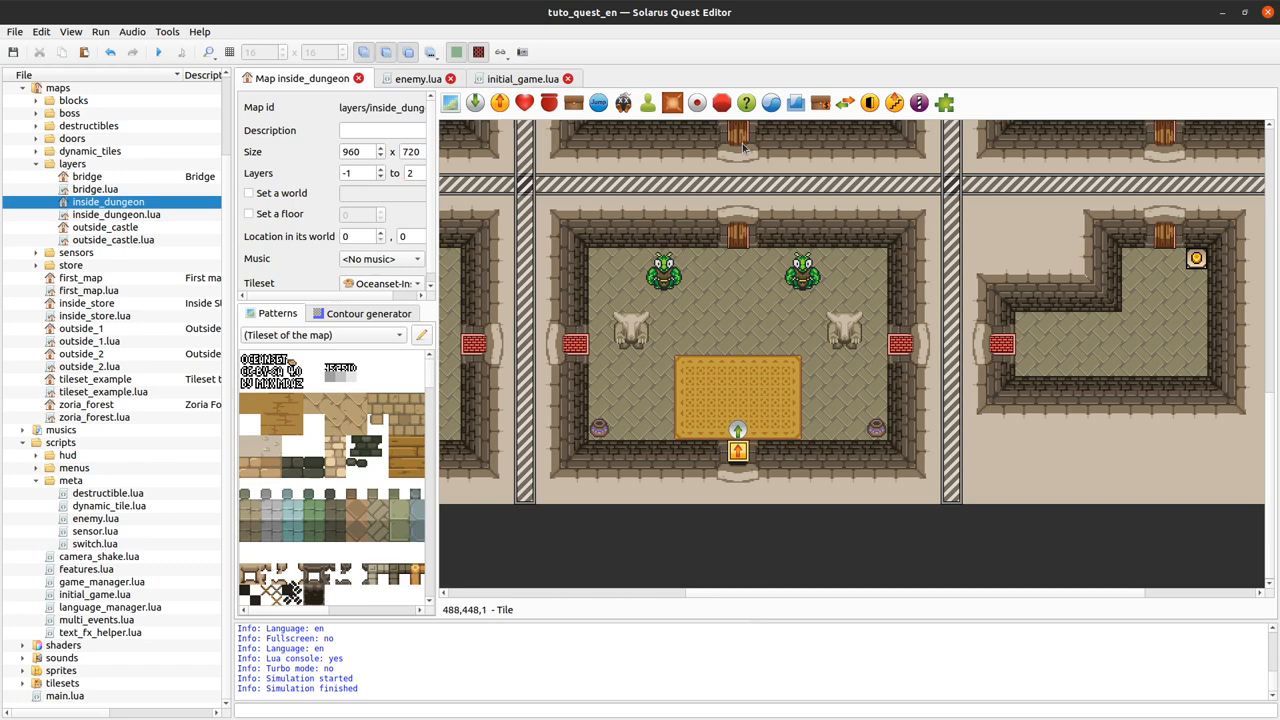
mouse_move(438, 252)
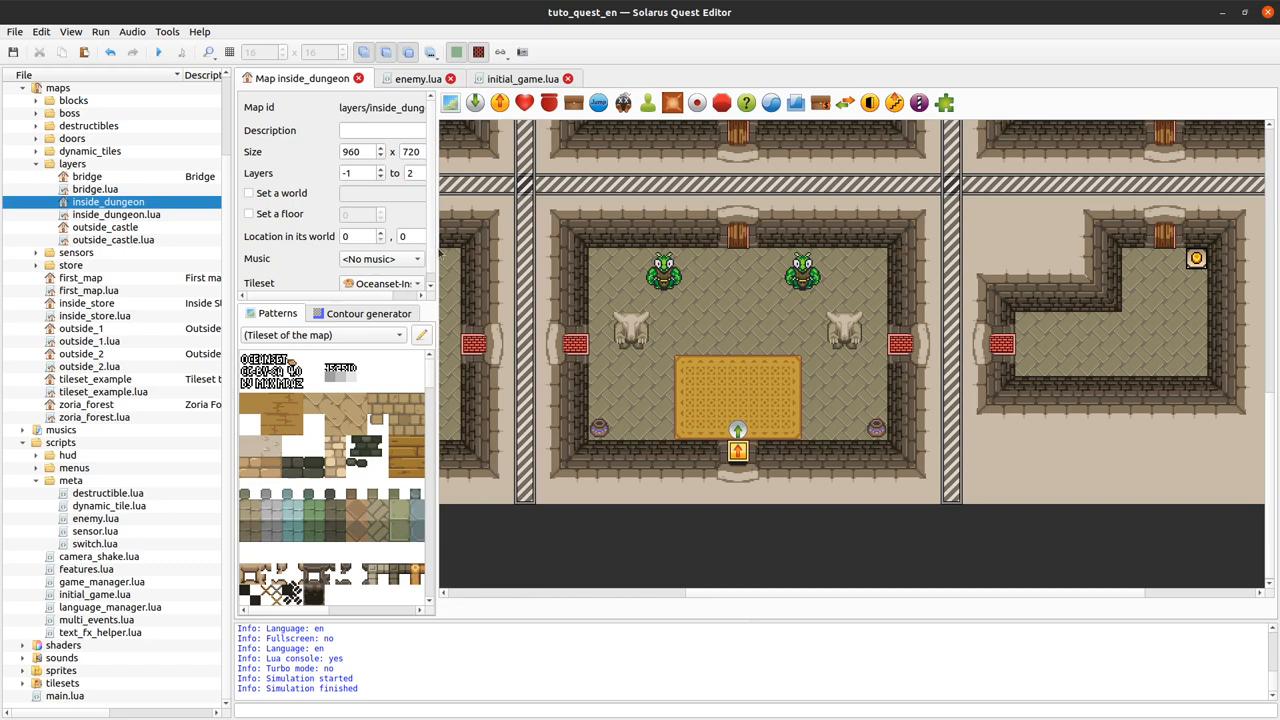